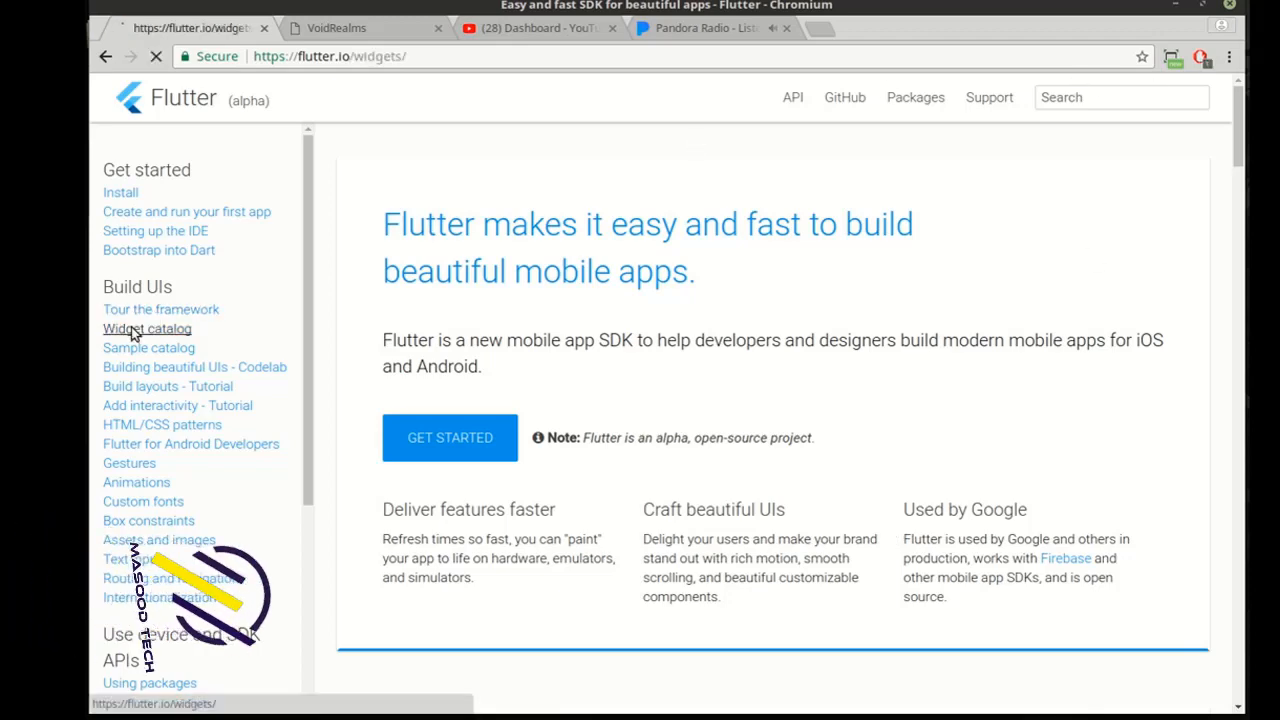
Step: Browse flutter.io's Material Design widget catalog down past Scaffold, AppBar and Buttons to TextField
{"action": "left_click", "coordinate": [146, 328]}
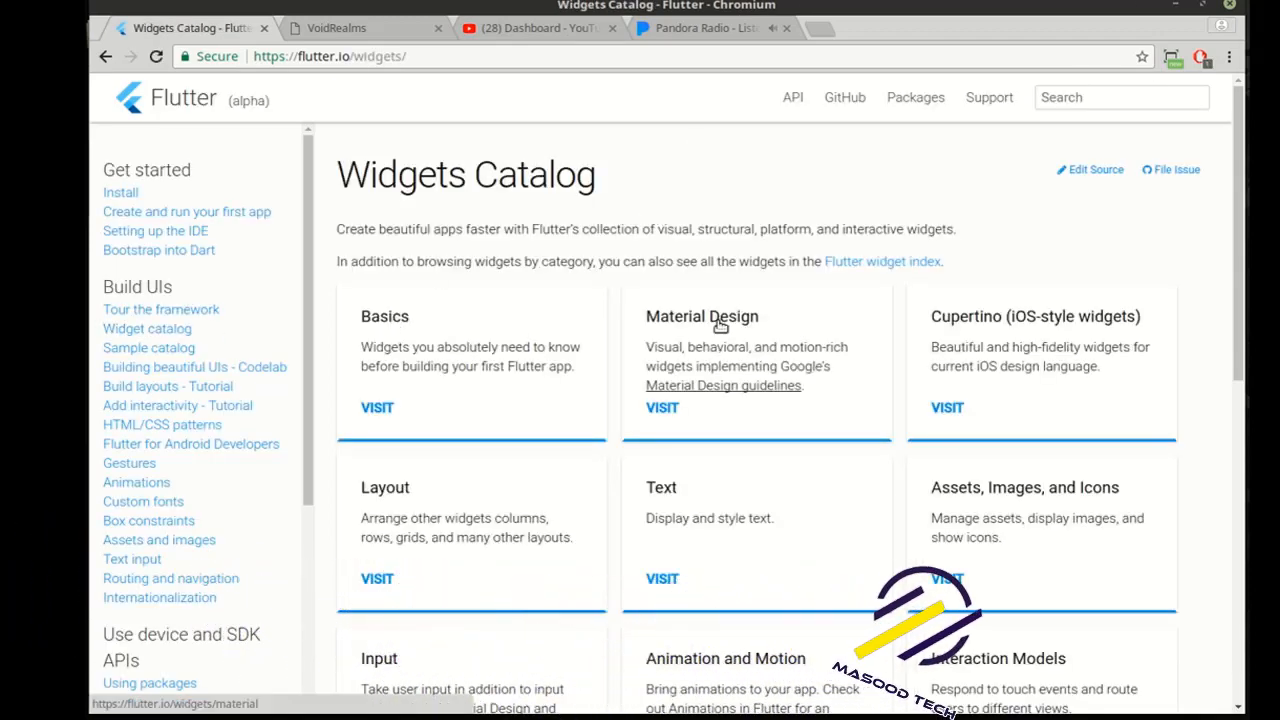
{"action": "left_click", "coordinate": [662, 408]}
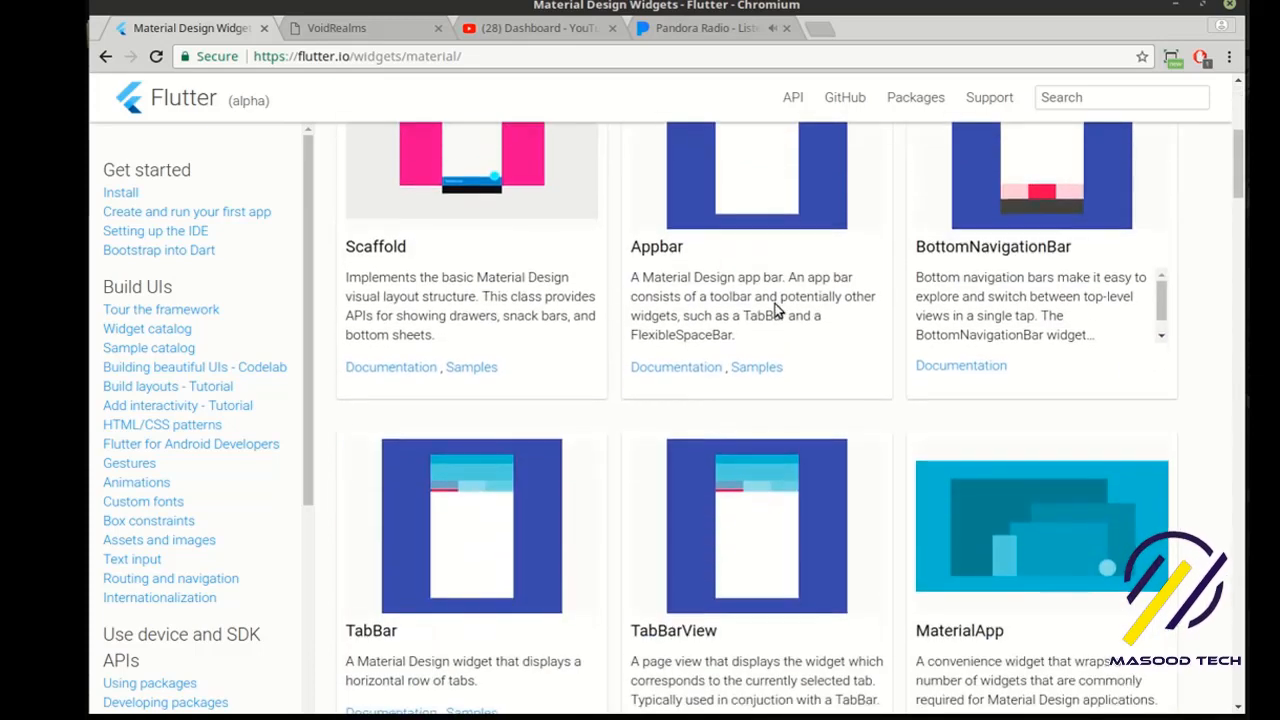
{"action": "scroll", "scroll_direction": "down", "scroll_amount": 3}
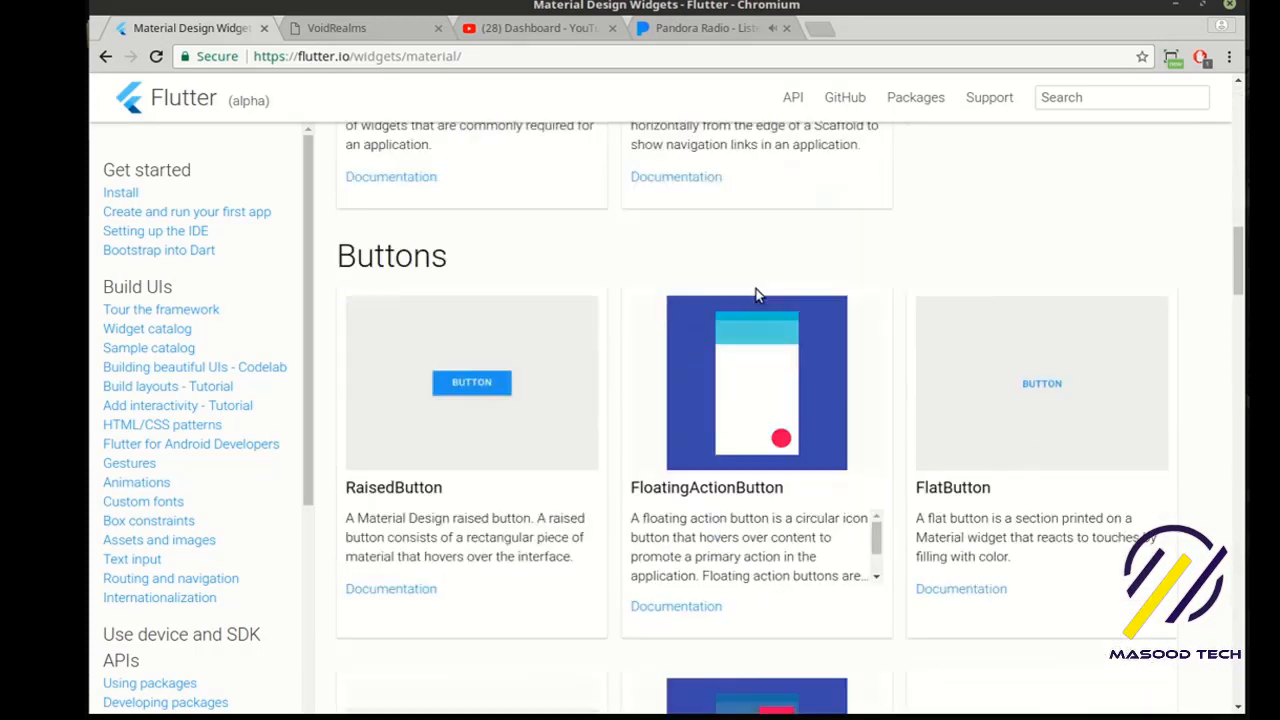
{"action": "scroll", "scroll_direction": "down", "scroll_amount": 3}
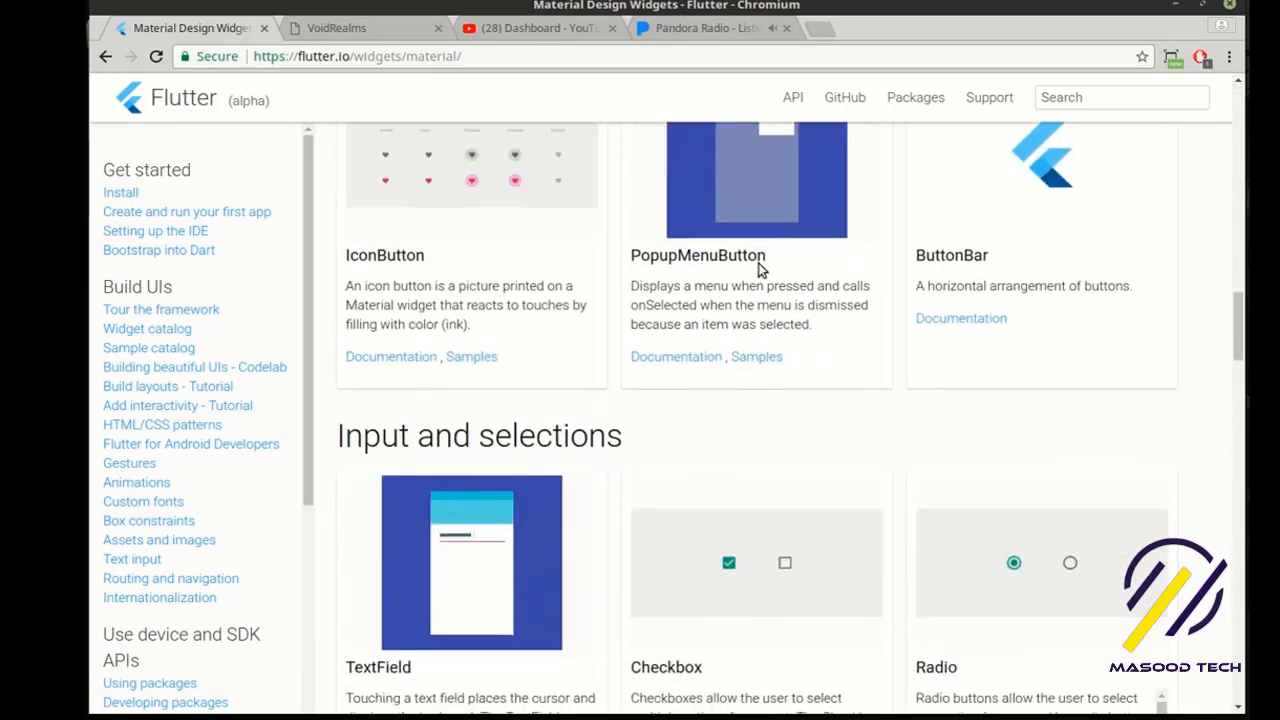
{"action": "scroll", "scroll_direction": "down", "scroll_amount": 3}
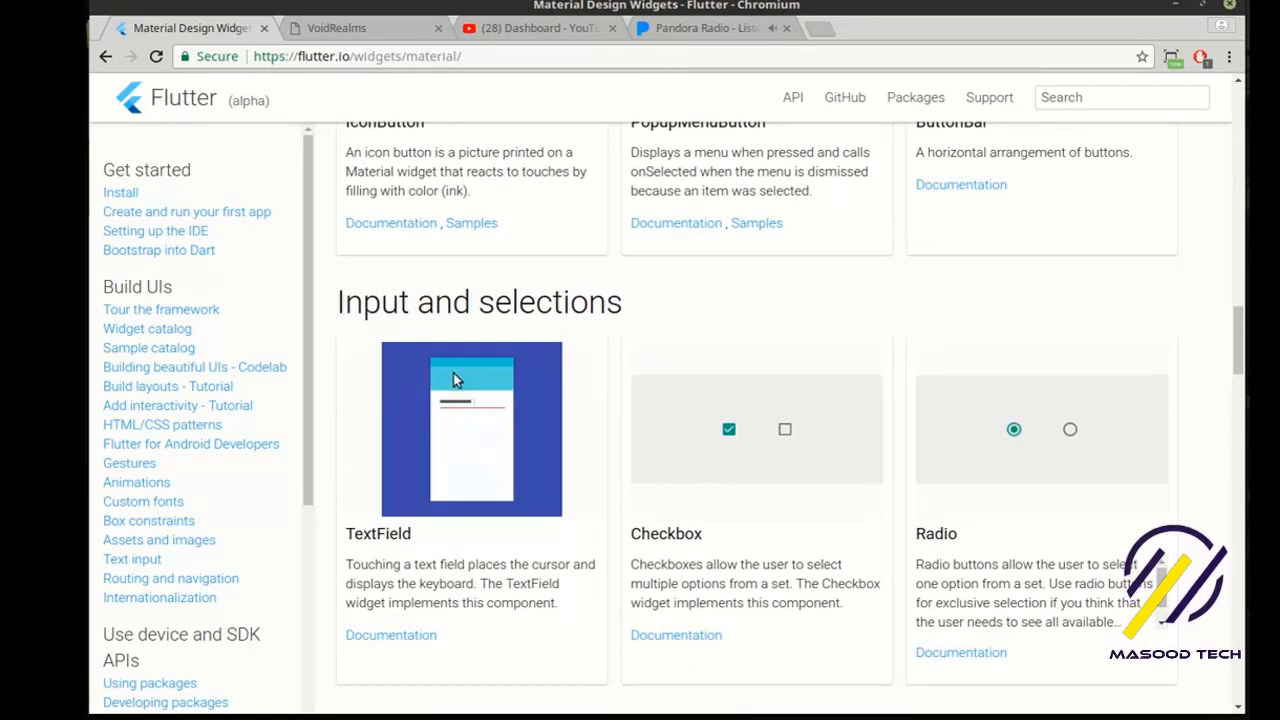
{"action": "scroll", "scroll_direction": "down", "scroll_amount": 3}
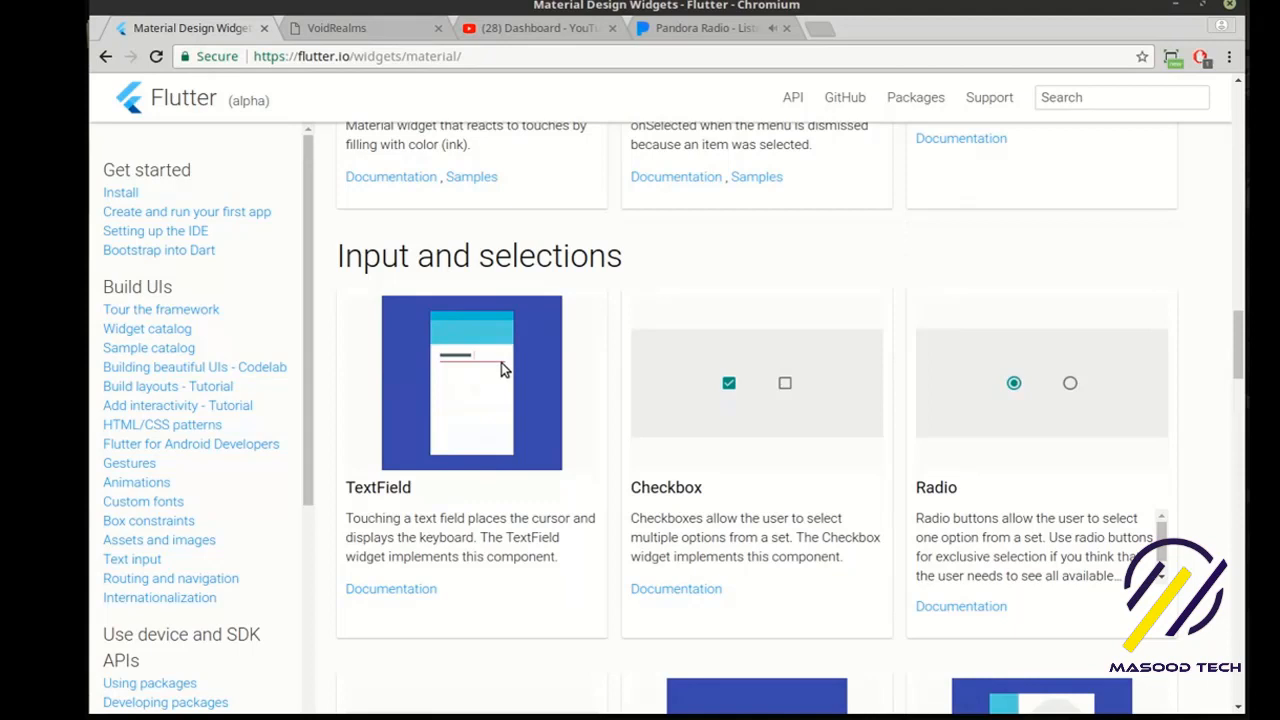
{"action": "mouse_move", "coordinate": [480, 432]}
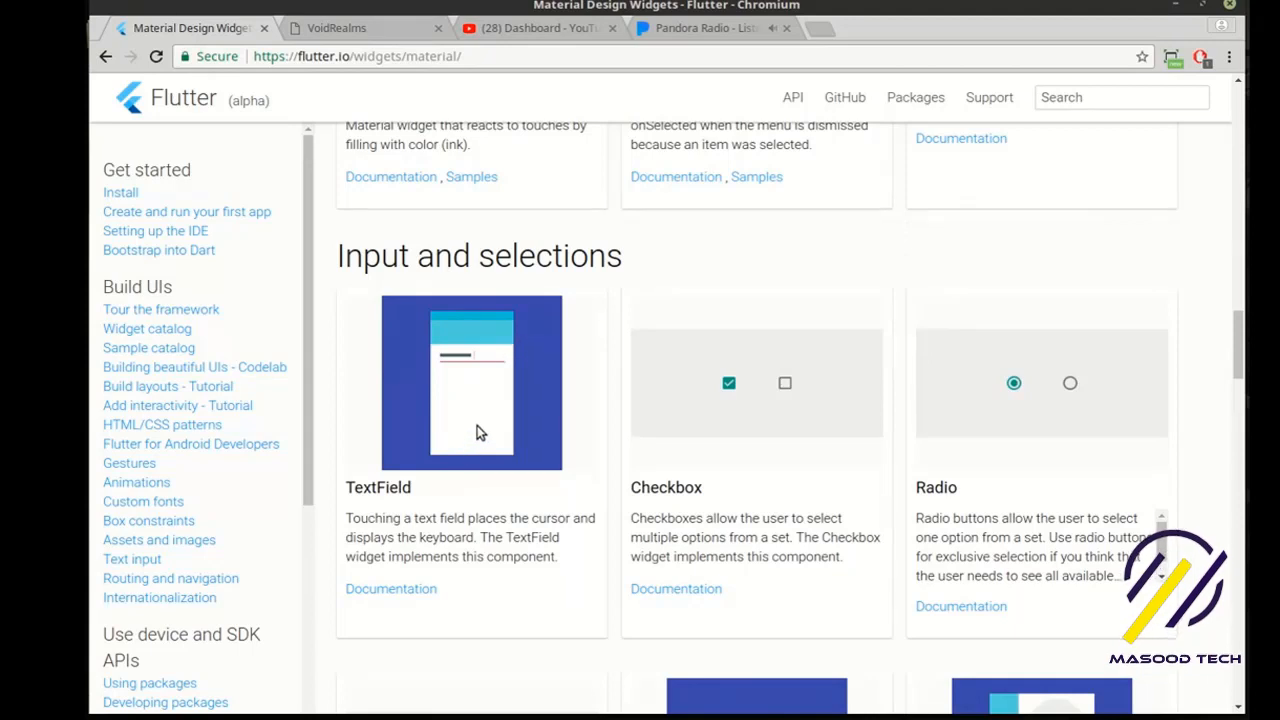
{"action": "scroll", "scroll_direction": "down", "scroll_amount": 3}
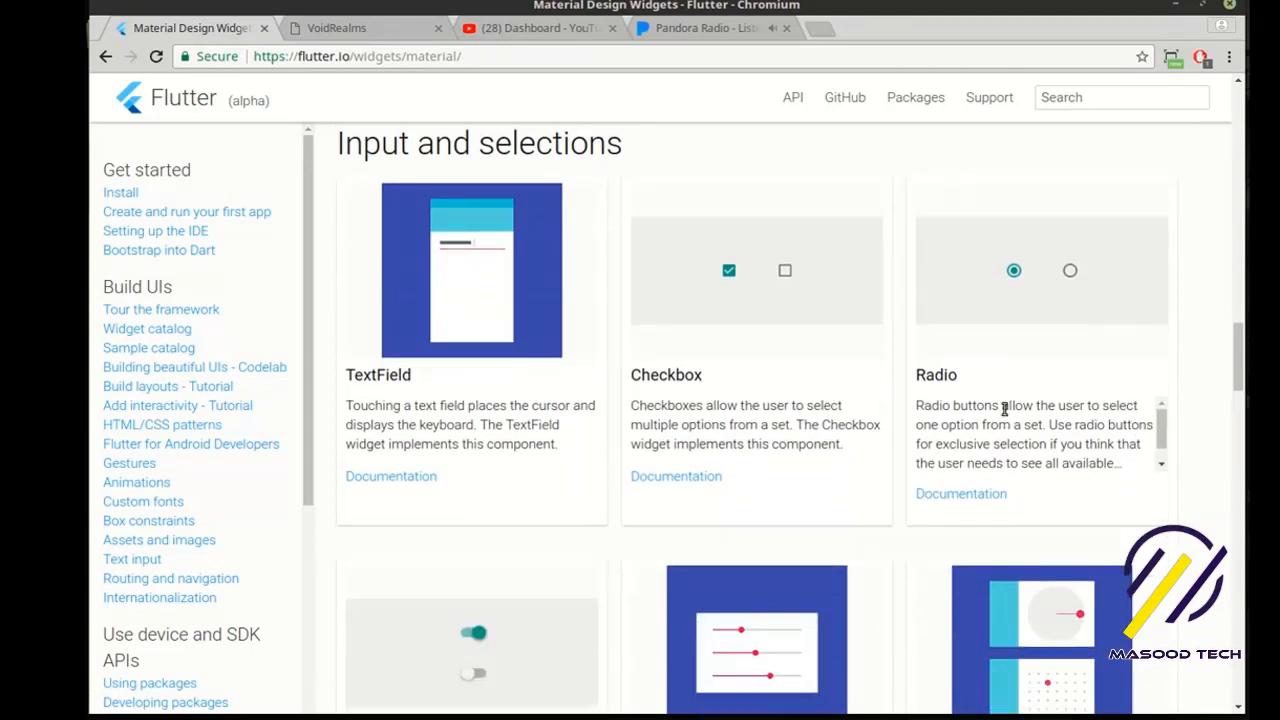
{"action": "scroll", "scroll_direction": "down", "scroll_amount": 3}
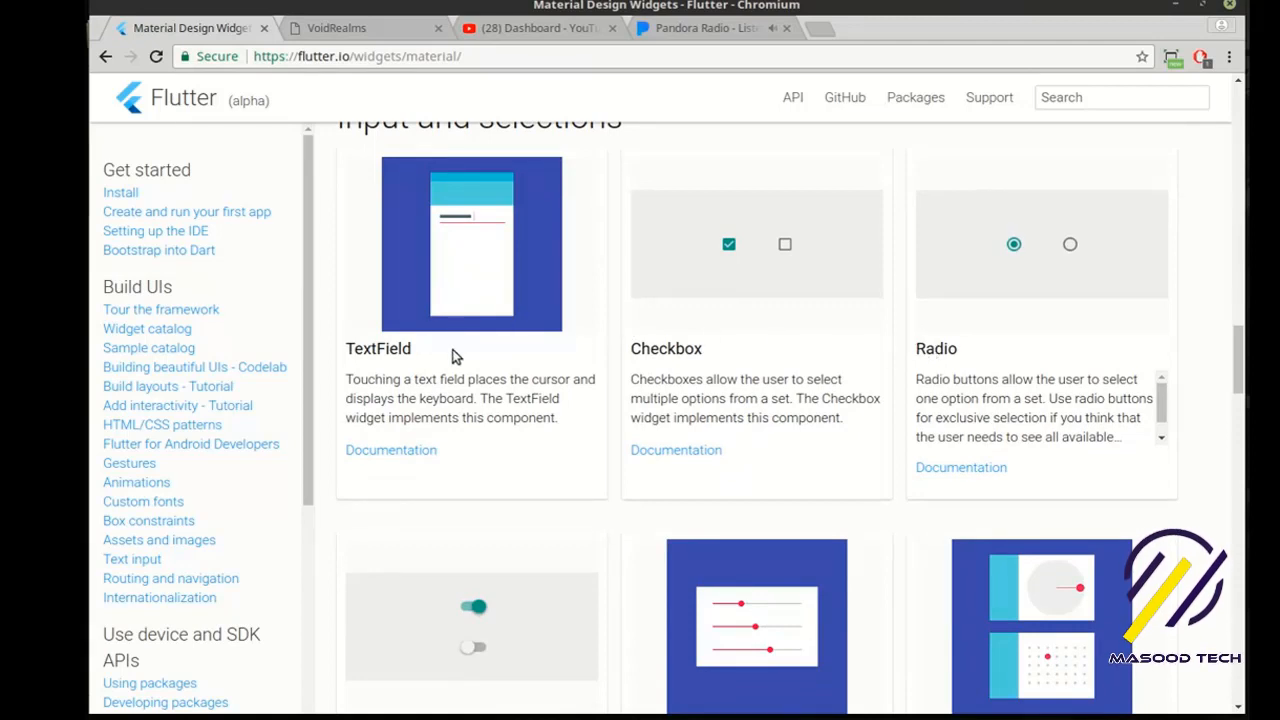
{"action": "mouse_move", "coordinate": [910, 354]}
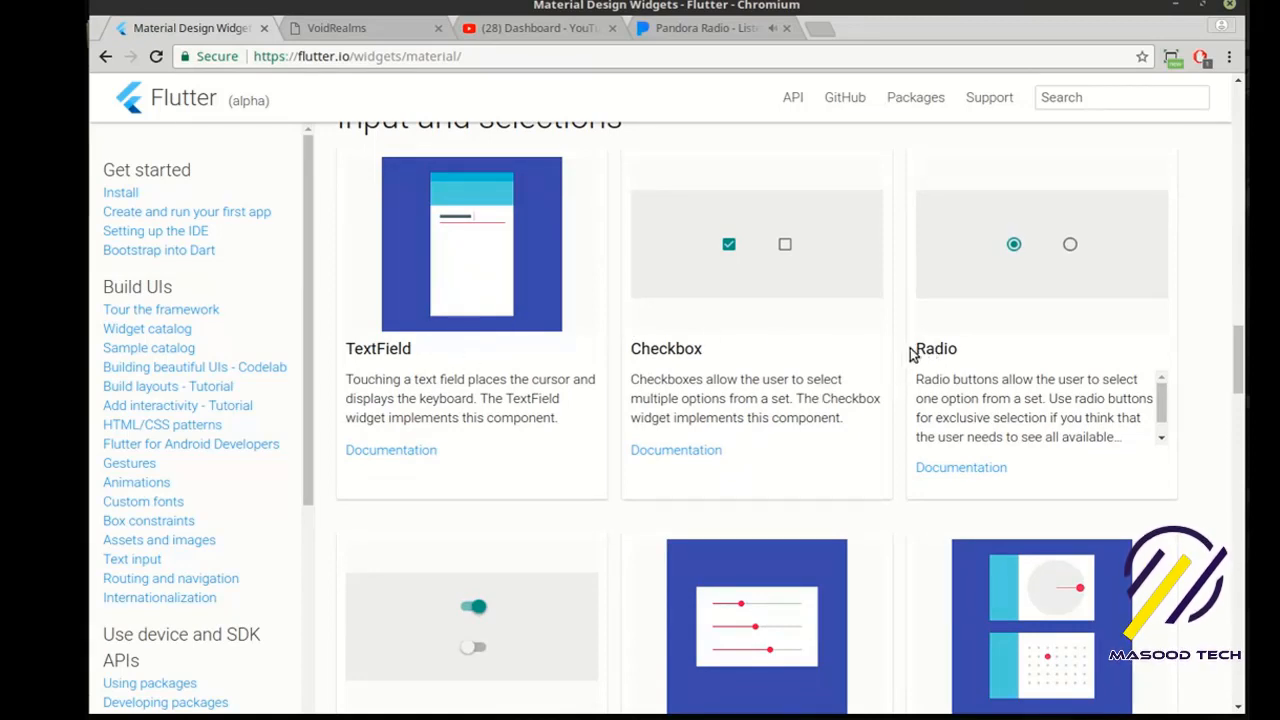
{"action": "mouse_move", "coordinate": [610, 340]}
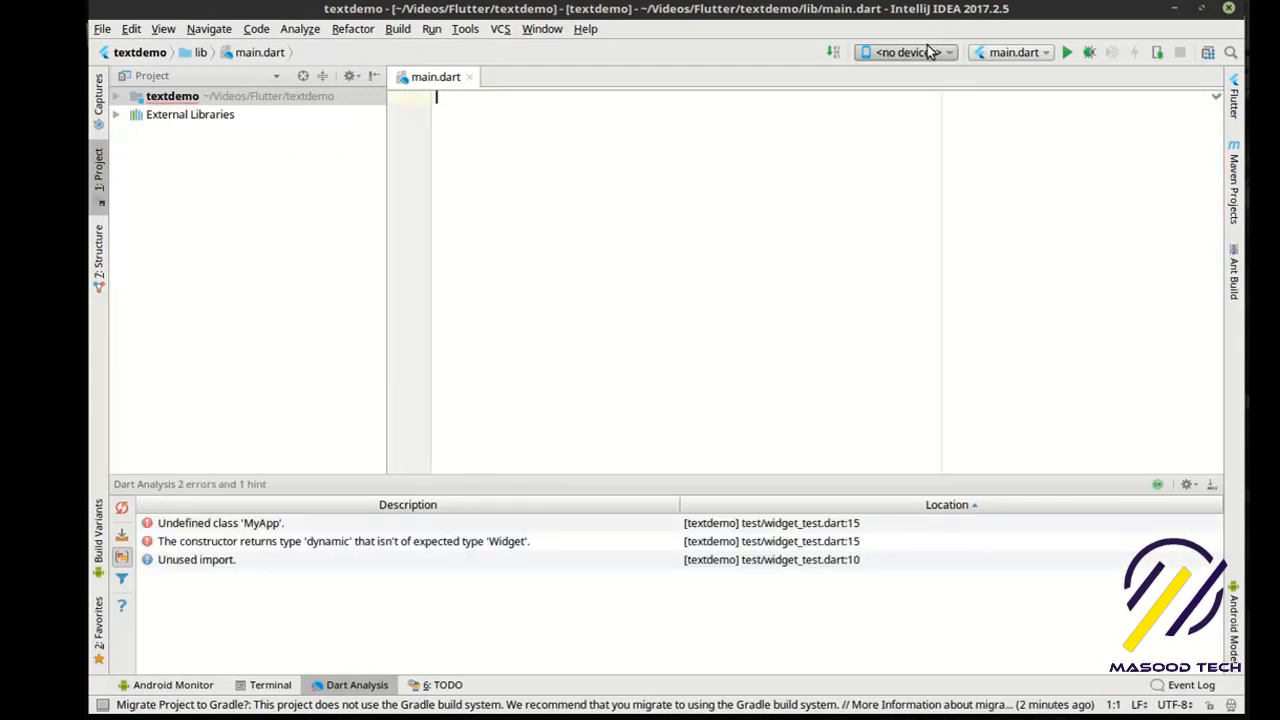
Step: Launch the Pixel XL API 27 emulator as target device and return to main.dart
{"action": "left_click", "coordinate": [904, 52]}
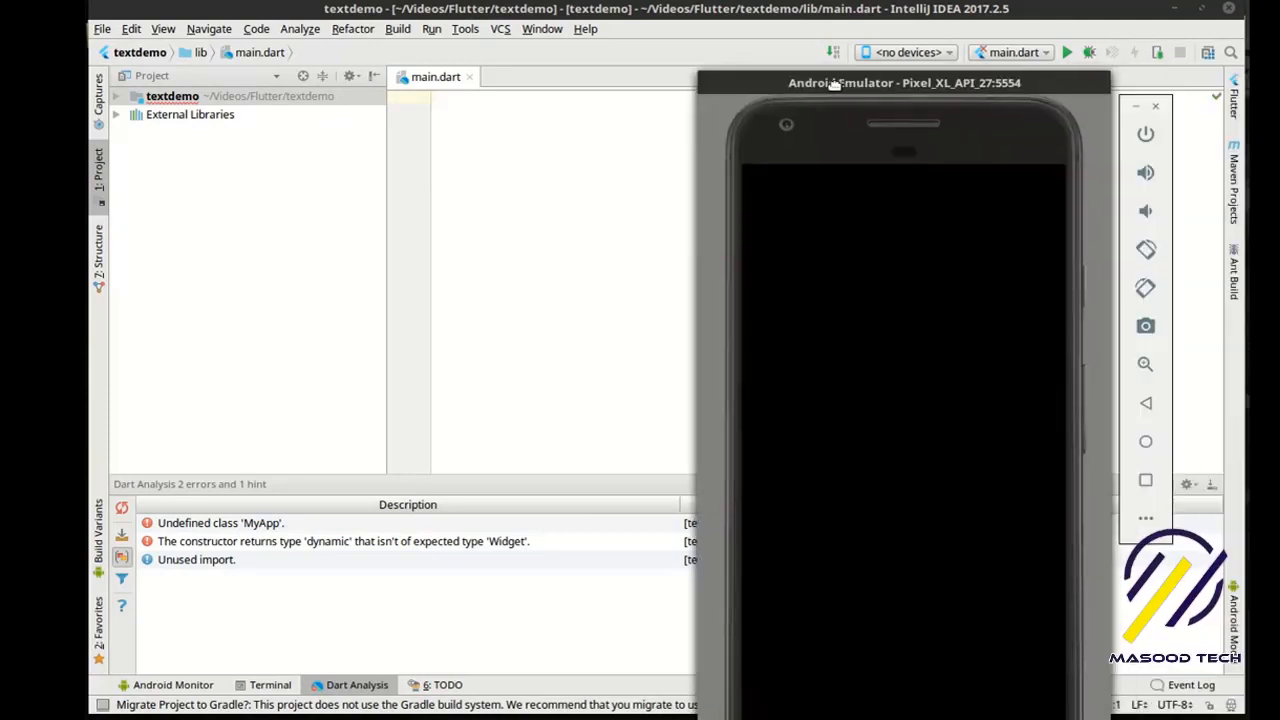
{"action": "left_click", "coordinate": [1156, 106]}
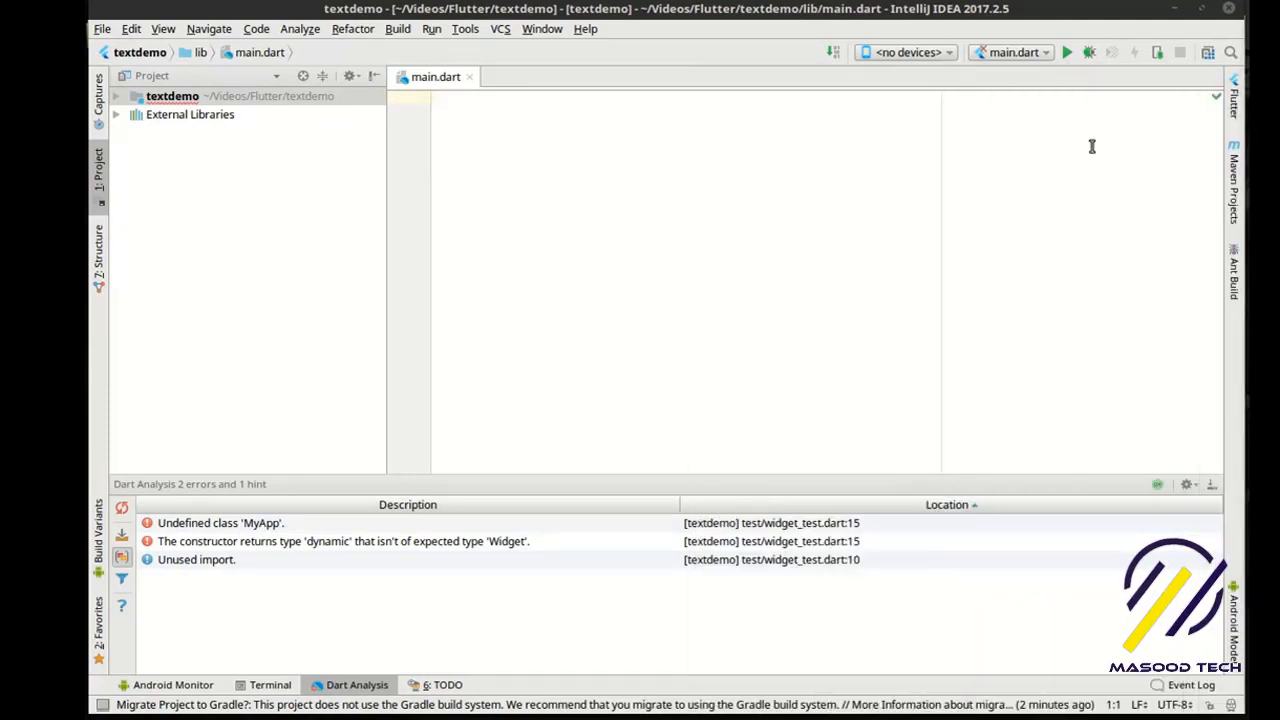
{"action": "left_click", "coordinate": [904, 52]}
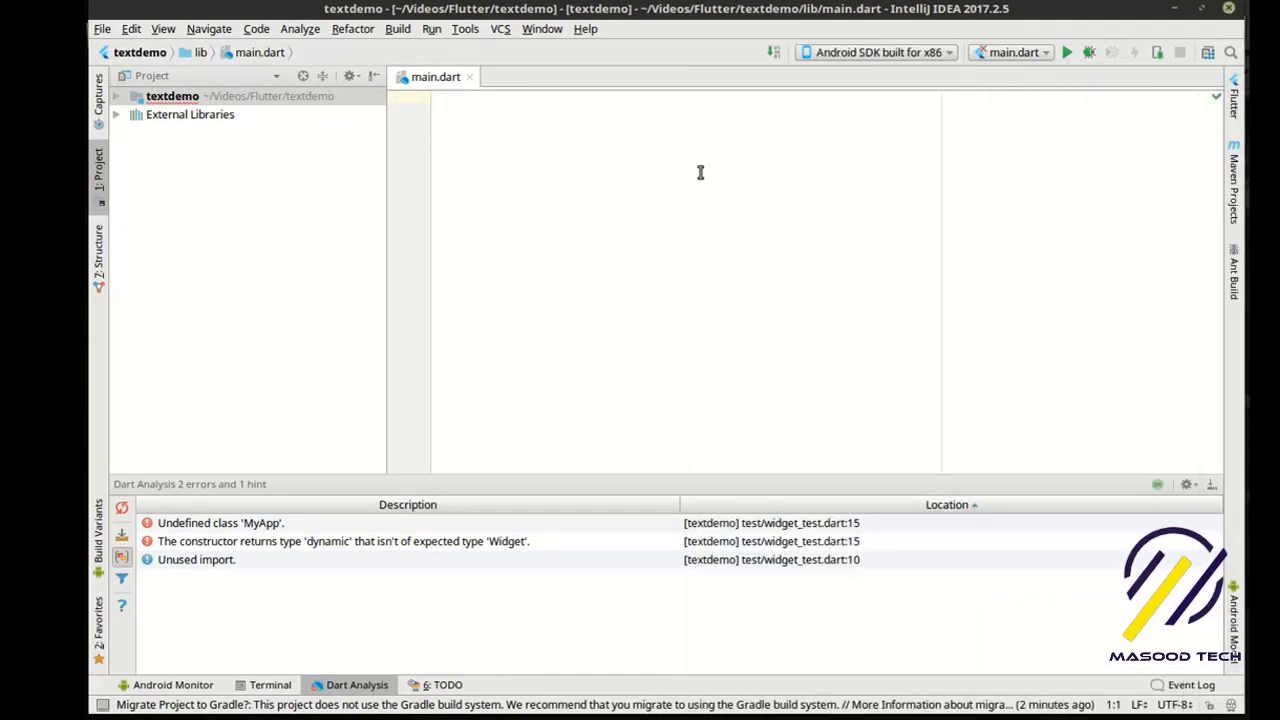
Step: Write the material.dart import and a main() calling runApp(new MaterialApp())
{"action": "type", "text": "imp"}
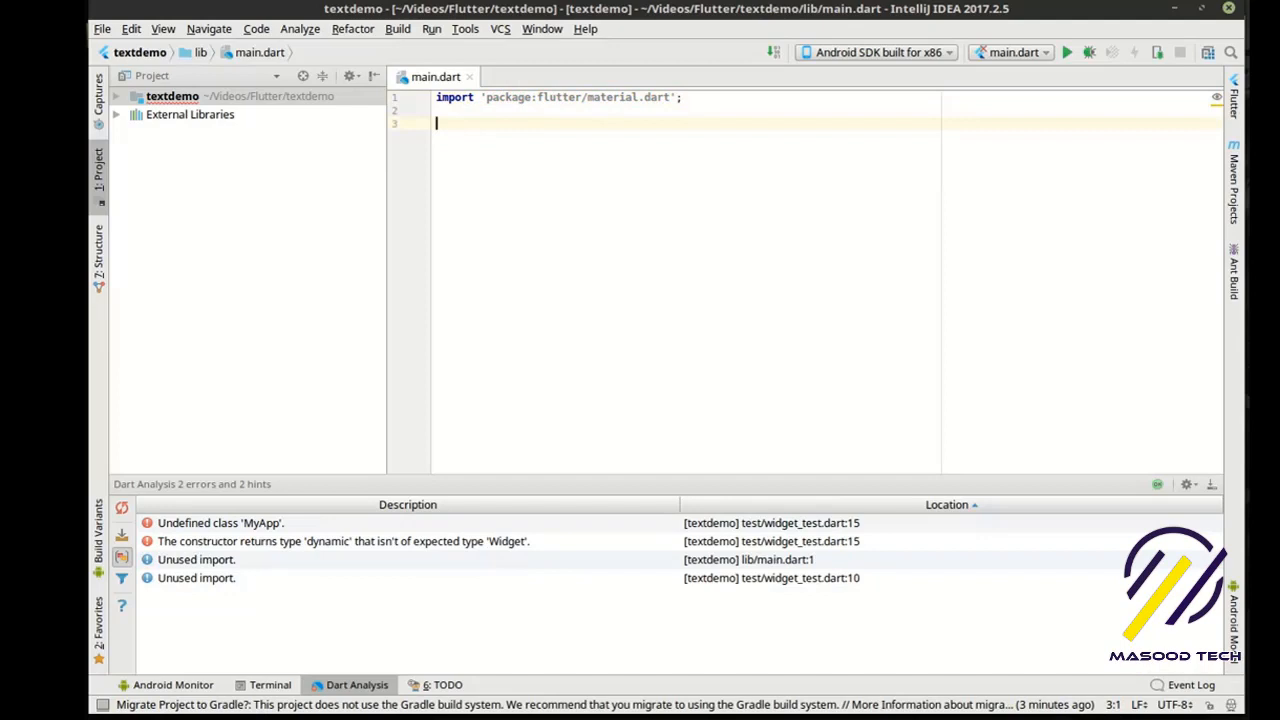
{"action": "type", "text": "void main() {"}
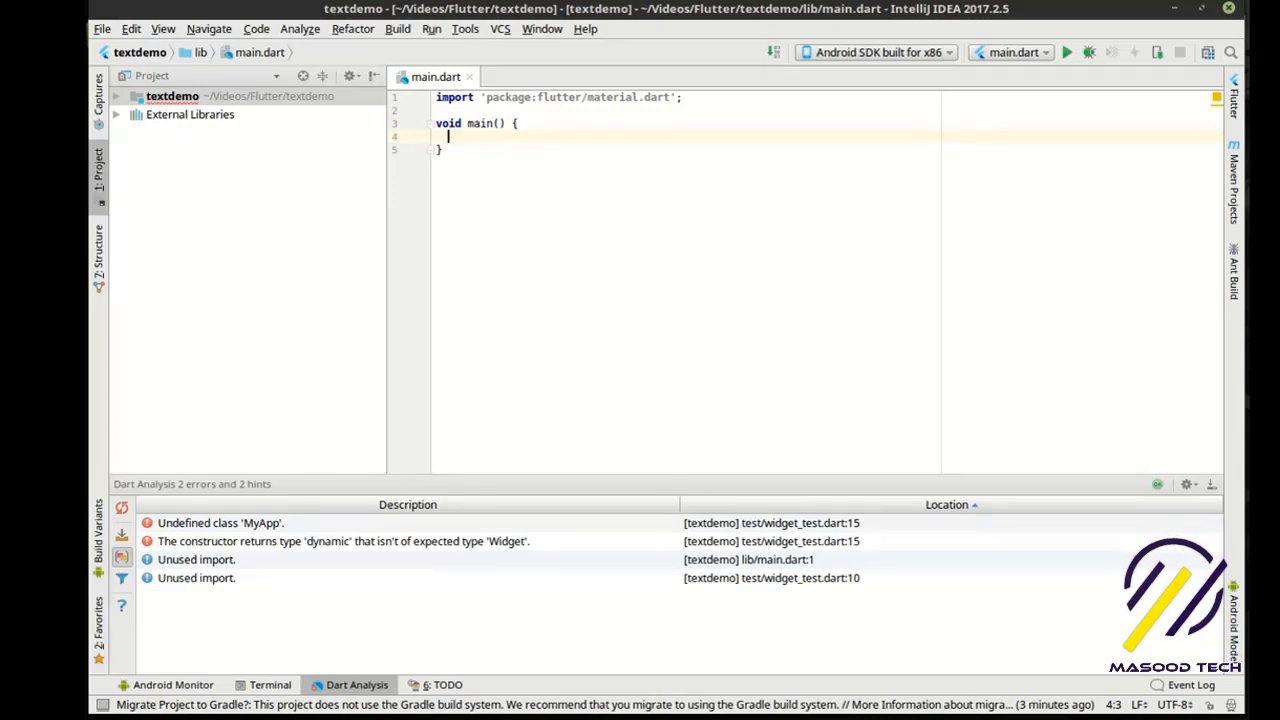
{"action": "type", "text": "runApp(app)"}
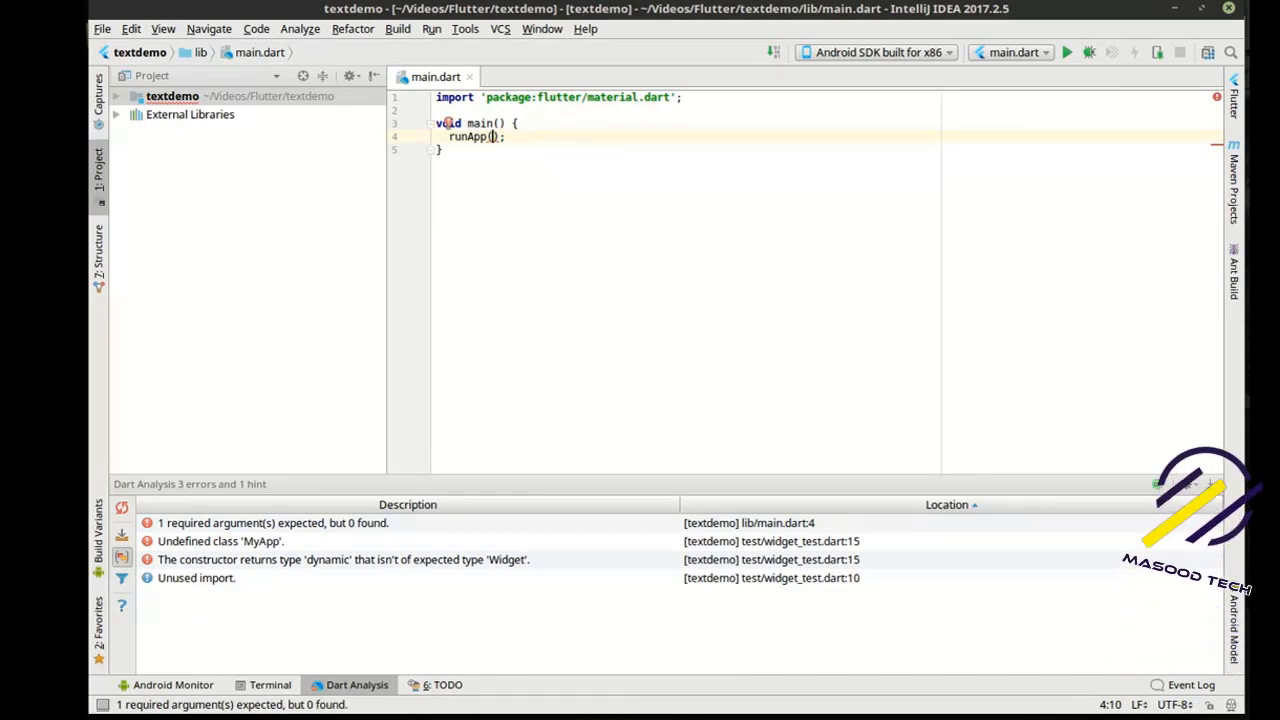
{"action": "type", "text": "new MaterialApp("}
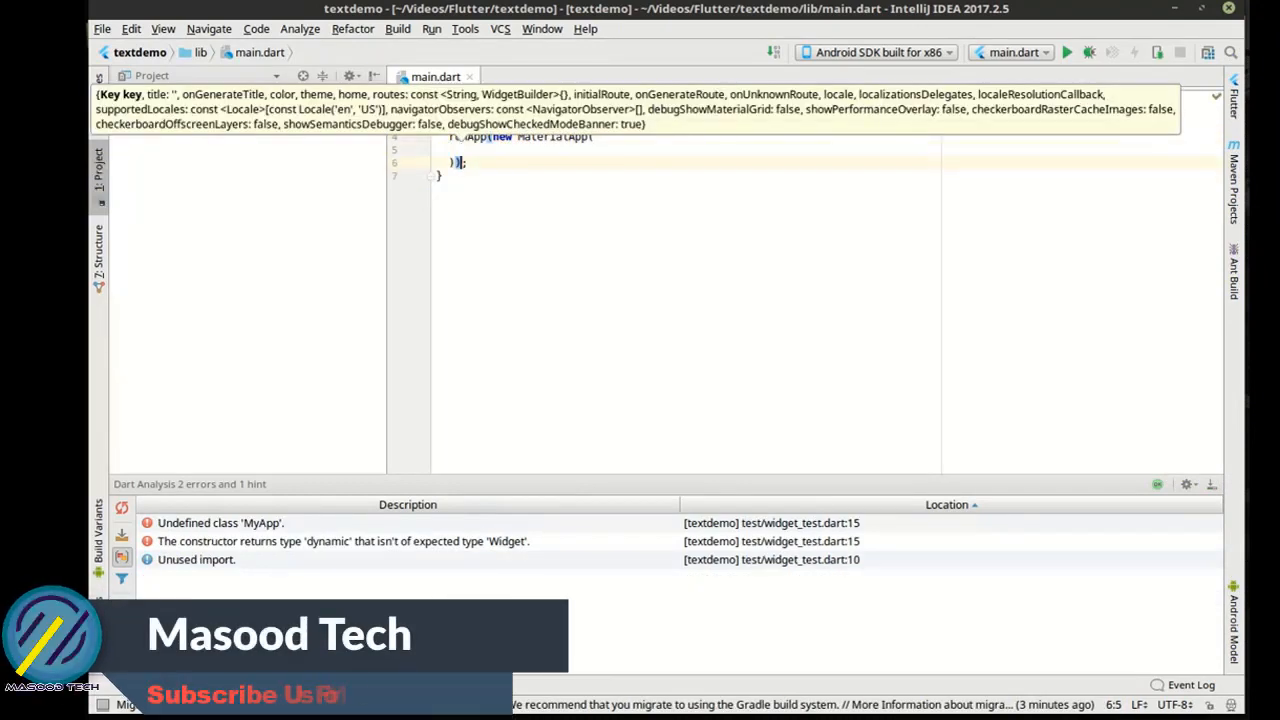
Step: Declare class MyApp extending StatefulWidget with an empty body
{"action": "type", "text": "cl"}
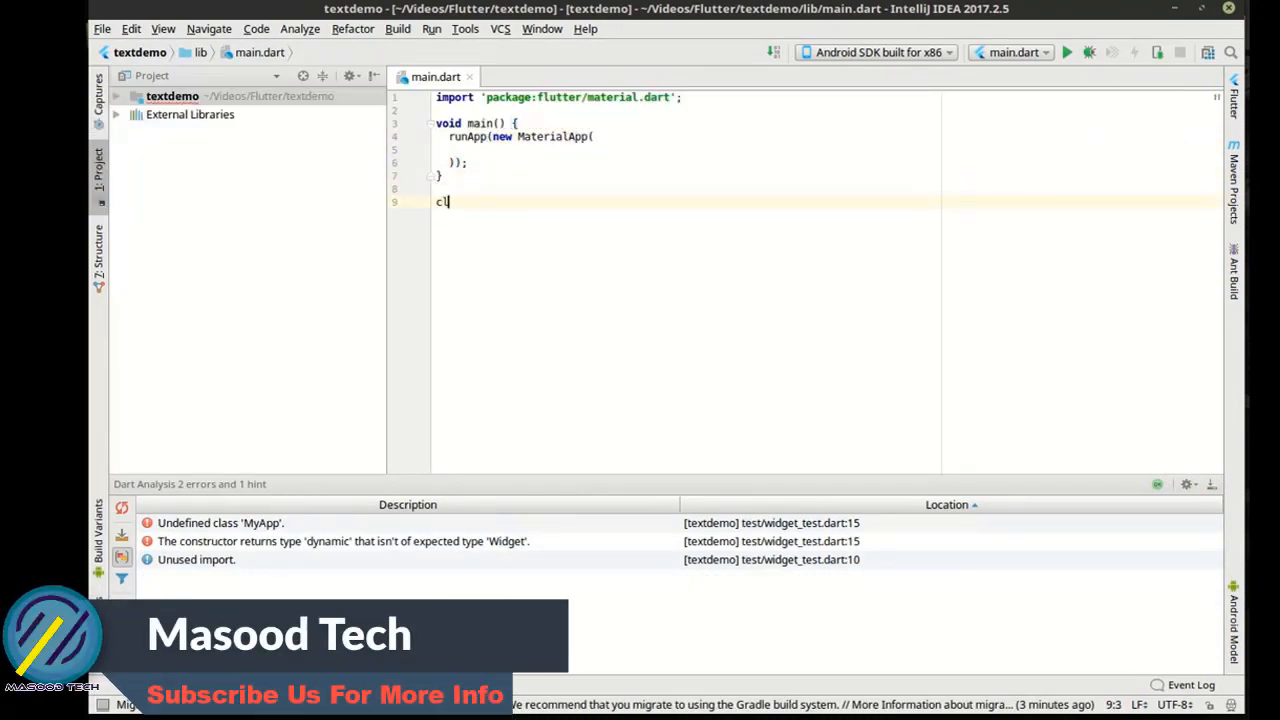
{"action": "type", "text": "ass"}
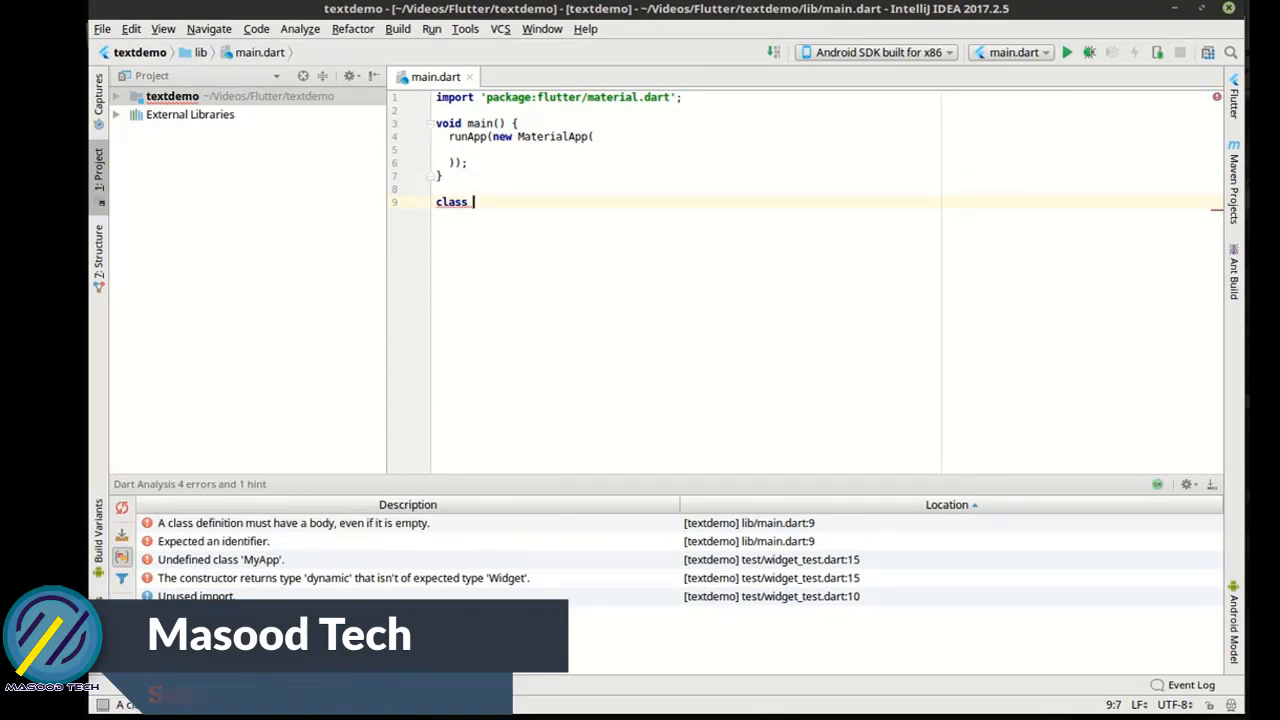
{"action": "type", "text": "Ma"}
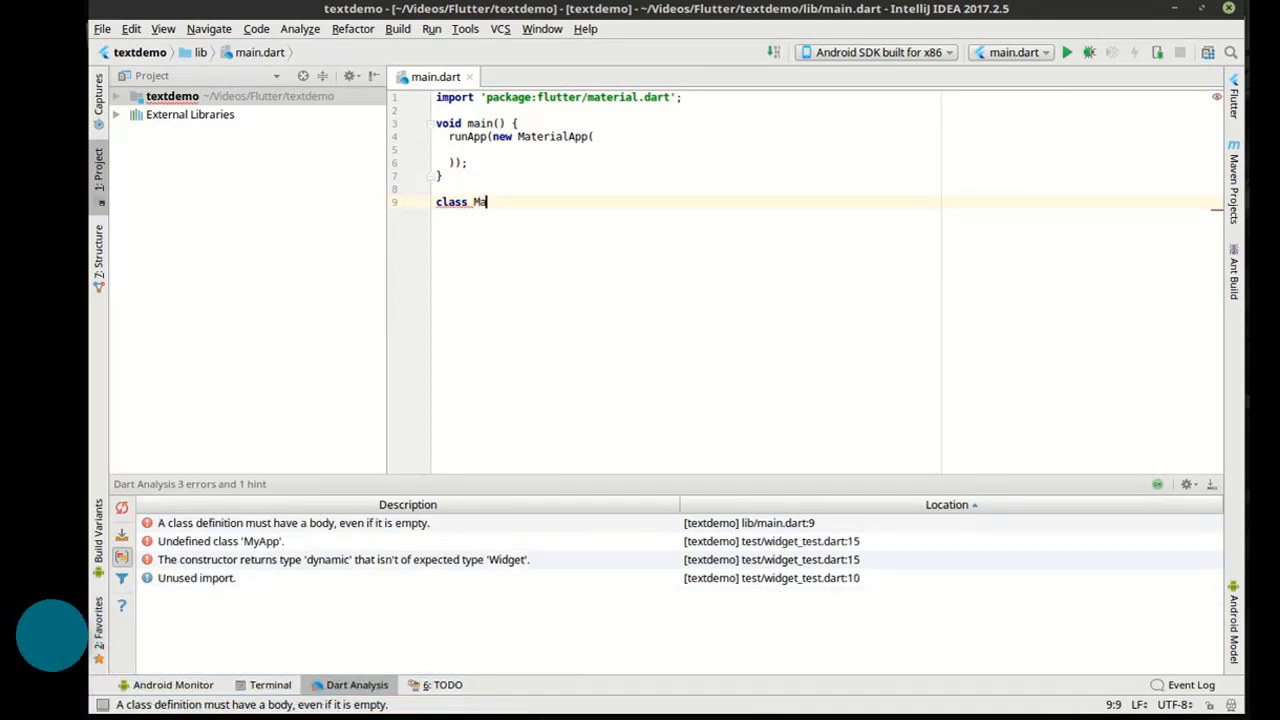
{"action": "type", "text": "y"}
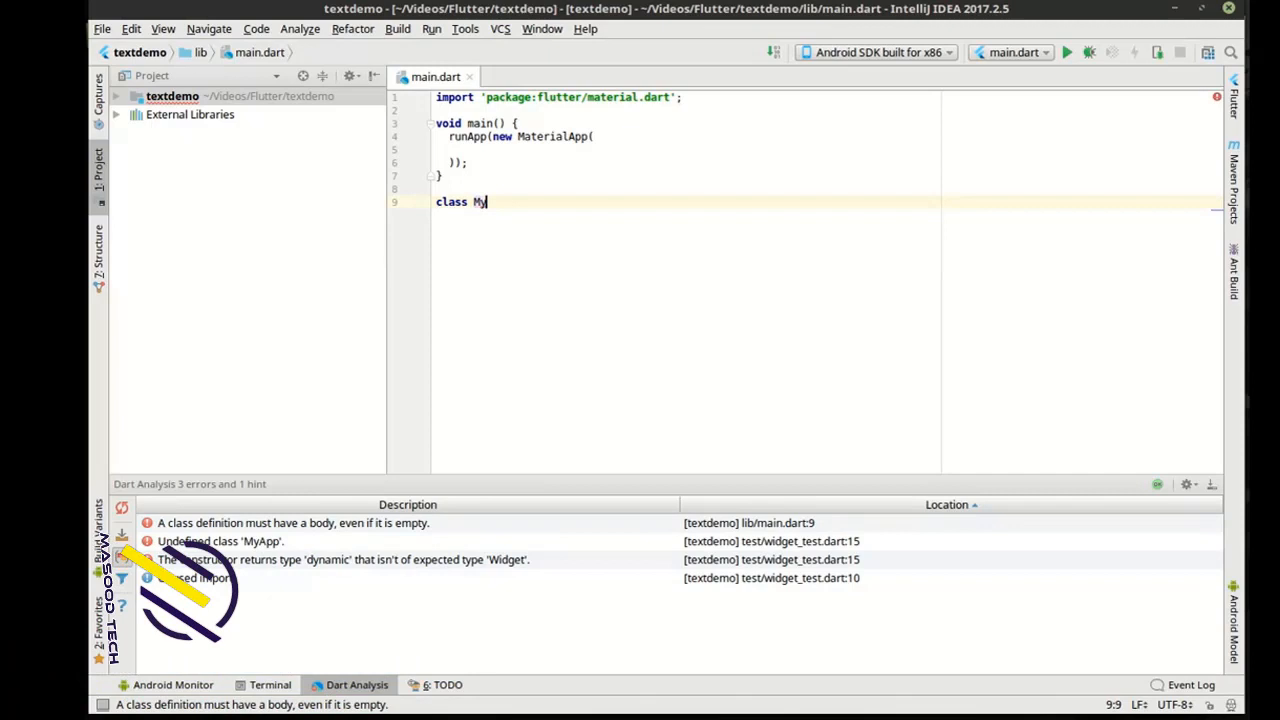
{"action": "type", "text": "App_e"}
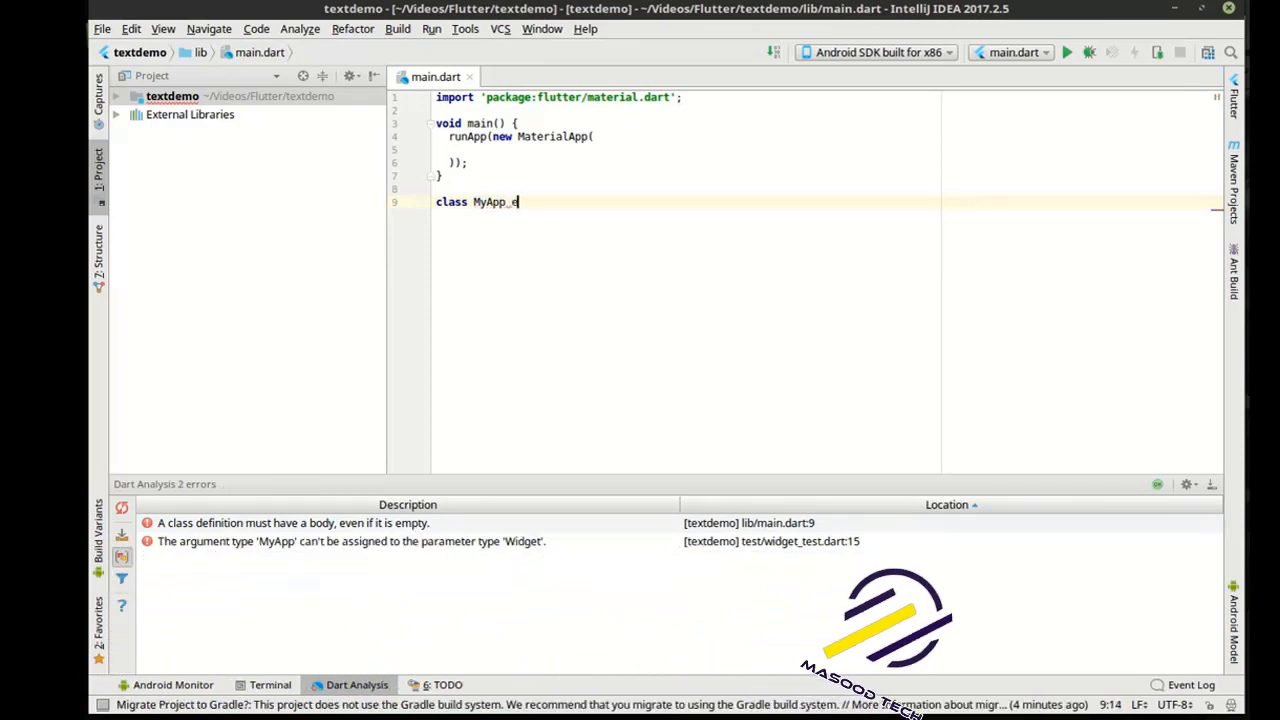
{"action": "type", "text": "xtends"}
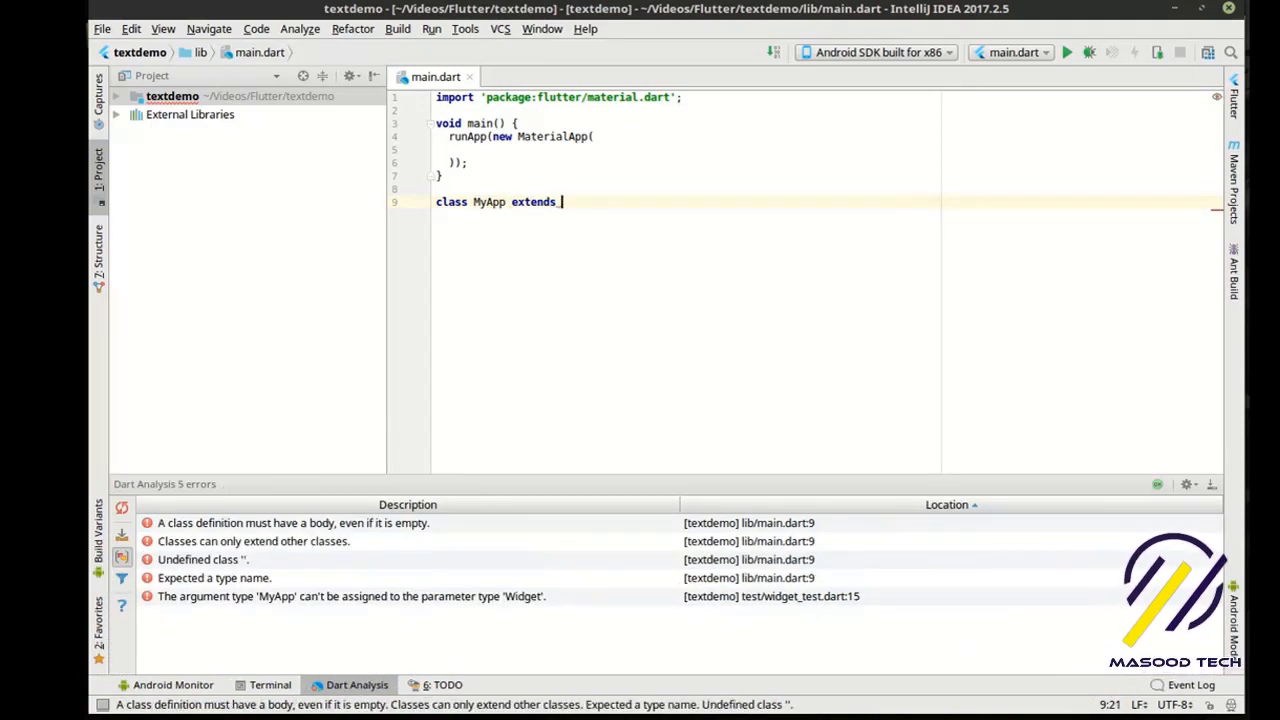
{"action": "type", "text": "StatefulWidget {"}
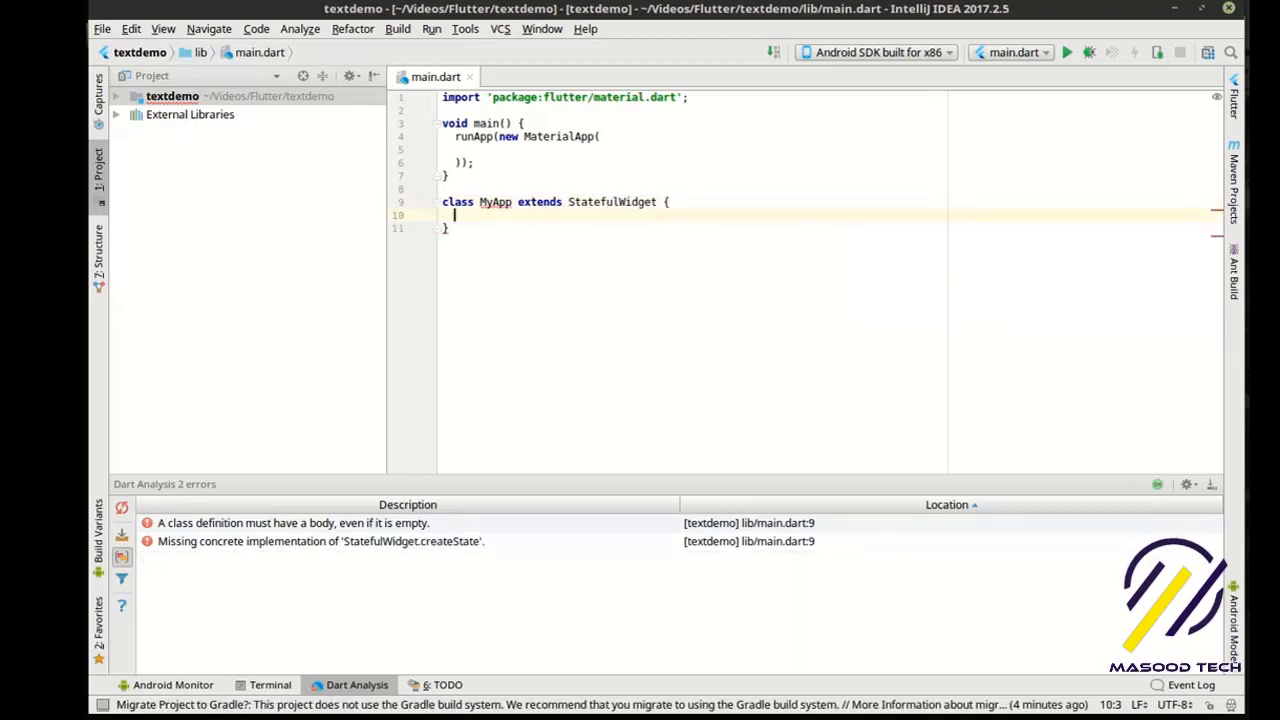
{"action": "type", "text": "c"}
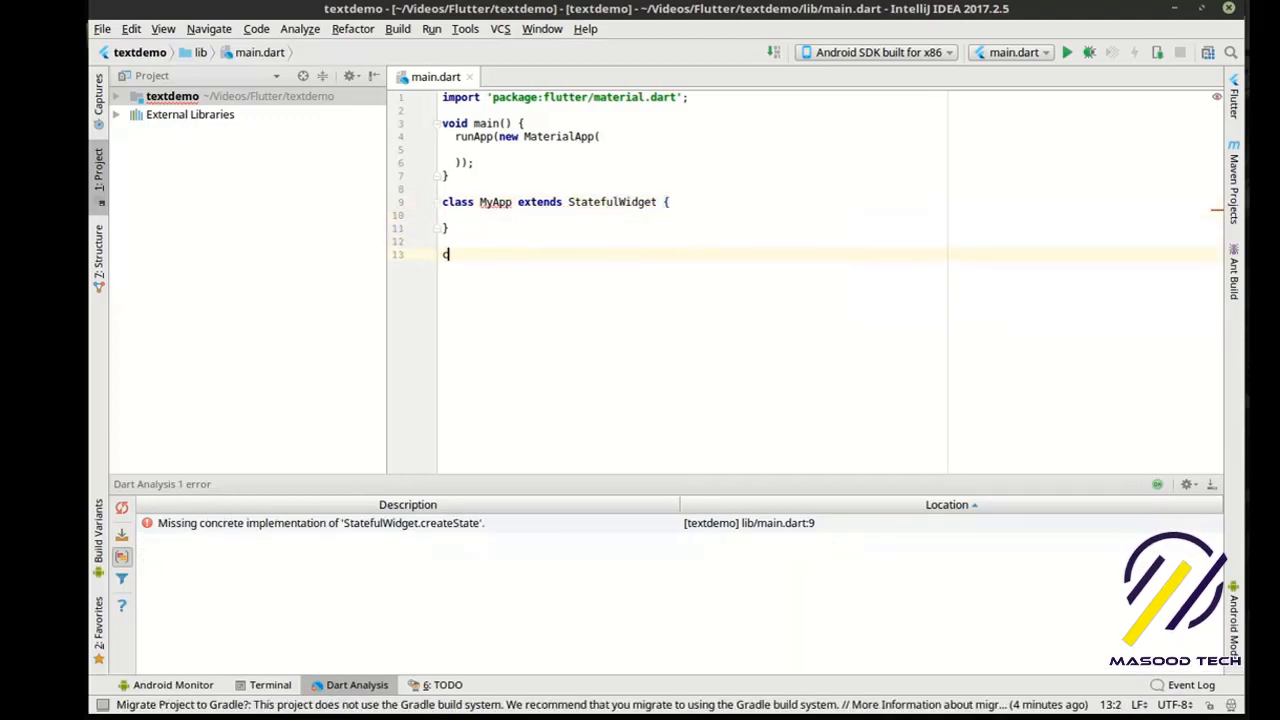
Step: Declare class MyAppState extending State<MyApp> with an empty body
{"action": "type", "text": "class MyApp"}
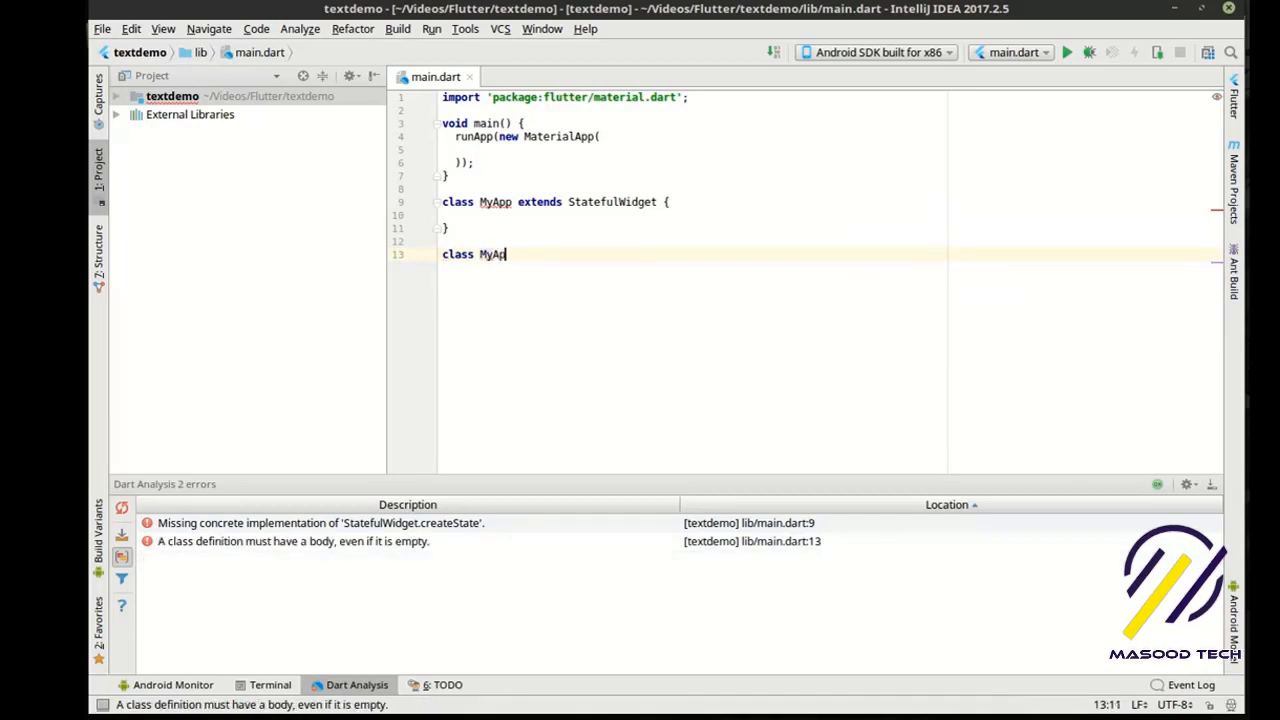
{"action": "type", "text": "pState<"}
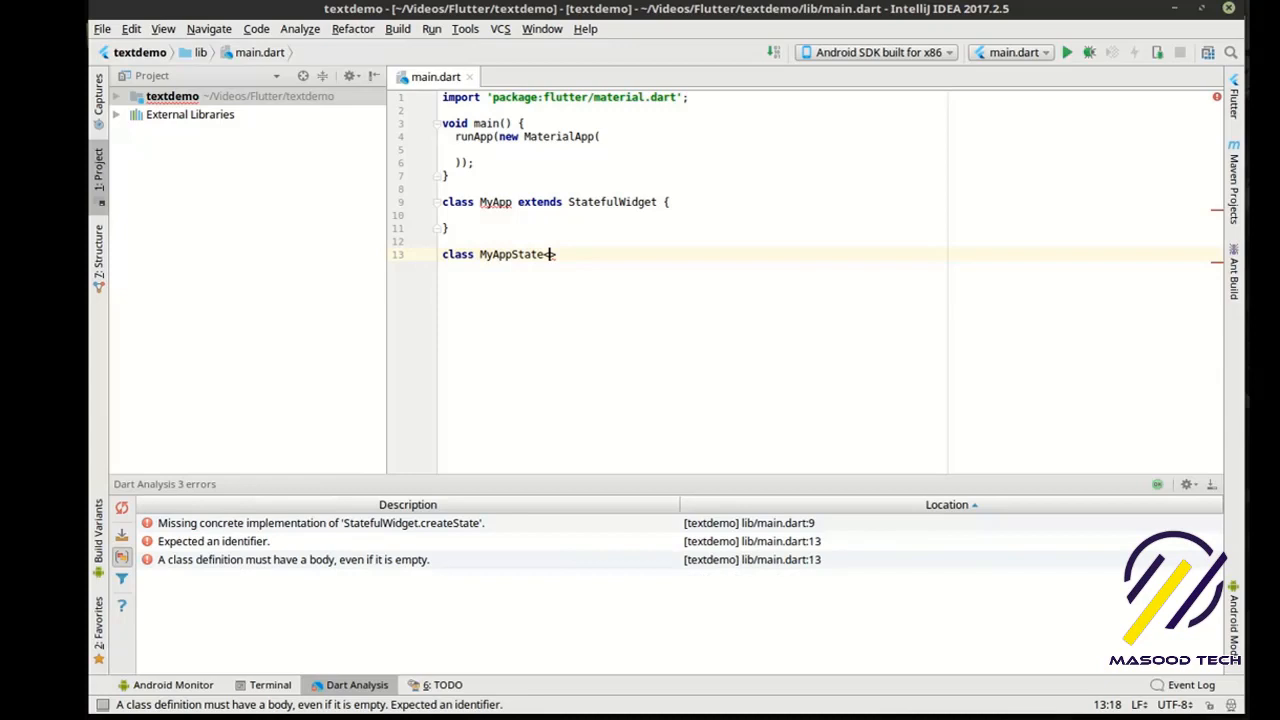
{"action": "type", "text": "_ext"}
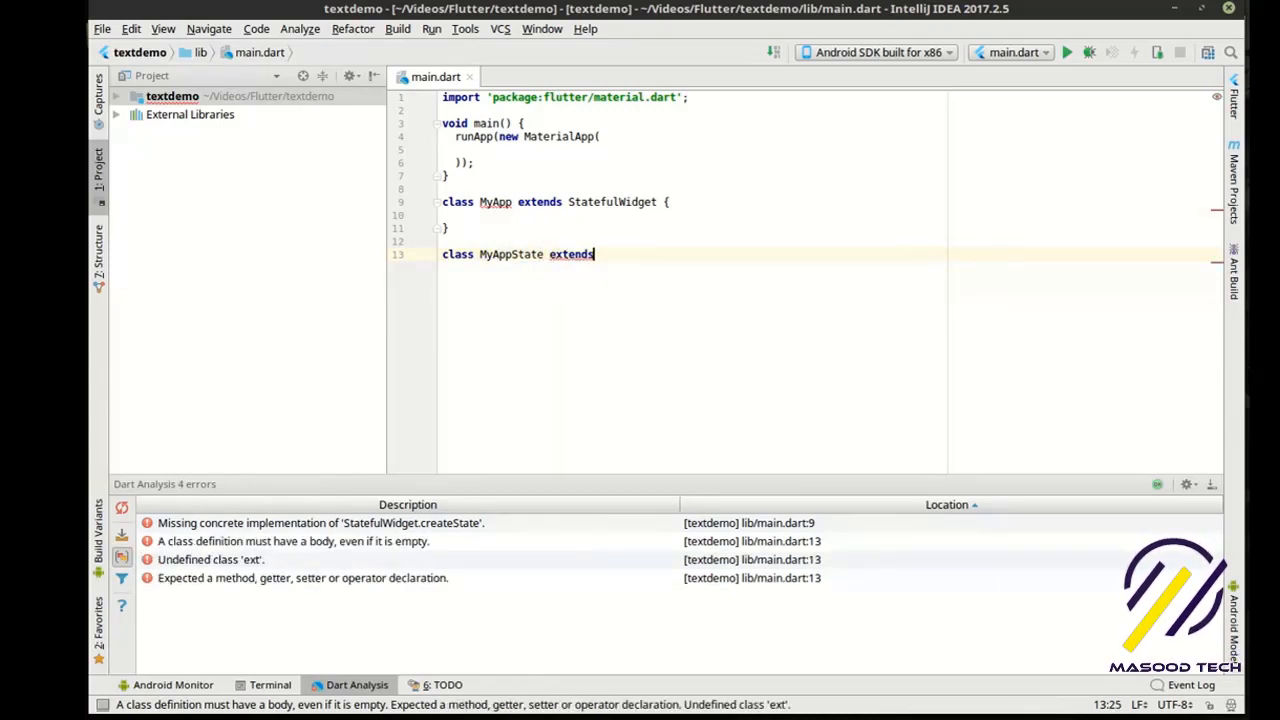
{"action": "type", "text": "Sta"}
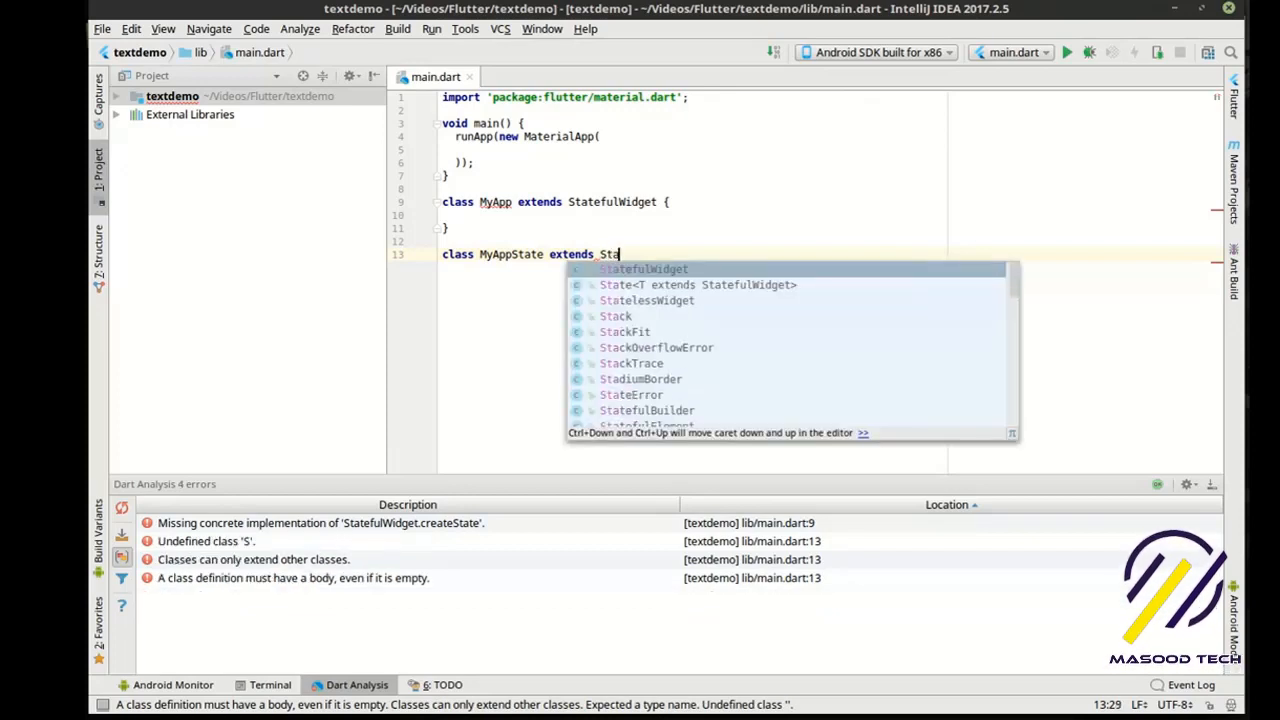
{"action": "type", "text": "te"}
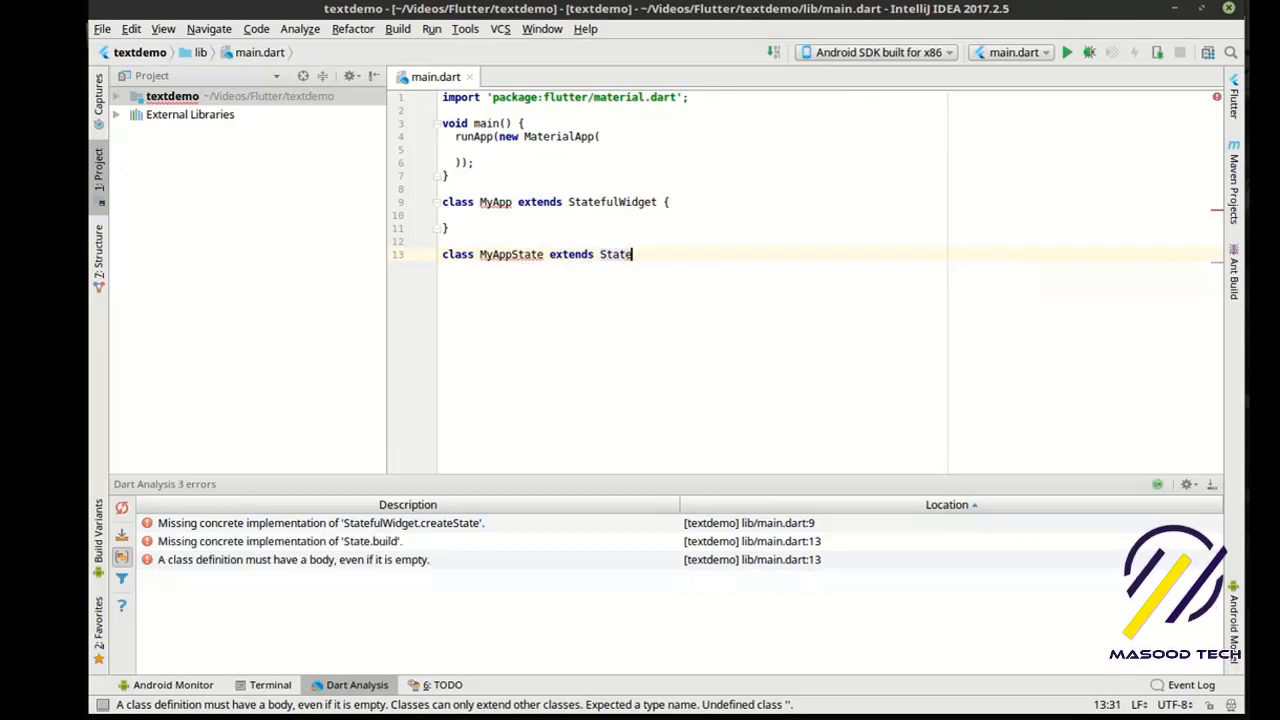
{"action": "type", "text": "<MyApp>"}
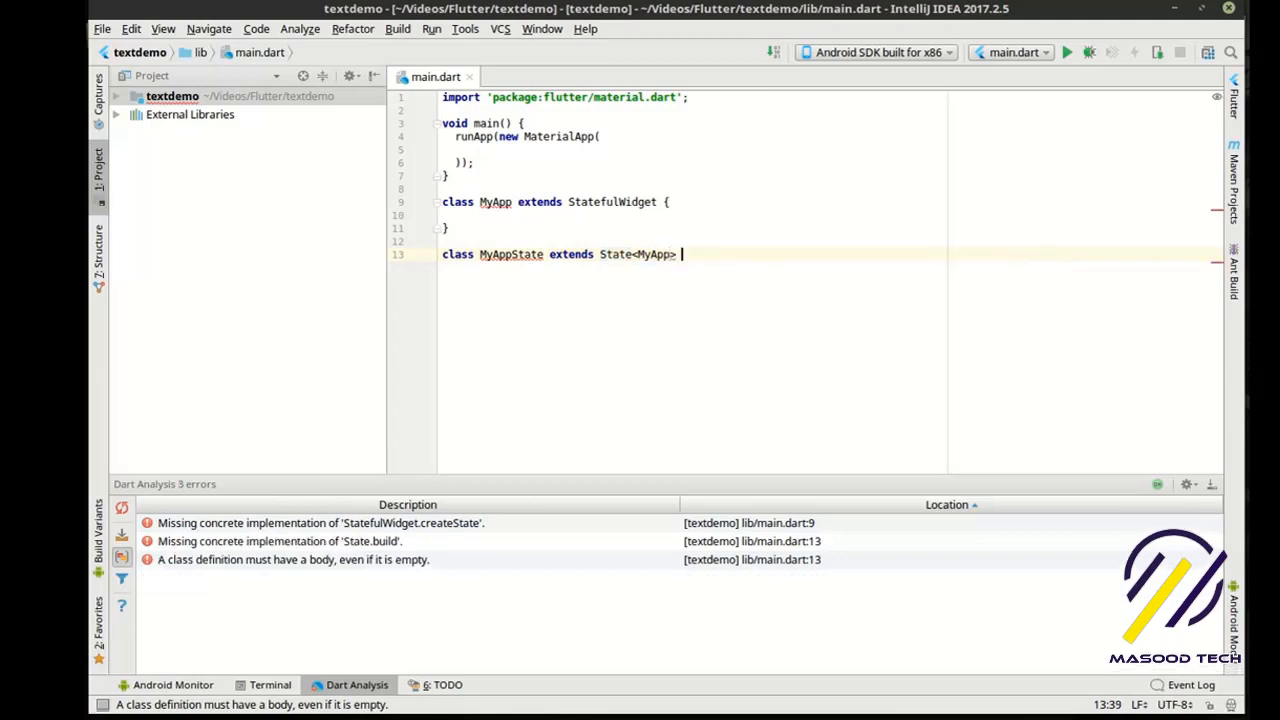
{"action": "type", "text": "{"}
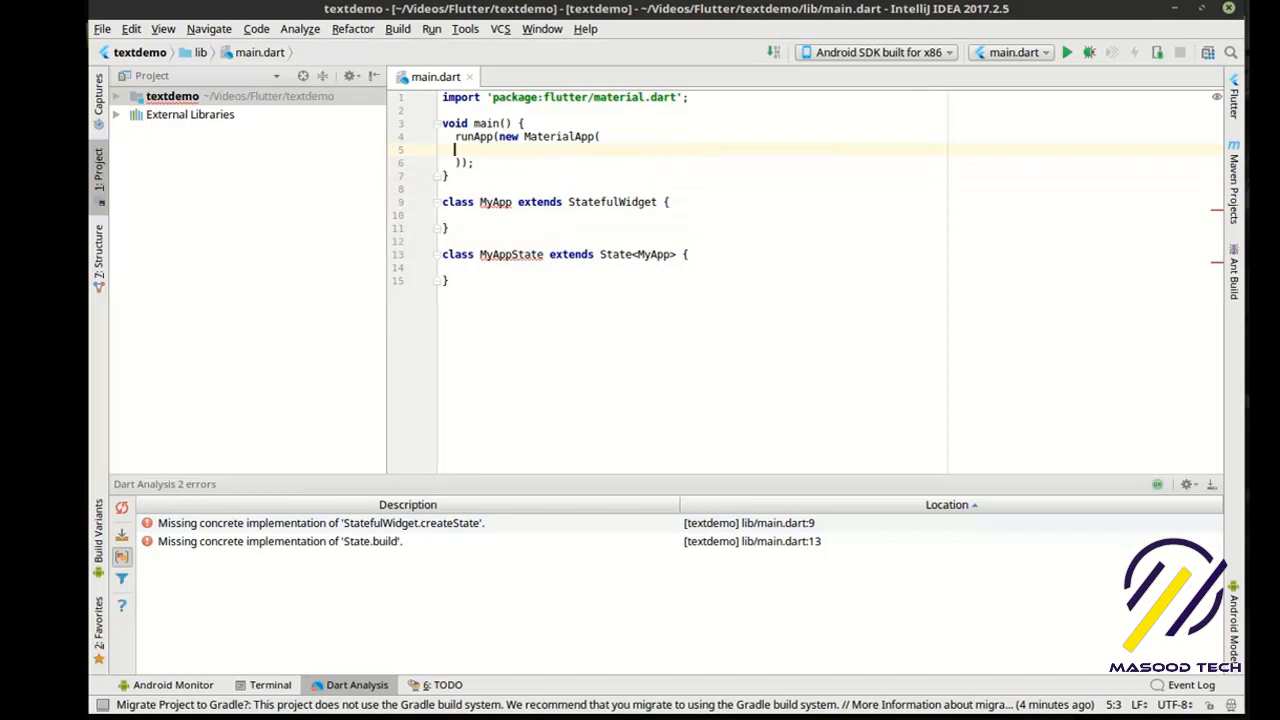
{"action": "type", "text": "home: ,"}
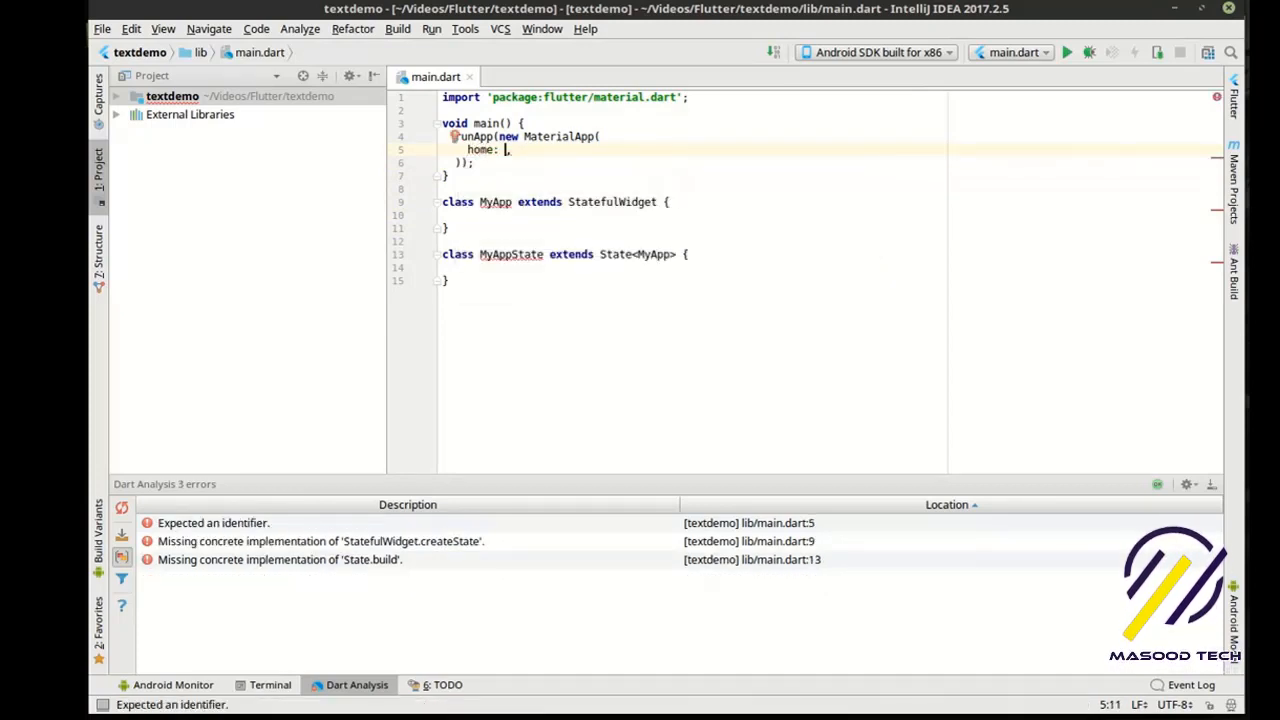
{"action": "type", "text": "new"}
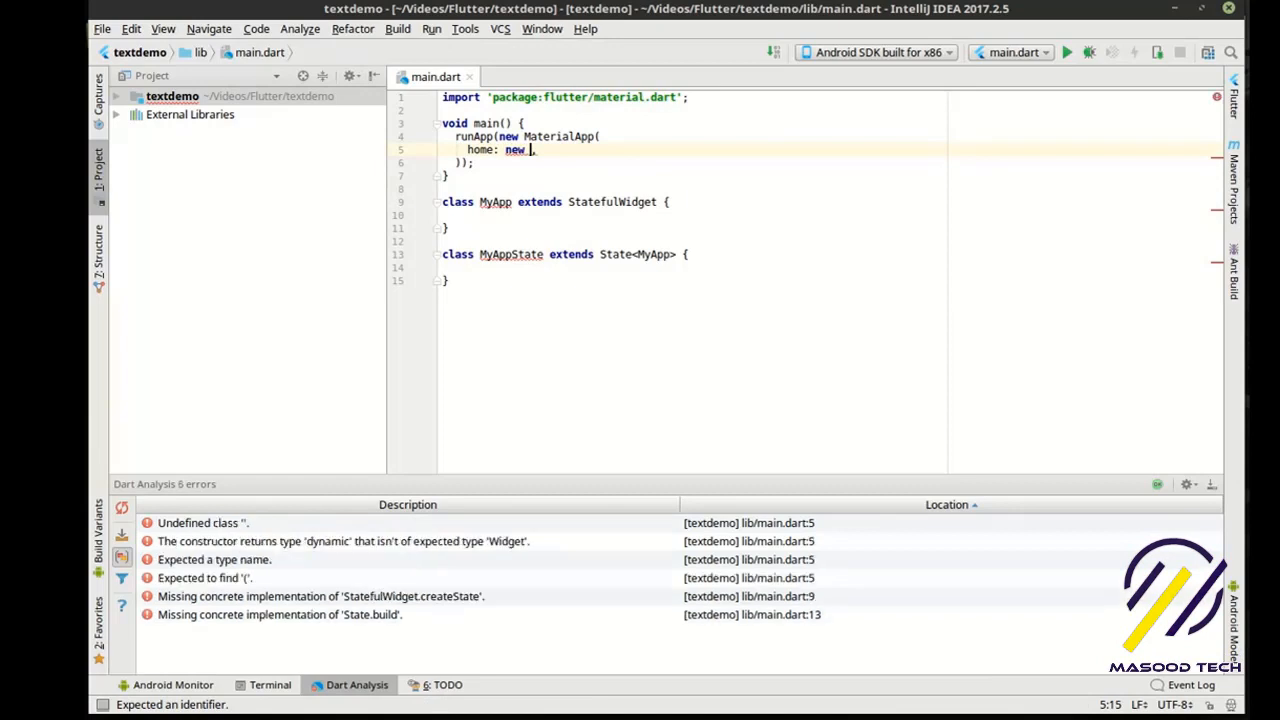
{"action": "type", "text": "MY"}
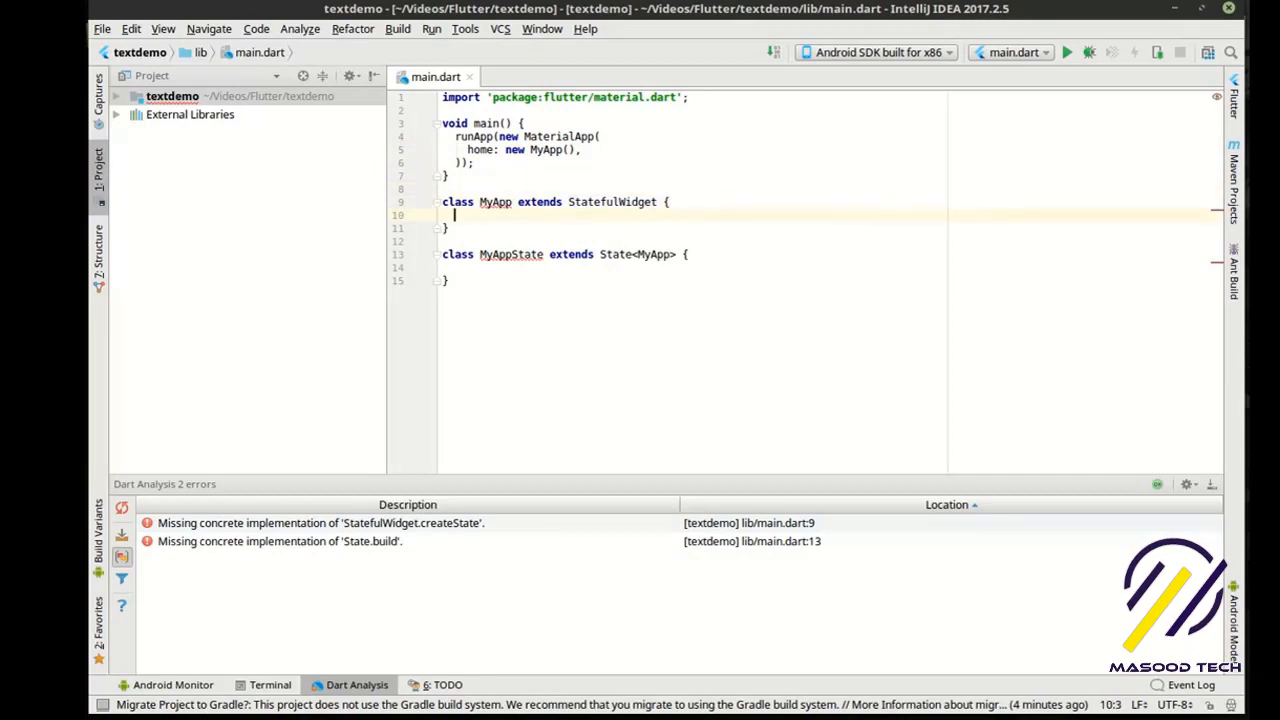
{"action": "type", "text": "@override"}
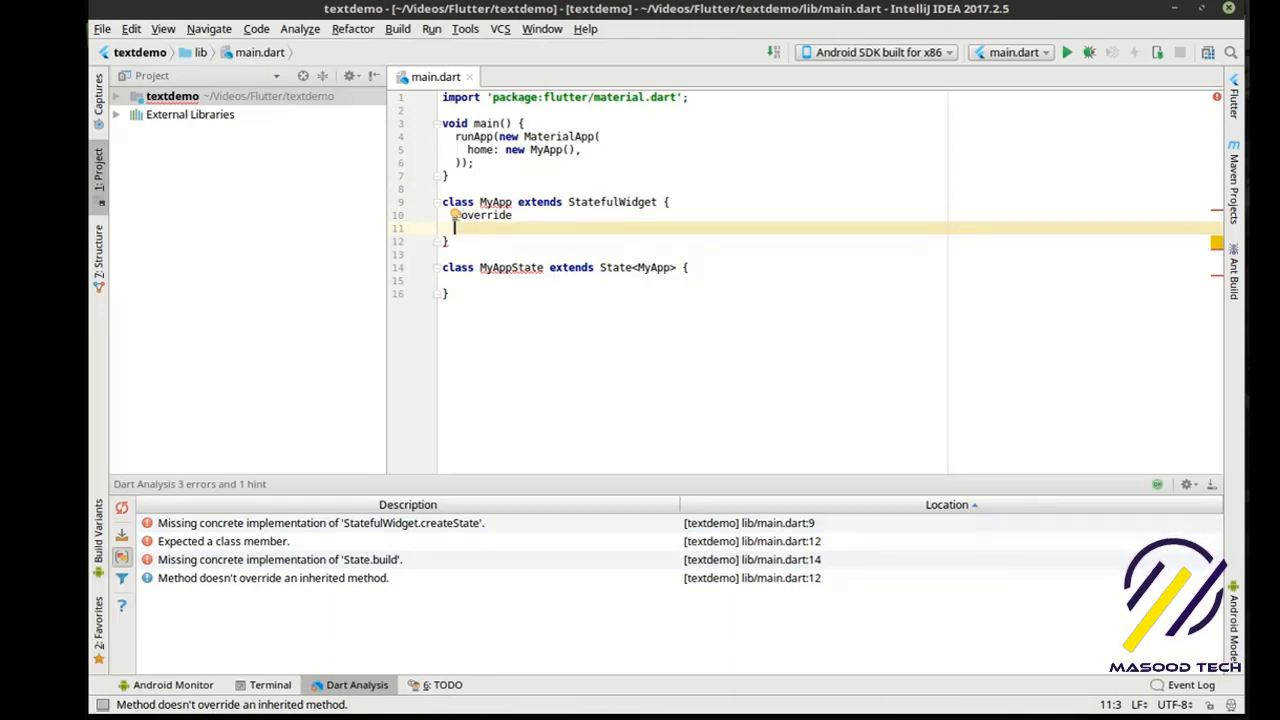
Step: Override createState in MyApp to return new MyAppState()
{"action": "type", "text": "MyAppState"}
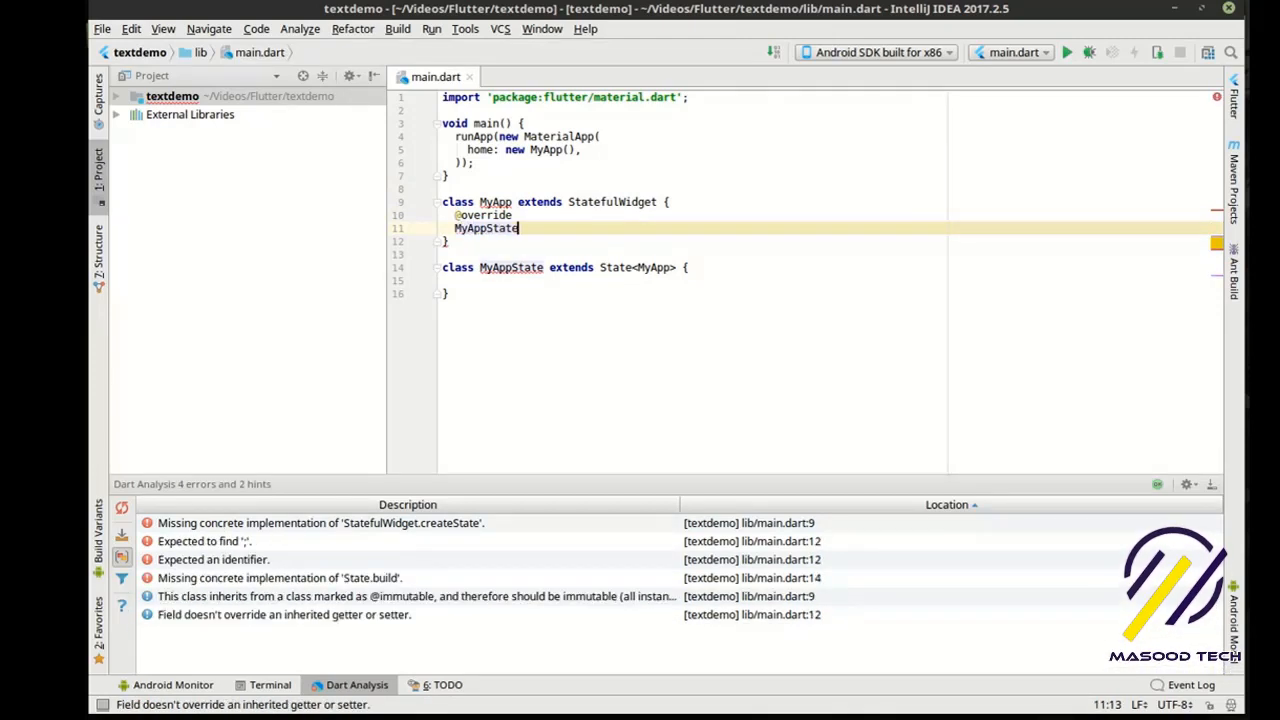
{"action": "type", "text": "createState"}
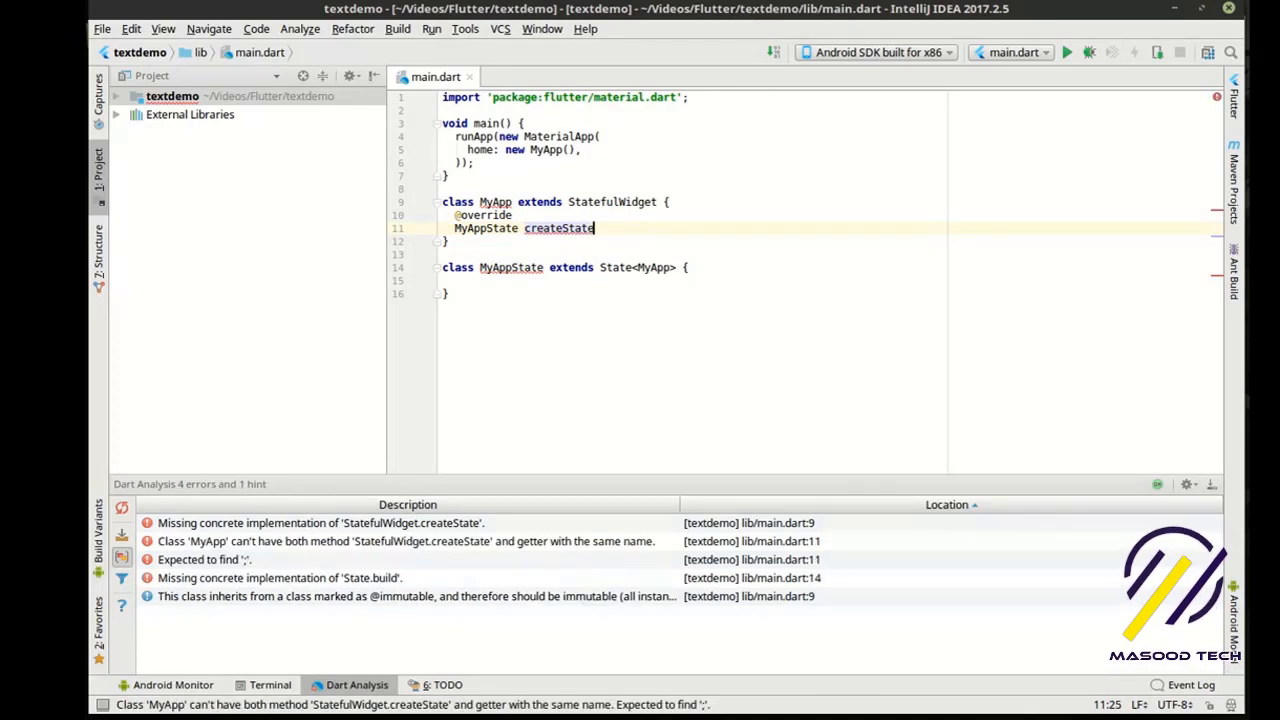
{"action": "type", "text": "() =>"}
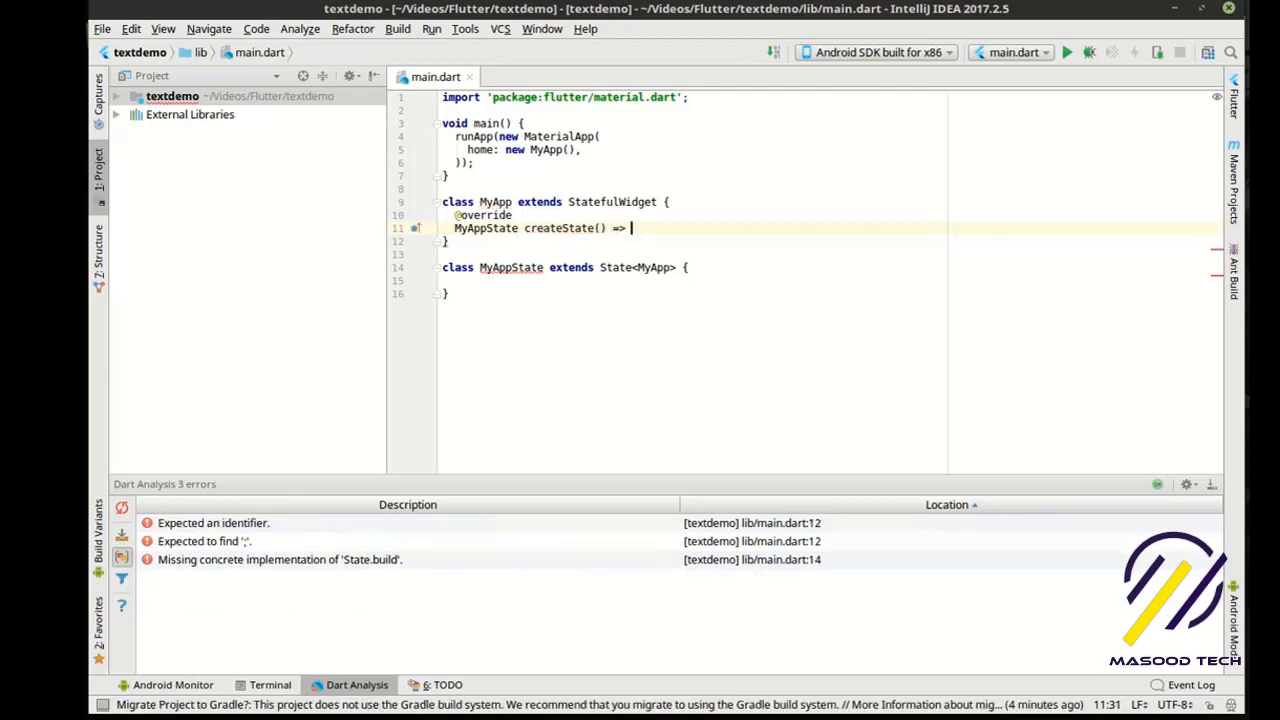
{"action": "type", "text": "new MyAppState();"}
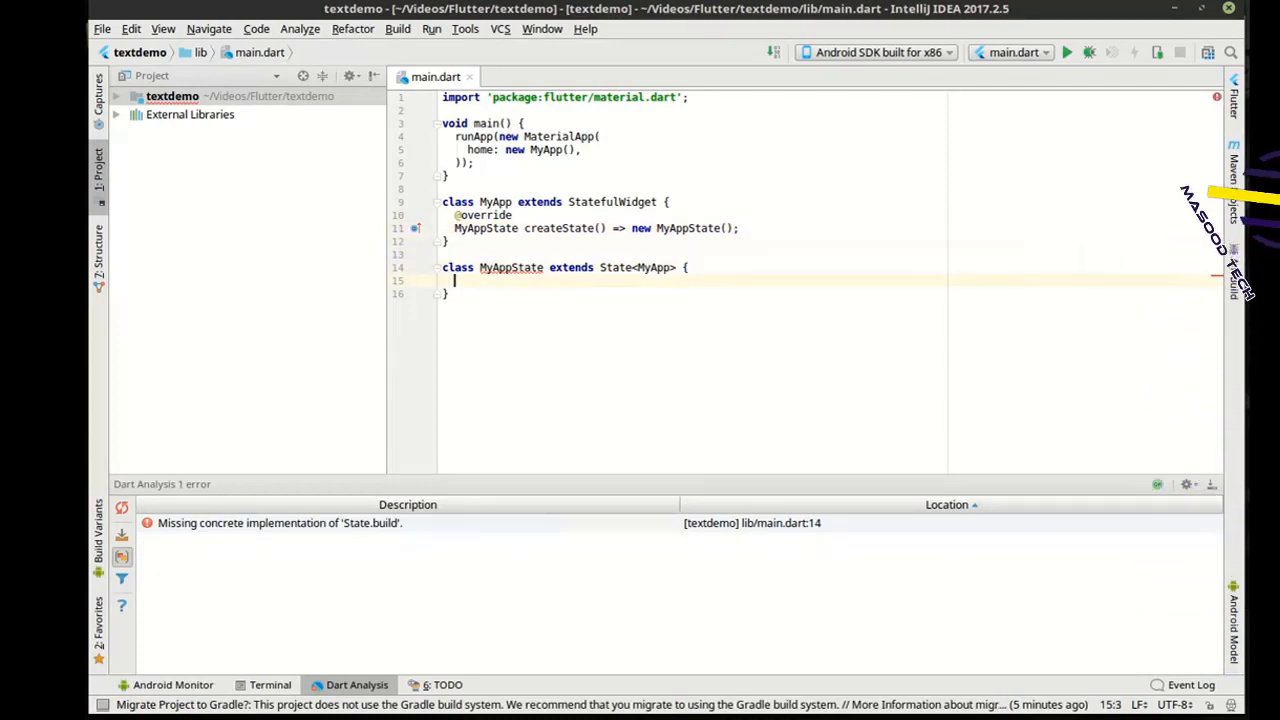
Step: Add an empty overridden Widget build(BuildContext context) method to MyAppState
{"action": "key", "text": "enter"}
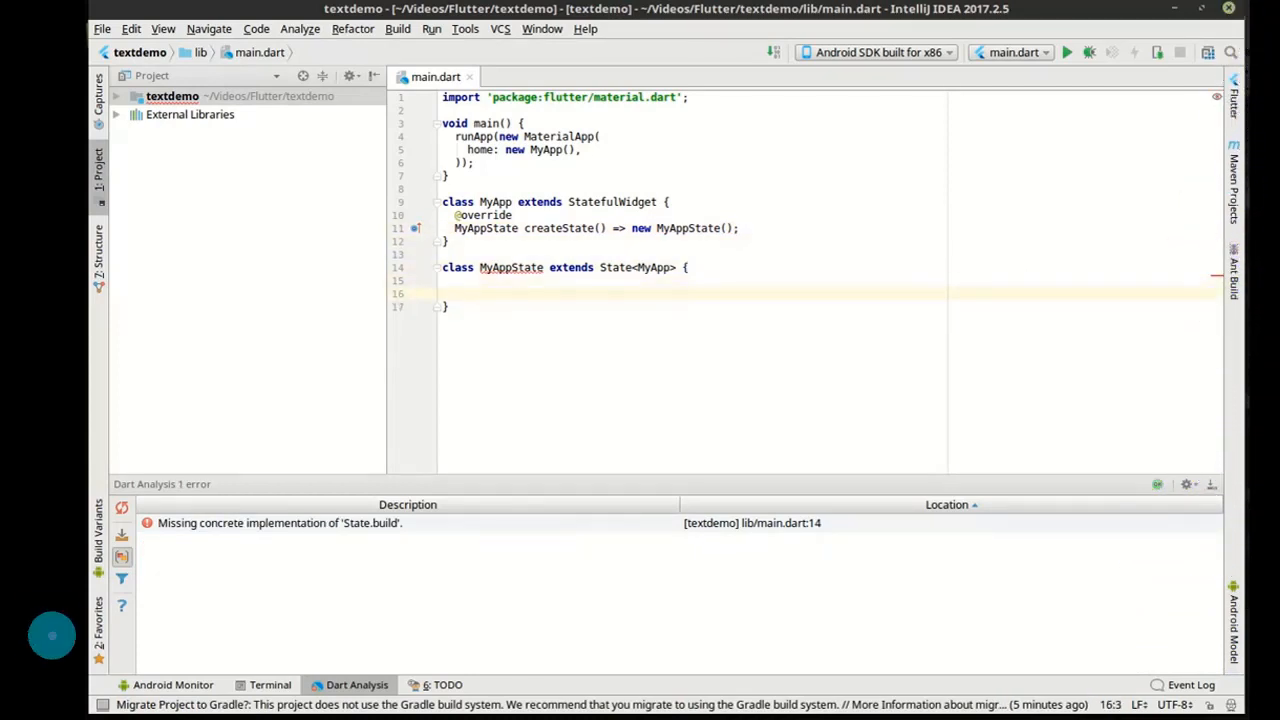
{"action": "type", "text": "@override"}
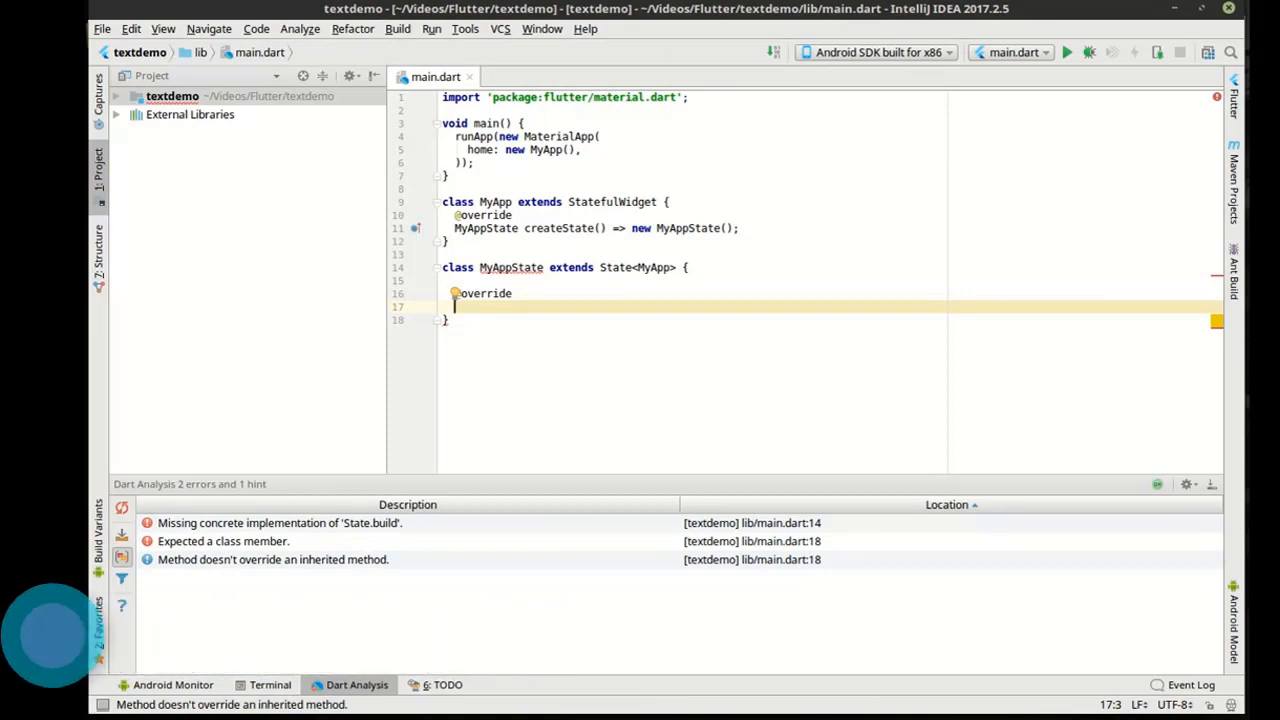
{"action": "type", "text": "Widget"}
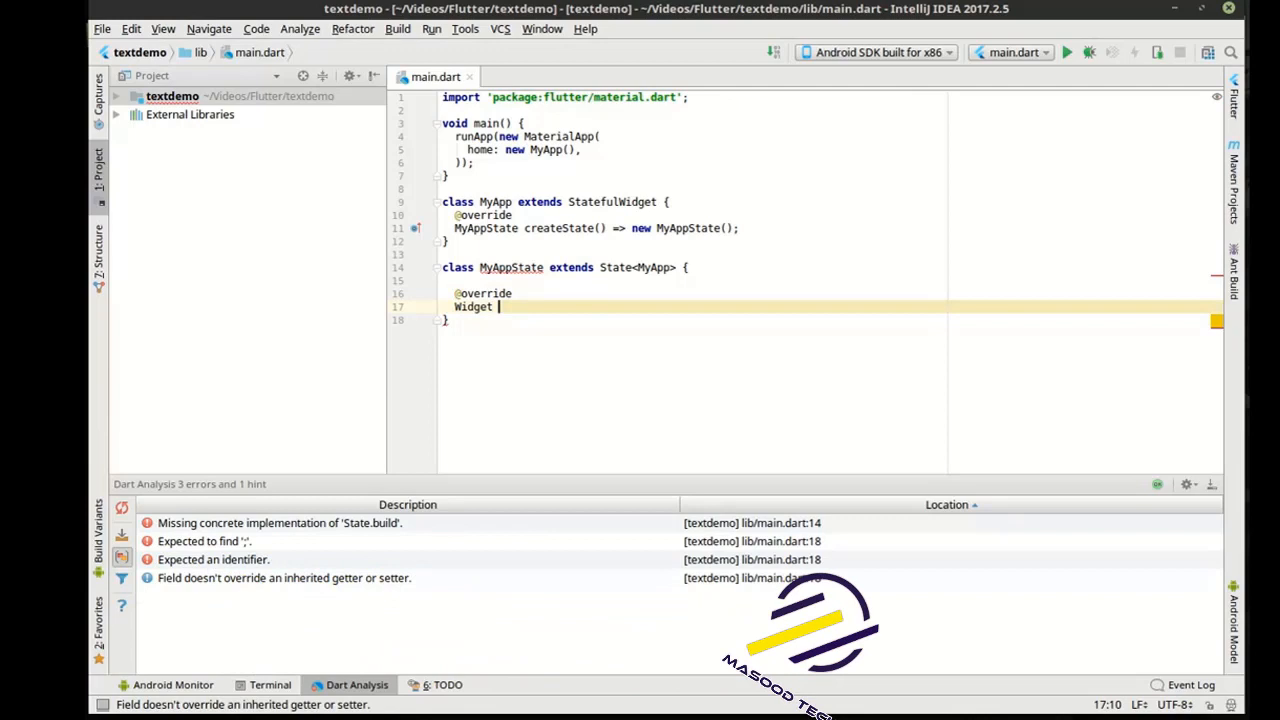
{"action": "type", "text": "buil"}
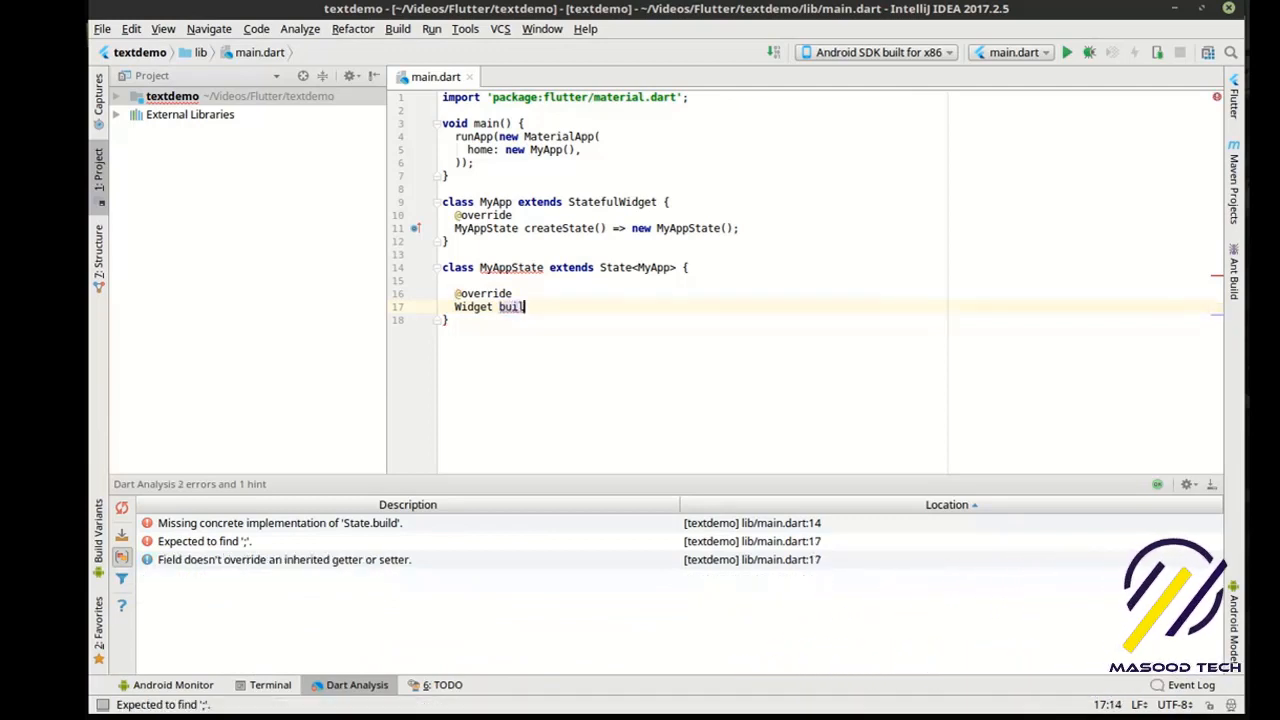
{"action": "type", "text": "d(BuildContext con"}
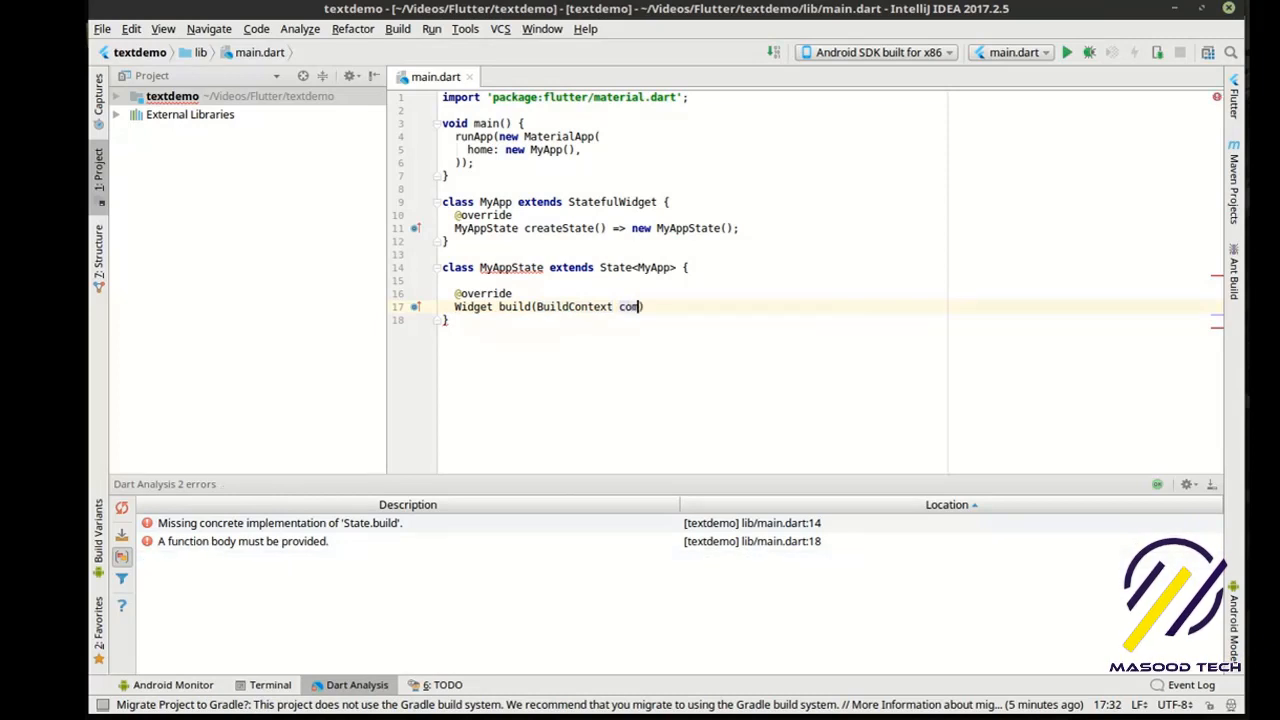
{"action": "type", "text": "text"}
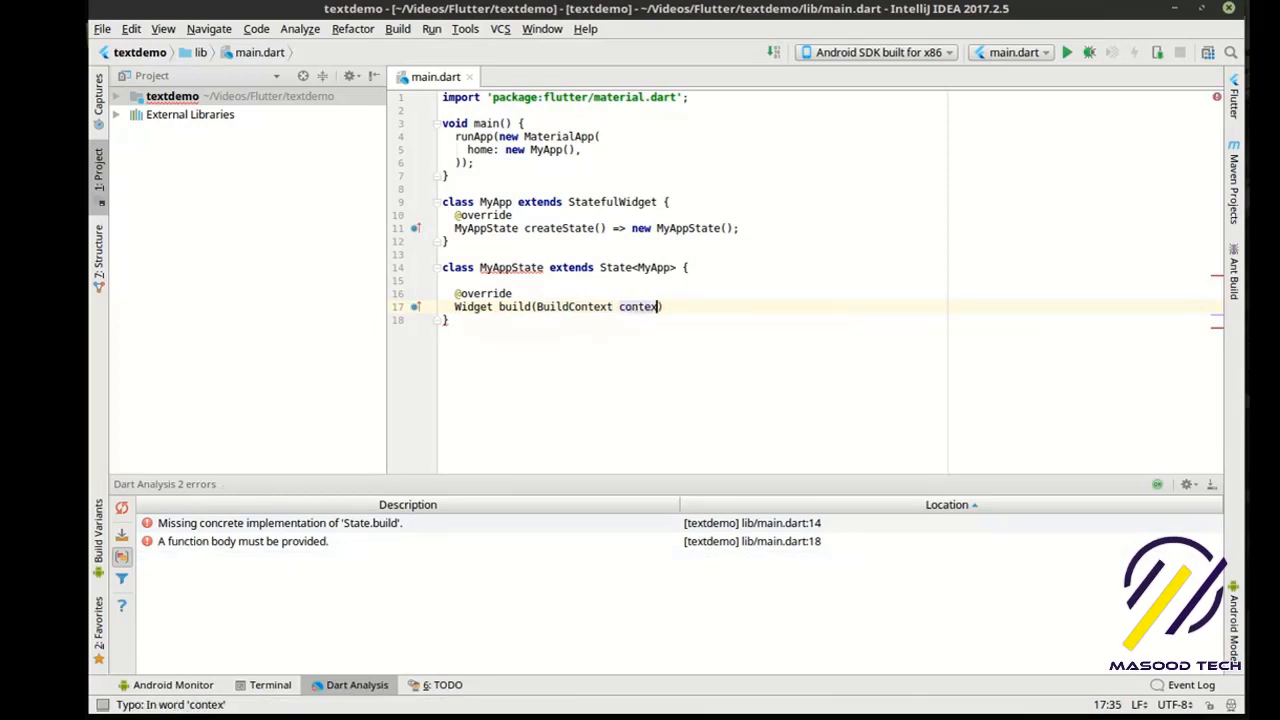
{"action": "type", "text": ")"}
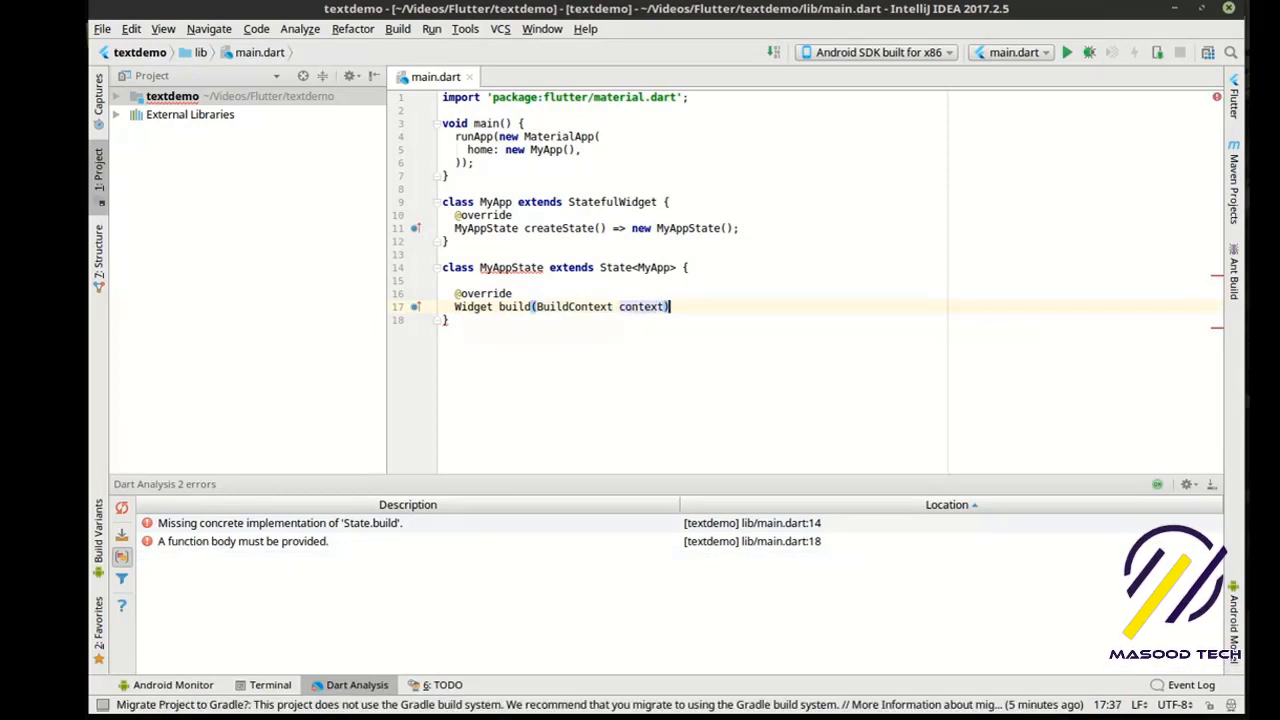
{"action": "type", "text": "{"}
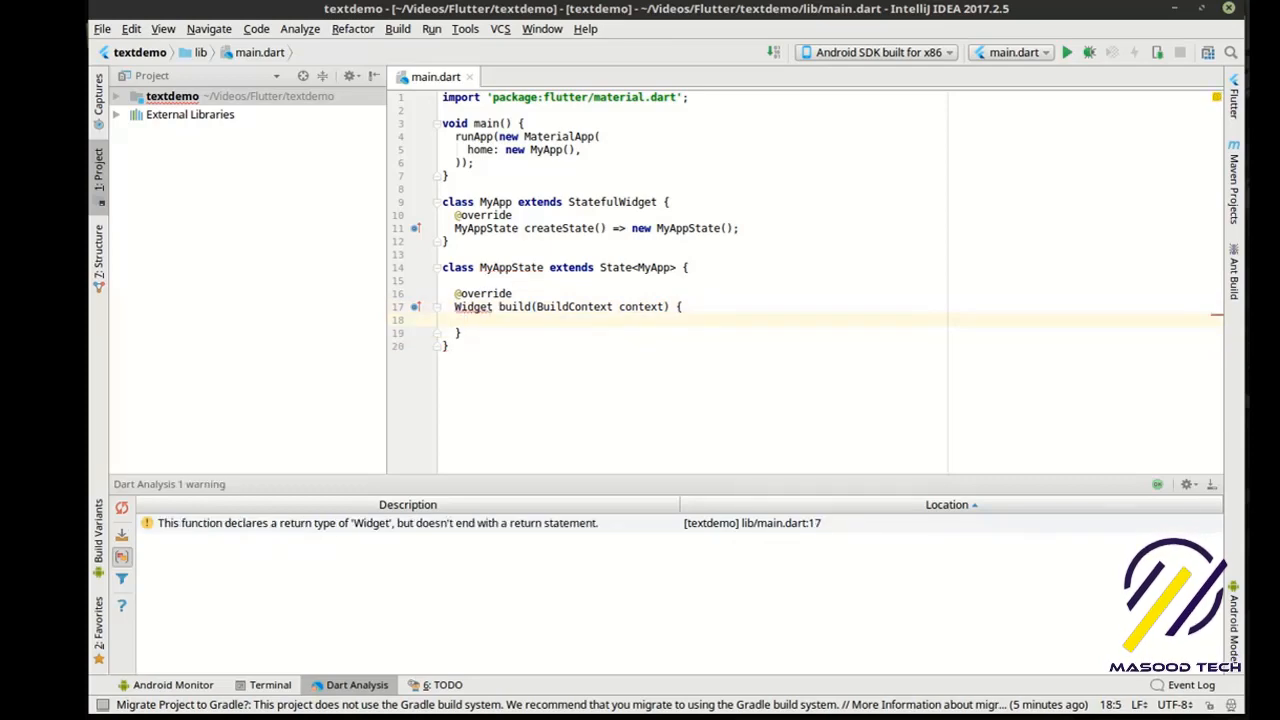
Step: Return new Scaffold() from build and open blank lines above it in MyAppState
{"action": "type", "text": "return r"}
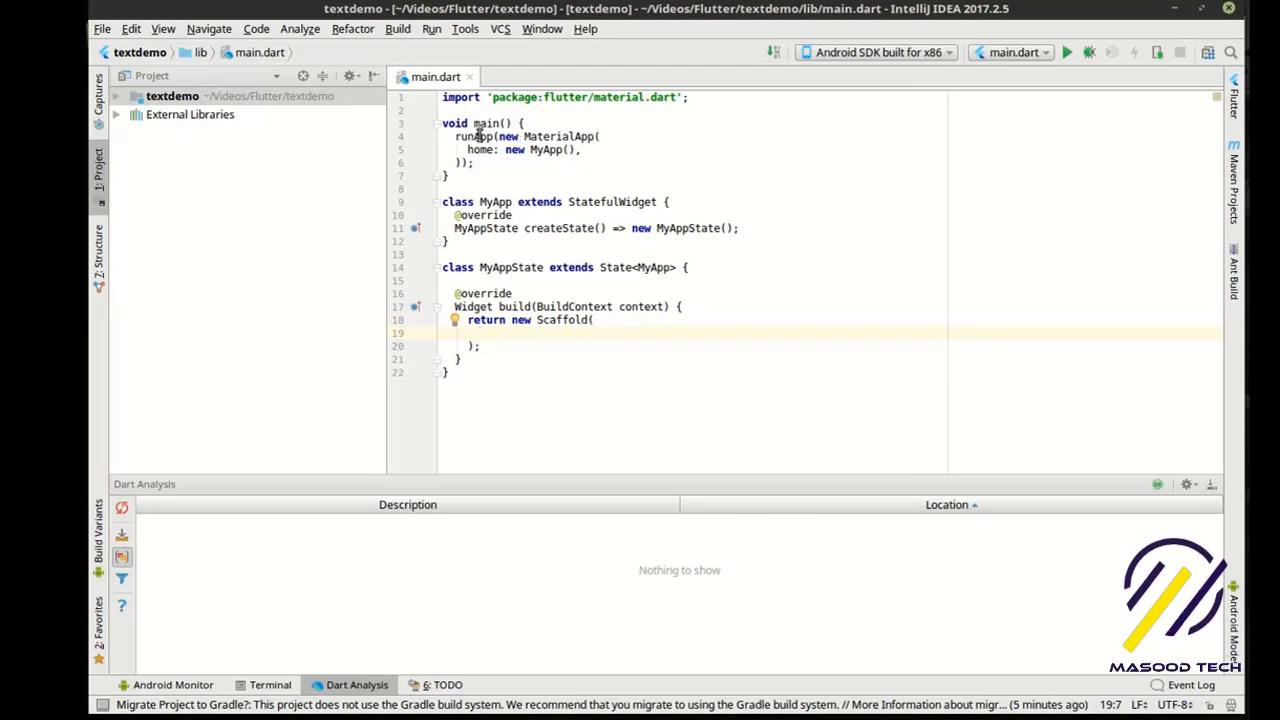
{"action": "double_click", "coordinate": [560, 136]}
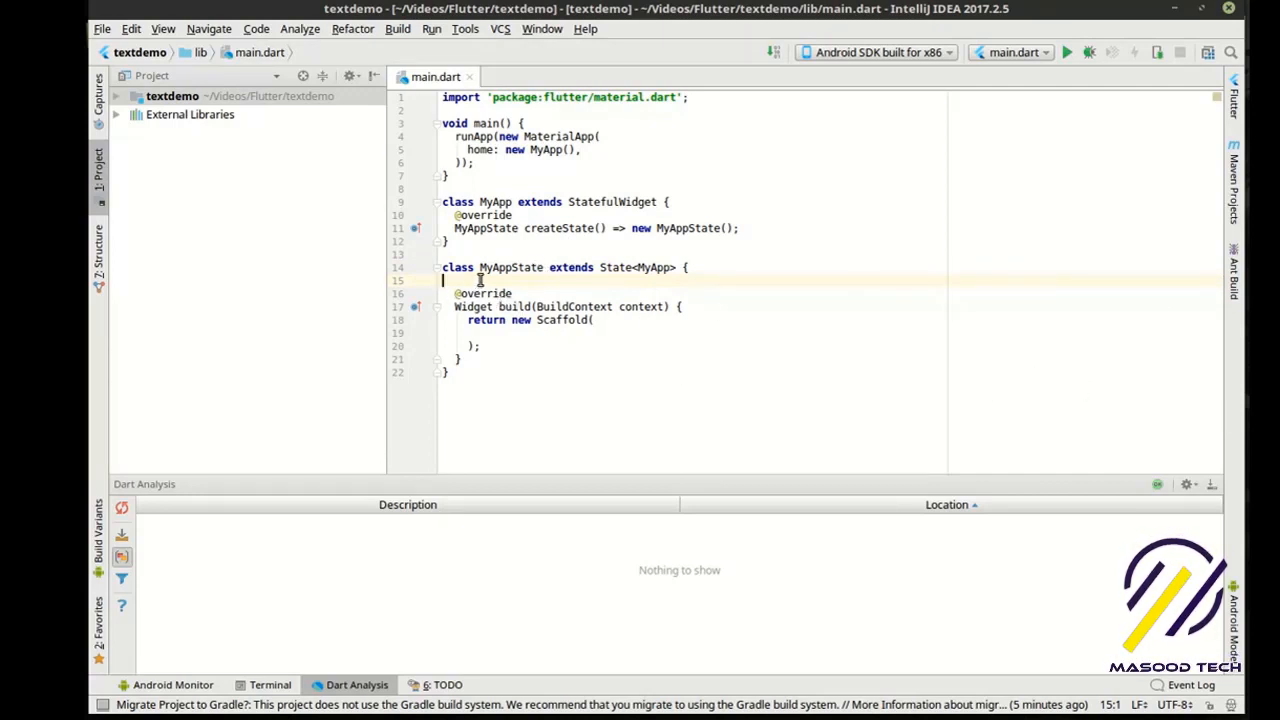
{"action": "key", "text": "enter"}
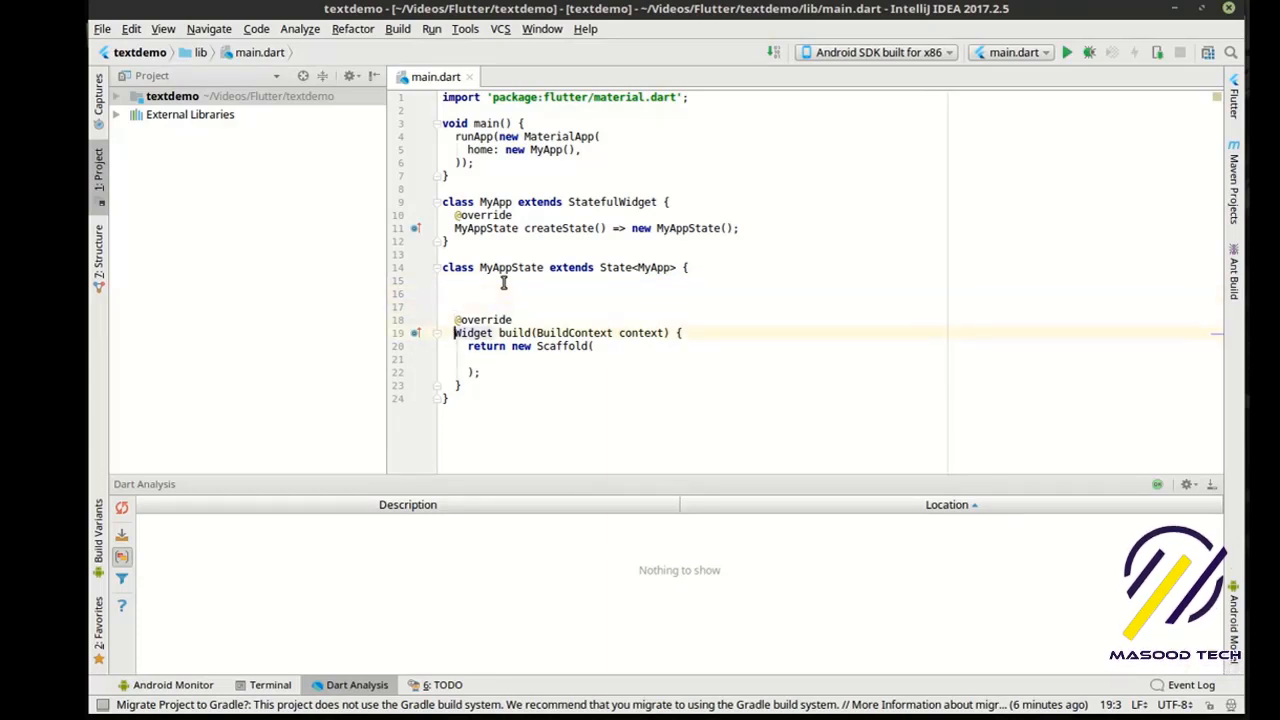
Step: Add a String _text = '' field to MyAppState
{"action": "type", "text": "s"}
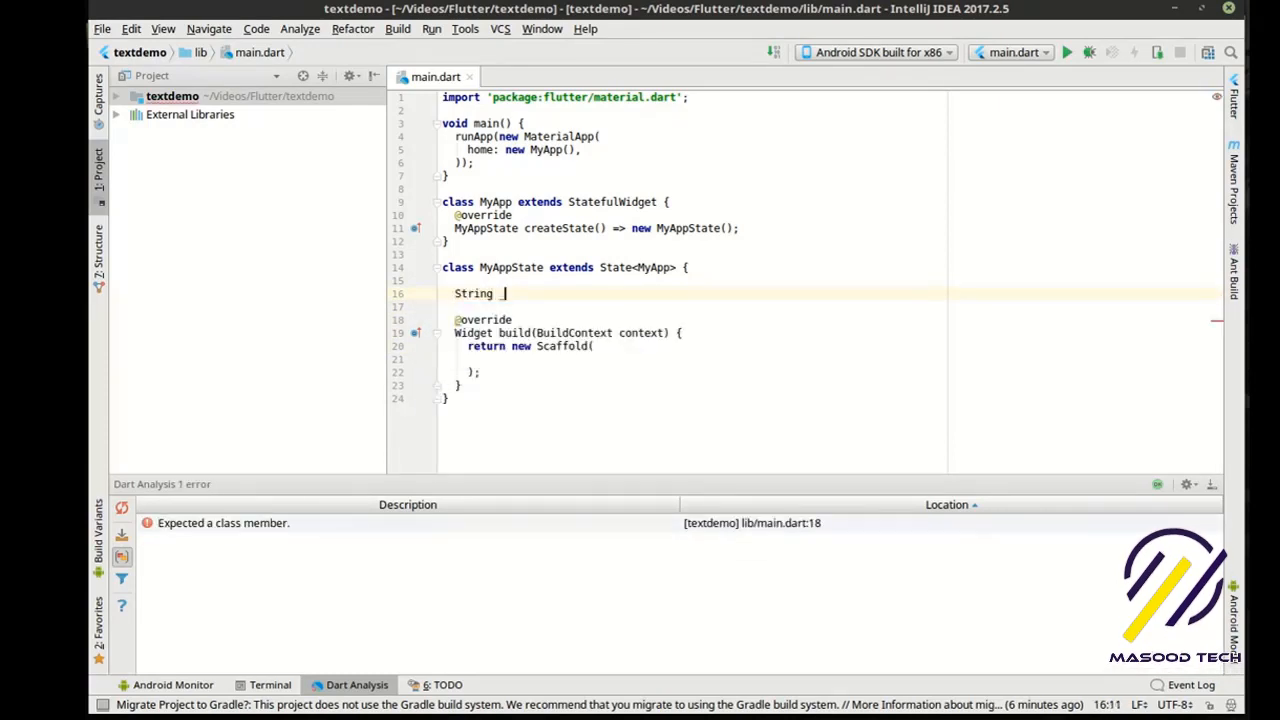
{"action": "type", "text": "_"}
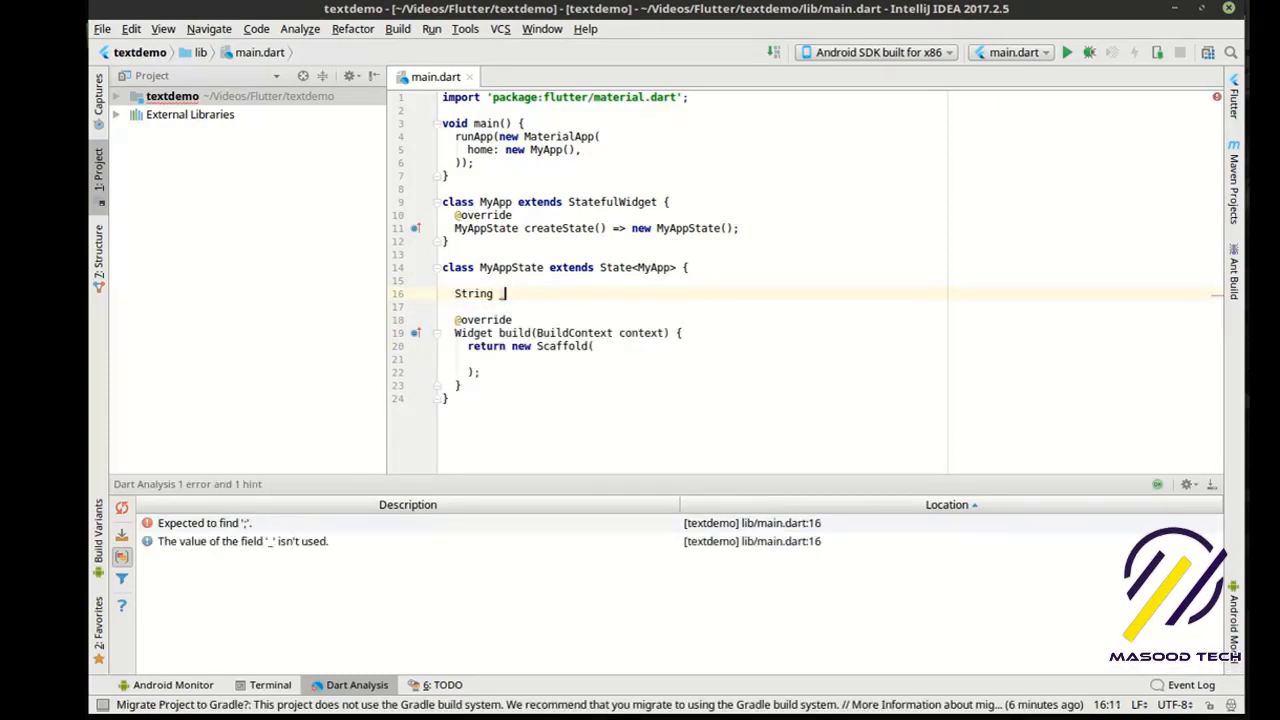
{"action": "type", "text": "text = '';"}
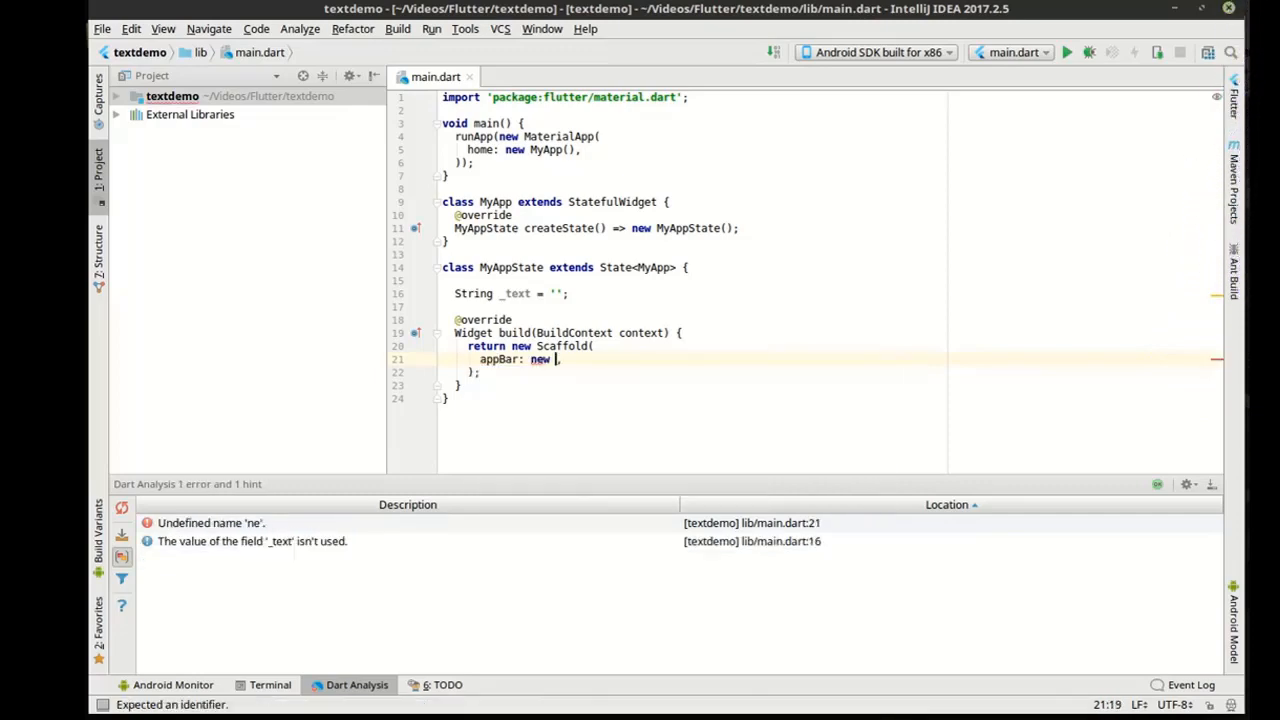
Step: Give the Scaffold a 'Text demo' AppBar and a Container body padded EdgeInsets.all(32.0)
{"action": "type", "text": "AppBar("}
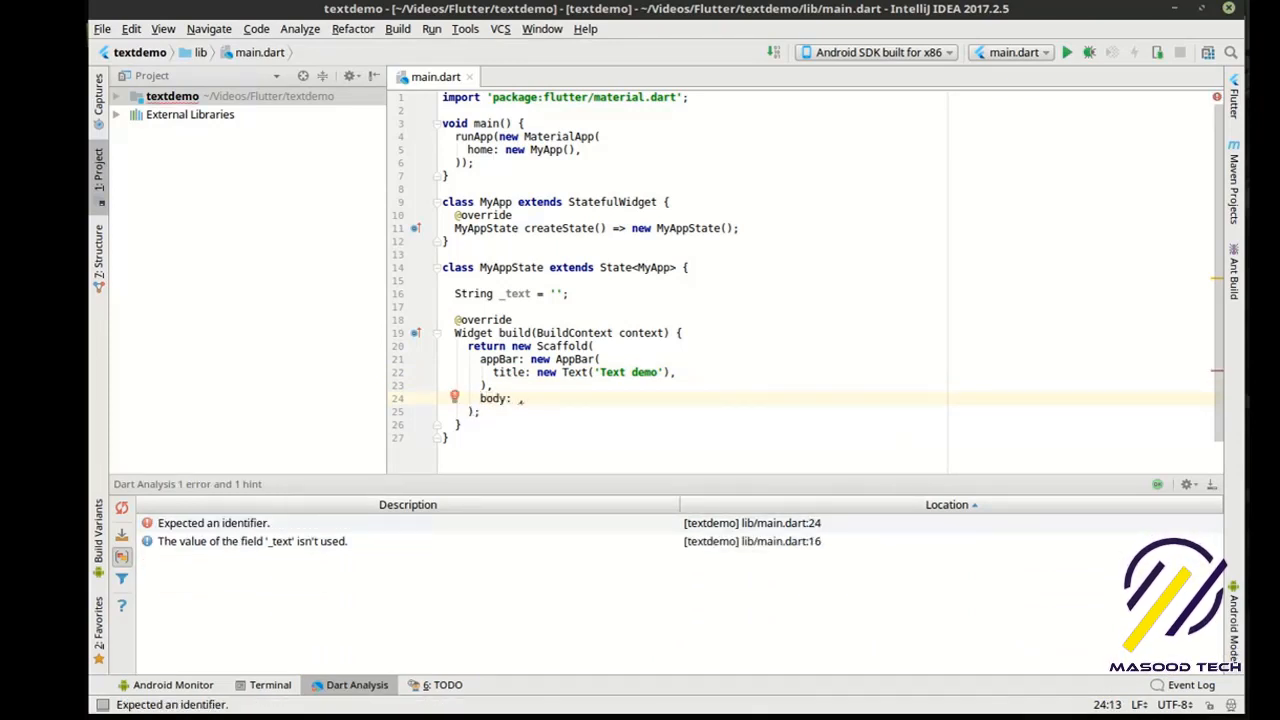
{"action": "type", "text": "new Container("}
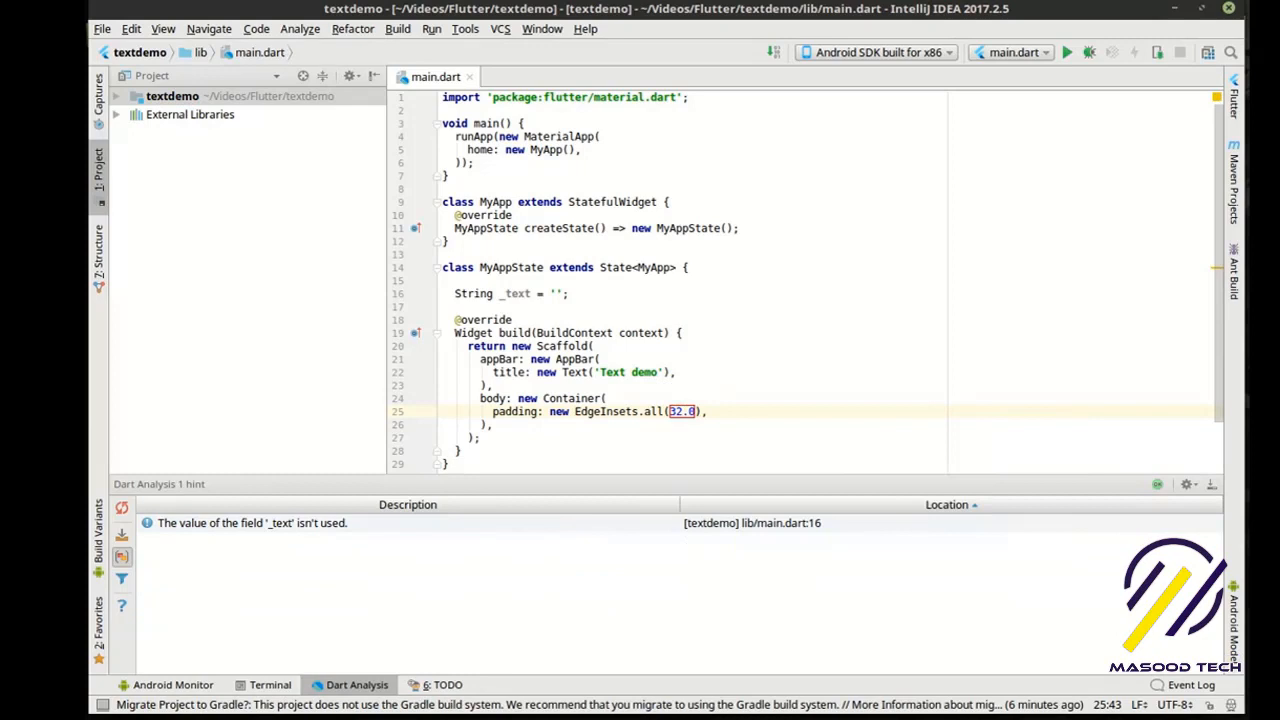
{"action": "left_click", "coordinate": [488, 424]}
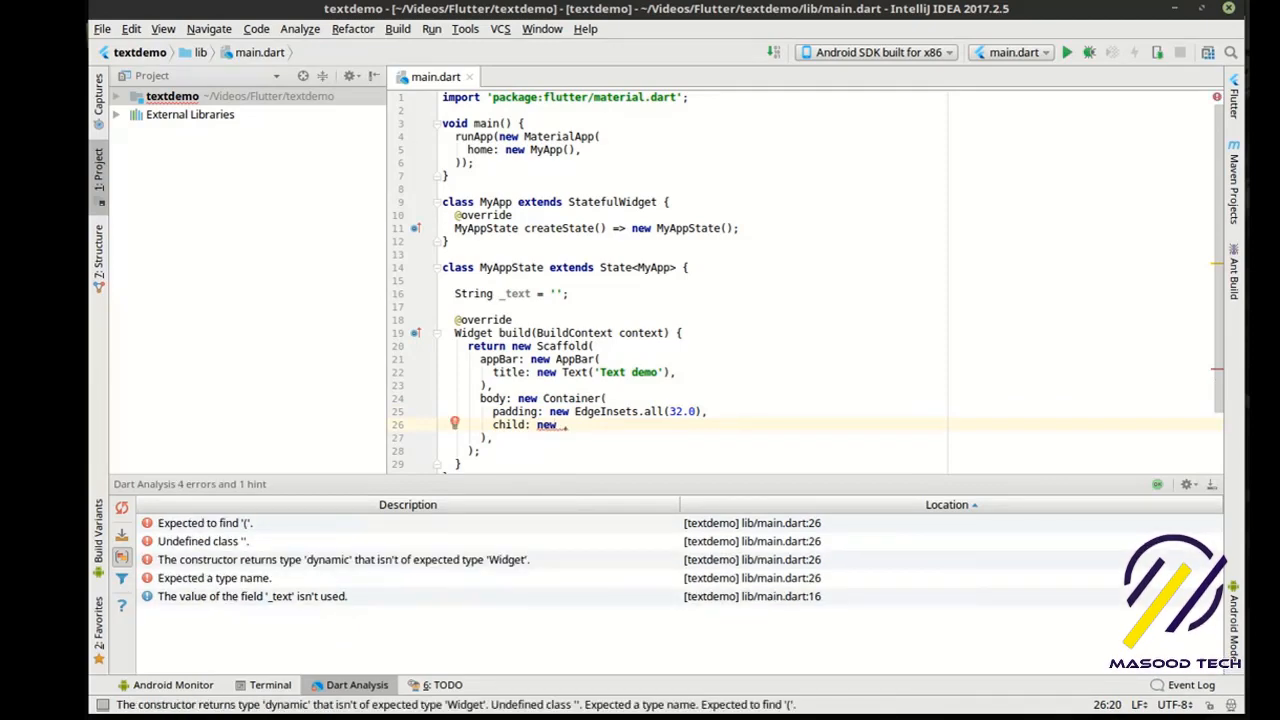
Step: Nest a centred Column in the Container with a TextField and a RaisedButton(onPressed: null) as children
{"action": "type", "text": "d"}
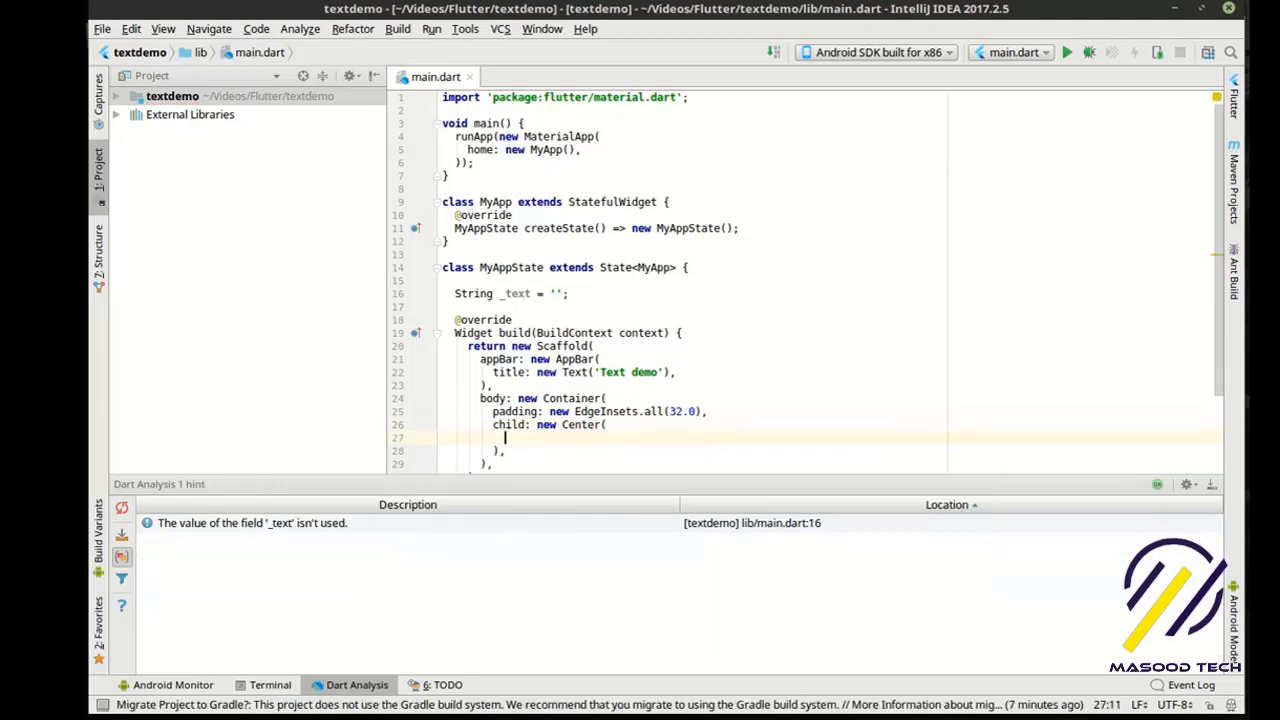
{"action": "type", "text": "child: new"}
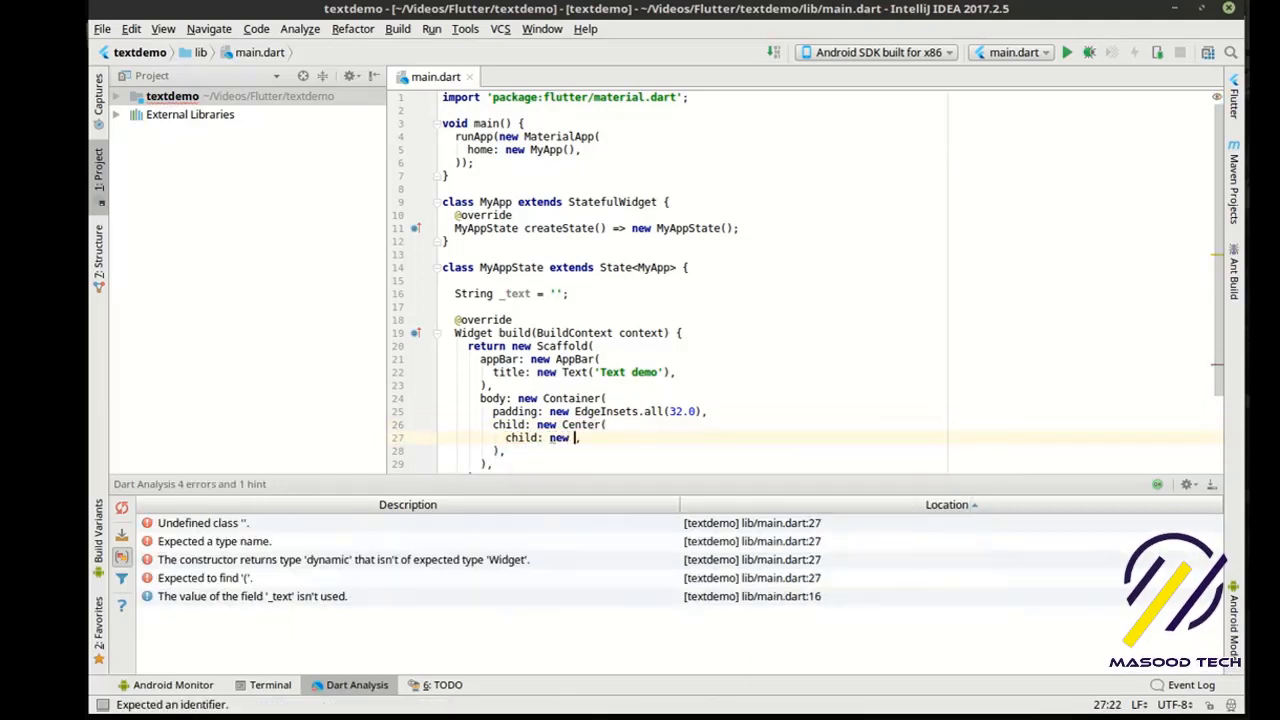
{"action": "type", "text": "Column("}
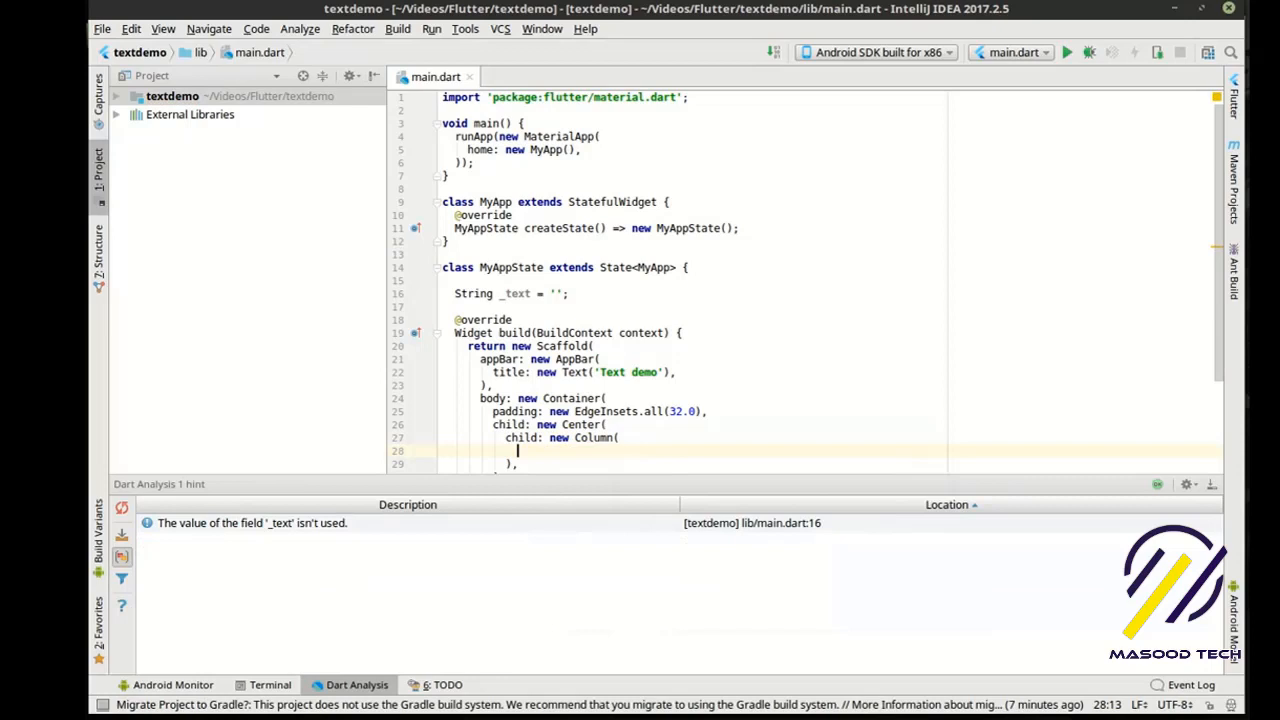
{"action": "type", "text": "children: <Widget>["}
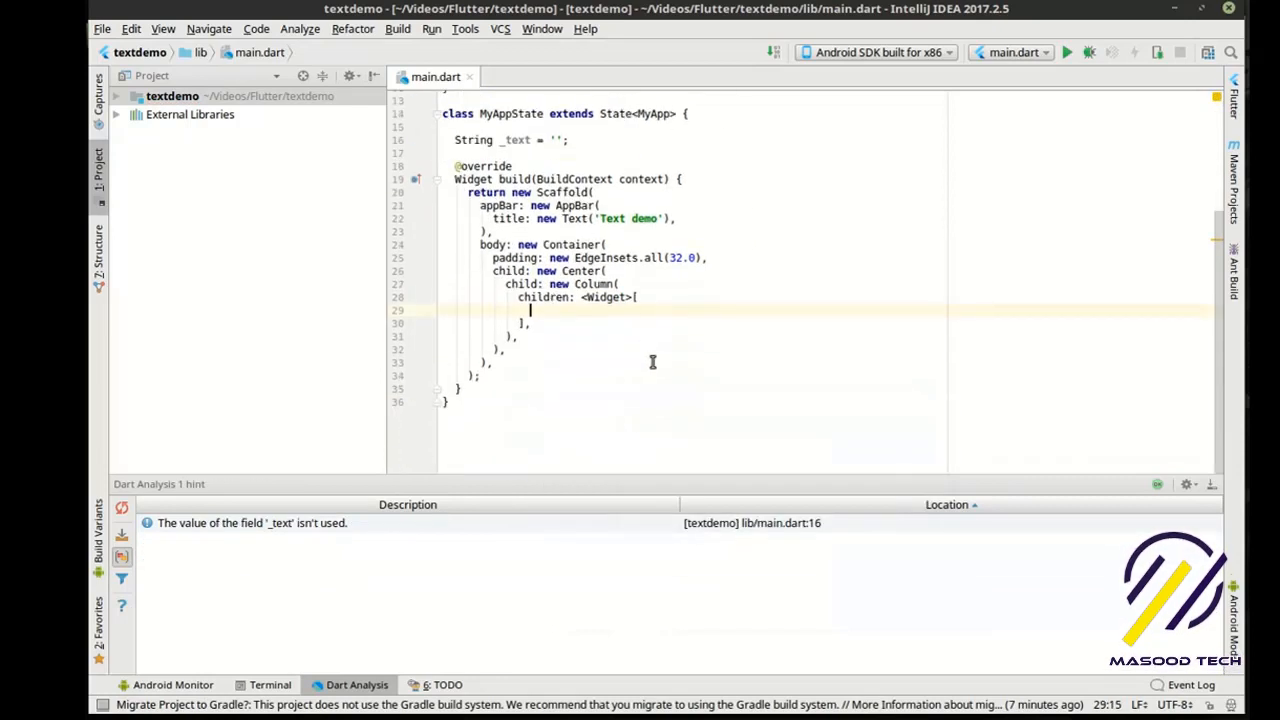
{"action": "type", "text": "new"}
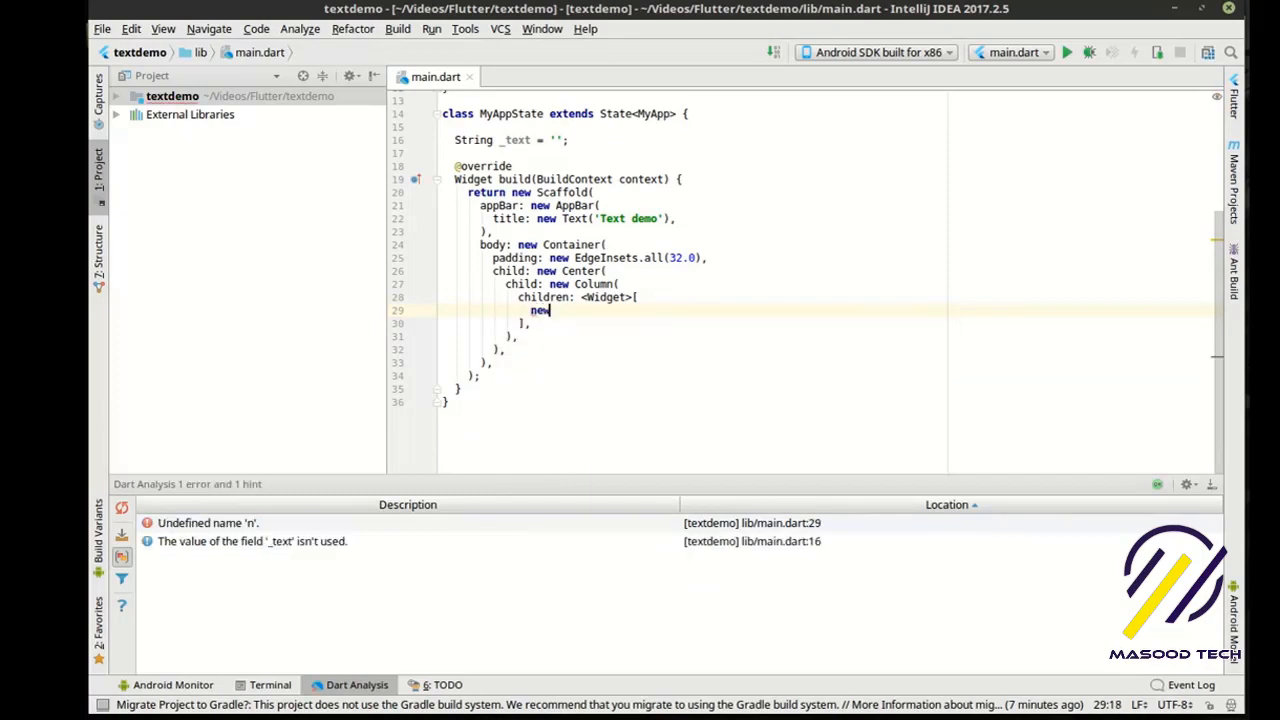
{"action": "type", "text": "Text"}
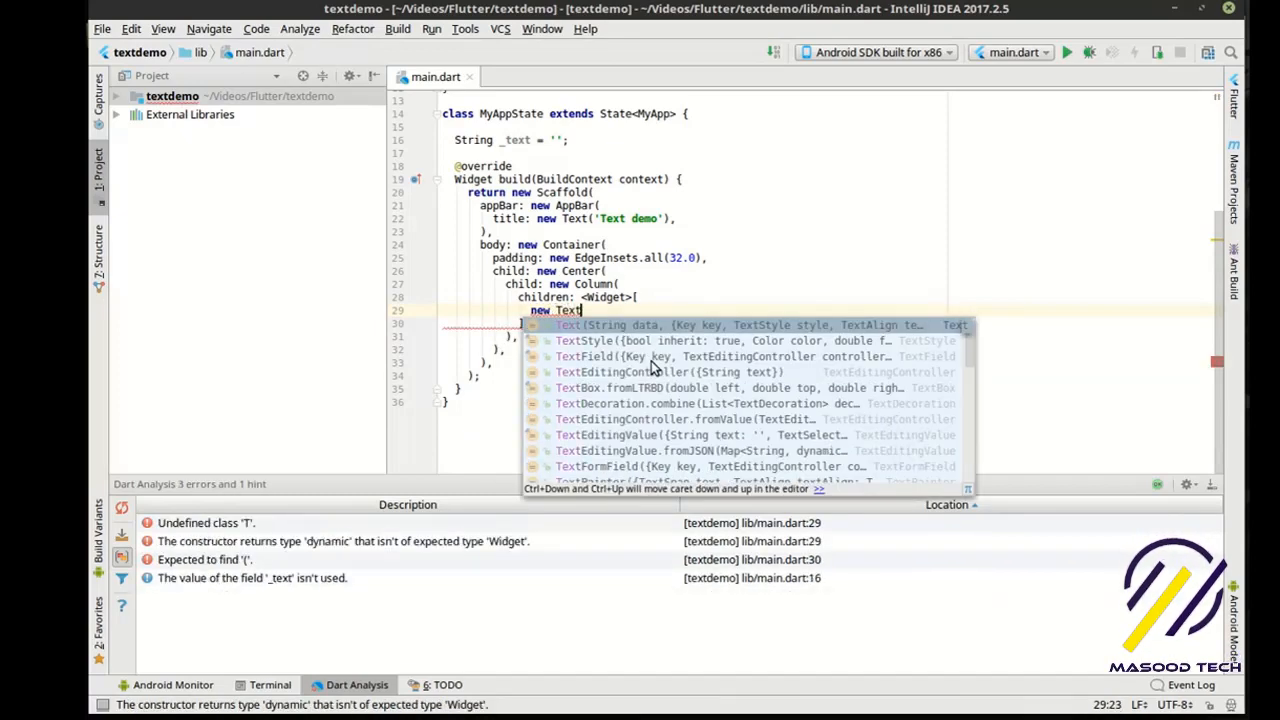
{"action": "left_click", "coordinate": [584, 356]}
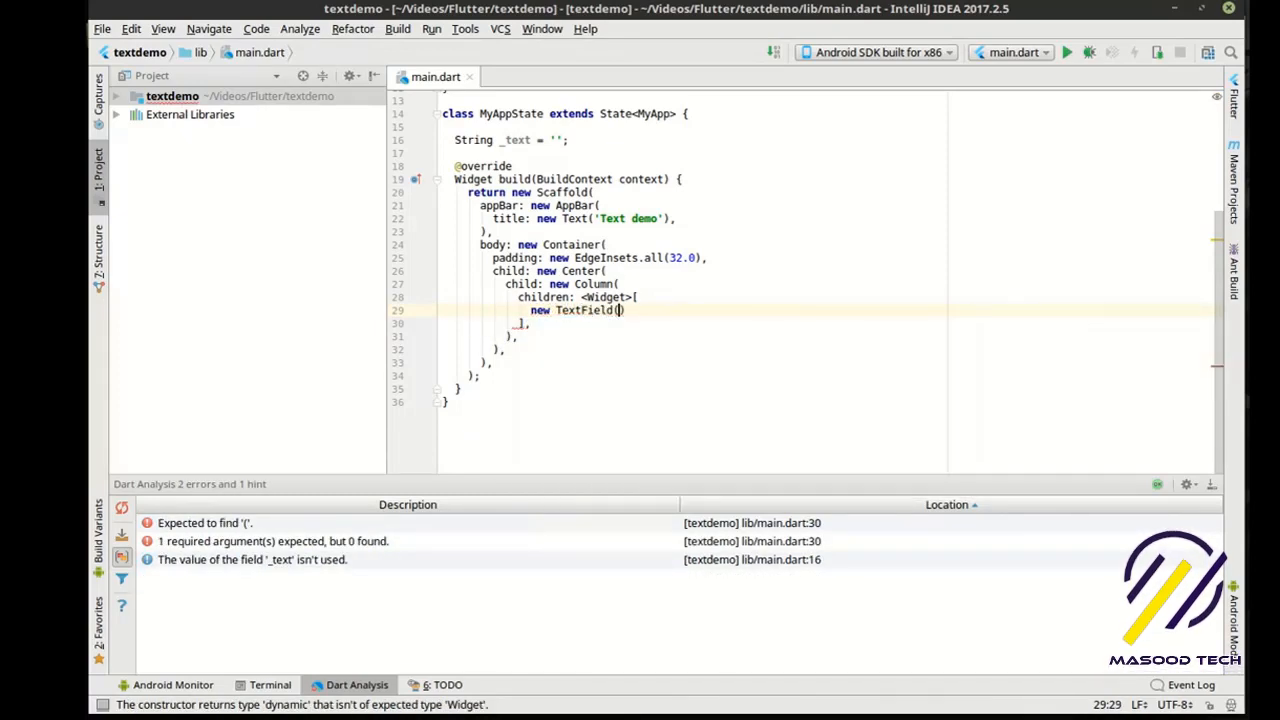
{"action": "type", "text": ");"}
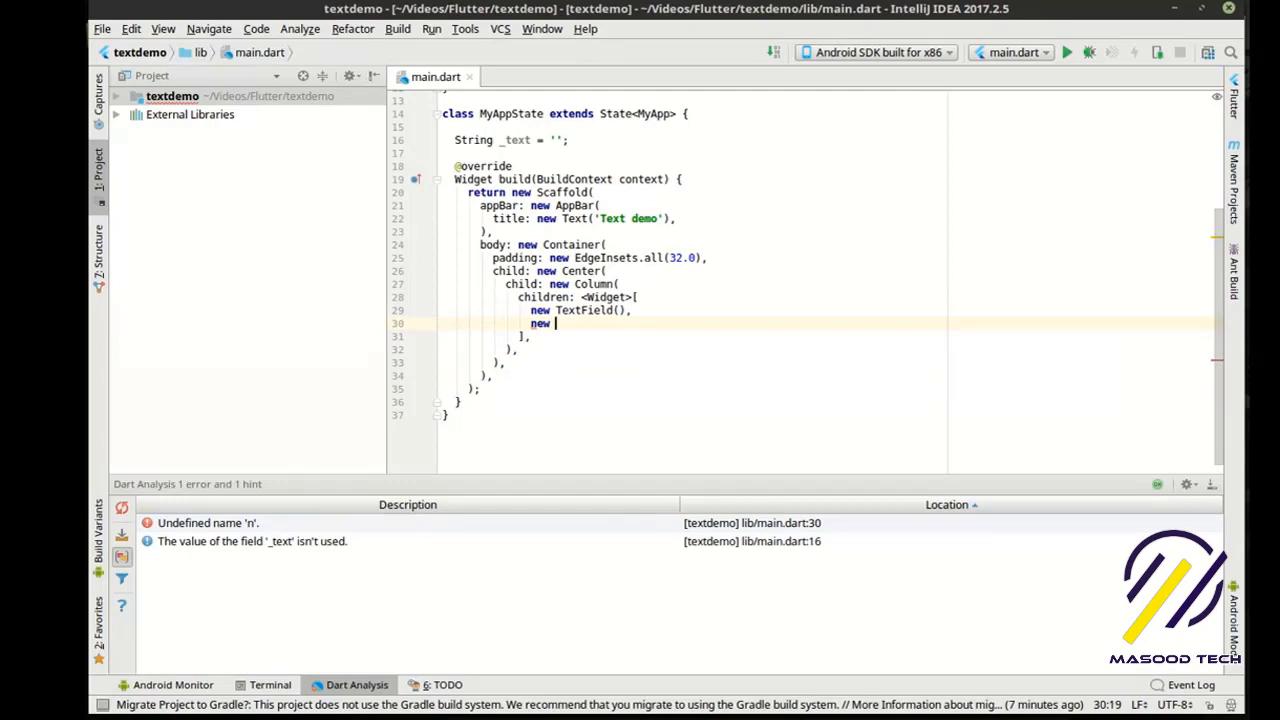
{"action": "type", "text": "RaisedButton(onPressed: null"}
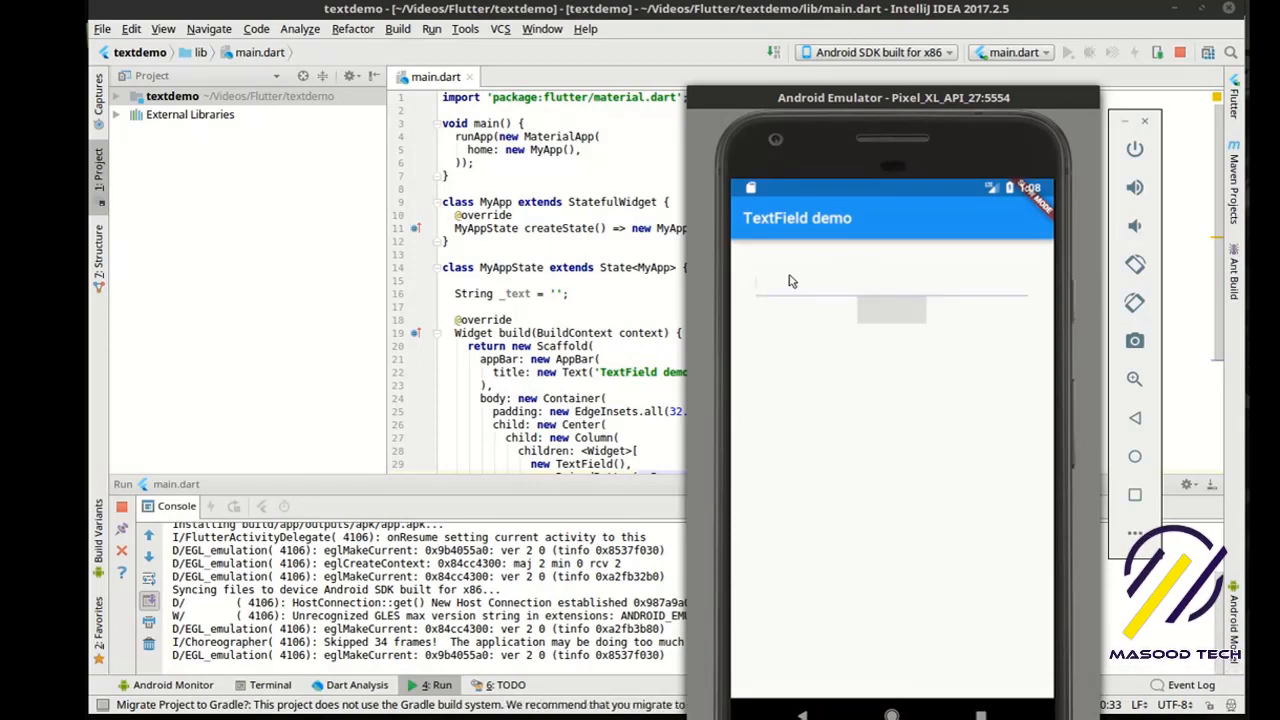
Step: Run the app in the emulator and type test text 'asdasdasd' into the TextField
{"action": "type", "text": "asdasdasd"}
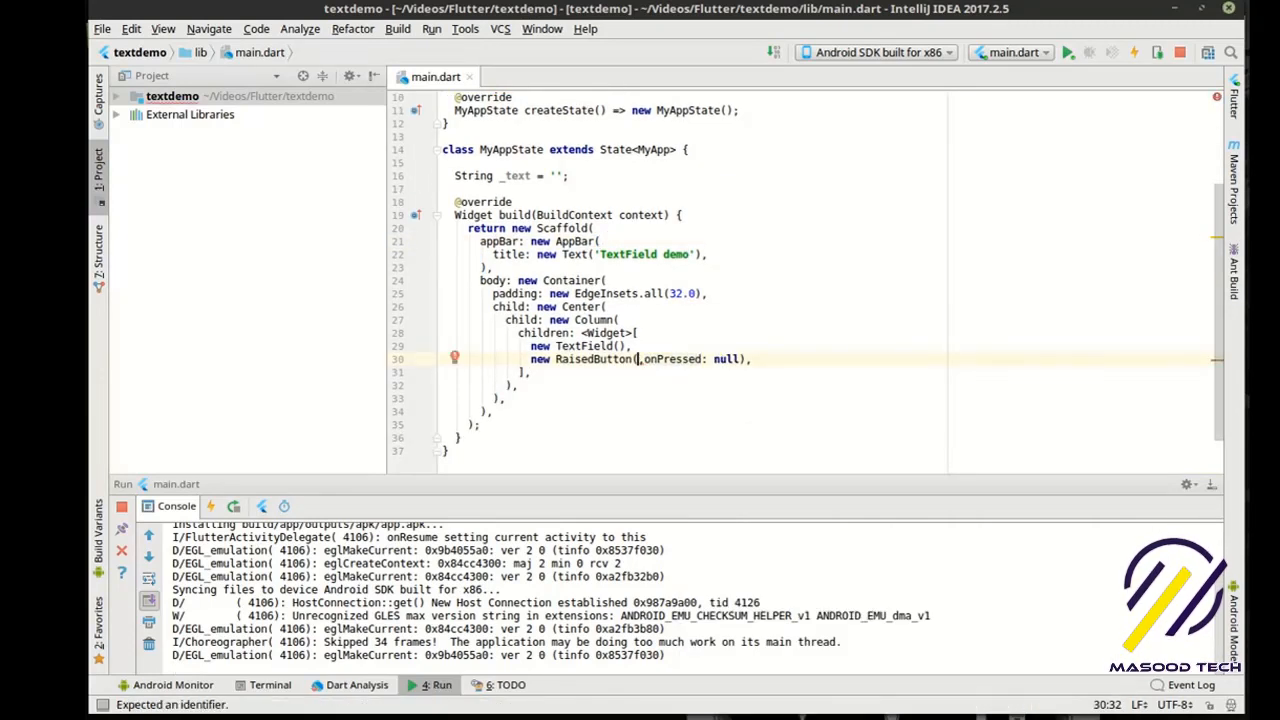
Step: Give the RaisedButton a child new Text('Click me!') on its own line above onPressed
{"action": "key", "text": "Enter"}
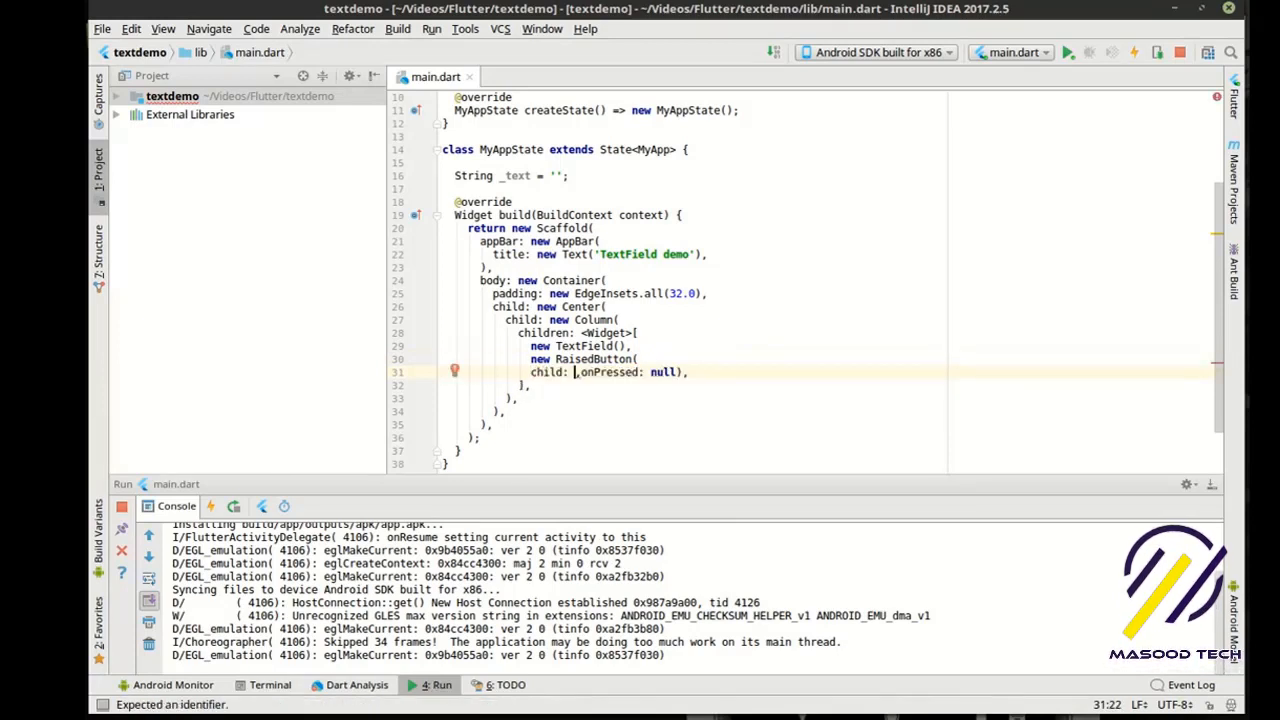
{"action": "key", "text": "enter"}
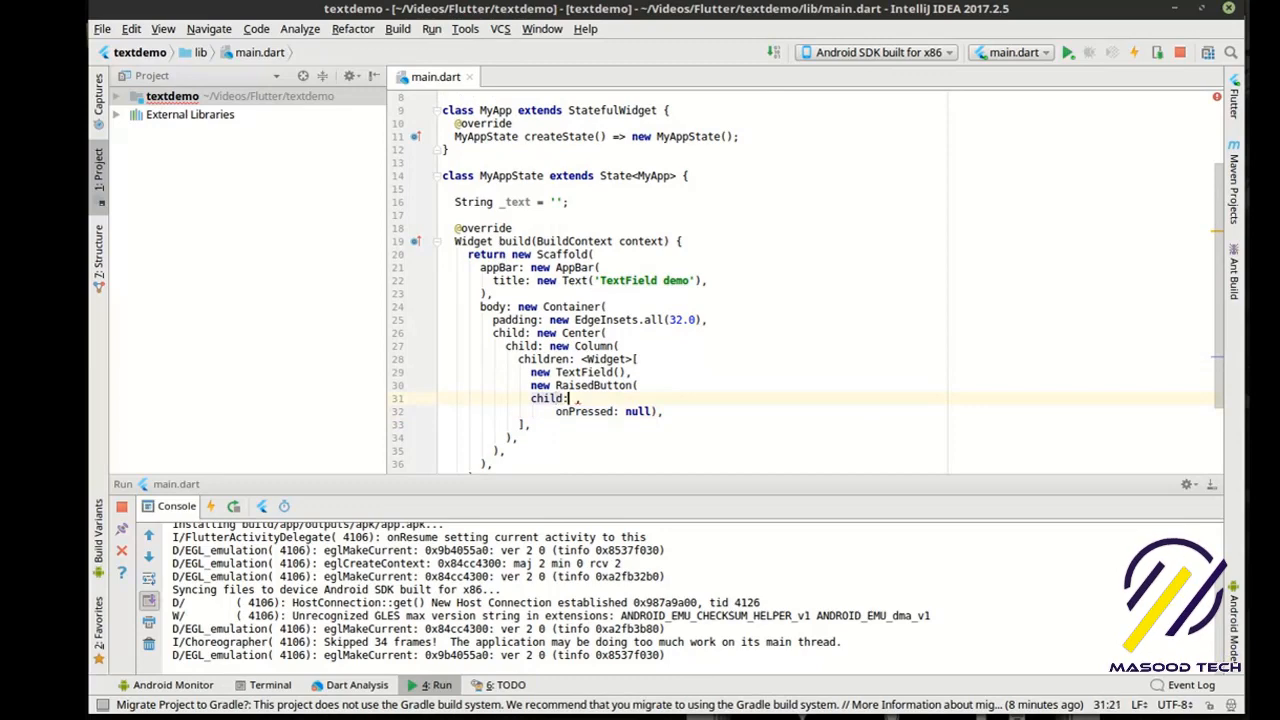
{"action": "type", "text": "new"}
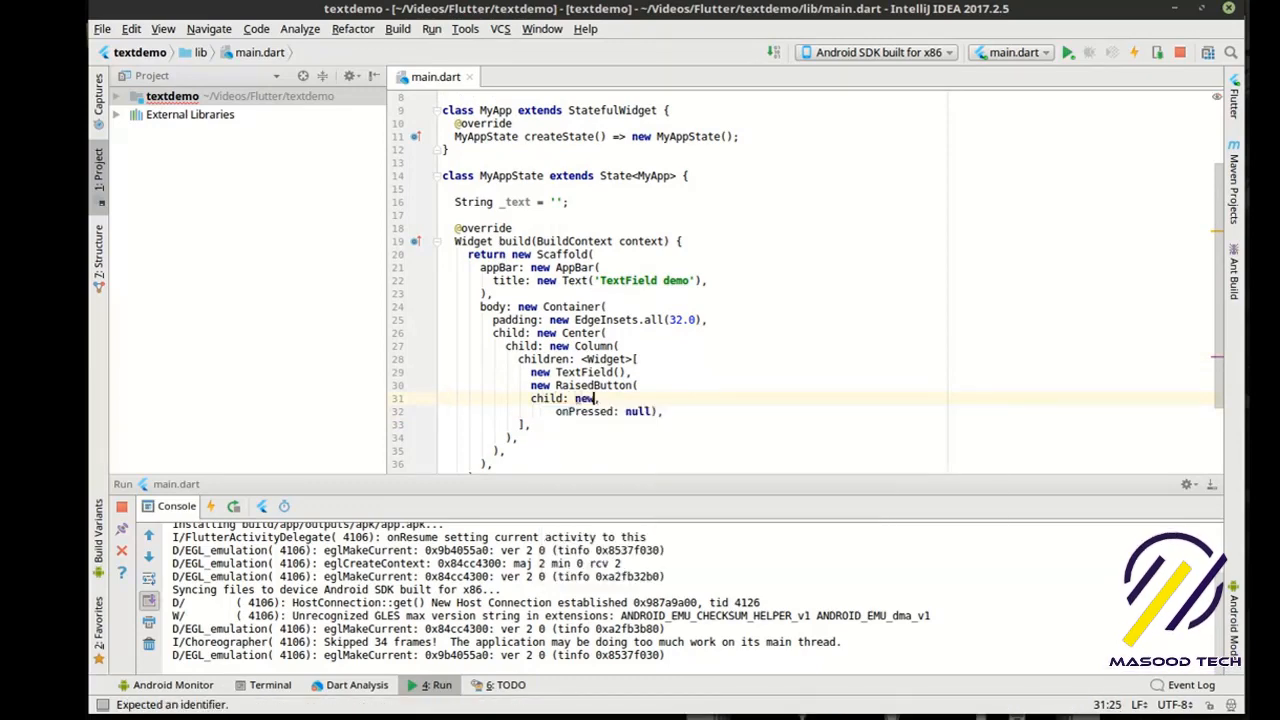
{"action": "type", "text": "Text('Click me!"}
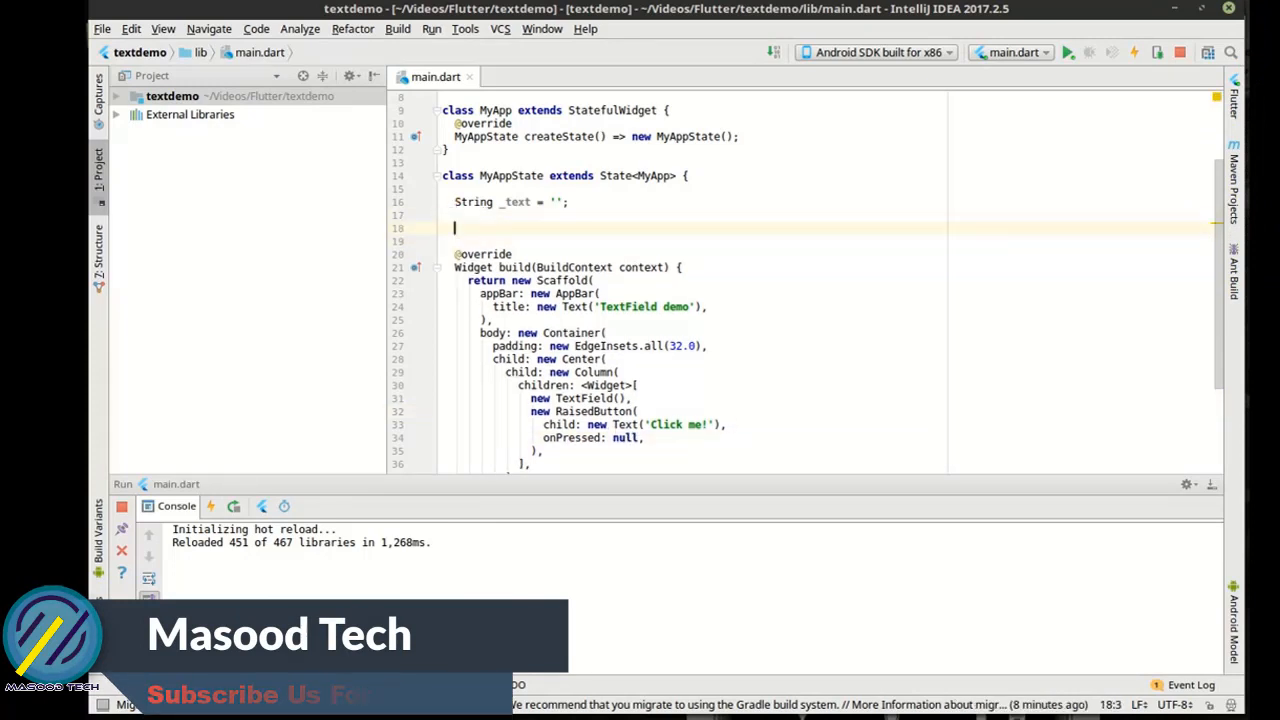
Step: Write void onPressed() printing 'Button pressed' and wire the button's onPressed to call it
{"action": "type", "text": "void onPre"}
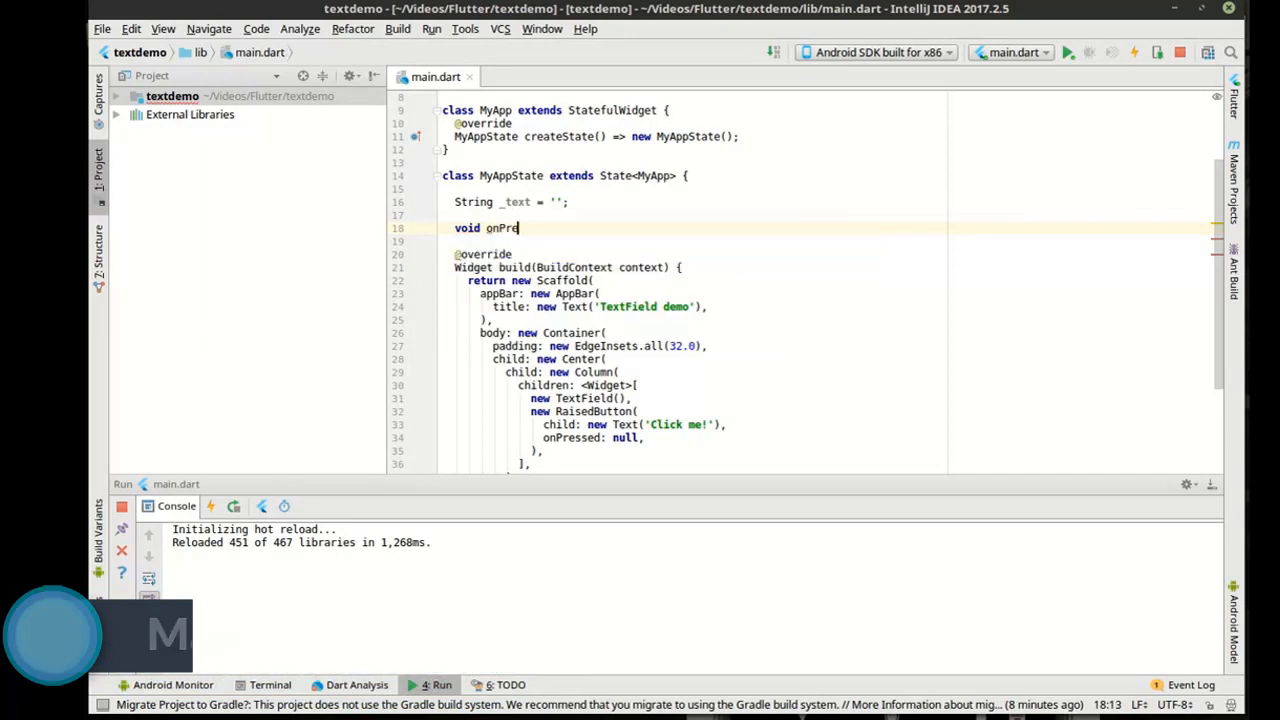
{"action": "type", "text": "ssed()"}
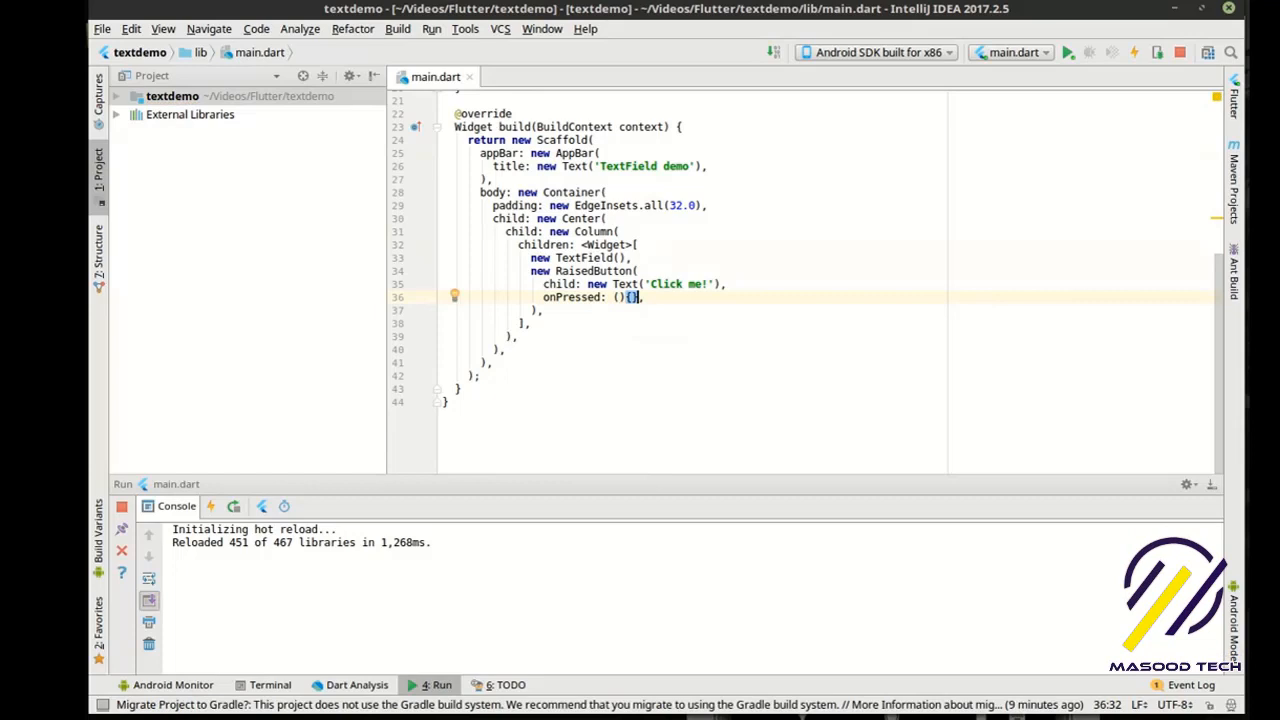
{"action": "type", "text": "onPressed();"}
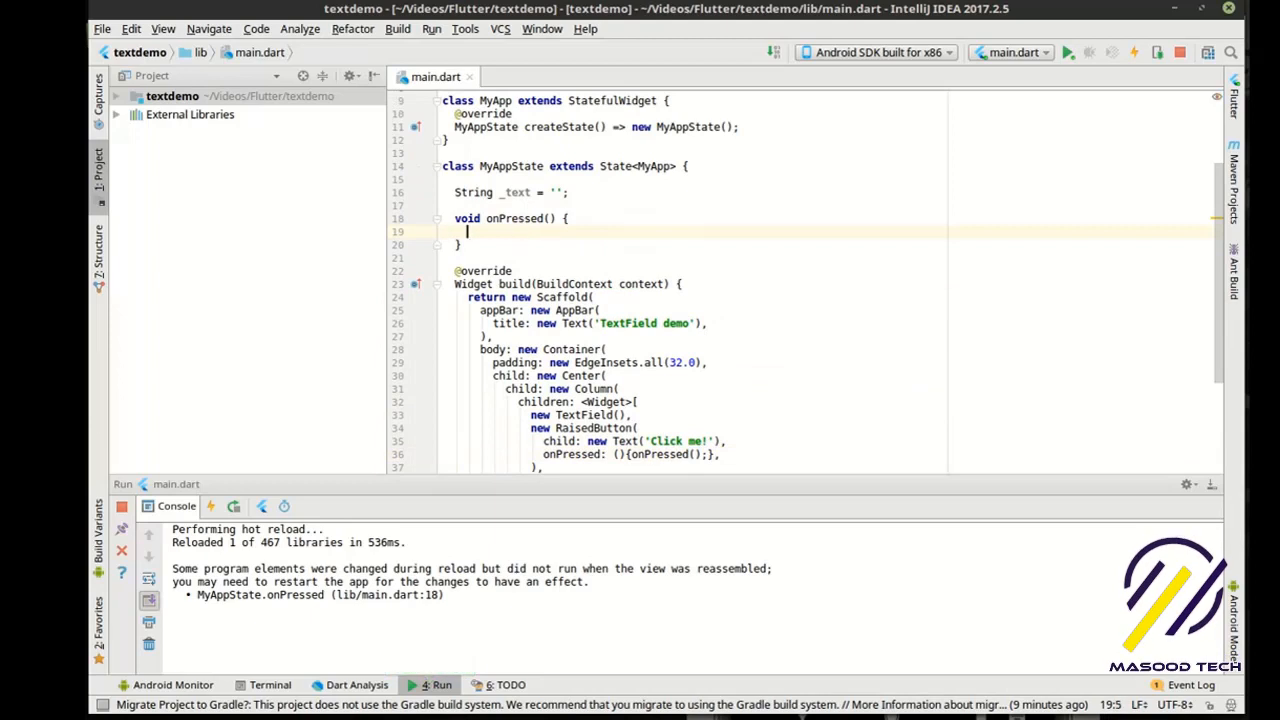
{"action": "type", "text": "print()"}
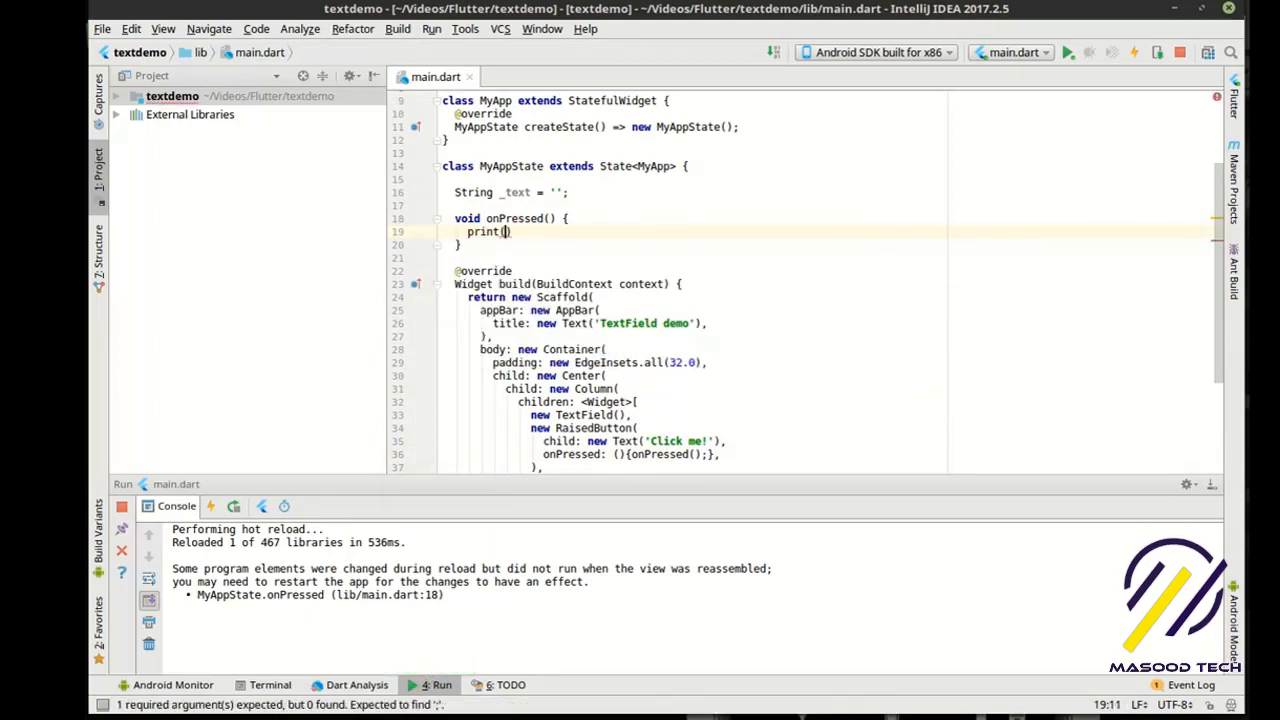
{"action": "type", "text": "Button pressed'"}
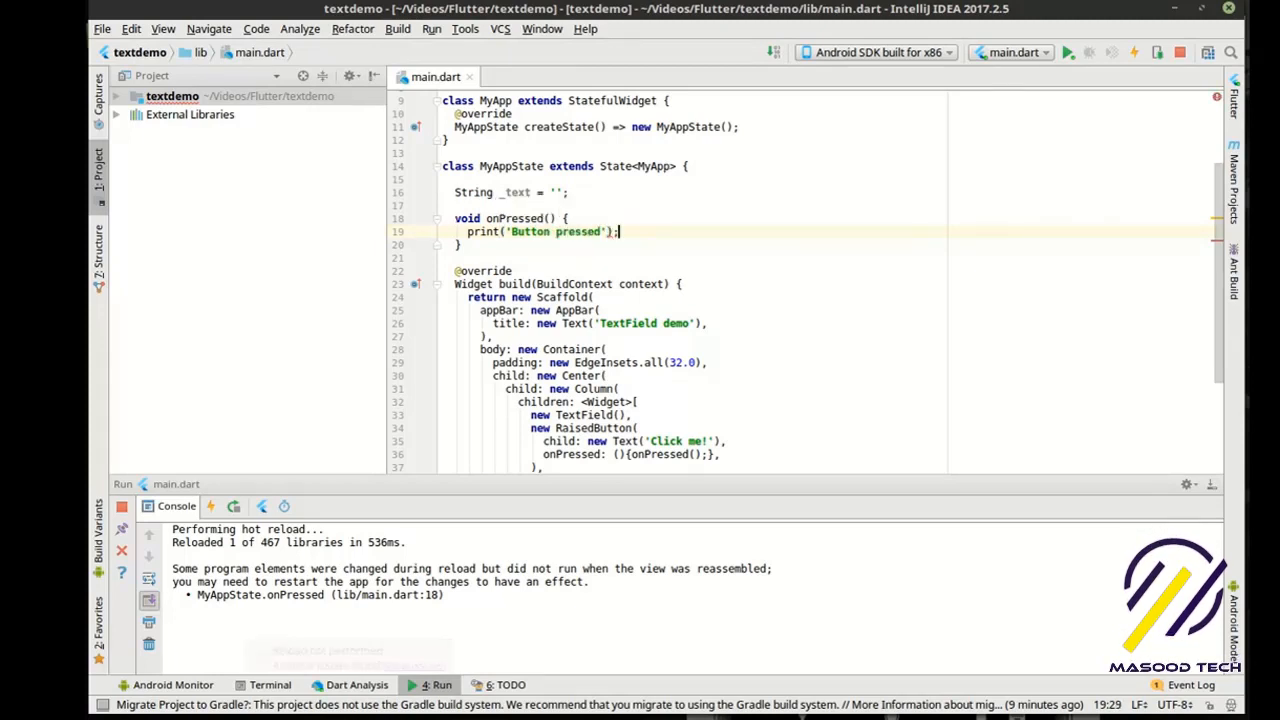
Step: Begin declaring a void onChanged method in MyAppState below onPressed
{"action": "scroll", "scroll_direction": "down", "scroll_amount": 3}
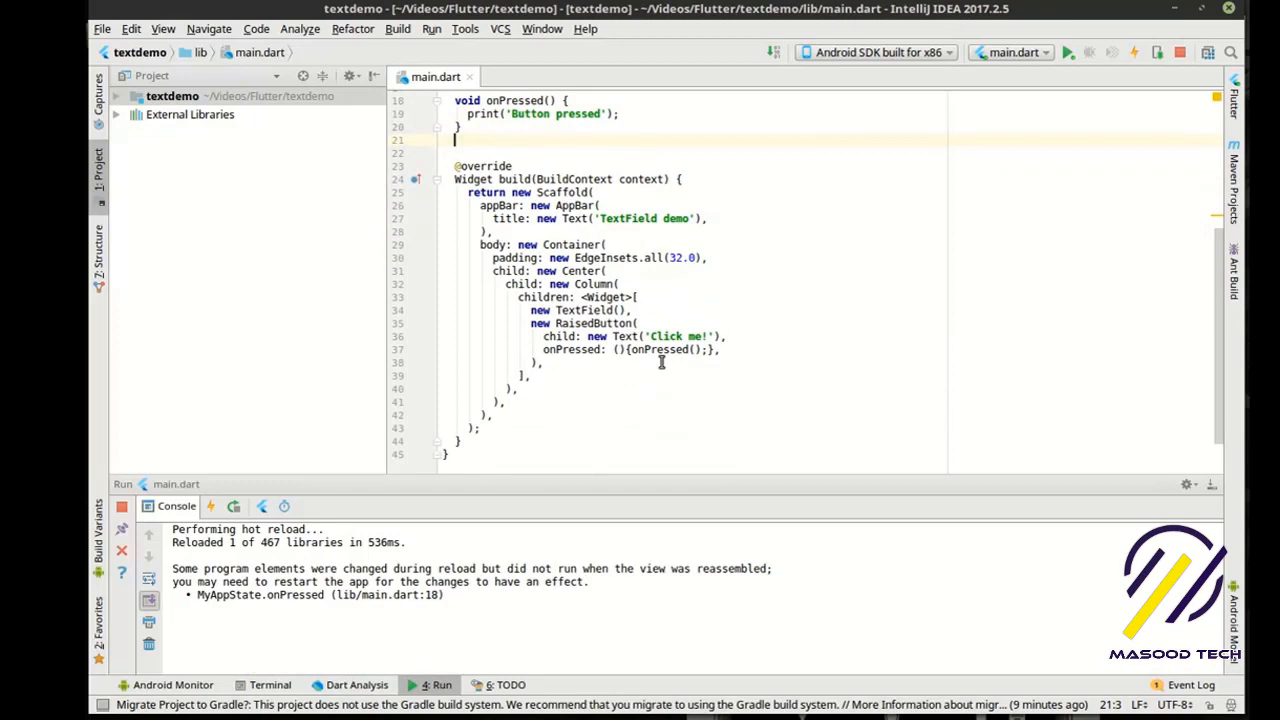
{"action": "mouse_move", "coordinate": [600, 316]}
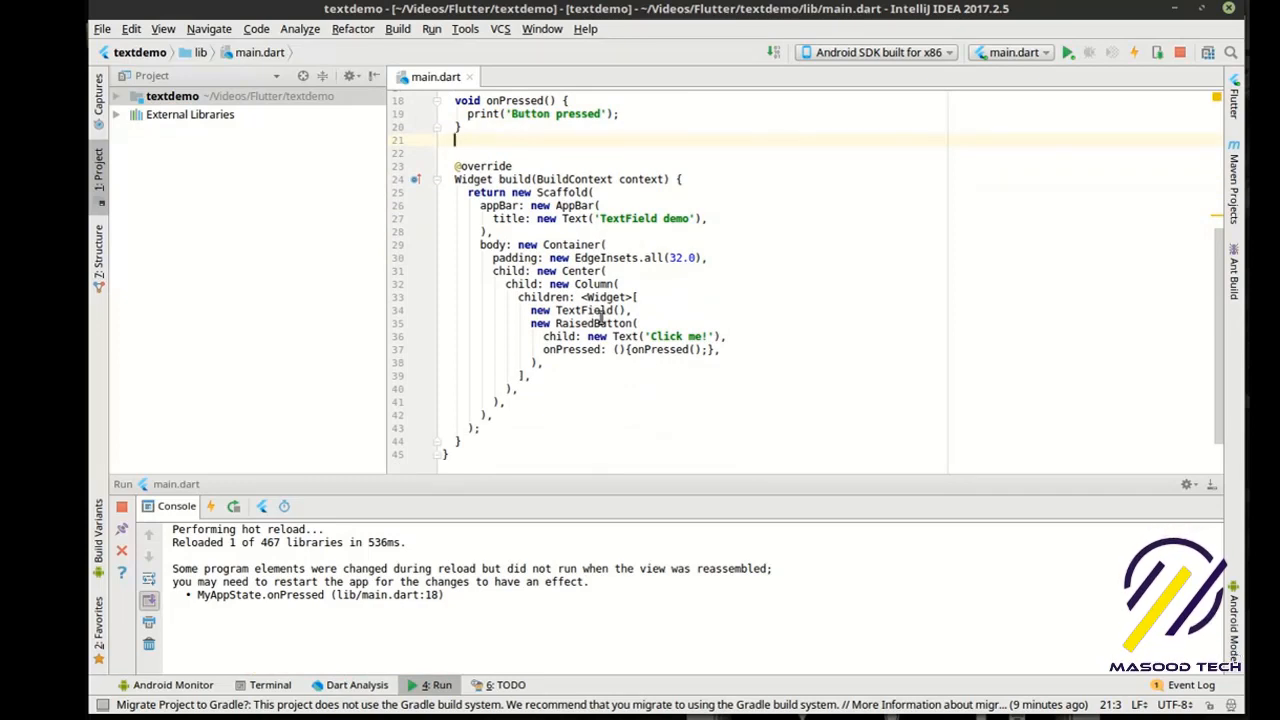
{"action": "mouse_move", "coordinate": [596, 322]}
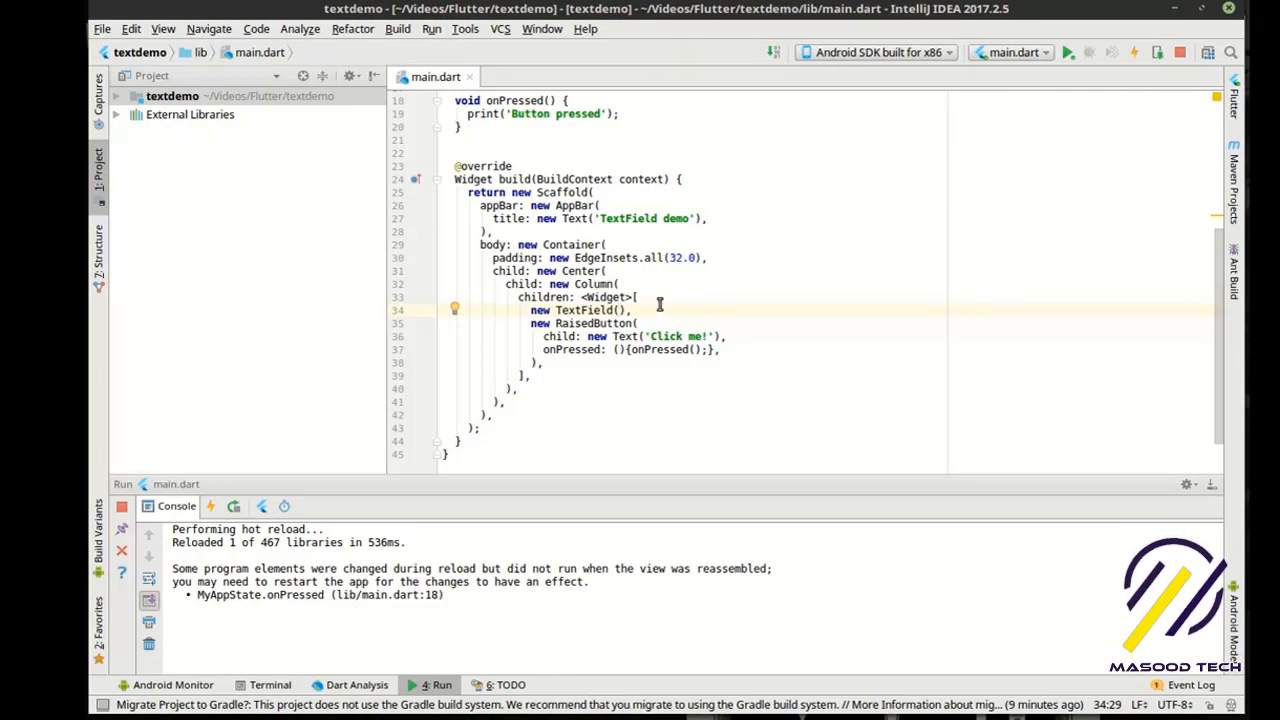
{"action": "scroll", "scroll_direction": "up", "scroll_amount": 3}
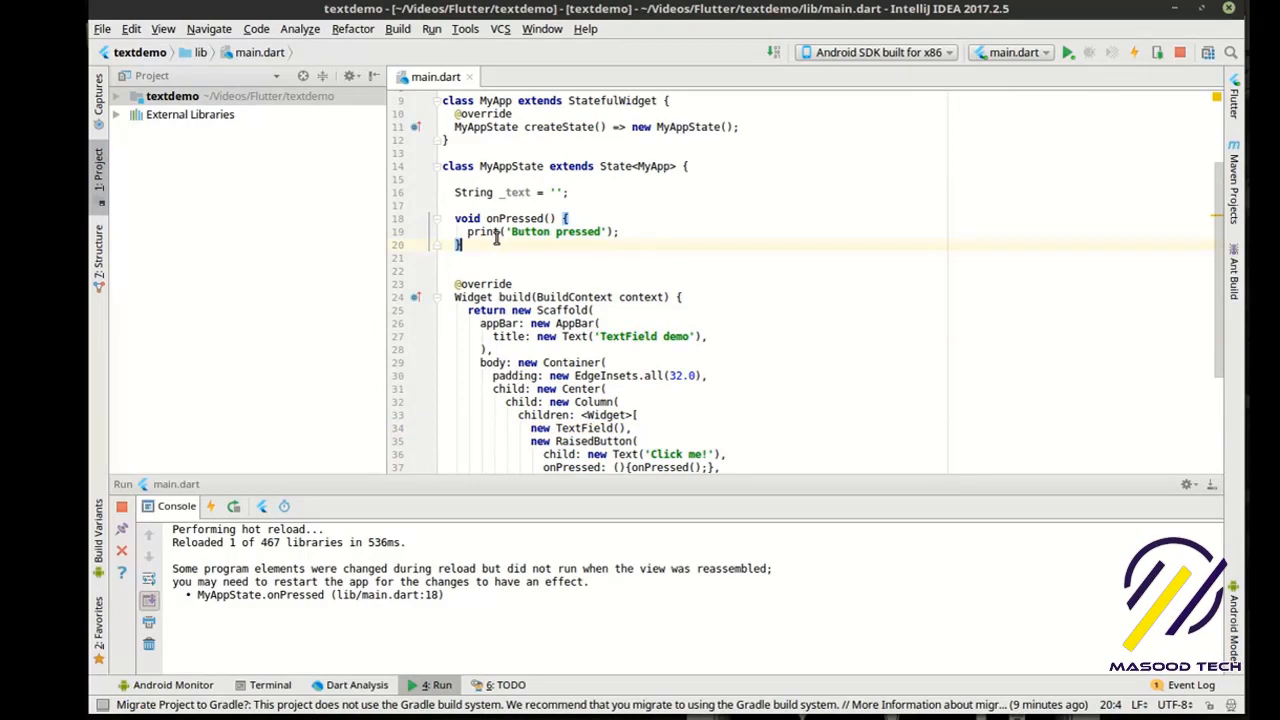
{"action": "type", "text": "void or"}
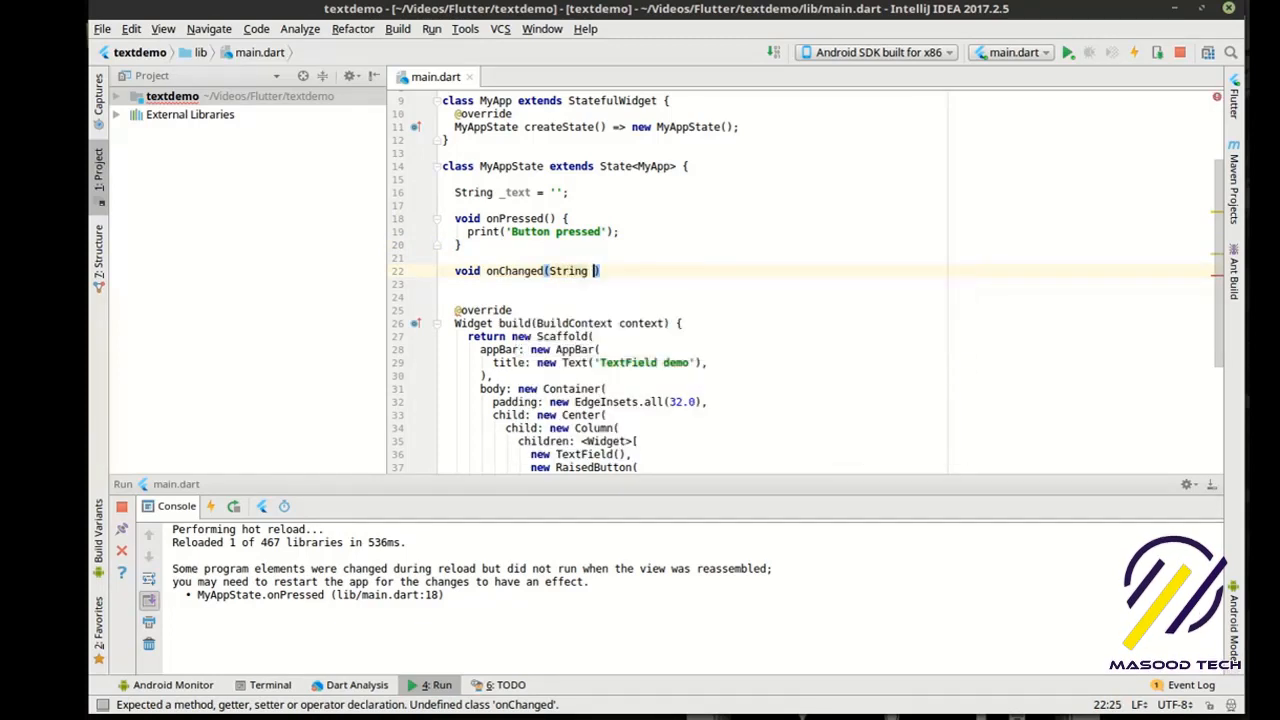
Step: Complete onChanged(String value) {} and add onChanged: (String value){onChanged(value);} to the TextField
{"action": "type", "text": "value) {"}
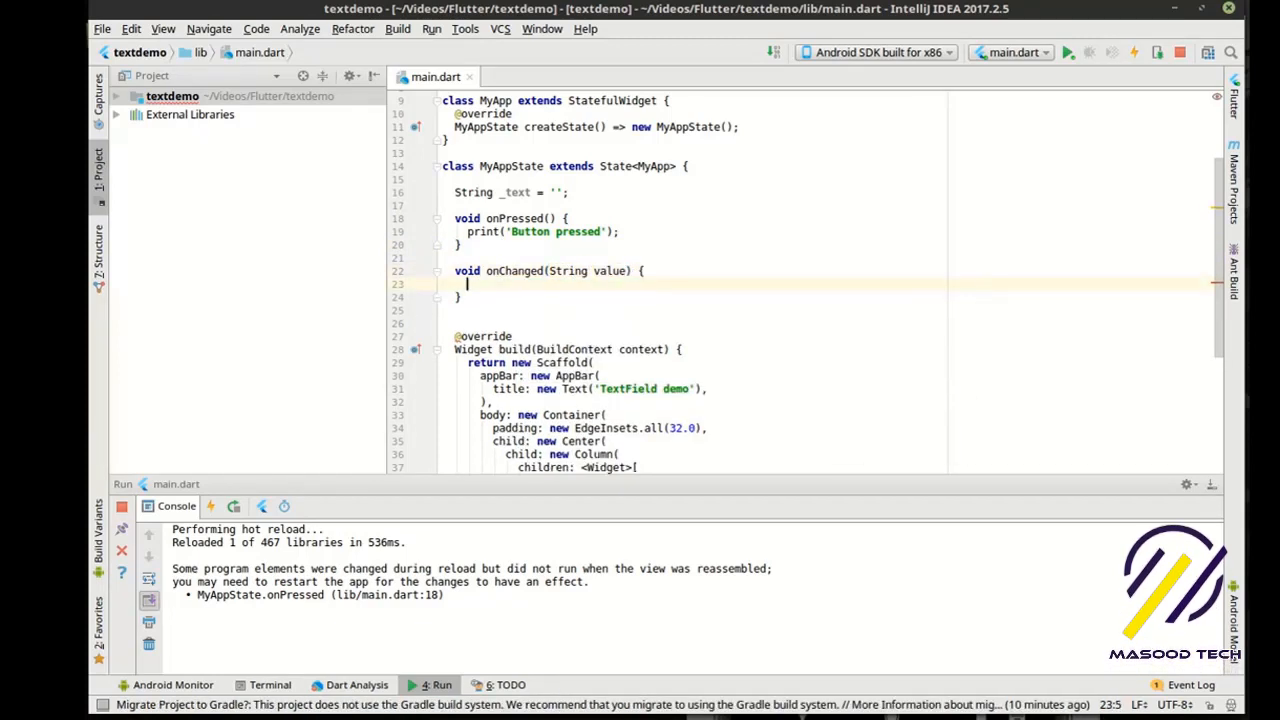
{"action": "scroll", "scroll_direction": "down", "scroll_amount": 3}
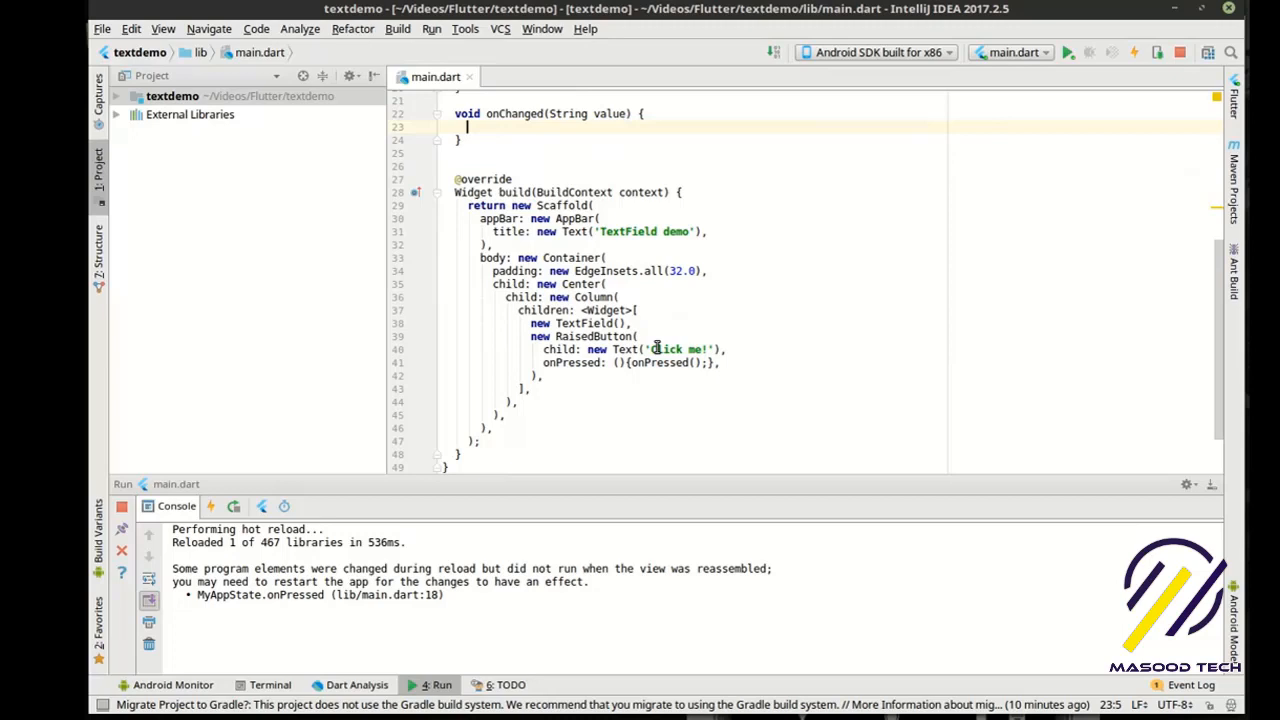
{"action": "type", "text": "onChanged:"}
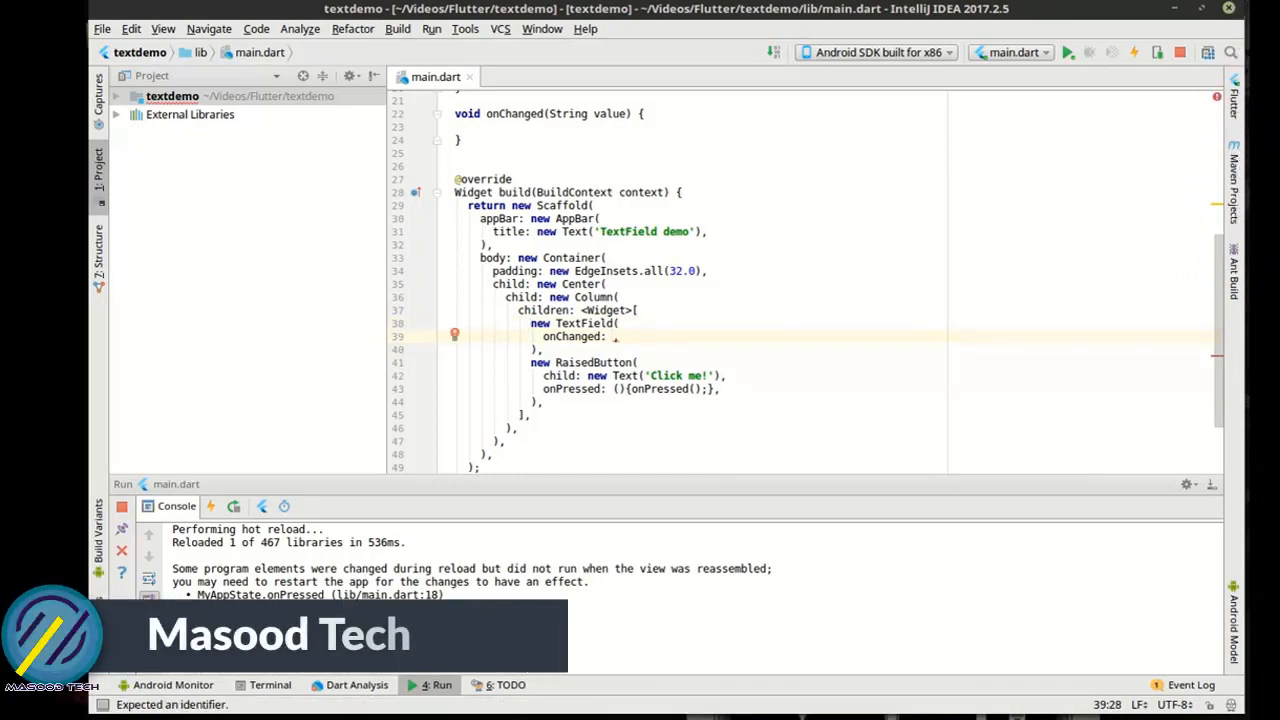
{"action": "type", "text": "(){}"}
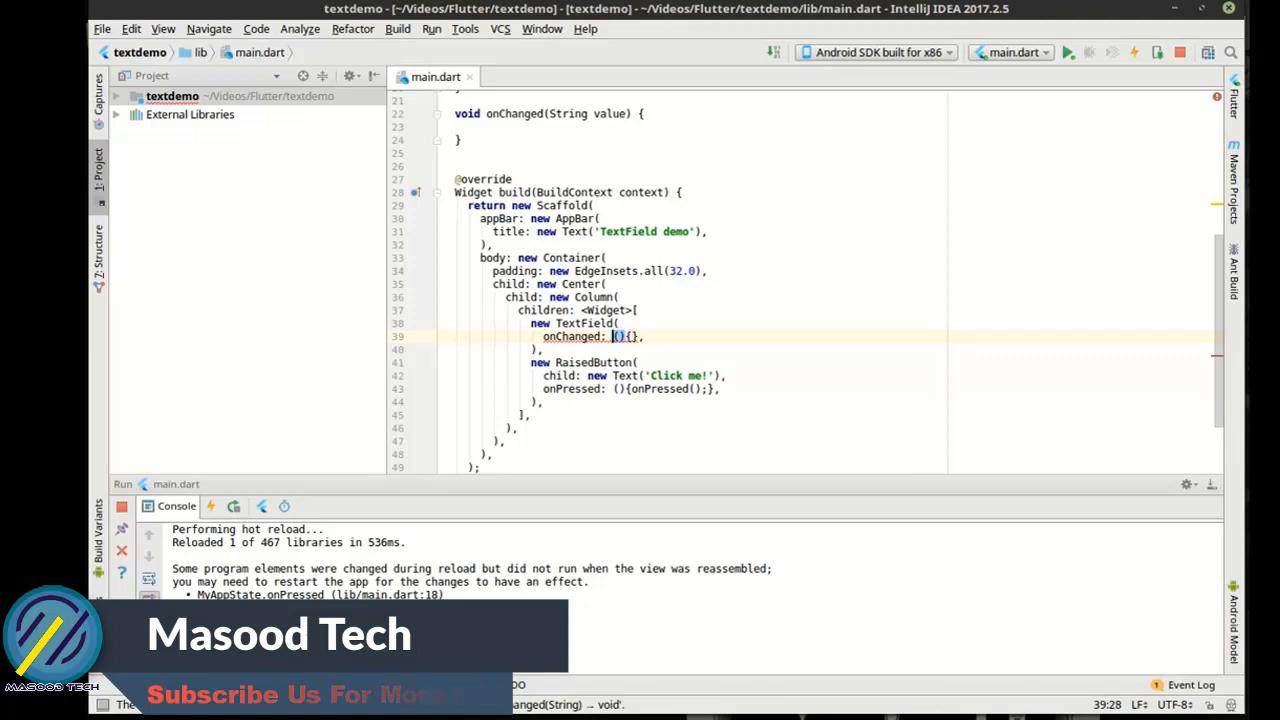
{"action": "type", "text": "String"}
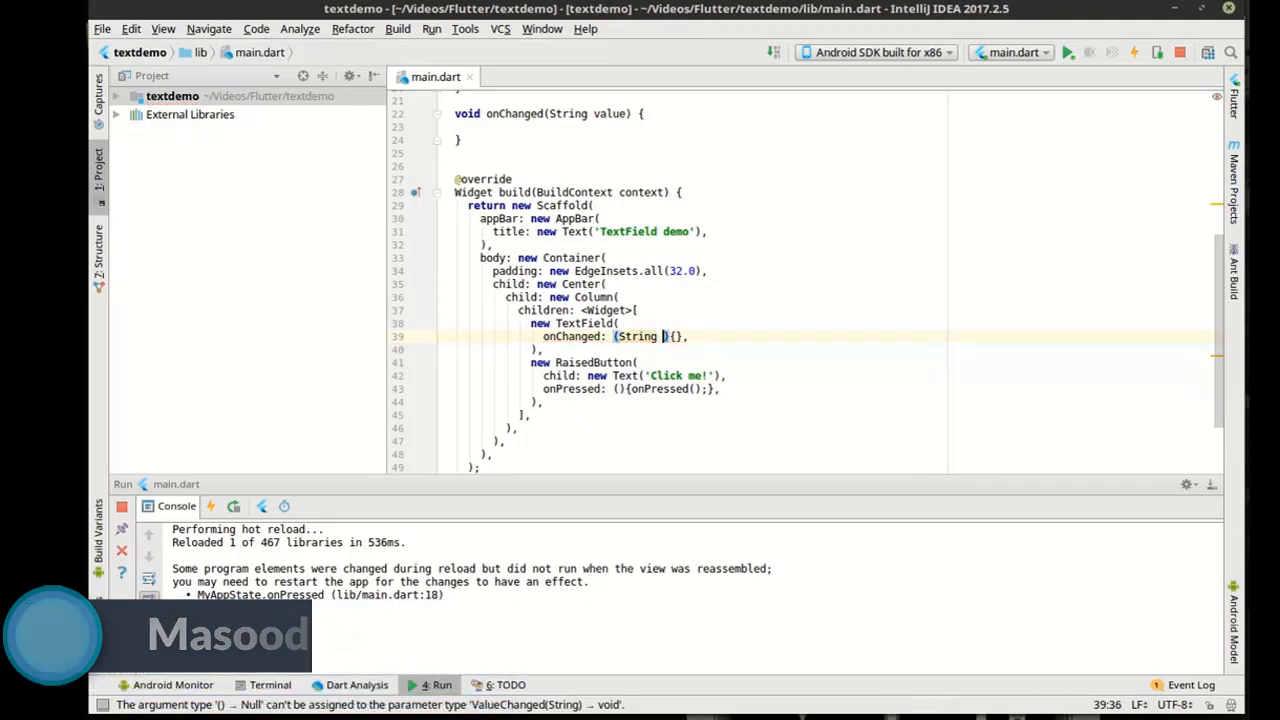
{"action": "type", "text": "value"}
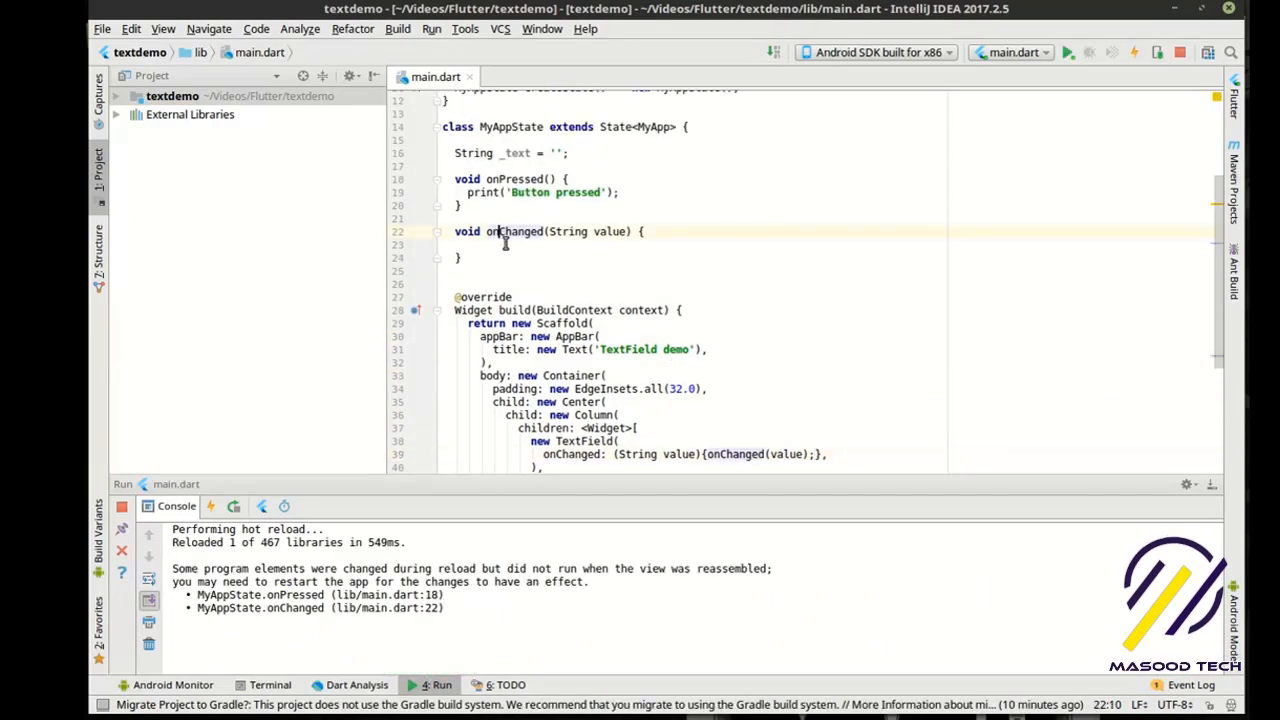
Step: Add print(value) in onChanged, type 'asdsdsd' in the emulator field and tap Click me! to log it
{"action": "type", "text": "print"}
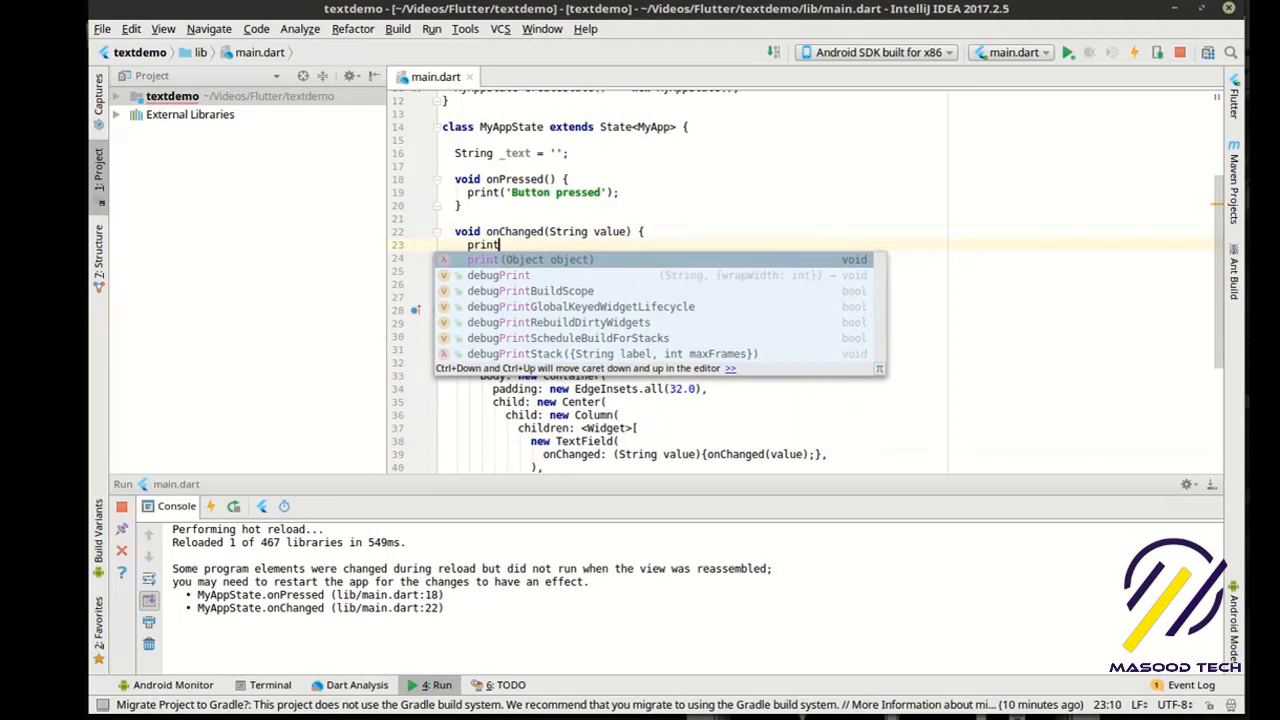
{"action": "type", "text": "(value);"}
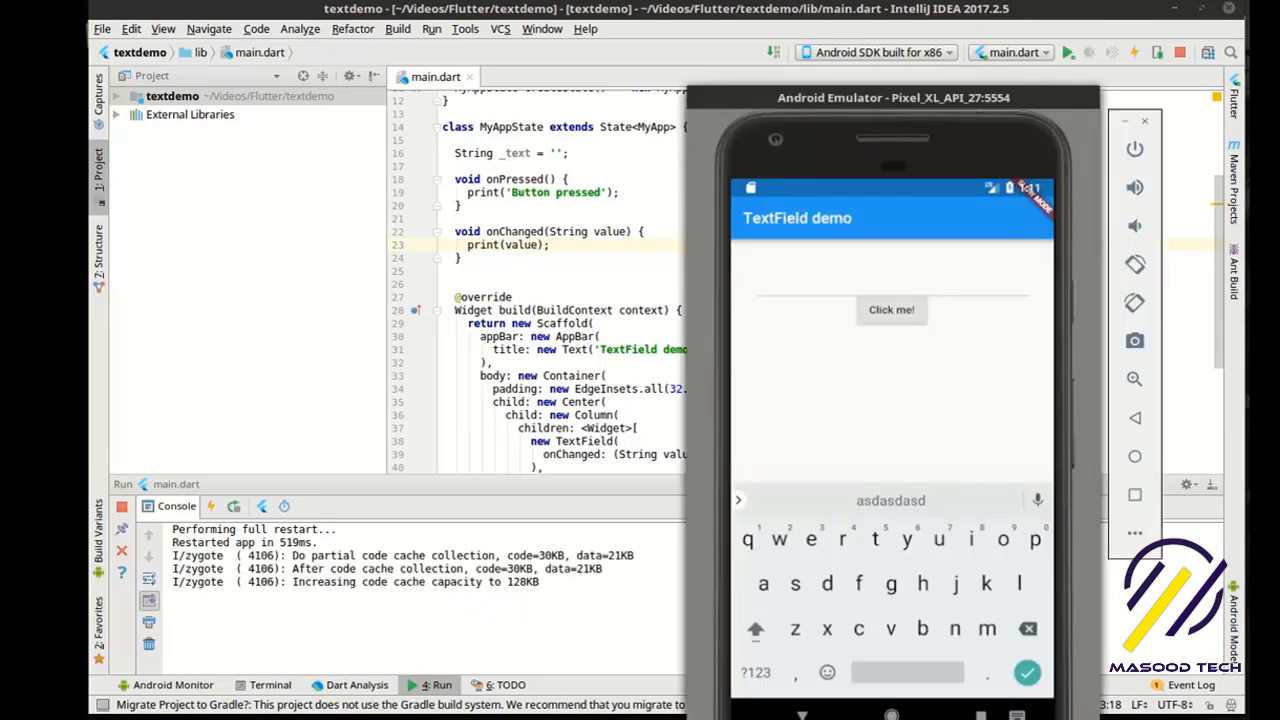
{"action": "type", "text": "asdsd"}
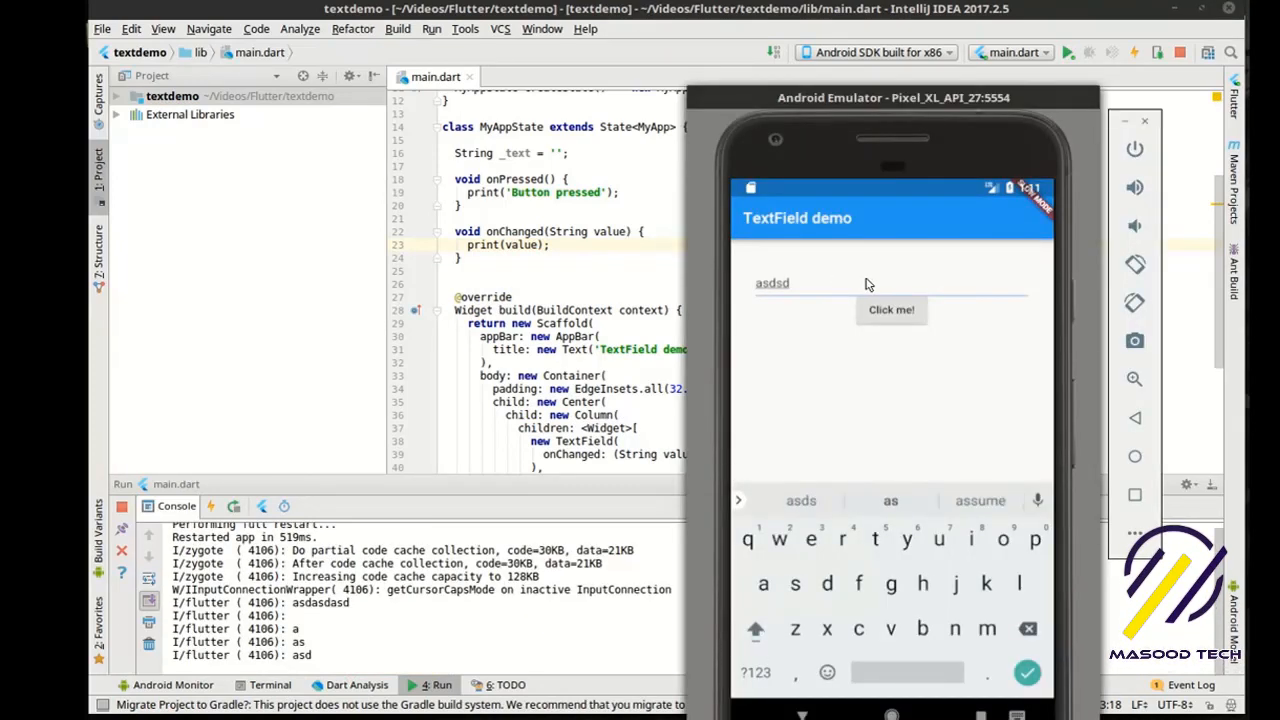
{"action": "type", "text": "sd"}
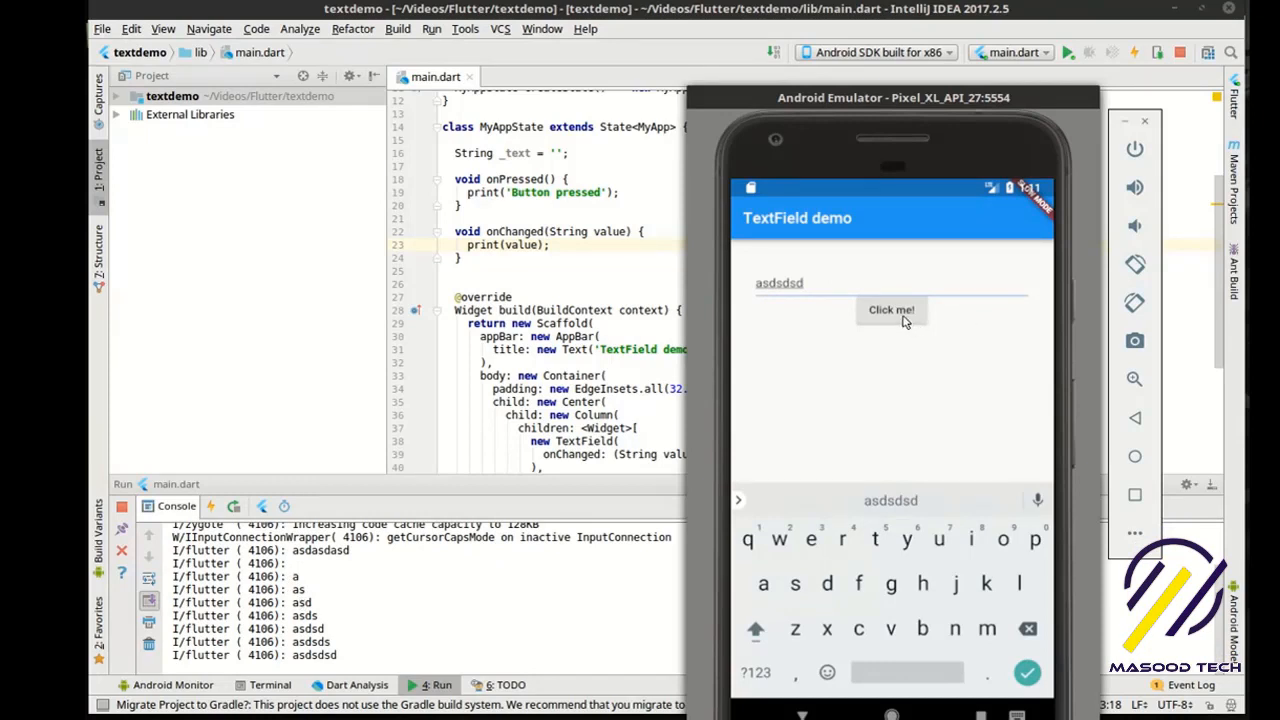
{"action": "left_click", "coordinate": [892, 308]}
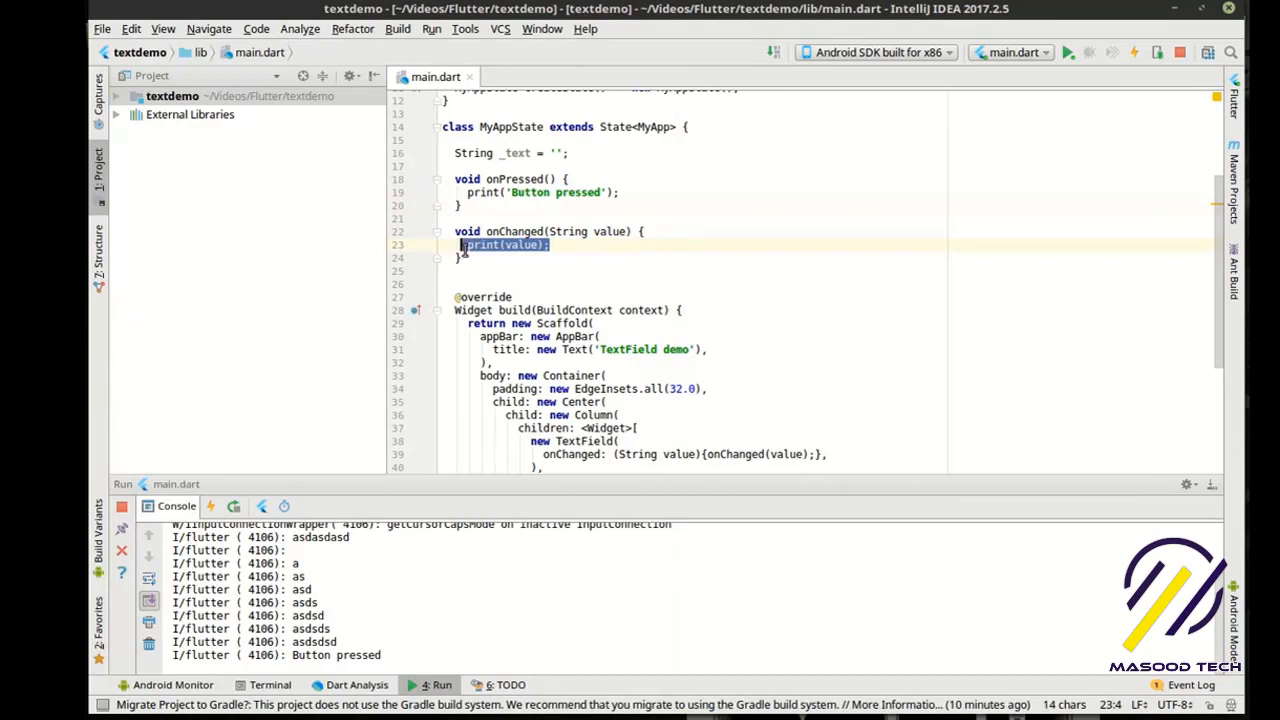
Step: Replace print(value) with setState((){ _text = value; }); in onChanged
{"action": "type", "text": "setState(fn"}
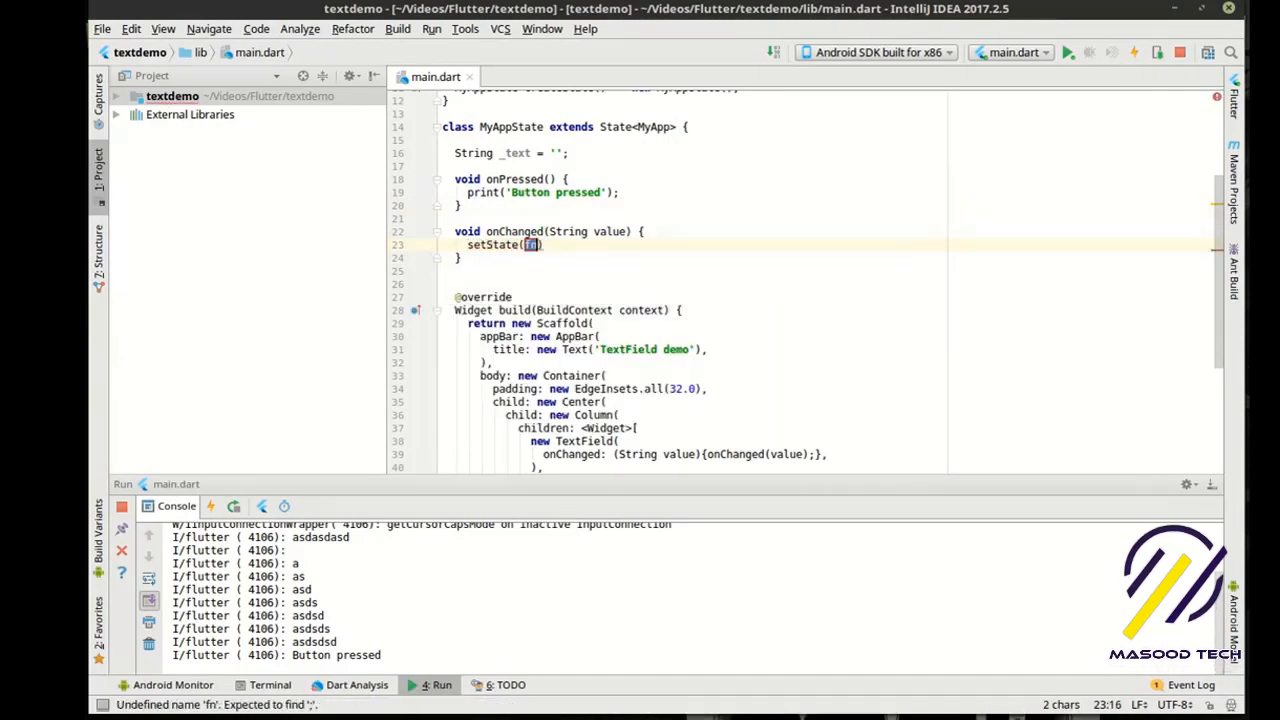
{"action": "key", "text": "BackSpace"}
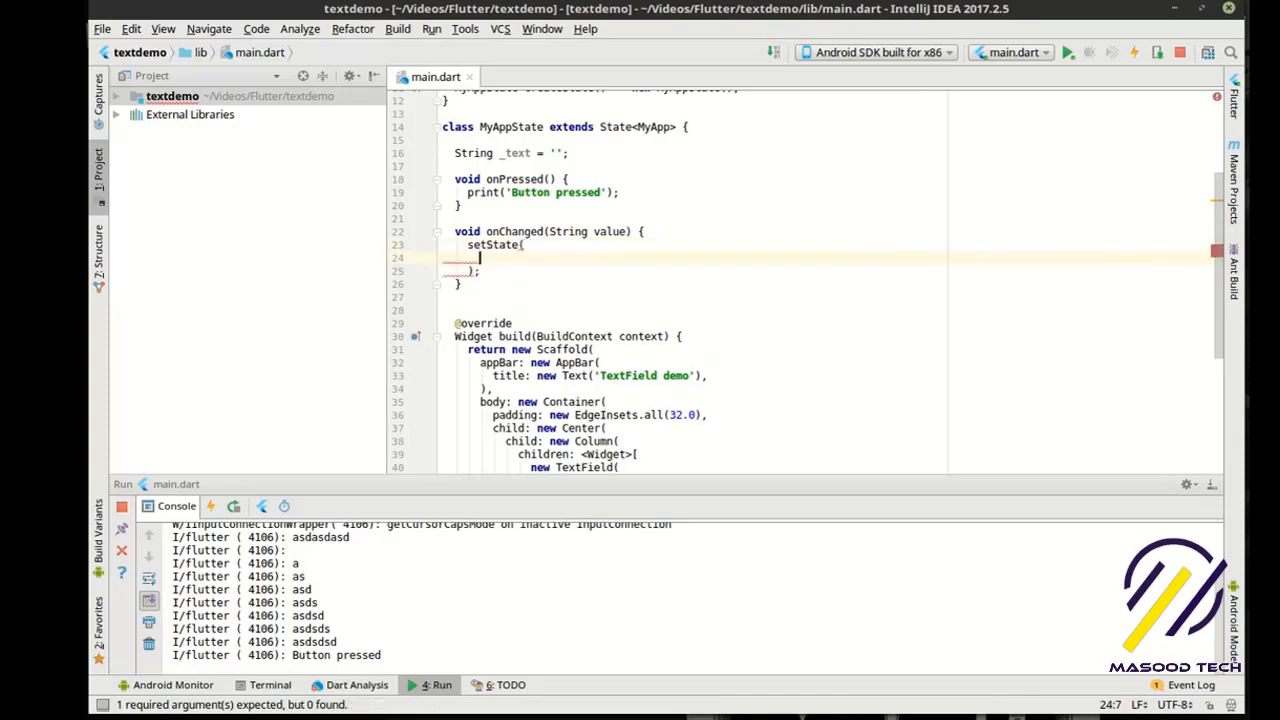
{"action": "type", "text": "(){}"}
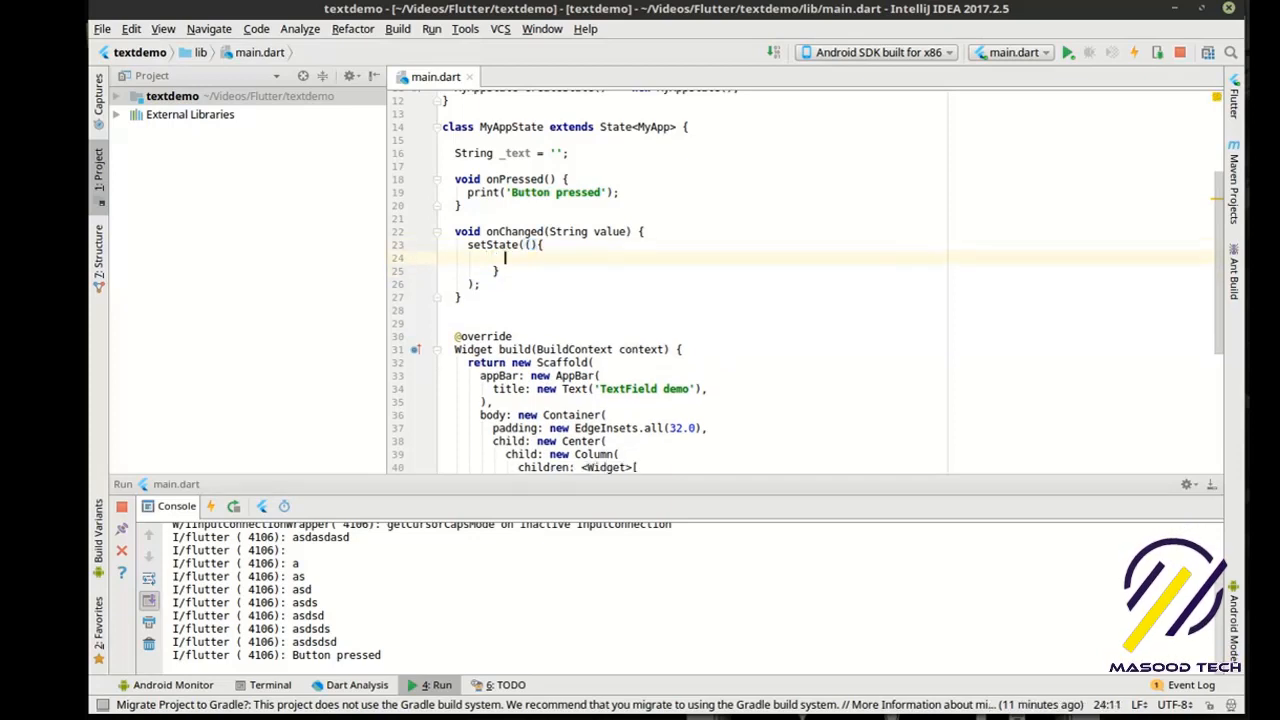
{"action": "type", "text": "_text = vasl"}
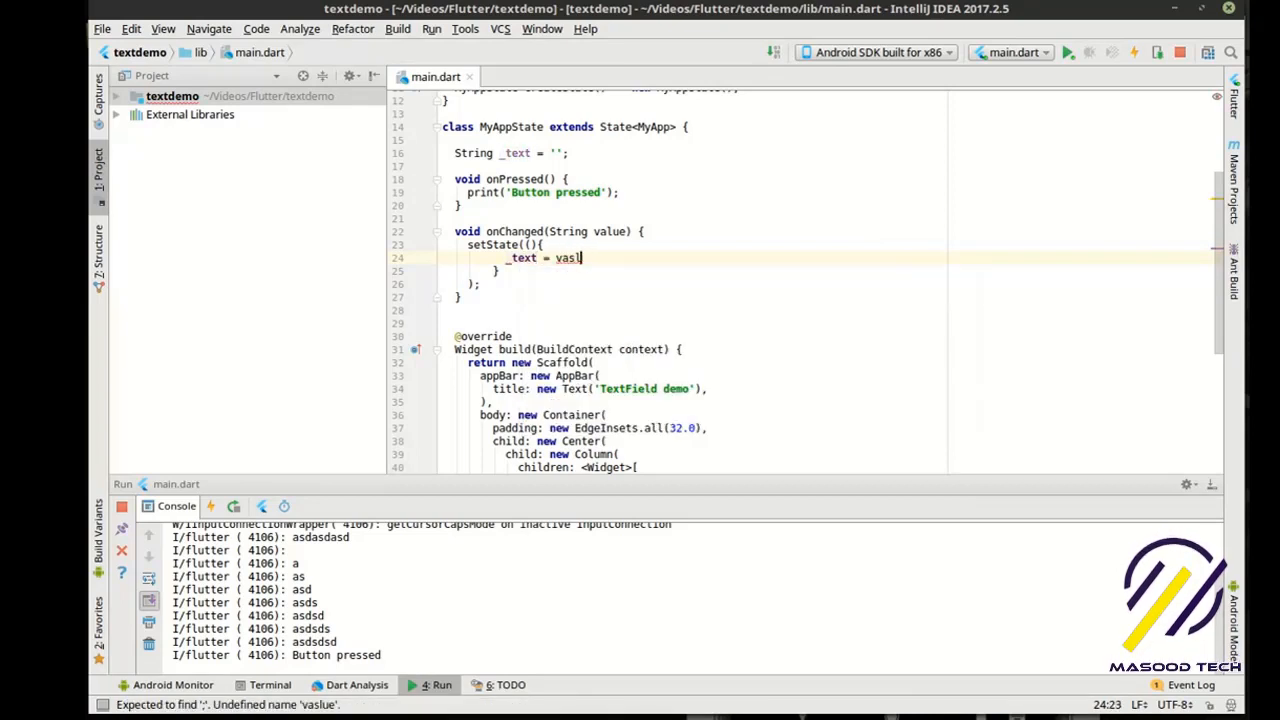
{"action": "type", "text": "value;"}
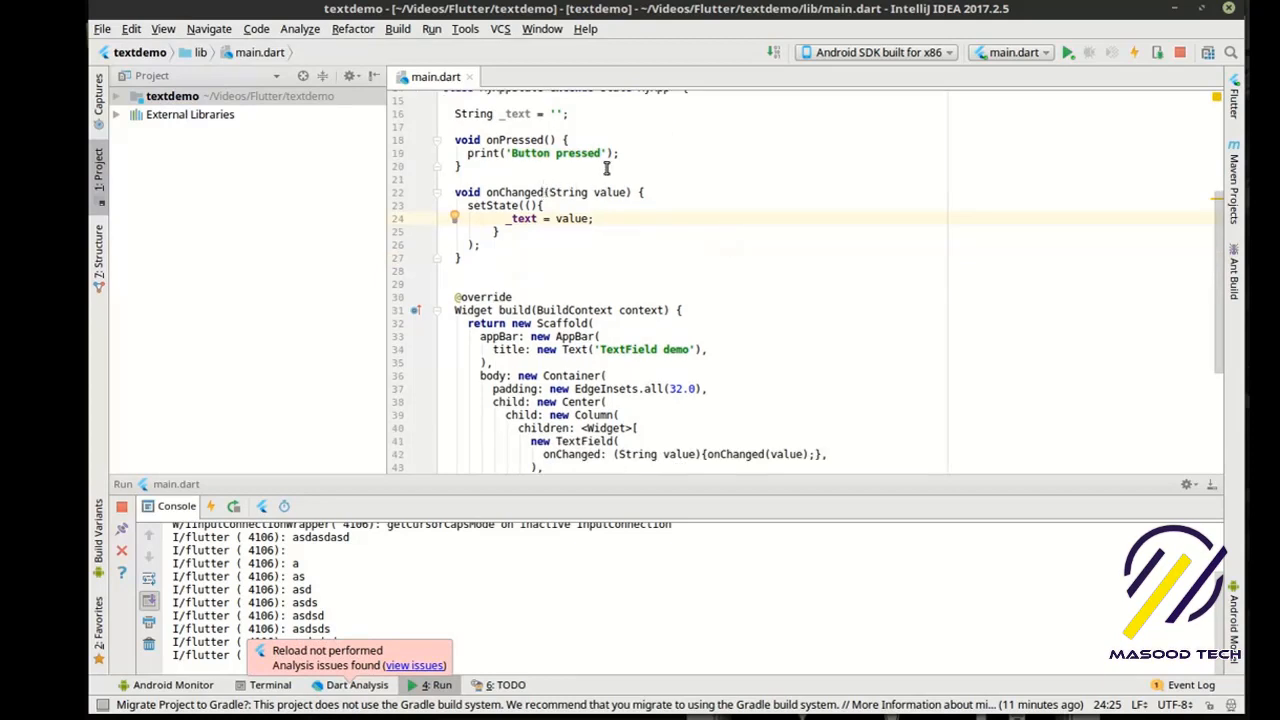
Step: Change onPressed's message to 'The Text is $_text'
{"action": "double_click", "coordinate": [552, 152]}
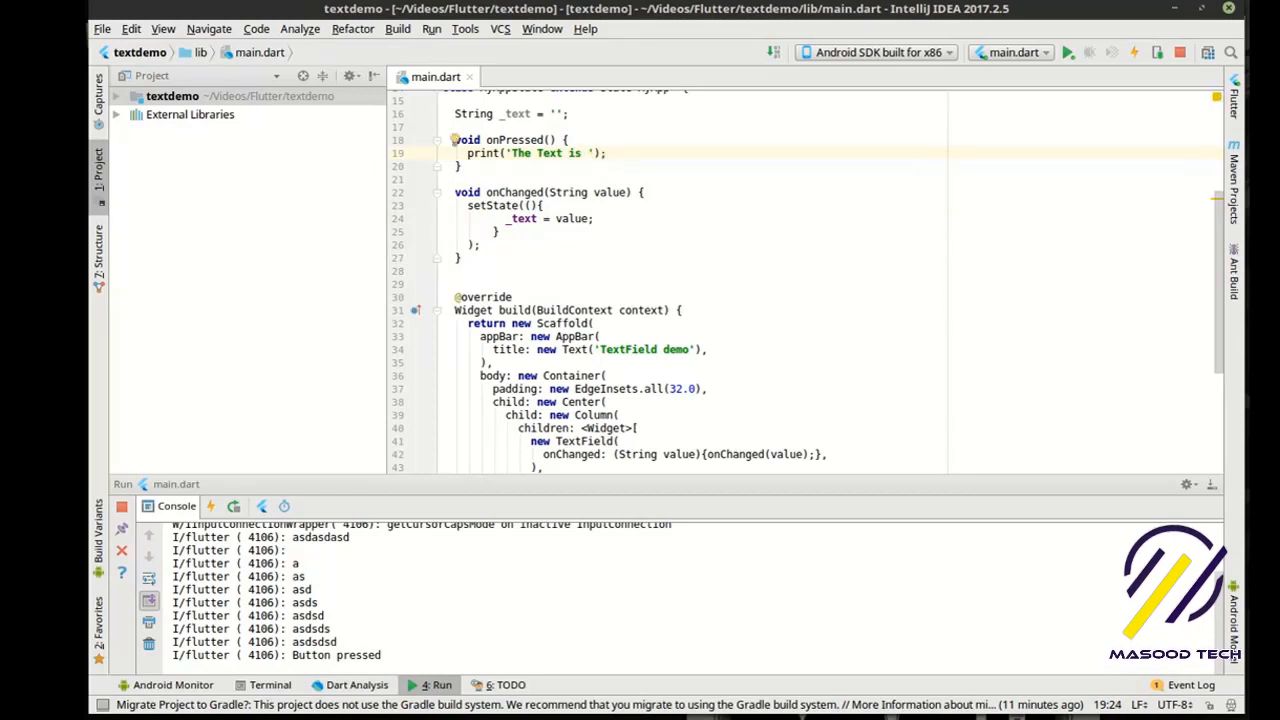
{"action": "type", "text": "$ te"}
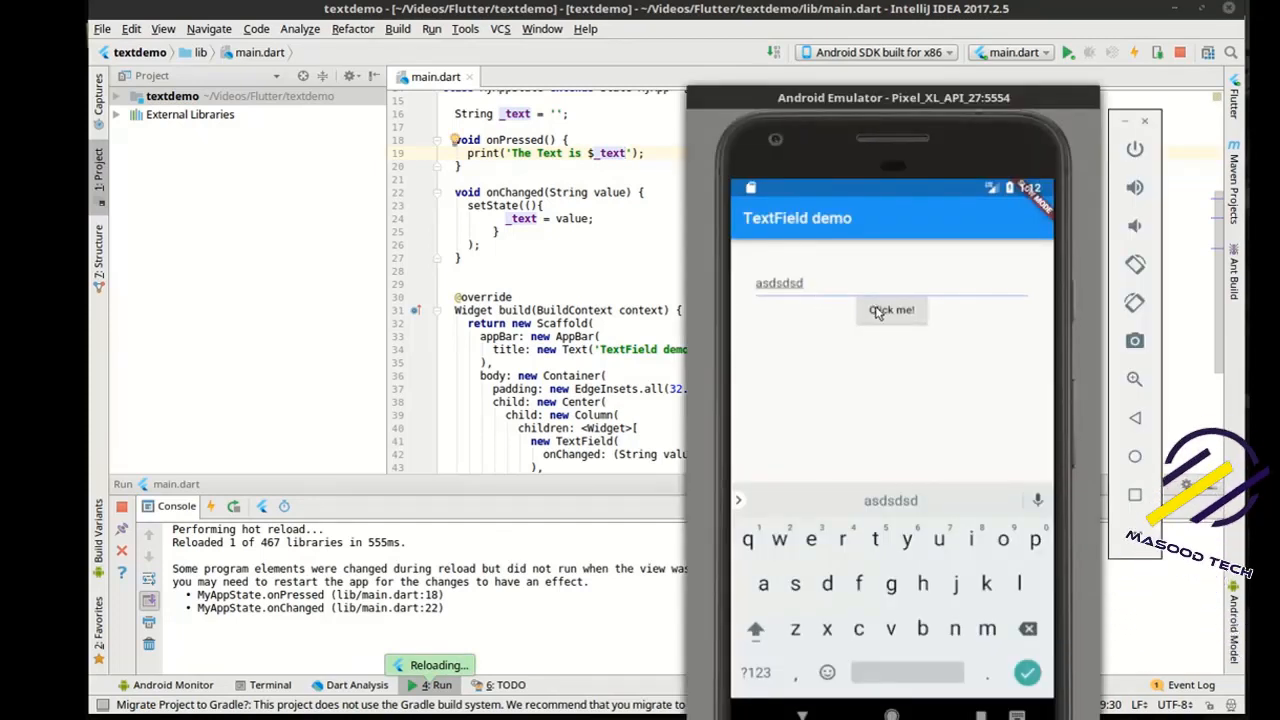
Step: Tap Click me! then type 'dfsdfsdf' into the emulator TextField to test the stored text
{"action": "left_click", "coordinate": [890, 308]}
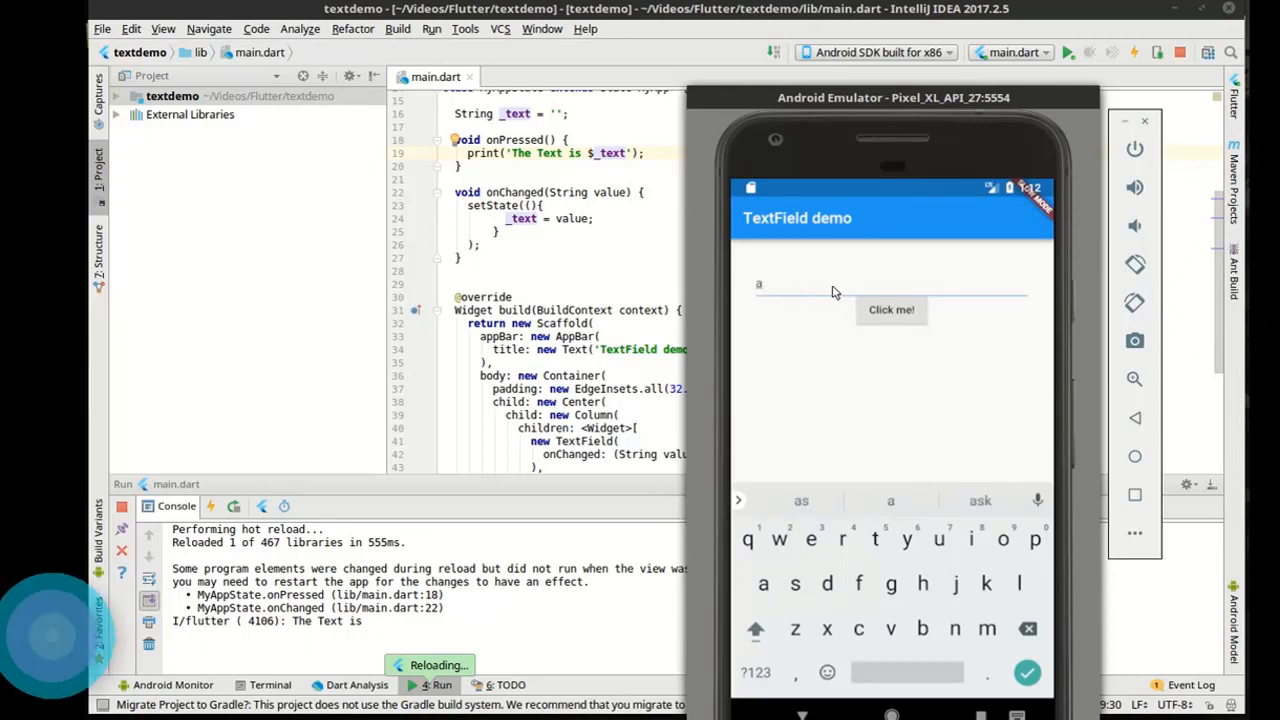
{"action": "type", "text": "dfsdfsdf"}
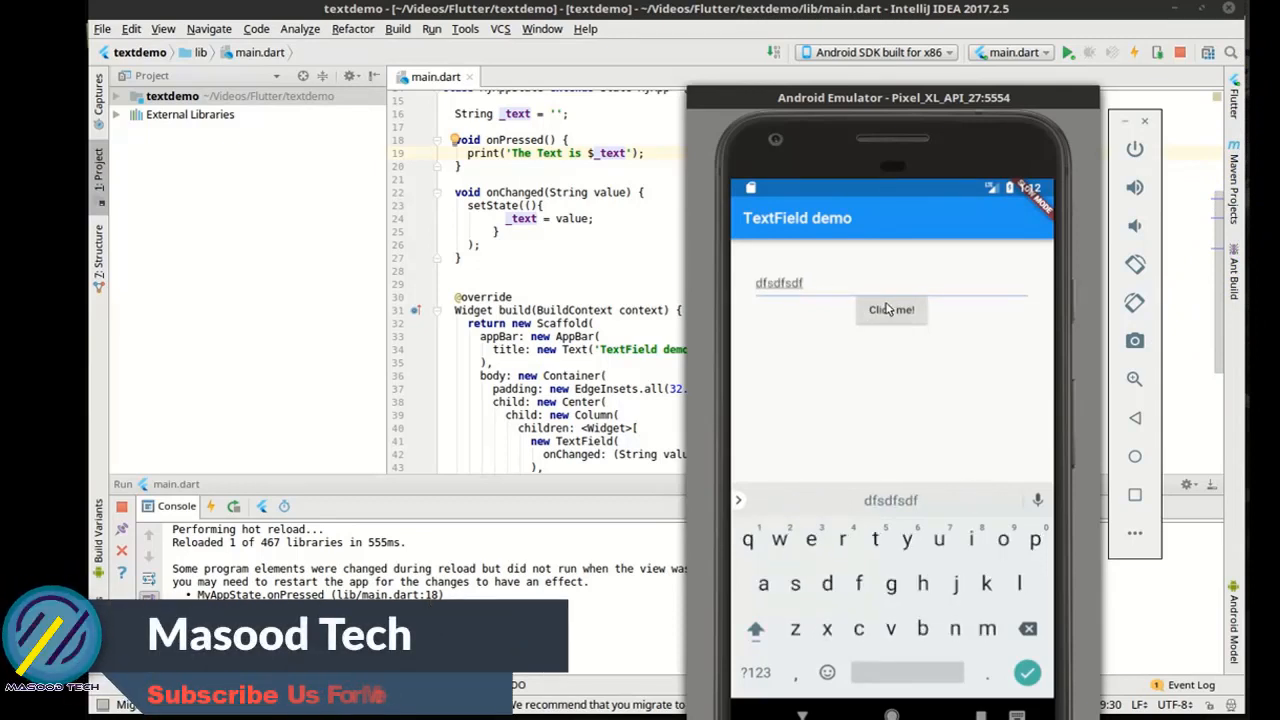
{"action": "mouse_move", "coordinate": [820, 302]}
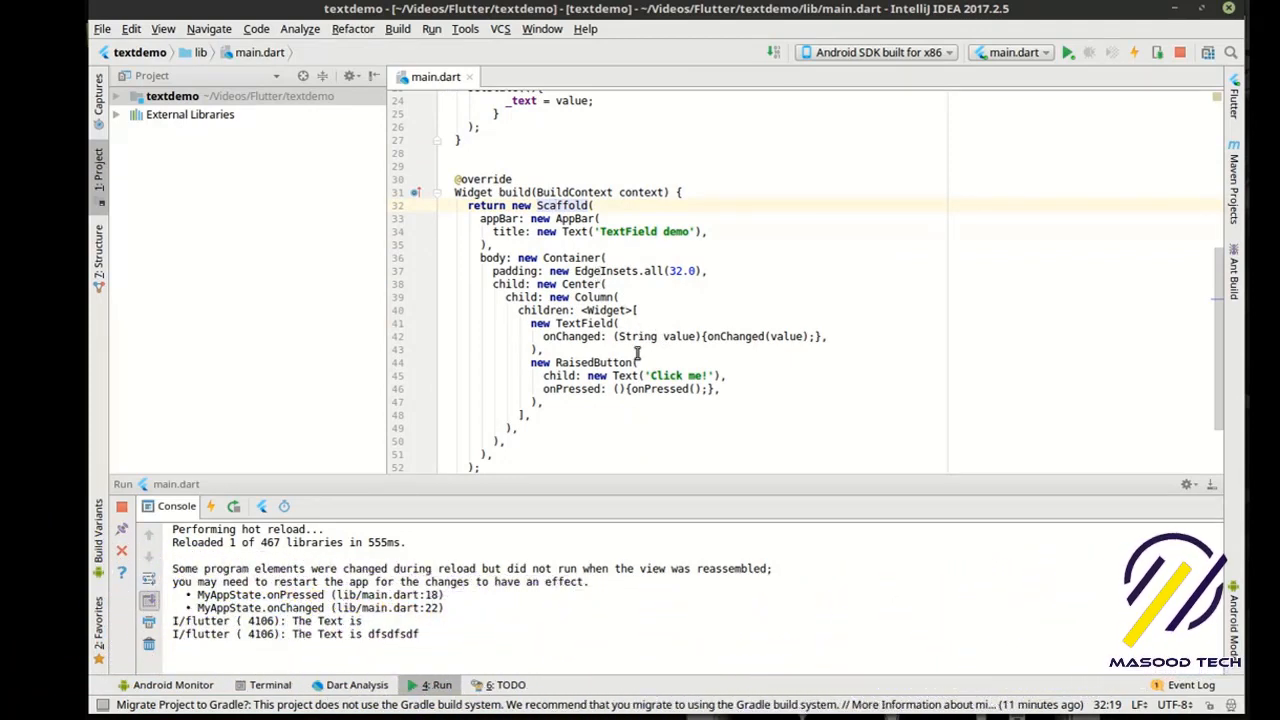
Step: Add maxLines: 3 and autocorrect: true to the TextField
{"action": "double_click", "coordinate": [584, 324]}
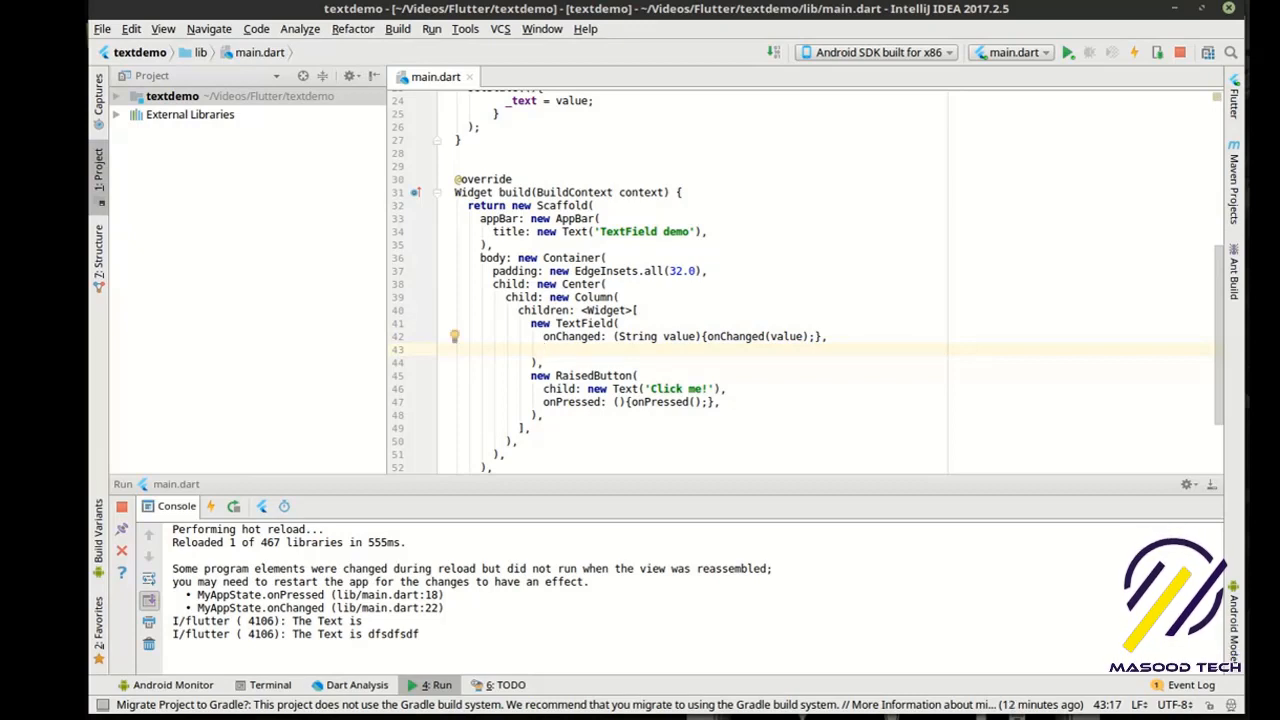
{"action": "type", "text": "maxLines: 3,"}
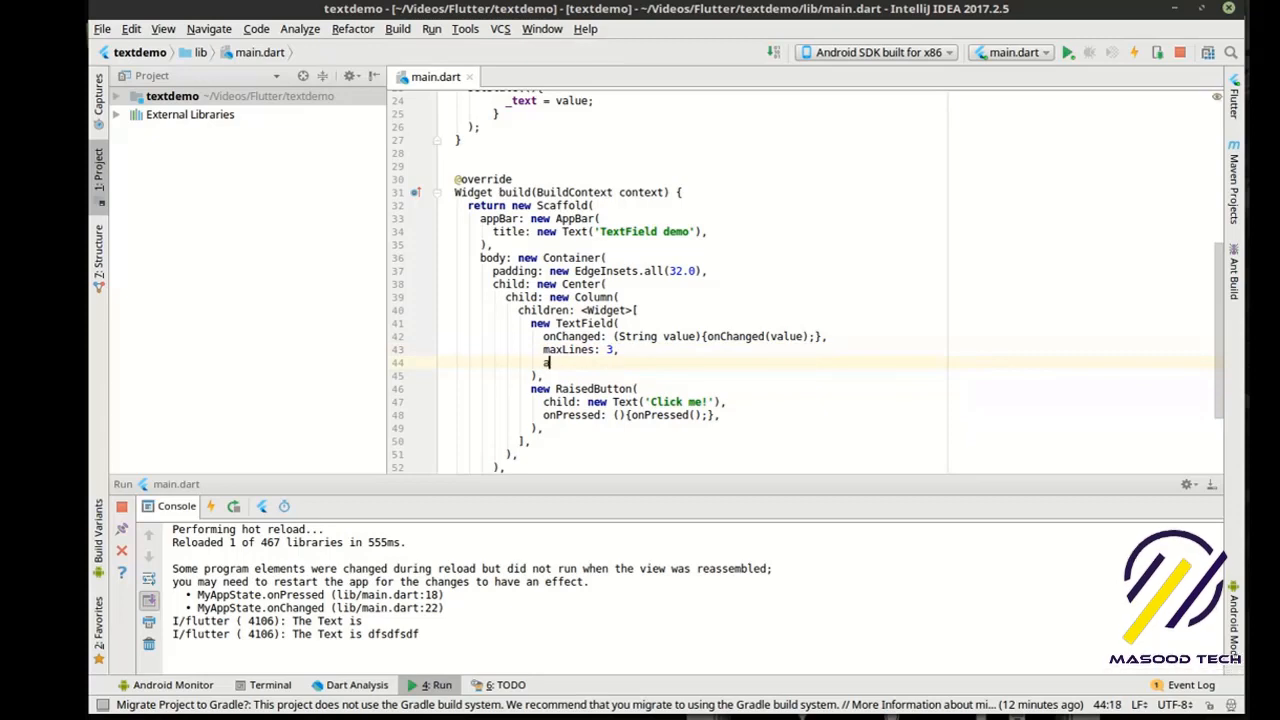
{"action": "type", "text": "autocorrect:"}
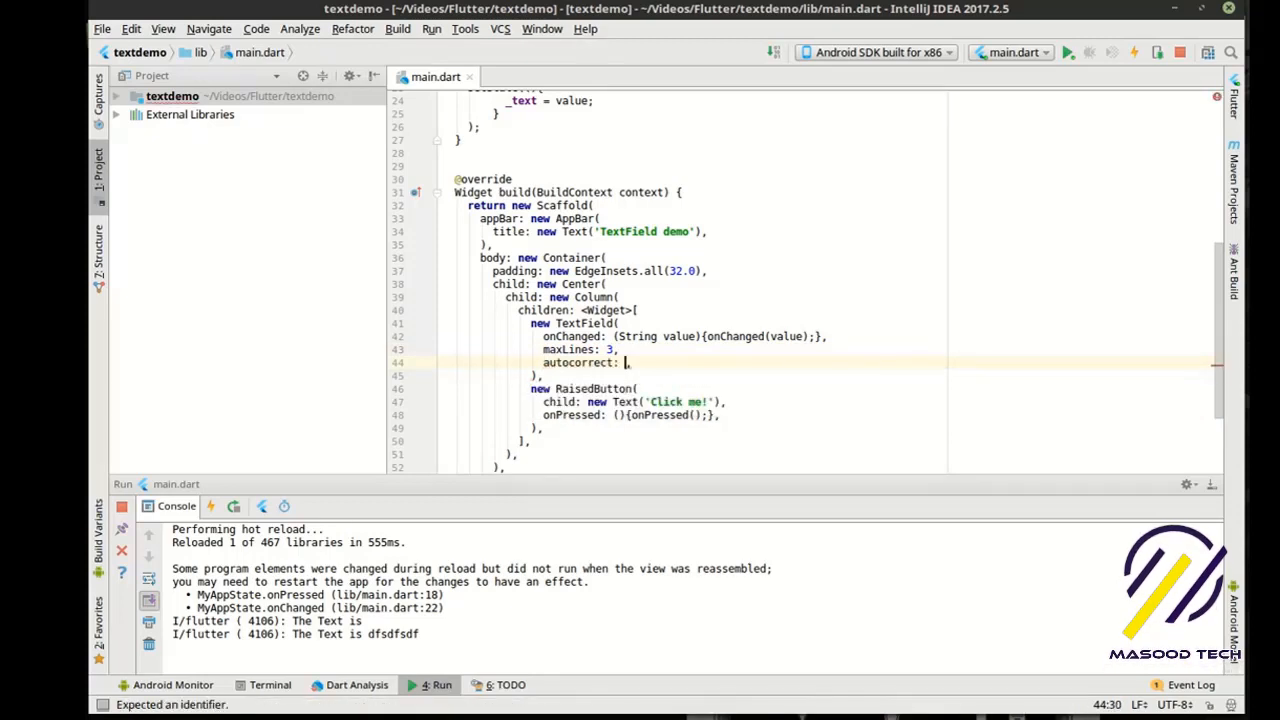
{"action": "type", "text": "true"}
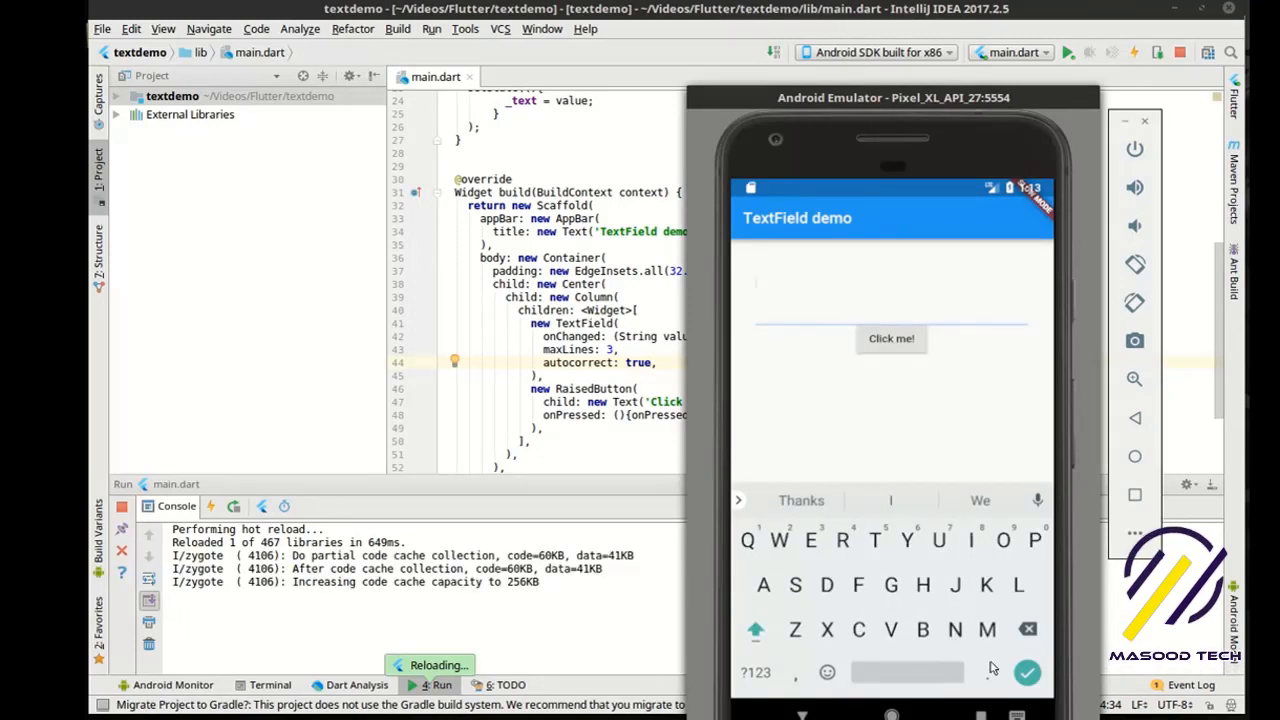
Step: Type multi-line text and accept the 'catch' suggestion in the emulator, then tap Click me! to print it
{"action": "type", "text": "sds"}
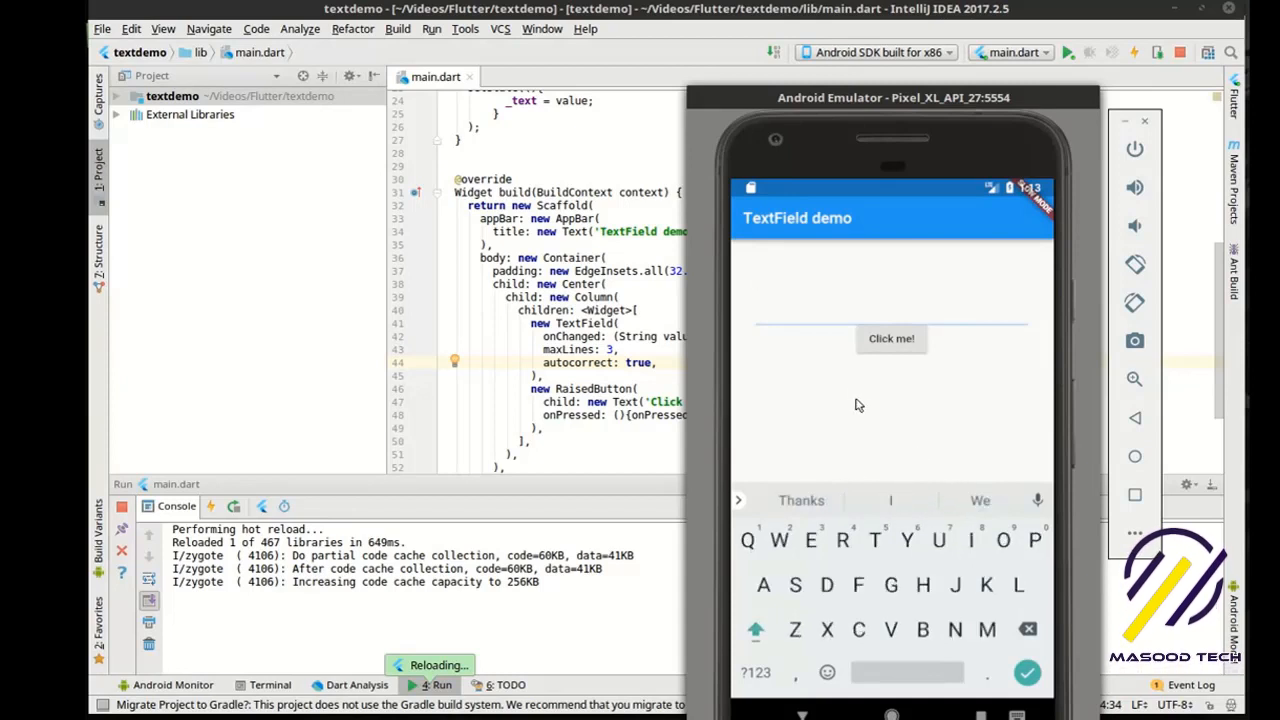
{"action": "type", "text": "cat"}
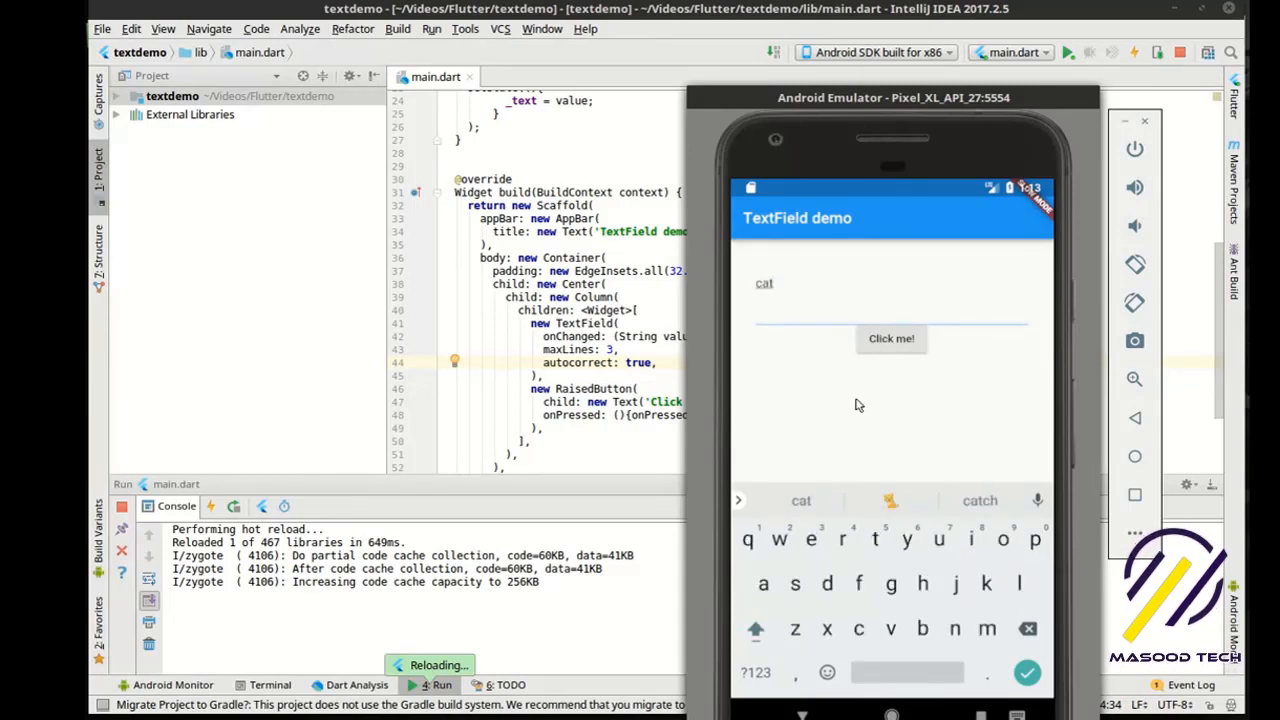
{"action": "left_click", "coordinate": [980, 500]}
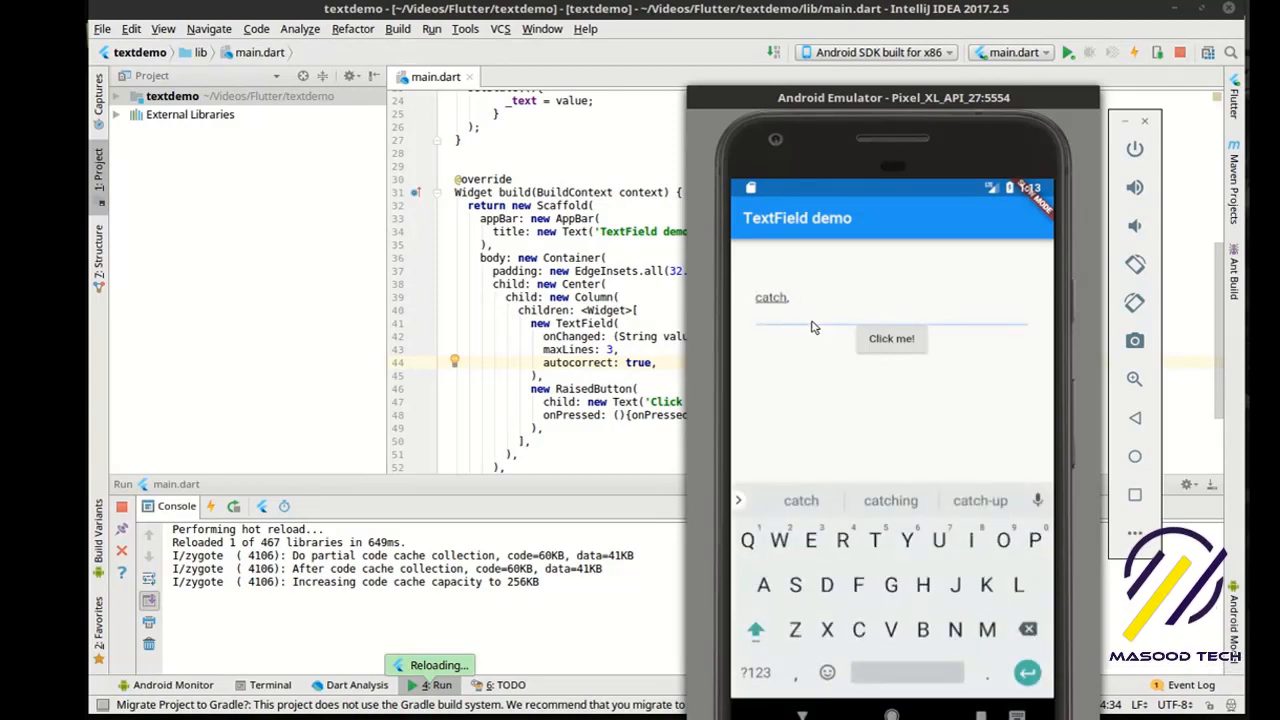
{"action": "type", "text": "sdfsdf"}
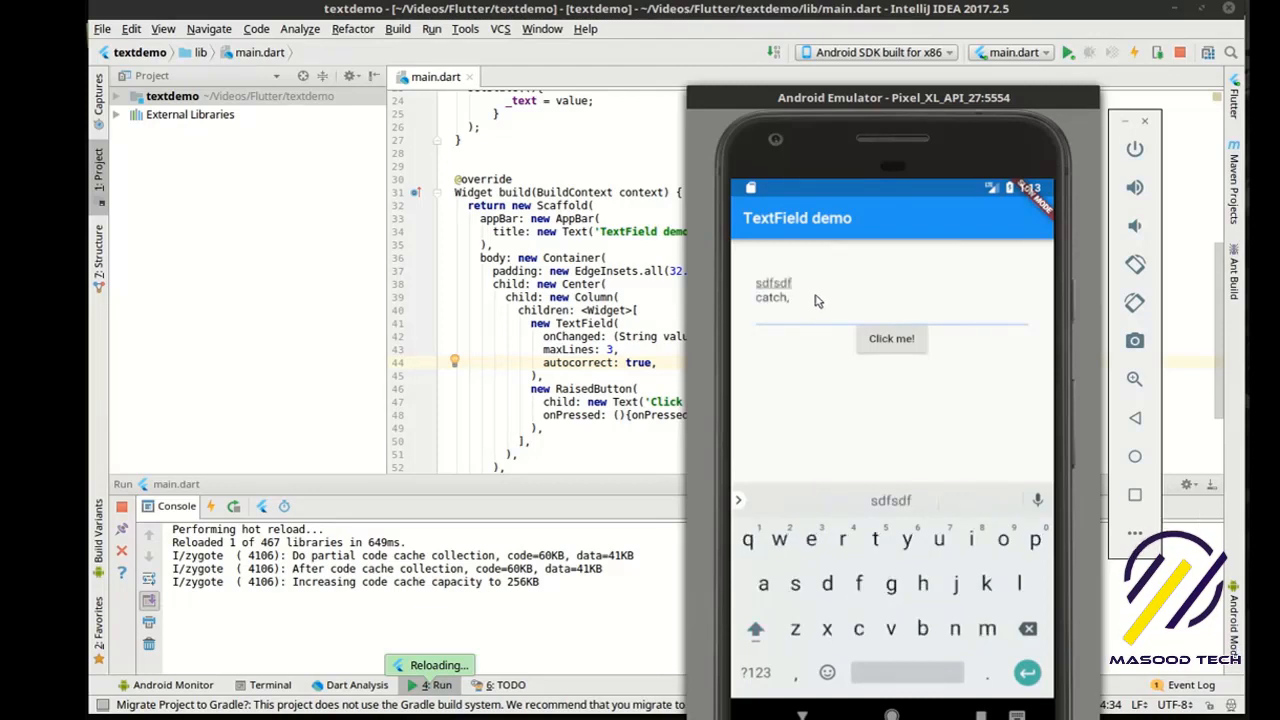
{"action": "type", "text": "f"}
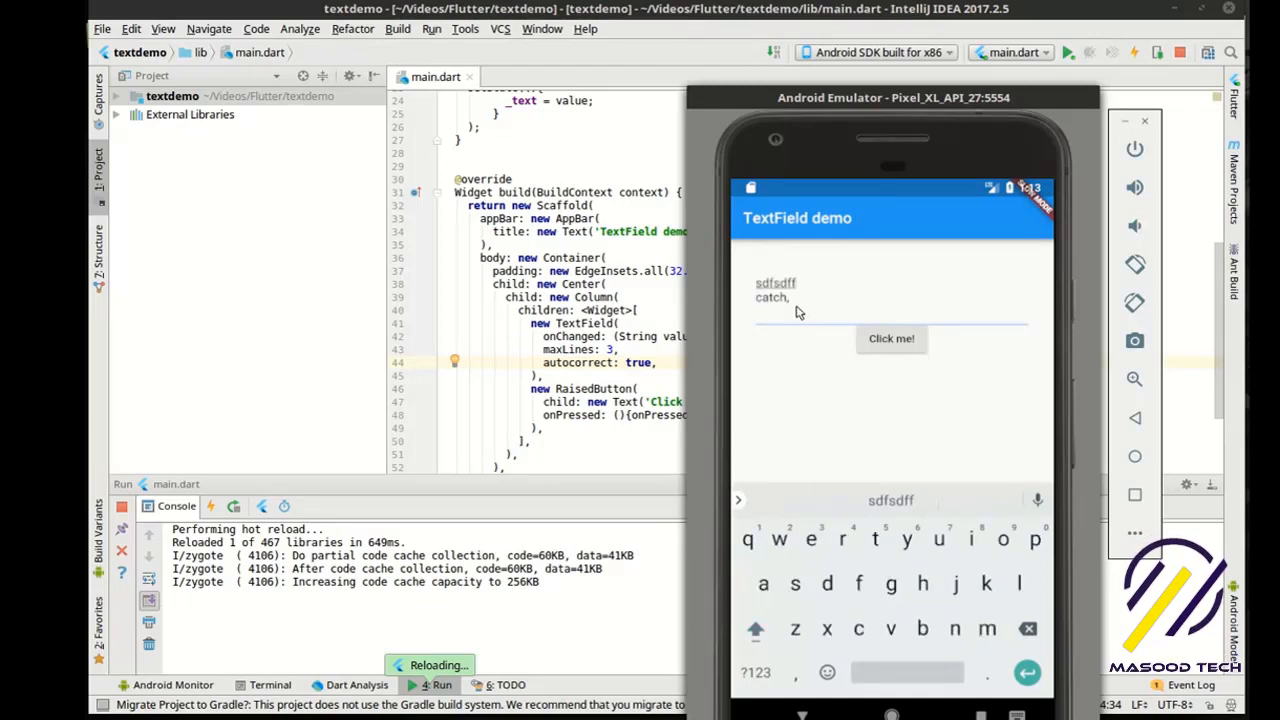
{"action": "left_click", "coordinate": [890, 338]}
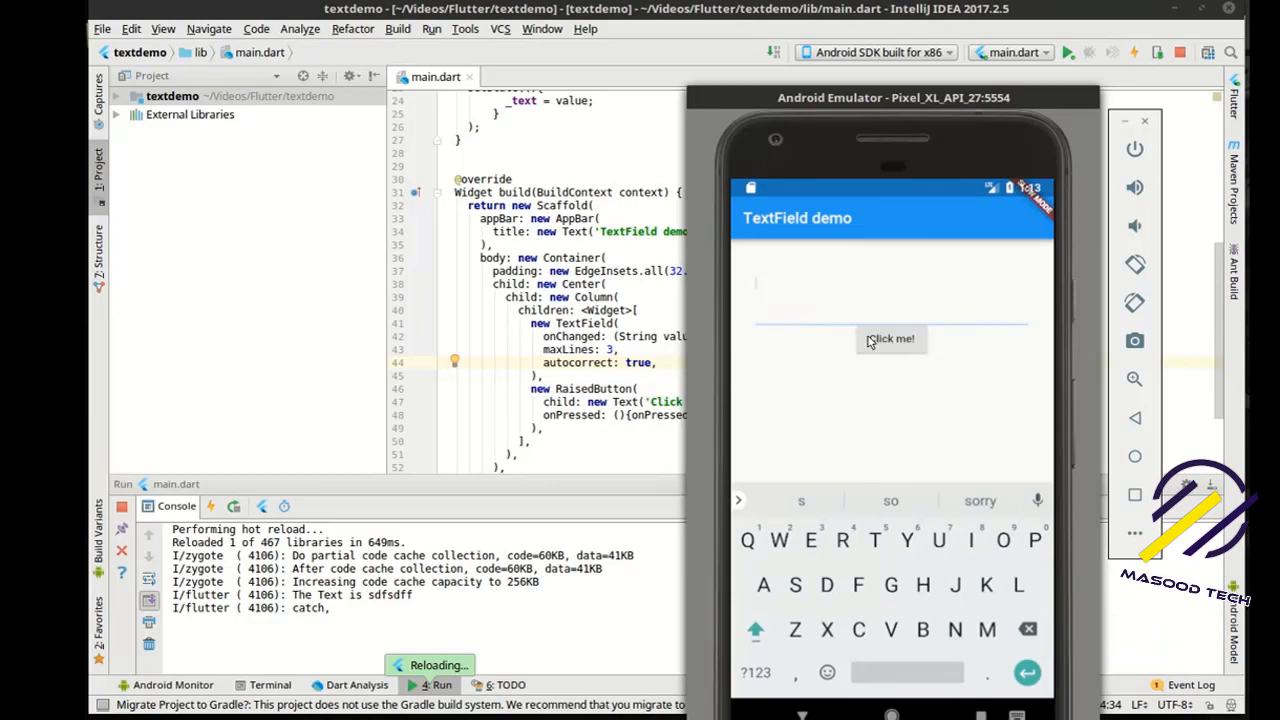
{"action": "type", "text": "all"}
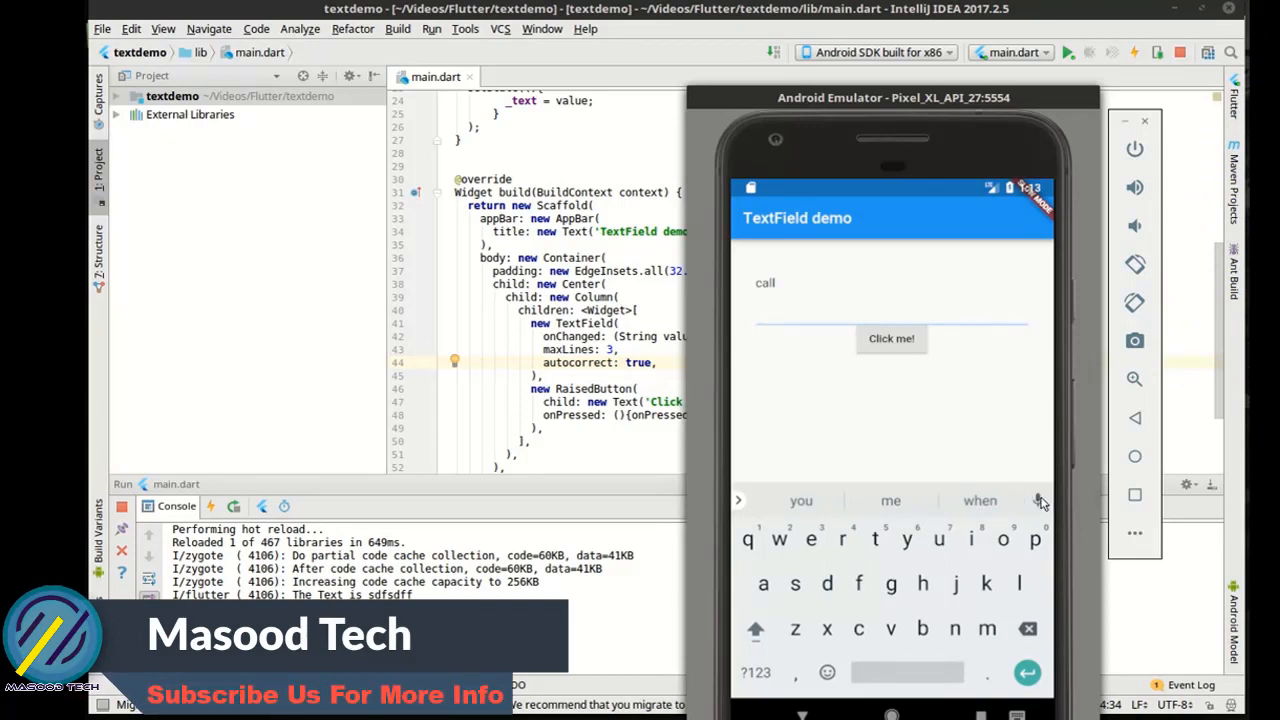
{"action": "mouse_move", "coordinate": [830, 412]}
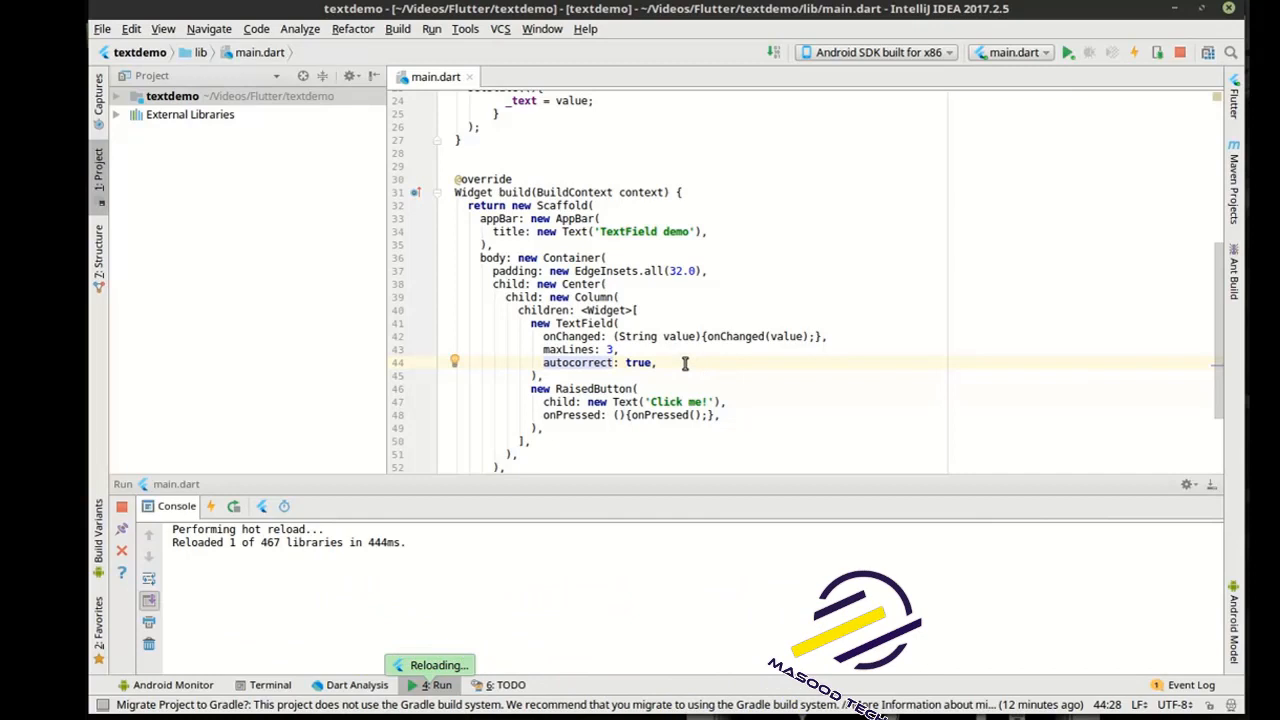
{"action": "type", "text": "obscureText: ,"}
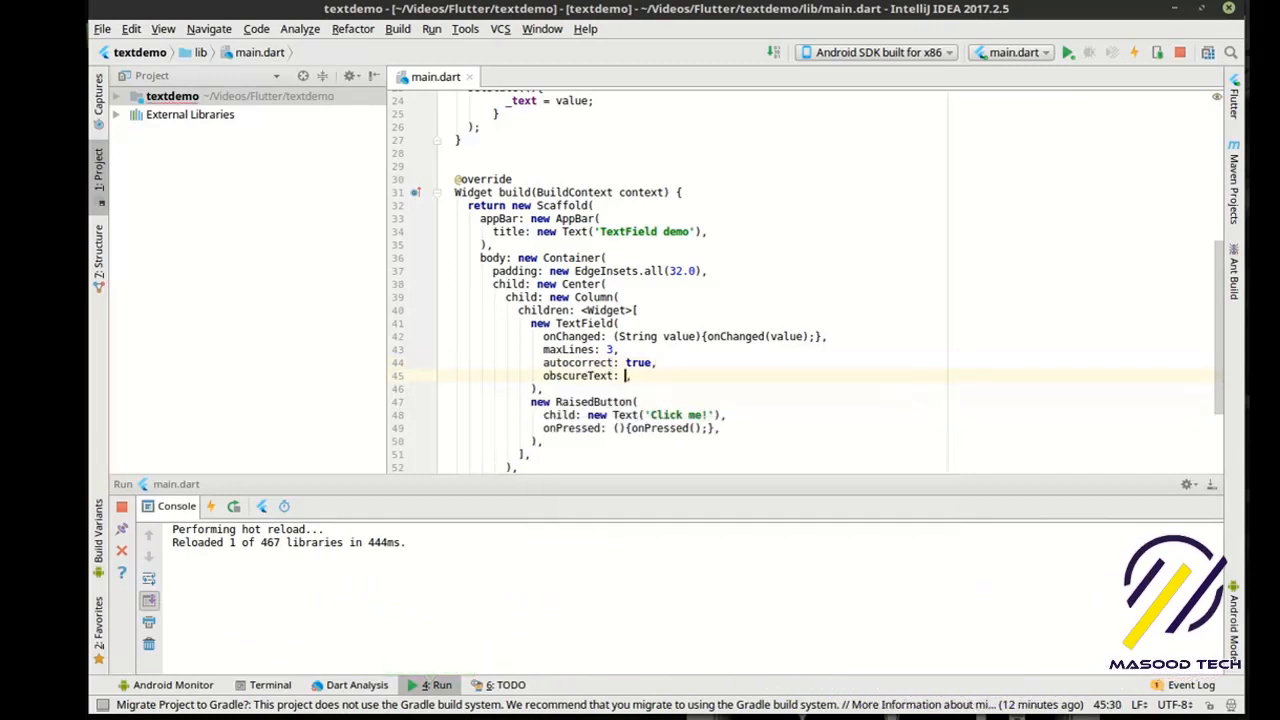
{"action": "type", "text": "true"}
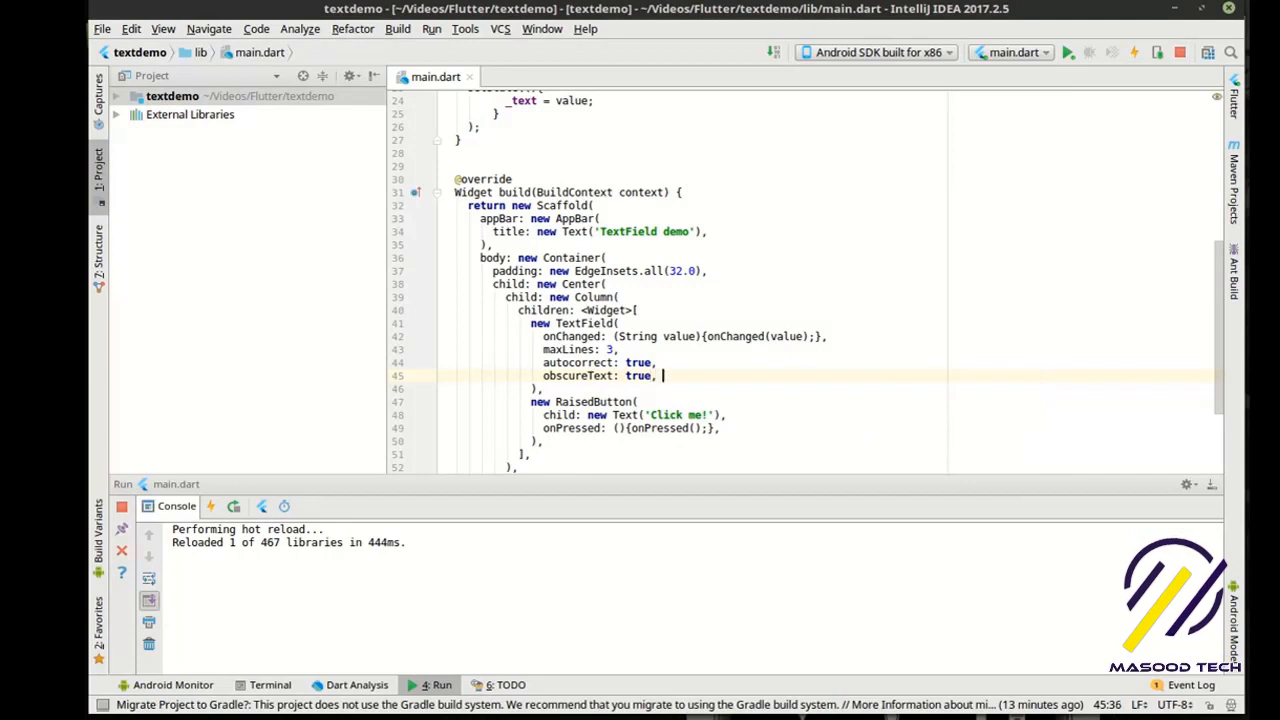
{"action": "type", "text": "//passwords"}
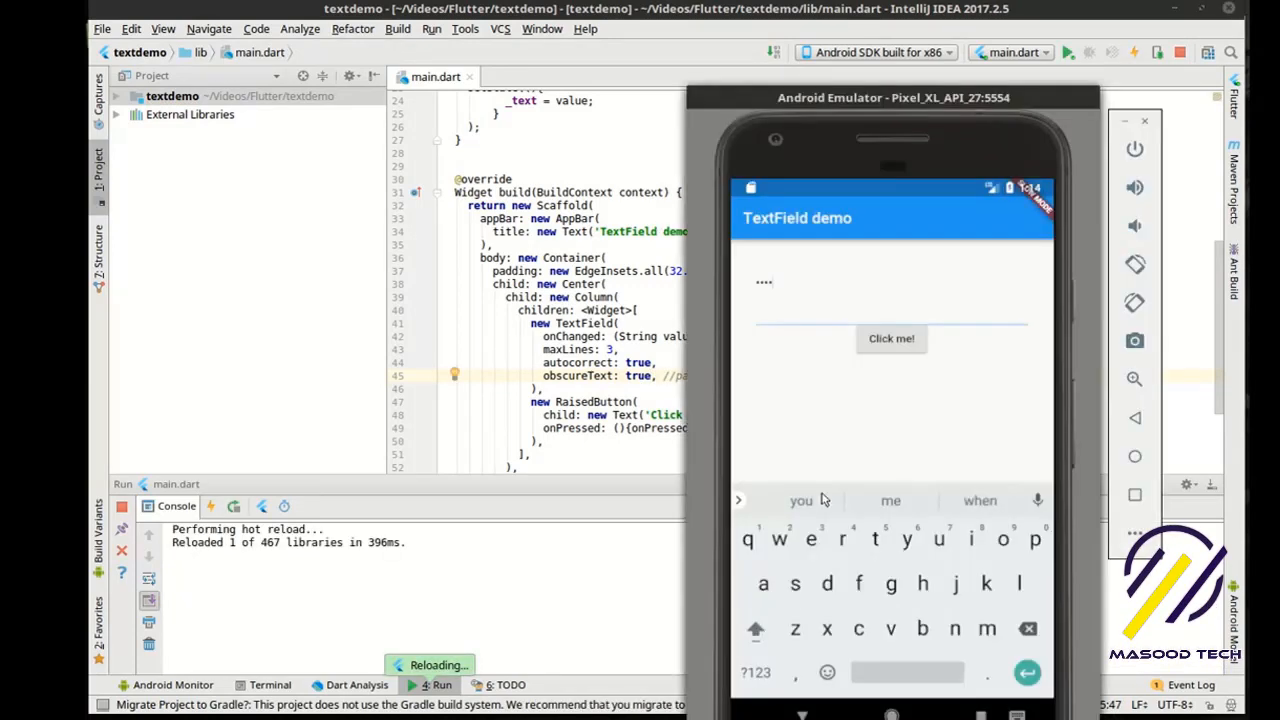
{"action": "type", "text": "fsdfsdf"}
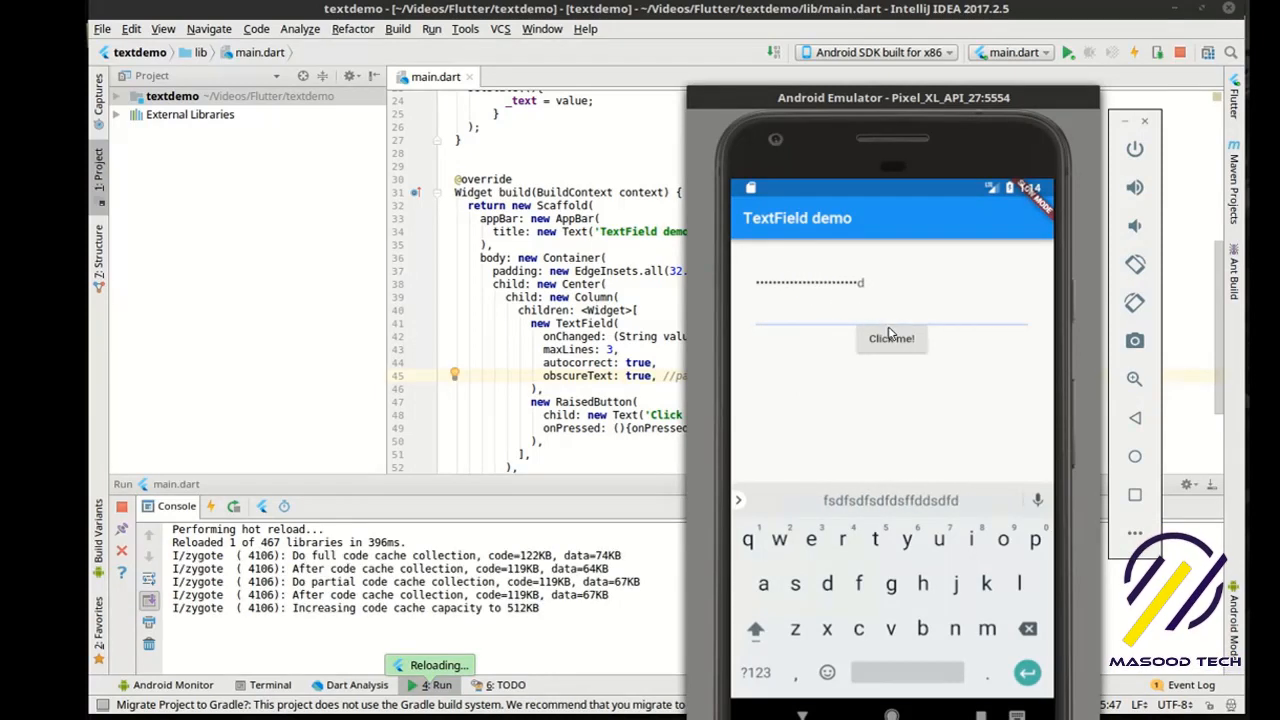
{"action": "left_click", "coordinate": [892, 338]}
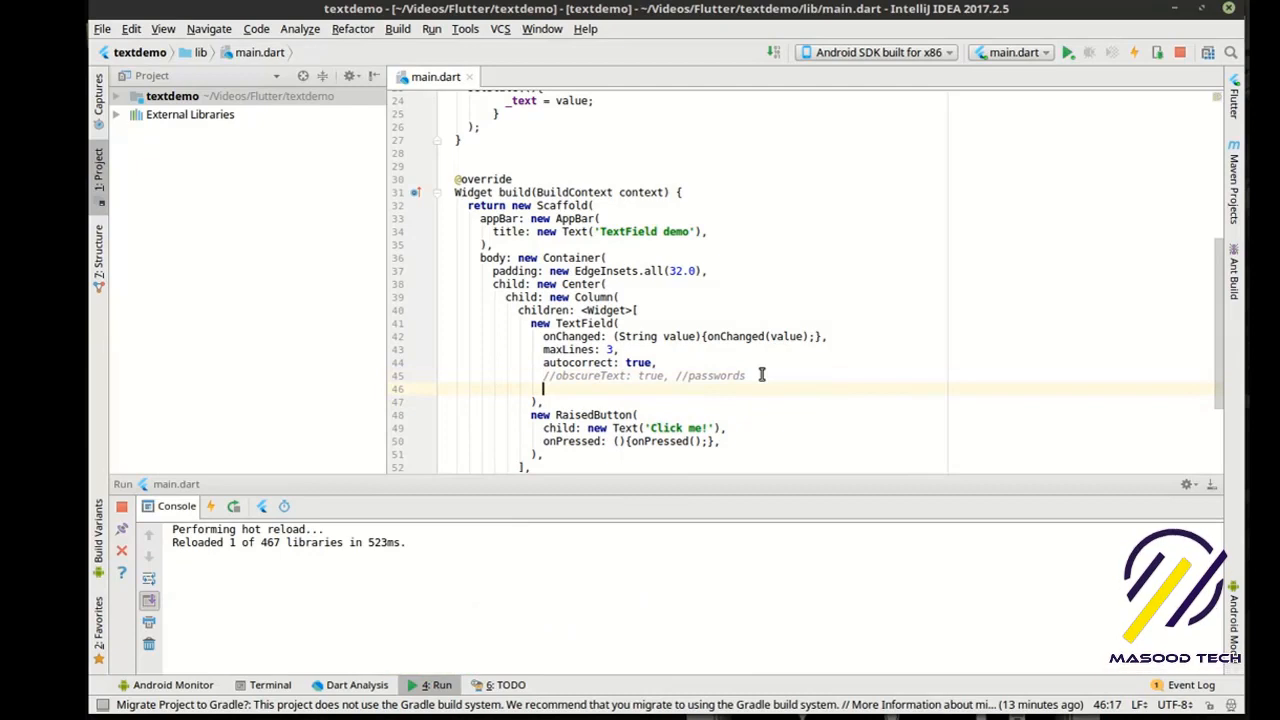
Step: Add an InputDecoration with a print icon and hintText 'Type something here'
{"action": "type", "text": "ded"}
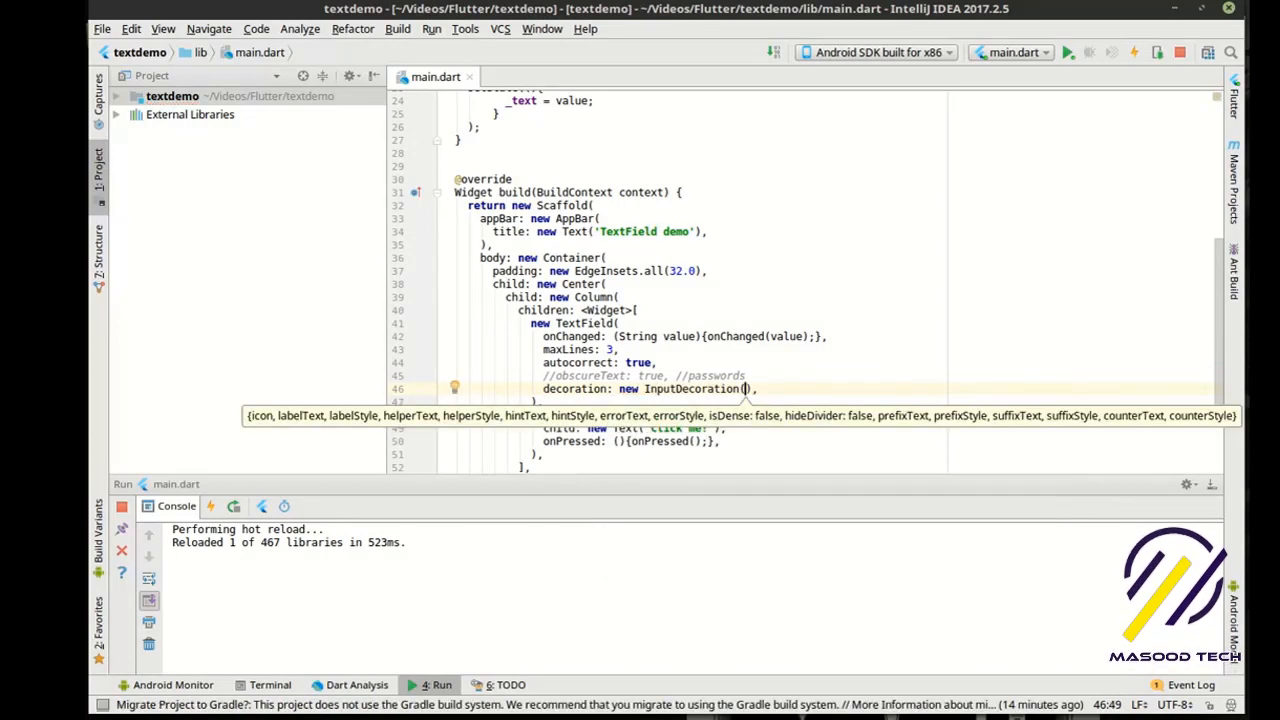
{"action": "type", "text": "icon: new Icon(Icons.print"}
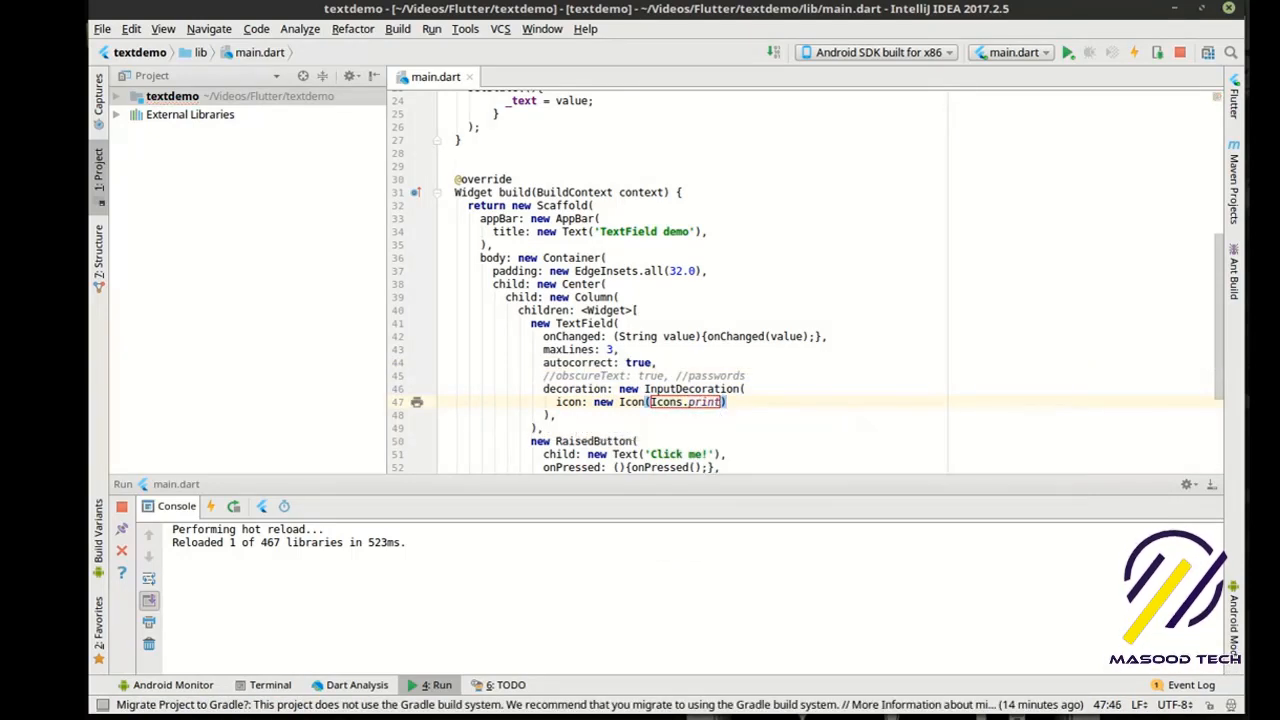
{"action": "type", "text": "hintText:"}
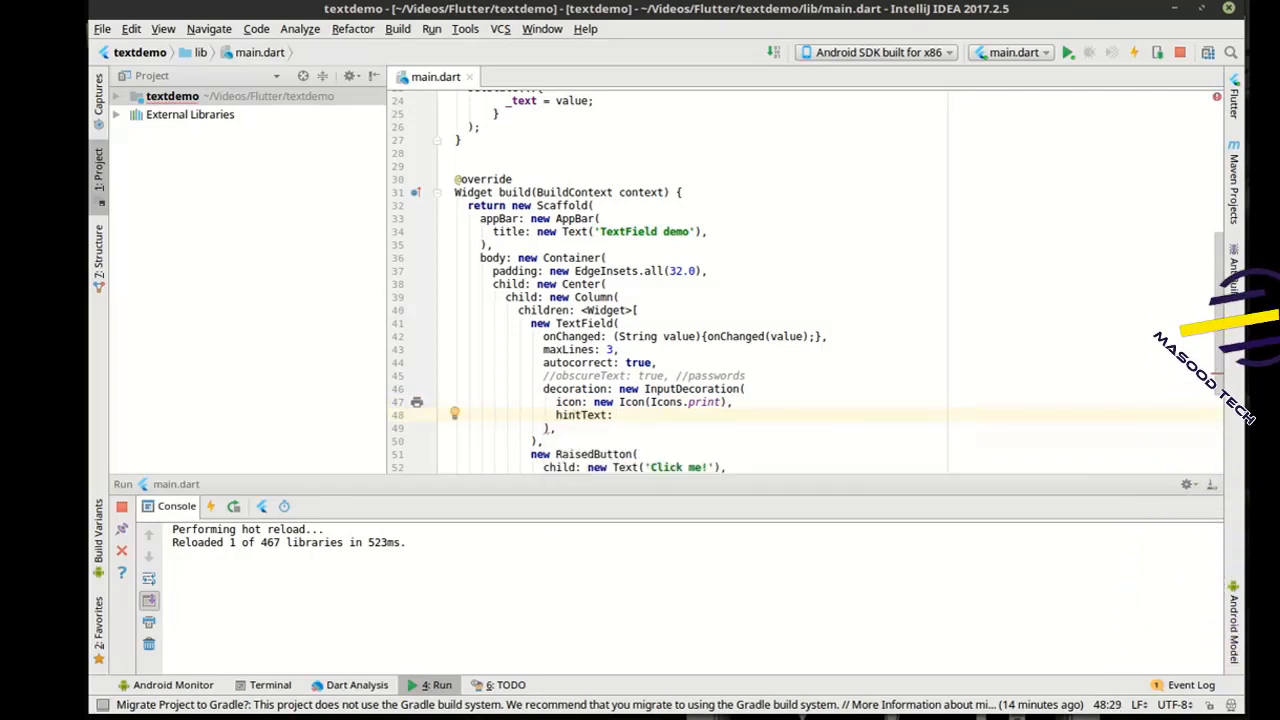
{"action": "type", "text": "'Type something'"}
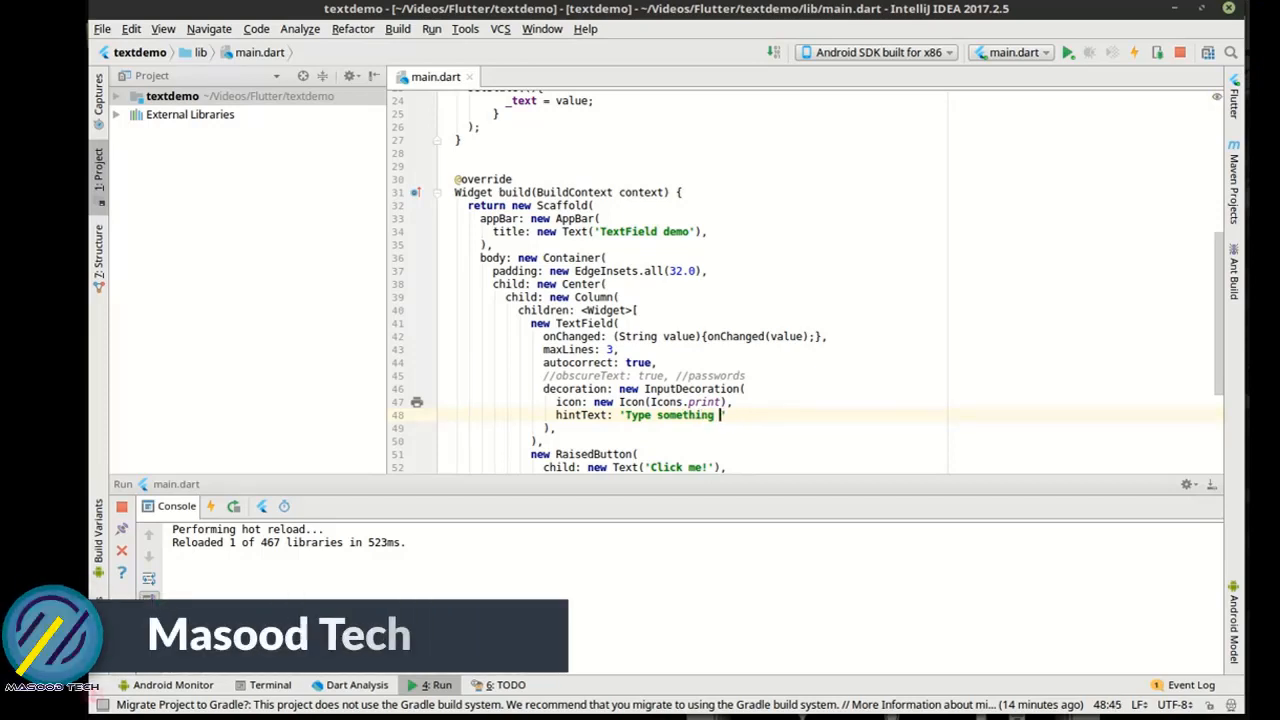
{"action": "type", "text": "here"}
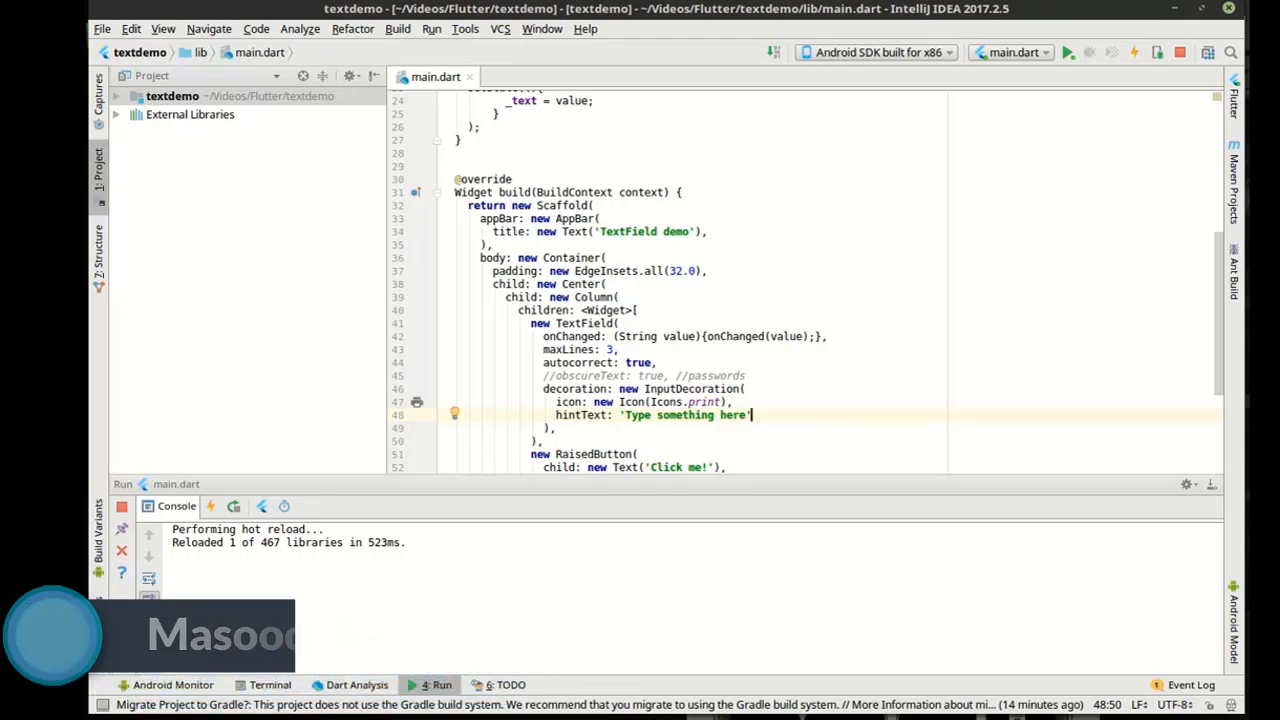
Step: Add the labelText 'What is your name?' to the decoration
{"action": "type", "text": "labelText:"}
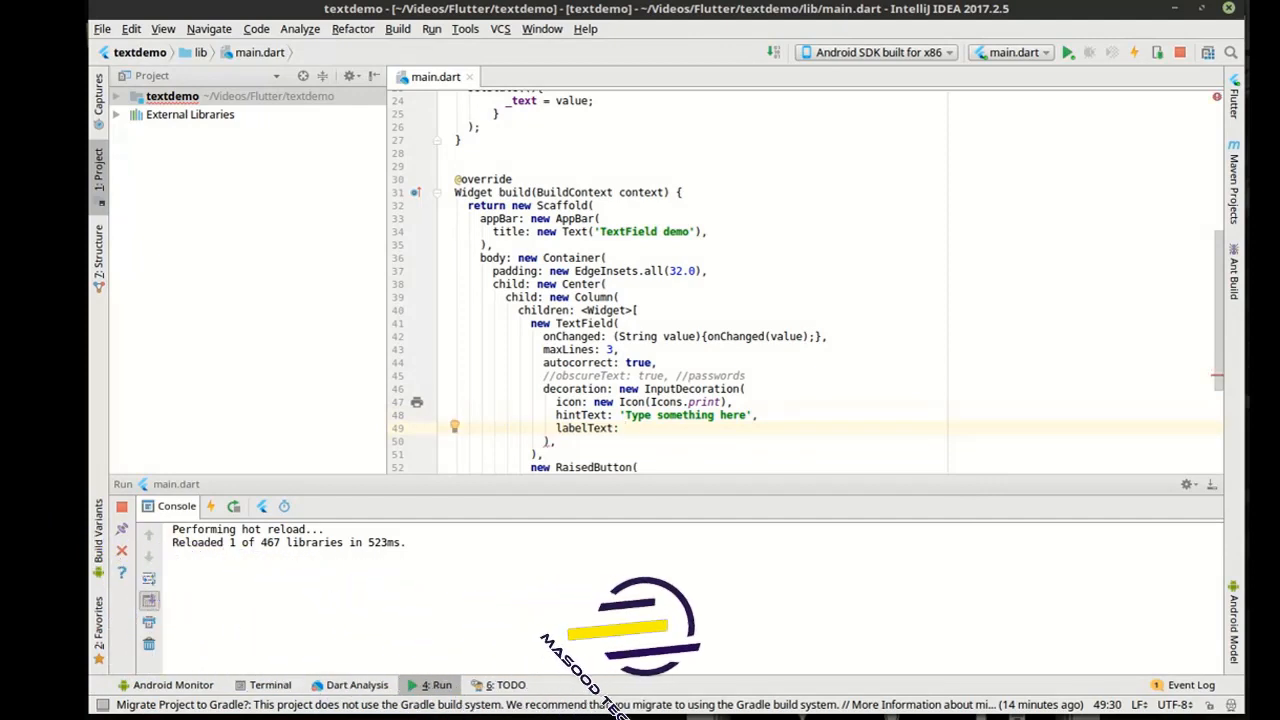
{"action": "type", "text": "What is y"}
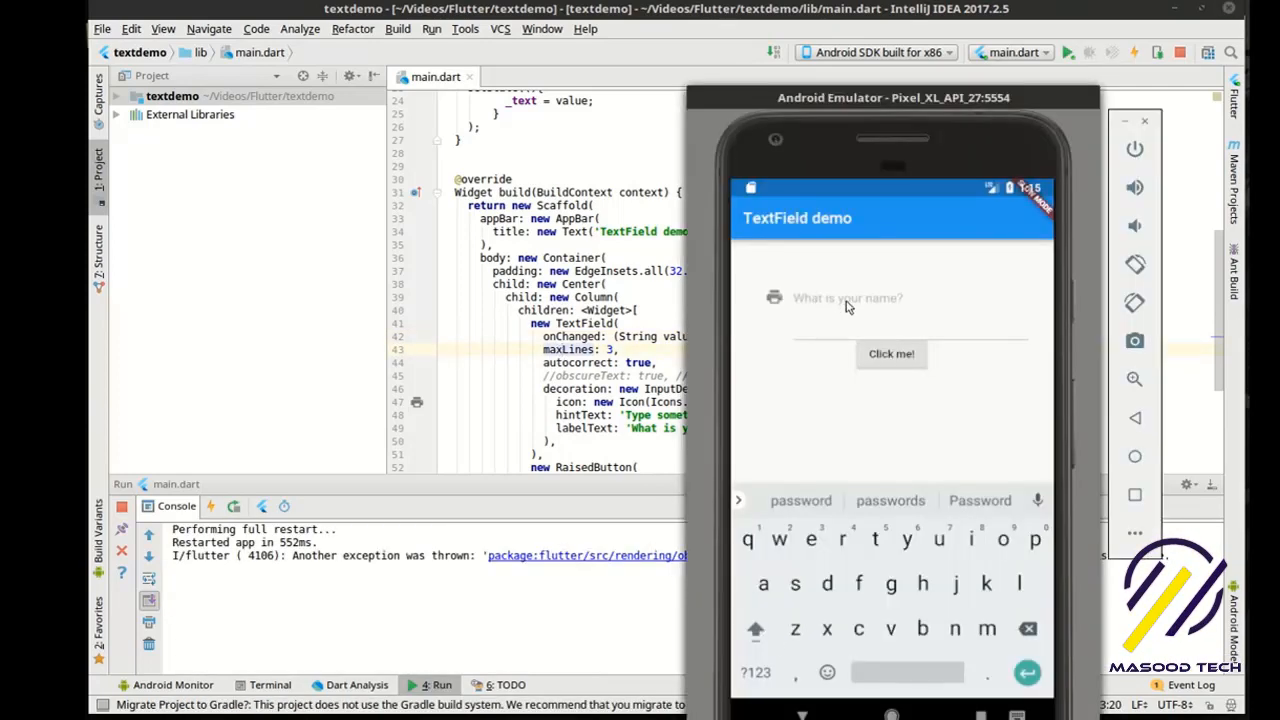
Step: Enter 'Bryan' in the emulator field and press Click me! to log 'The Text is Bryan'
{"action": "left_click", "coordinate": [848, 298]}
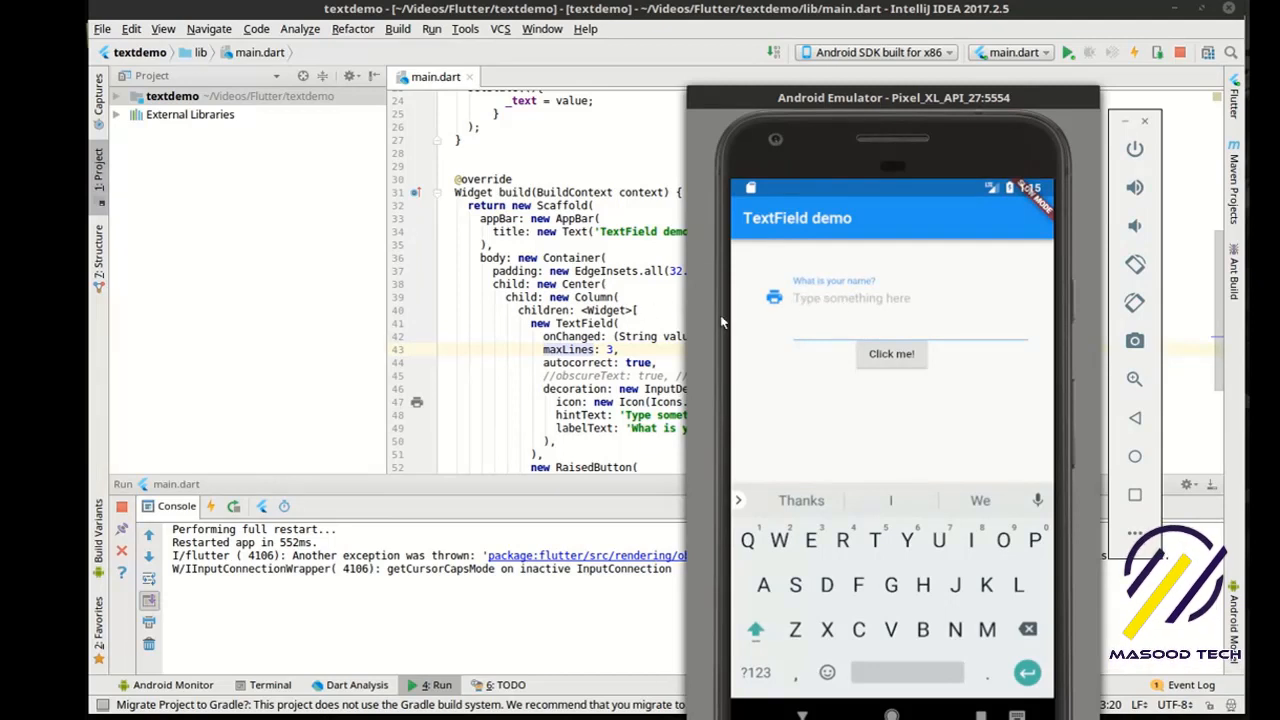
{"action": "mouse_move", "coordinate": [824, 308]}
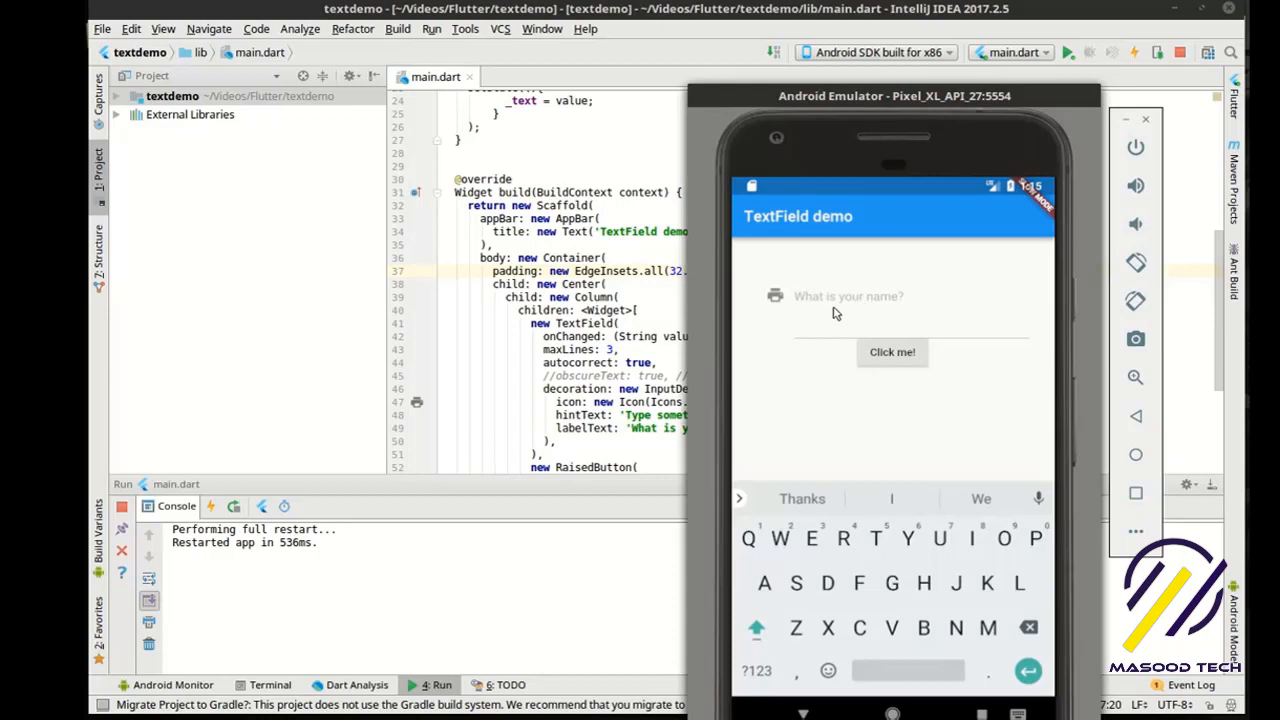
{"action": "left_click", "coordinate": [848, 296]}
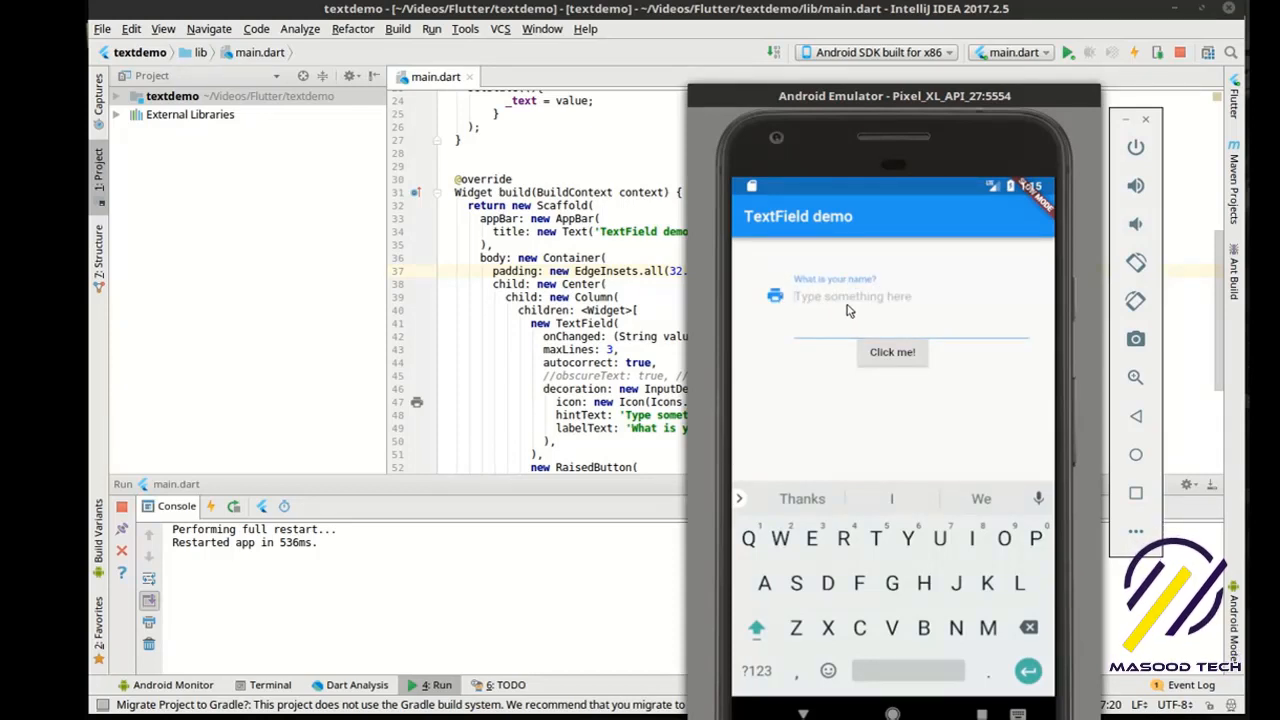
{"action": "type", "text": "Bryan"}
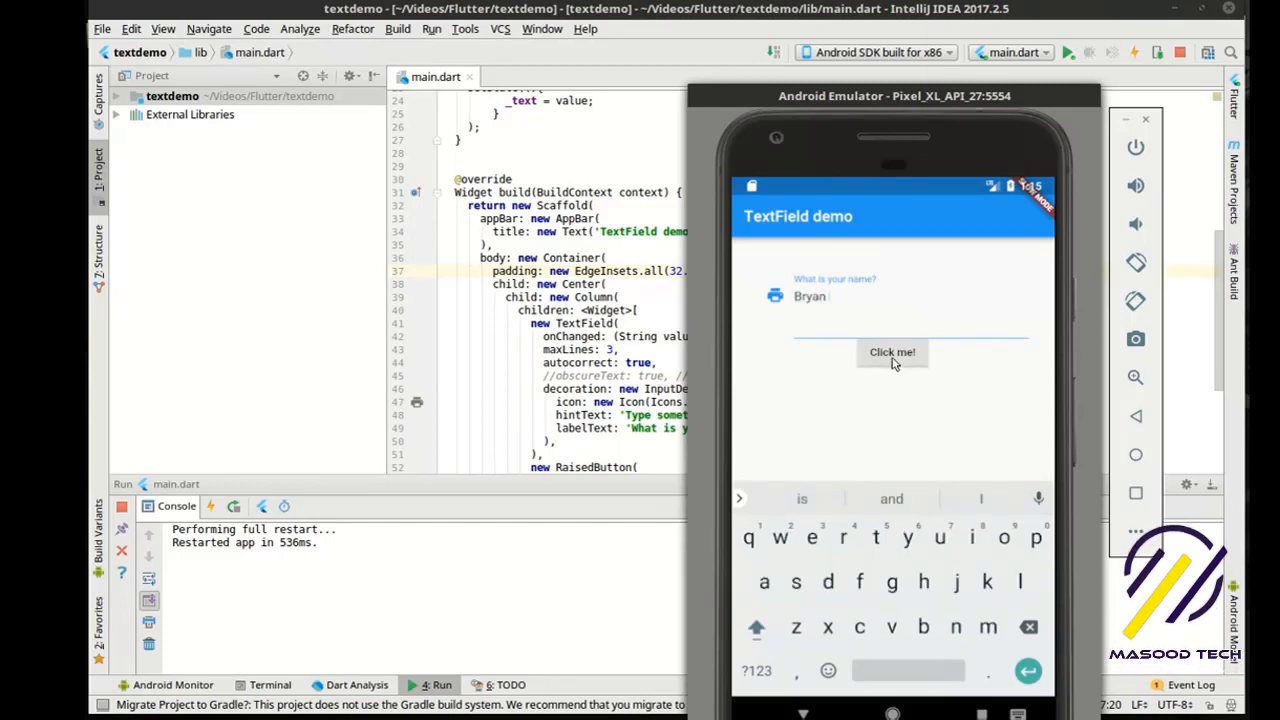
{"action": "left_click", "coordinate": [892, 352]}
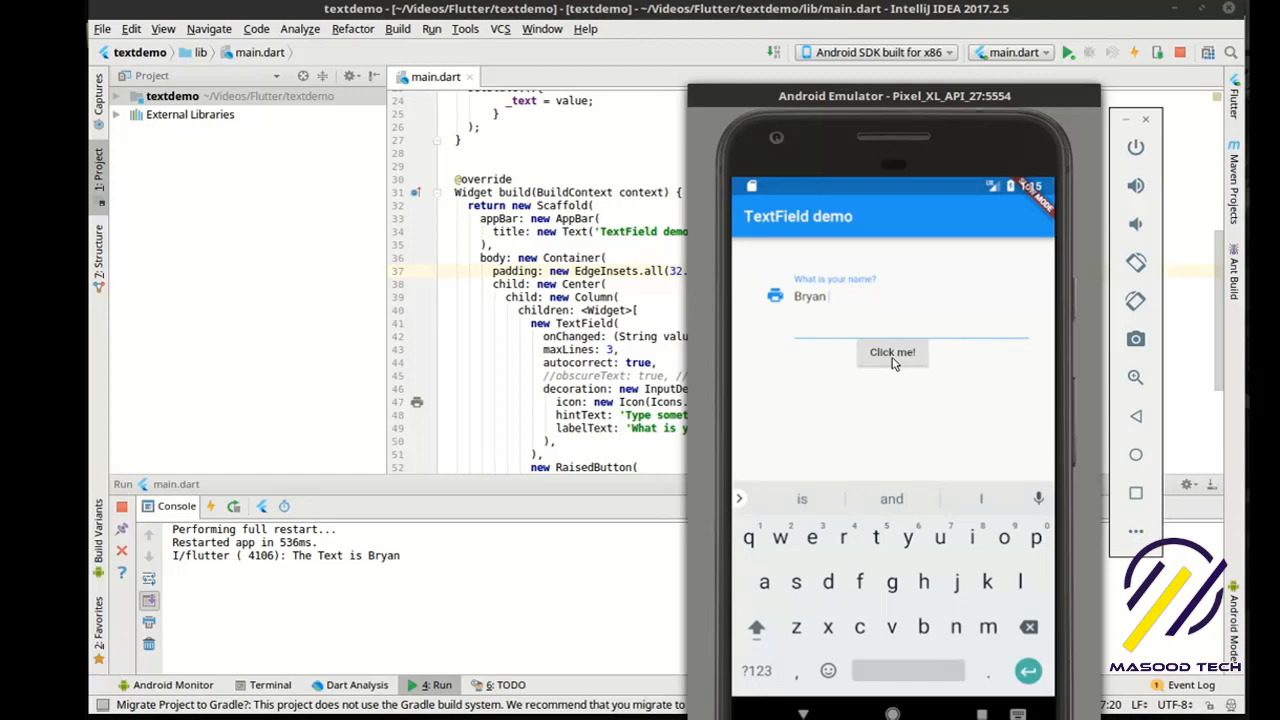
{"action": "mouse_move", "coordinate": [672, 348]}
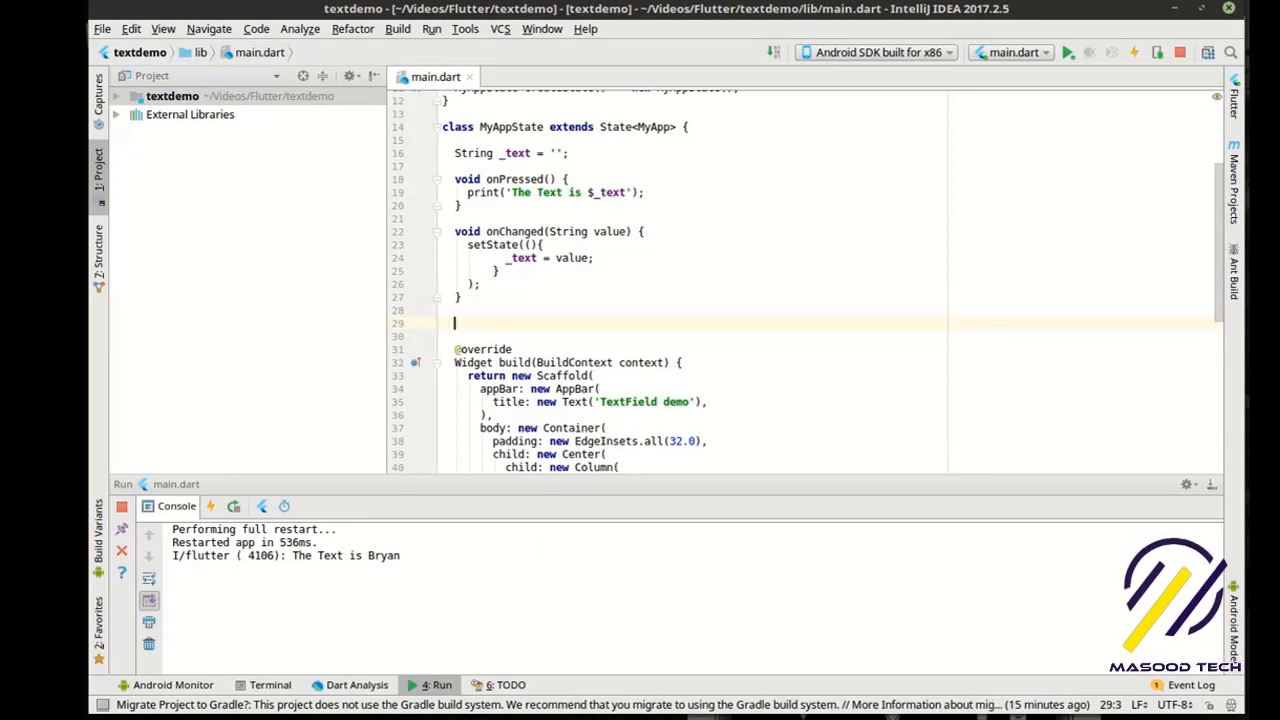
Step: Declare final TextEditingController _controller = new TextEditingController() in MyAppState
{"action": "type", "text": "final"}
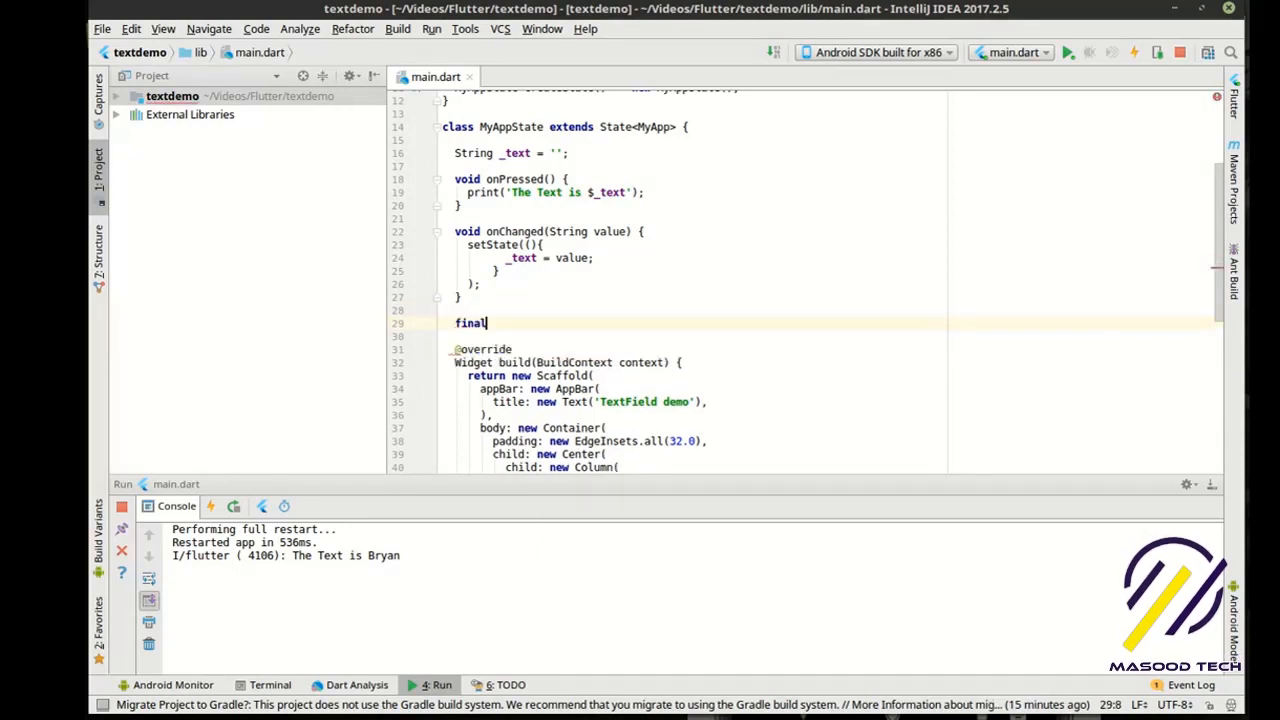
{"action": "type", "text": "TextEditingController"}
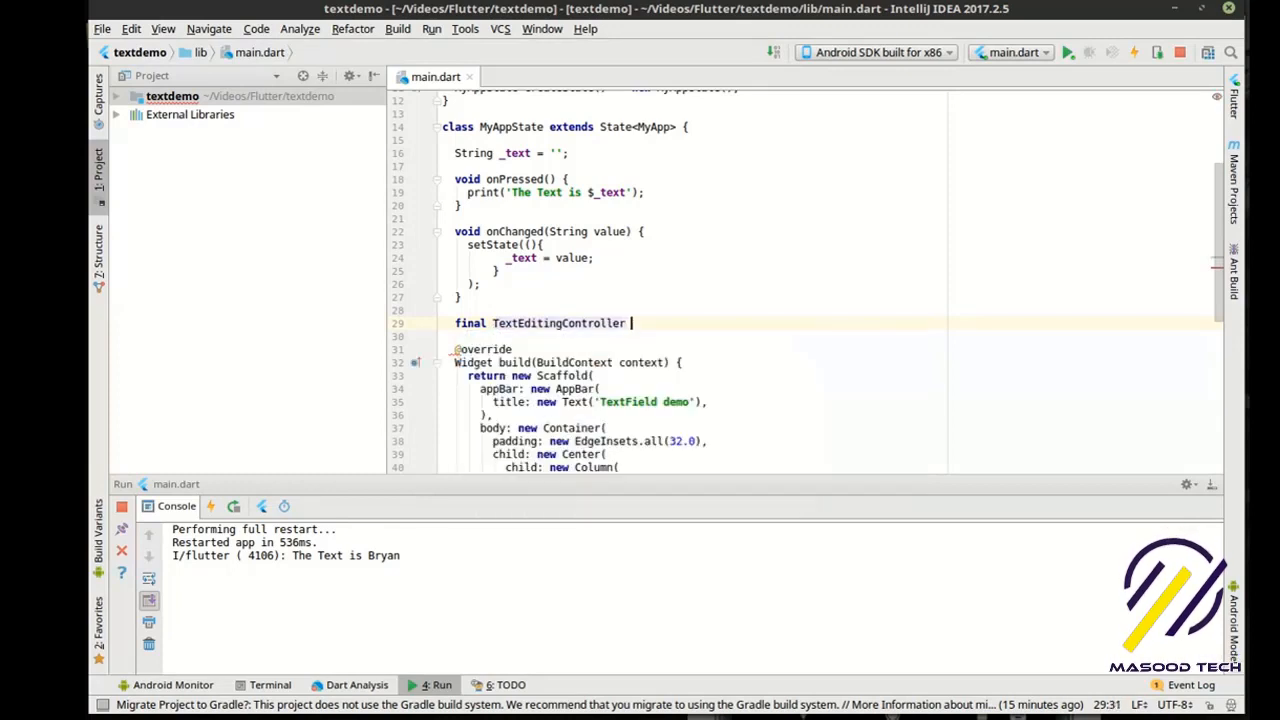
{"action": "type", "text": "_controller"}
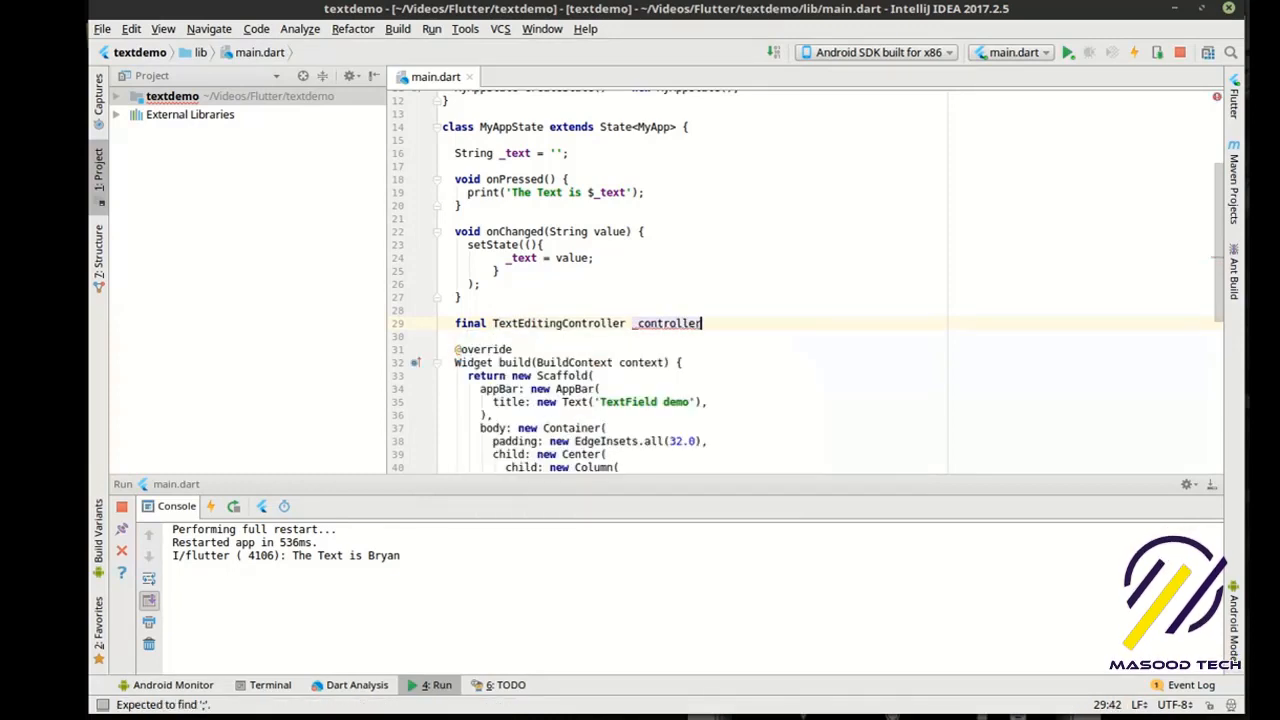
{"action": "type", "text": "= new"}
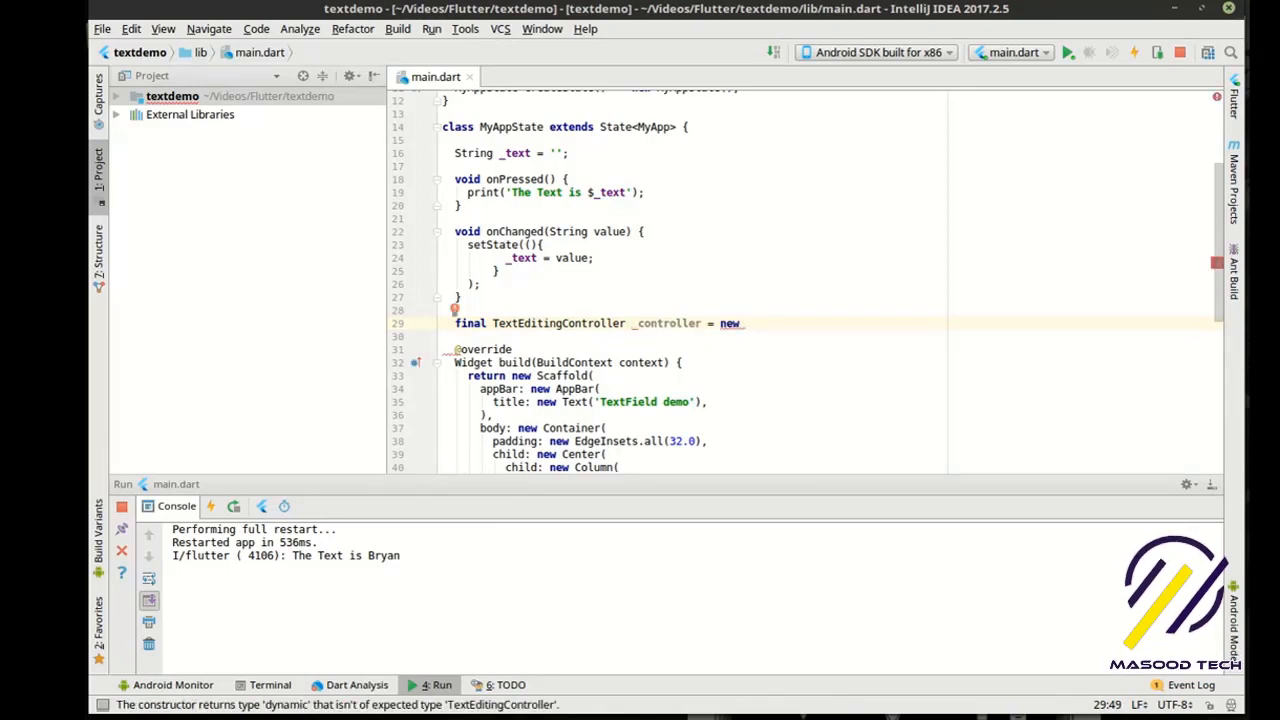
{"action": "type", "text": "TextEditingController();"}
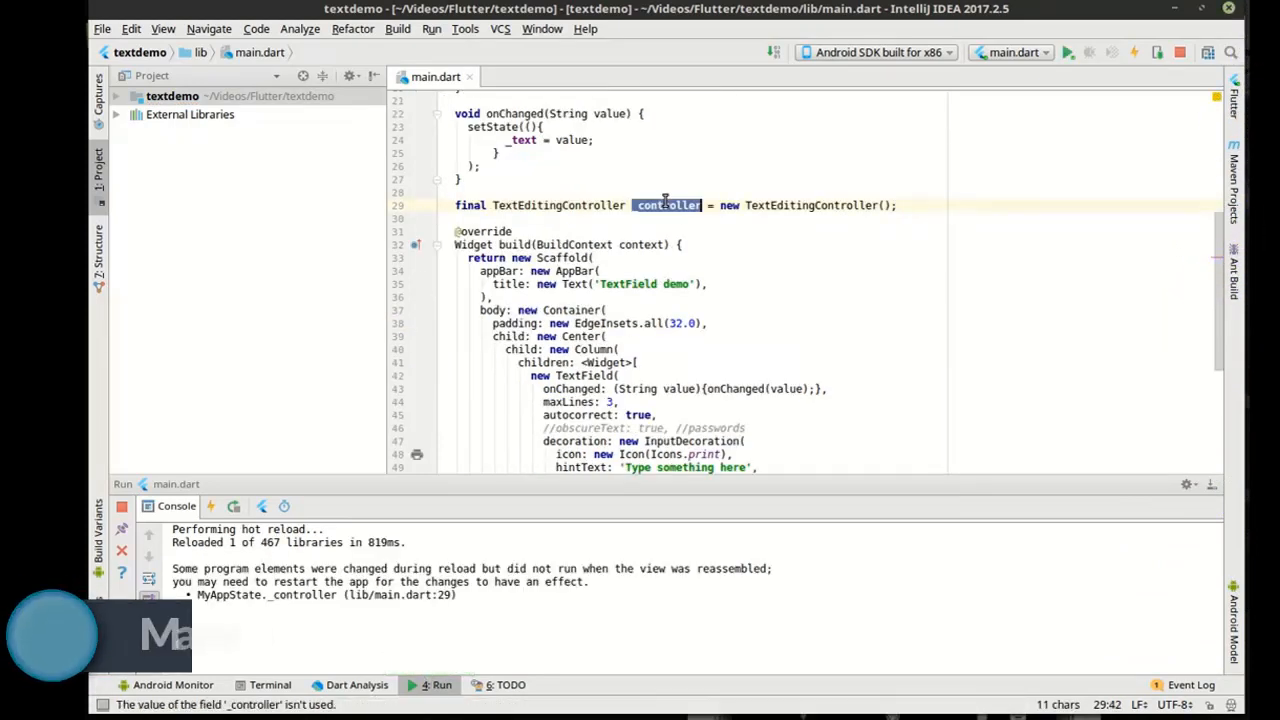
Step: Assign controller: _controller to the TextField and paste a copy of onPressed
{"action": "scroll", "scroll_direction": "down", "scroll_amount": 3}
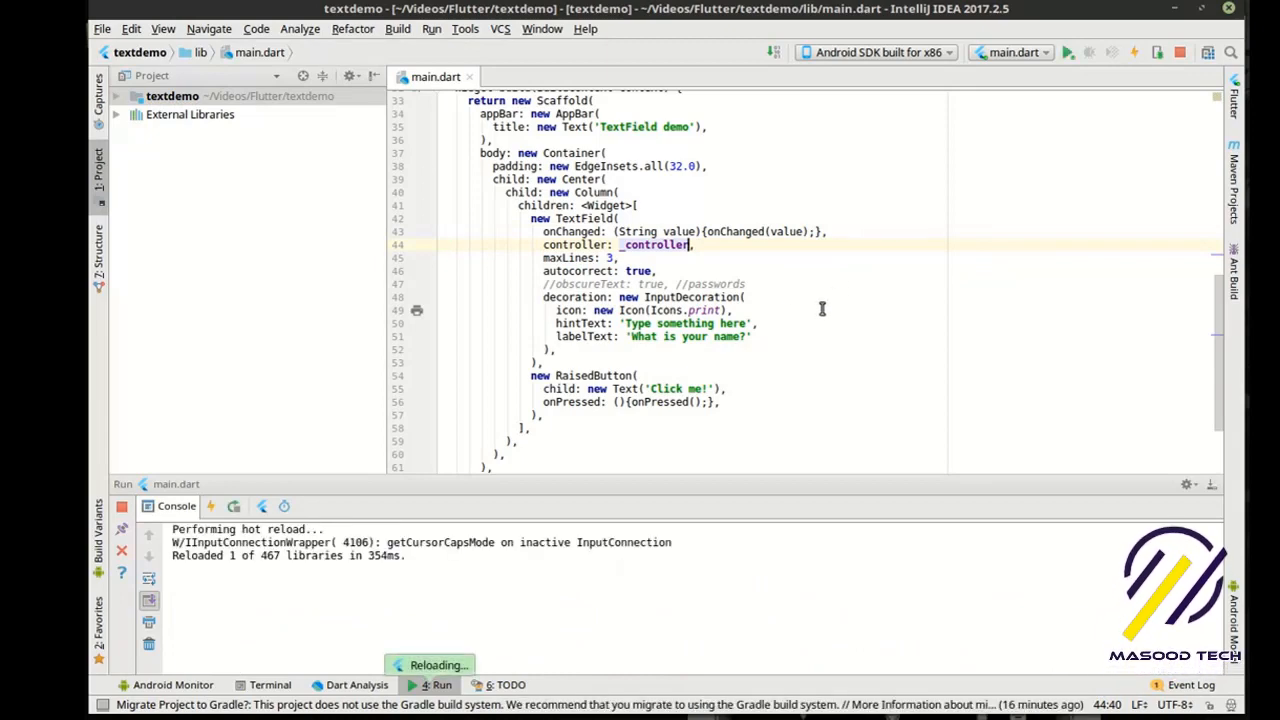
{"action": "scroll", "scroll_direction": "up", "scroll_amount": 3}
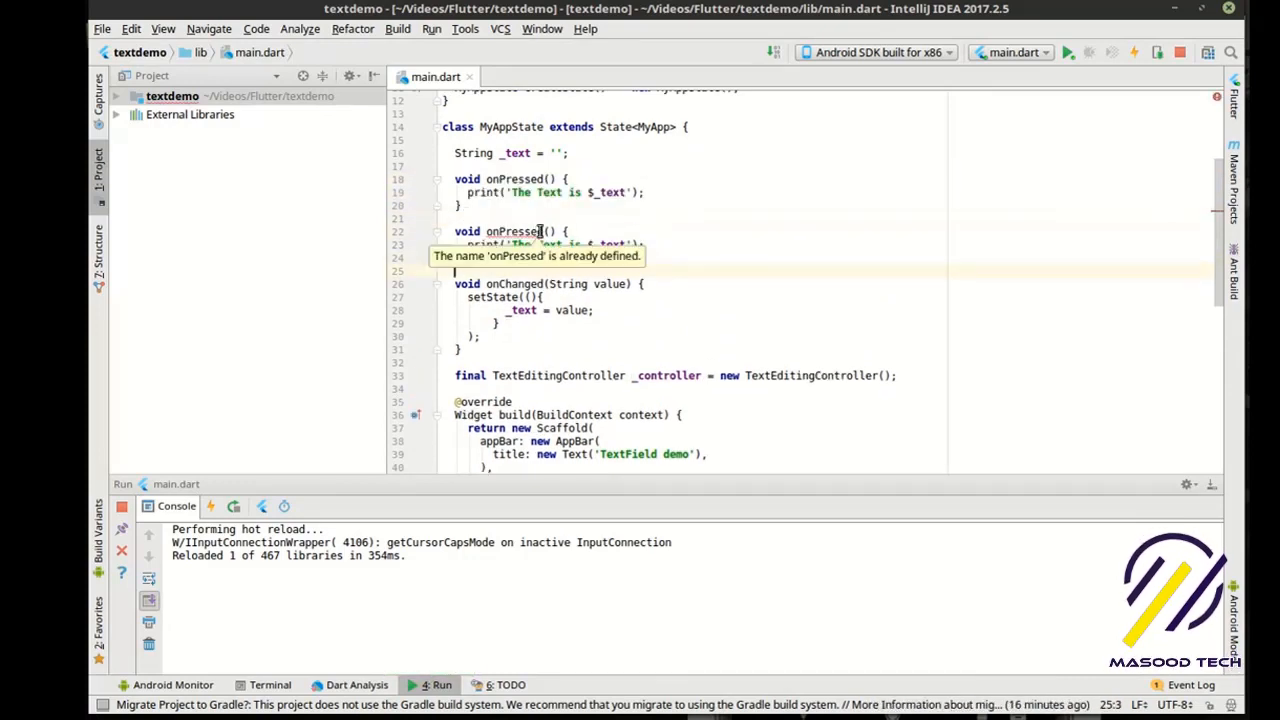
Step: Rename the copy to onPressed2 and make it print _controller.text, then full restart
{"action": "type", "text": "2"}
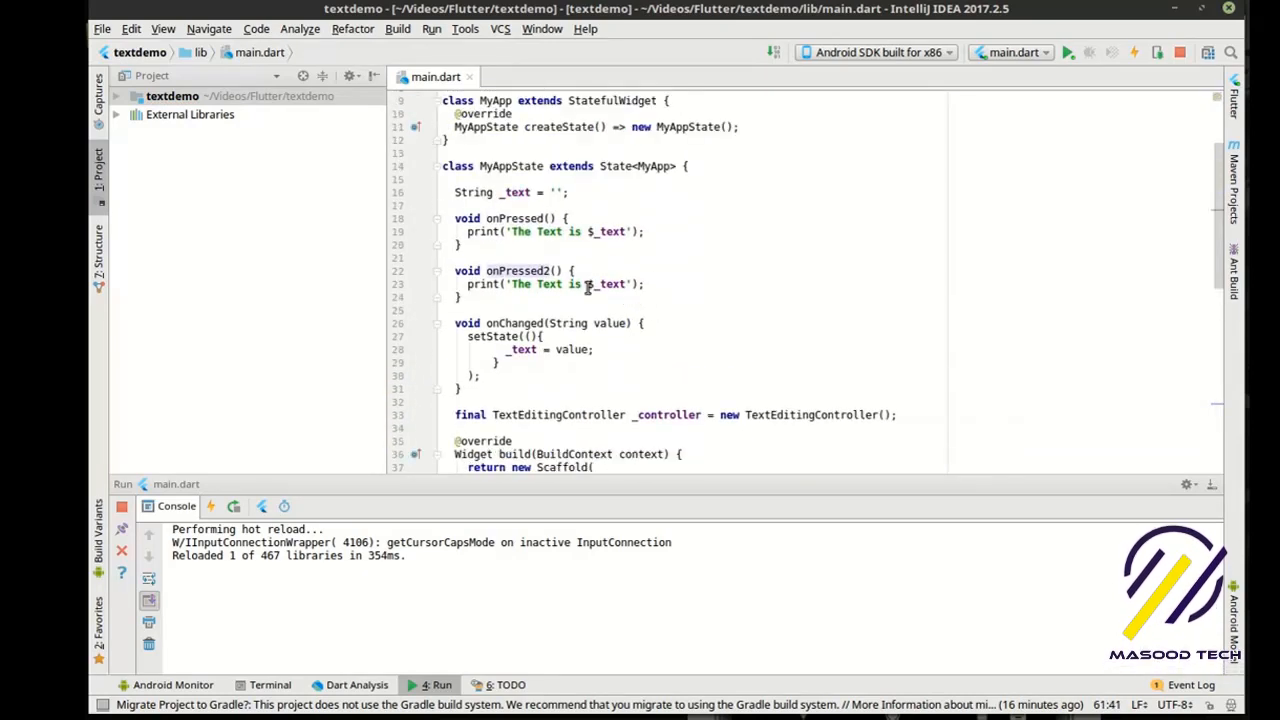
{"action": "double_click", "coordinate": [610, 284]}
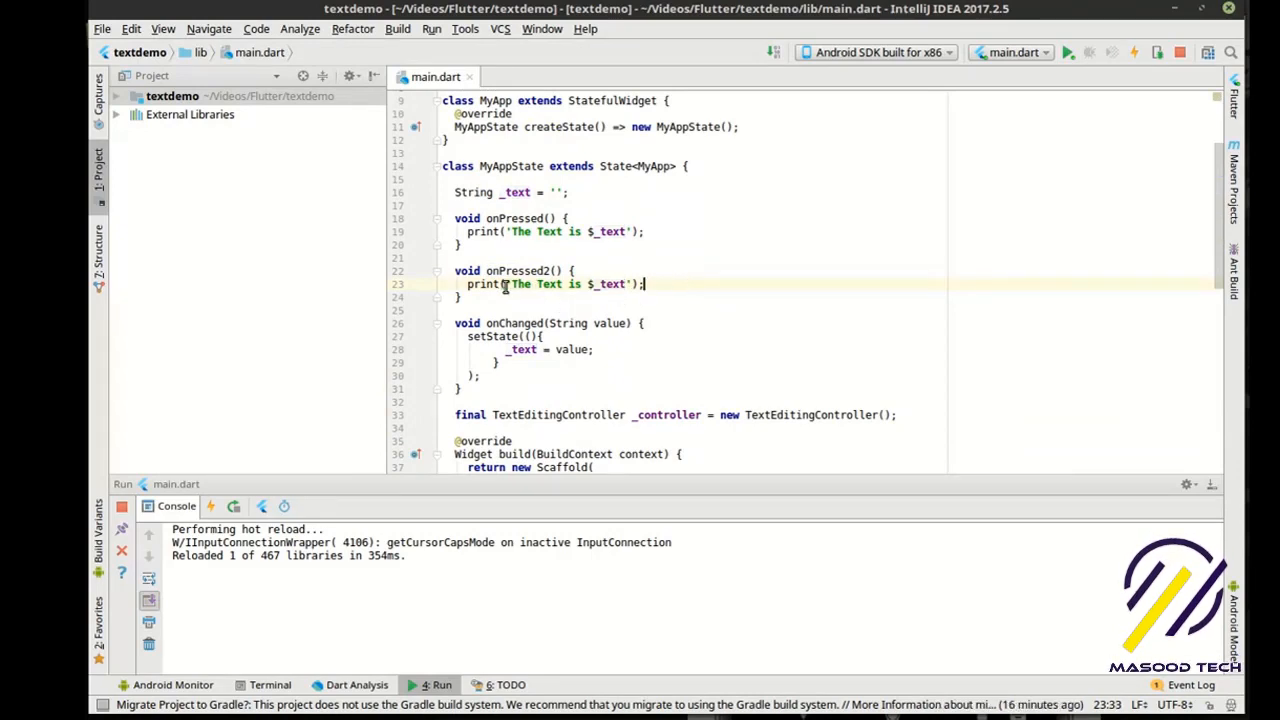
{"action": "double_click", "coordinate": [540, 284]}
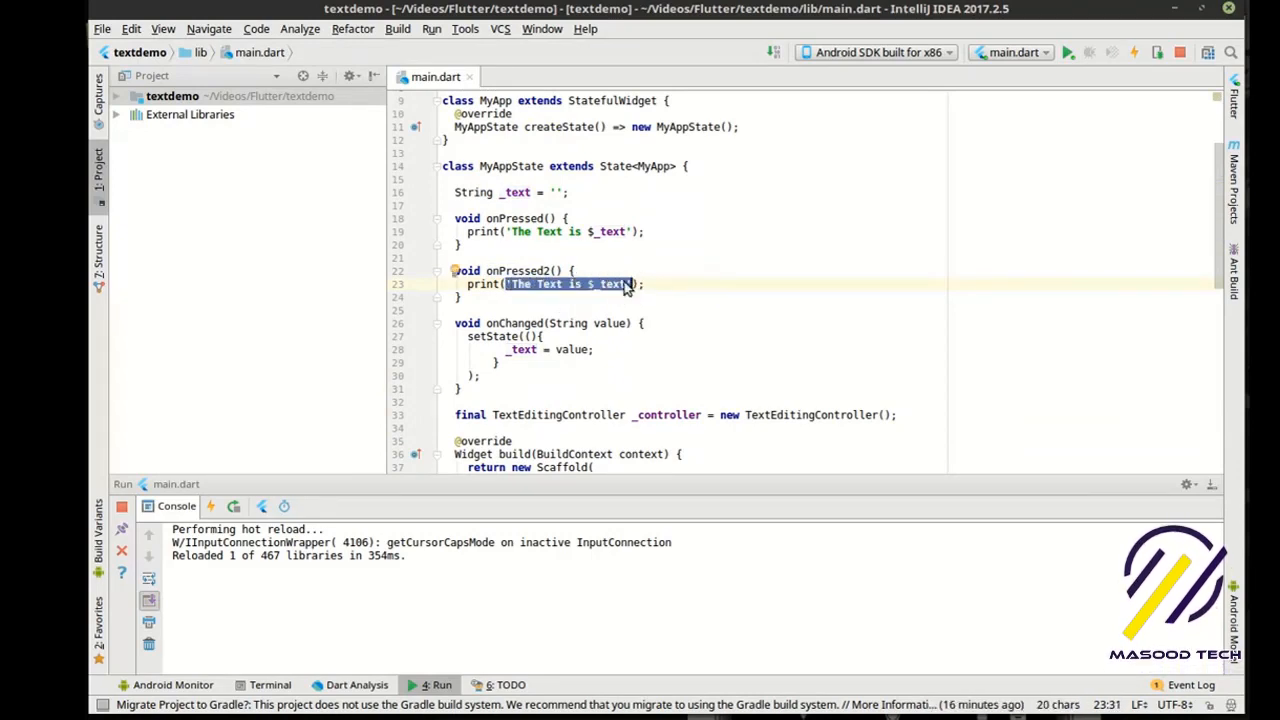
{"action": "type", "text": "controller.text);"}
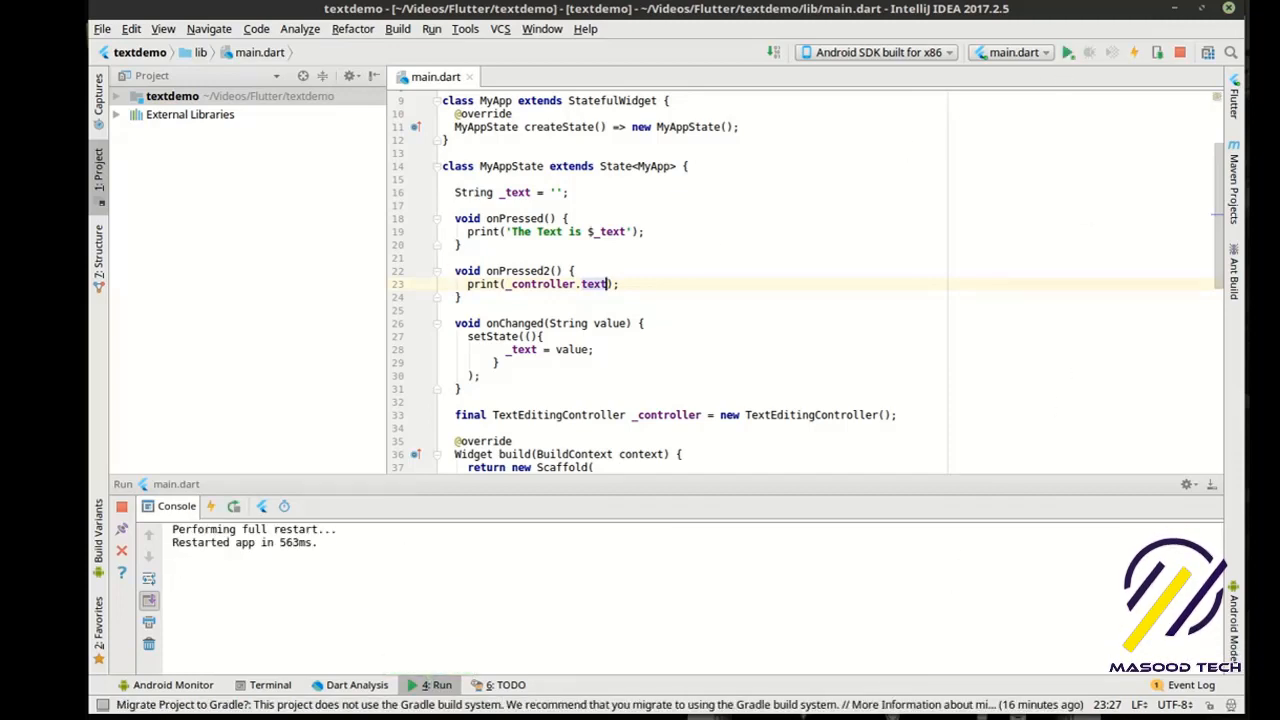
{"action": "scroll", "scroll_direction": "down", "scroll_amount": 3}
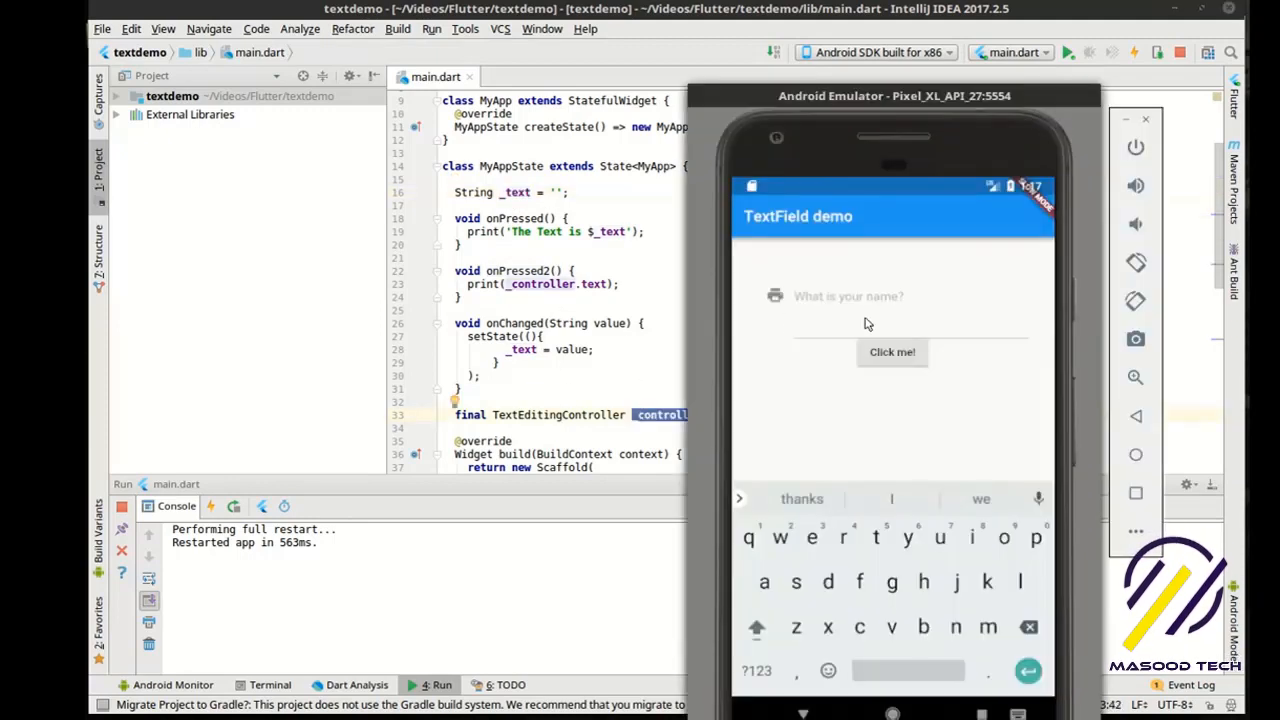
Step: Type 'asdasdasdasd', print it via Click me!, then type a new sentence ending in '!!'
{"action": "type", "text": "asdasdasdasd"}
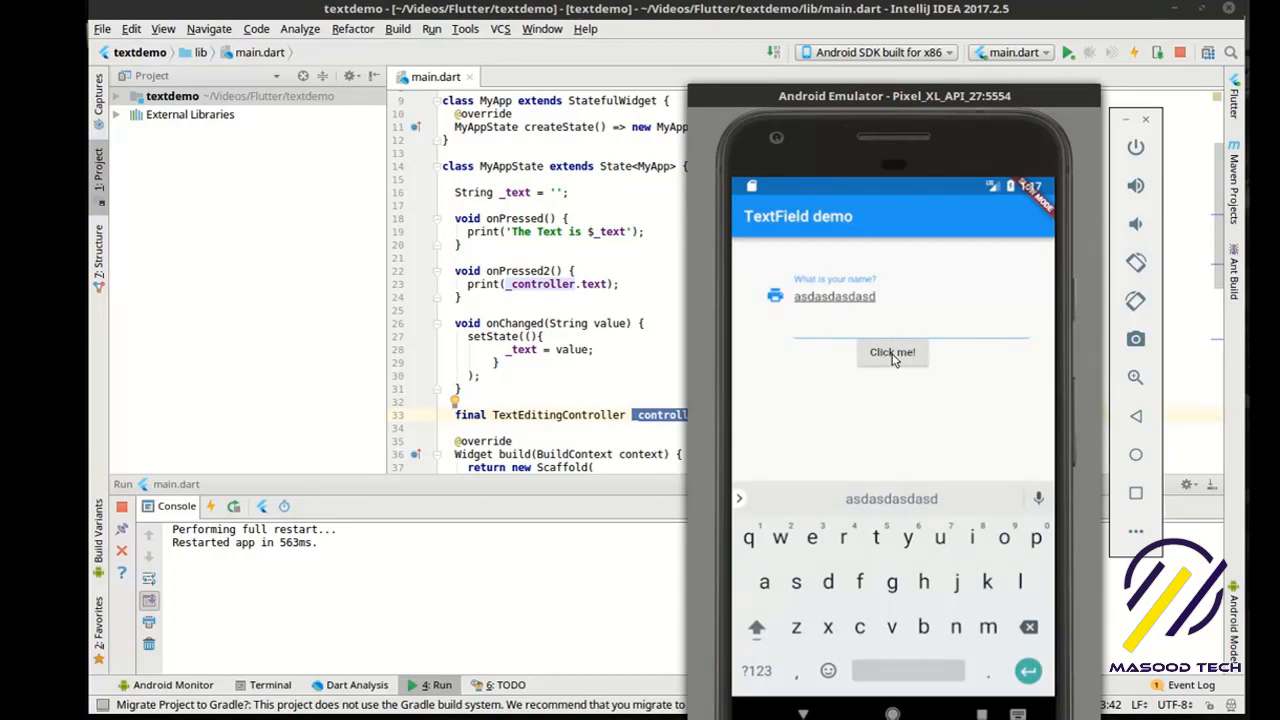
{"action": "left_click", "coordinate": [892, 352]}
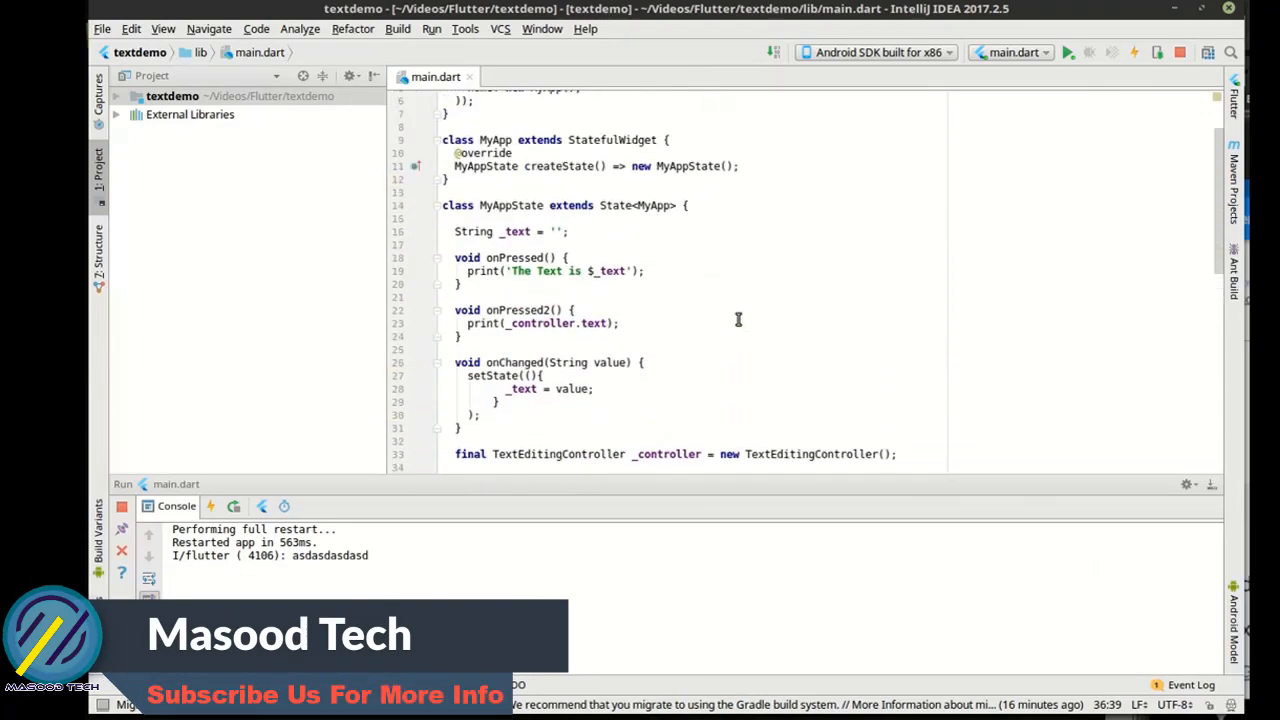
{"action": "scroll", "scroll_direction": "down", "scroll_amount": 3}
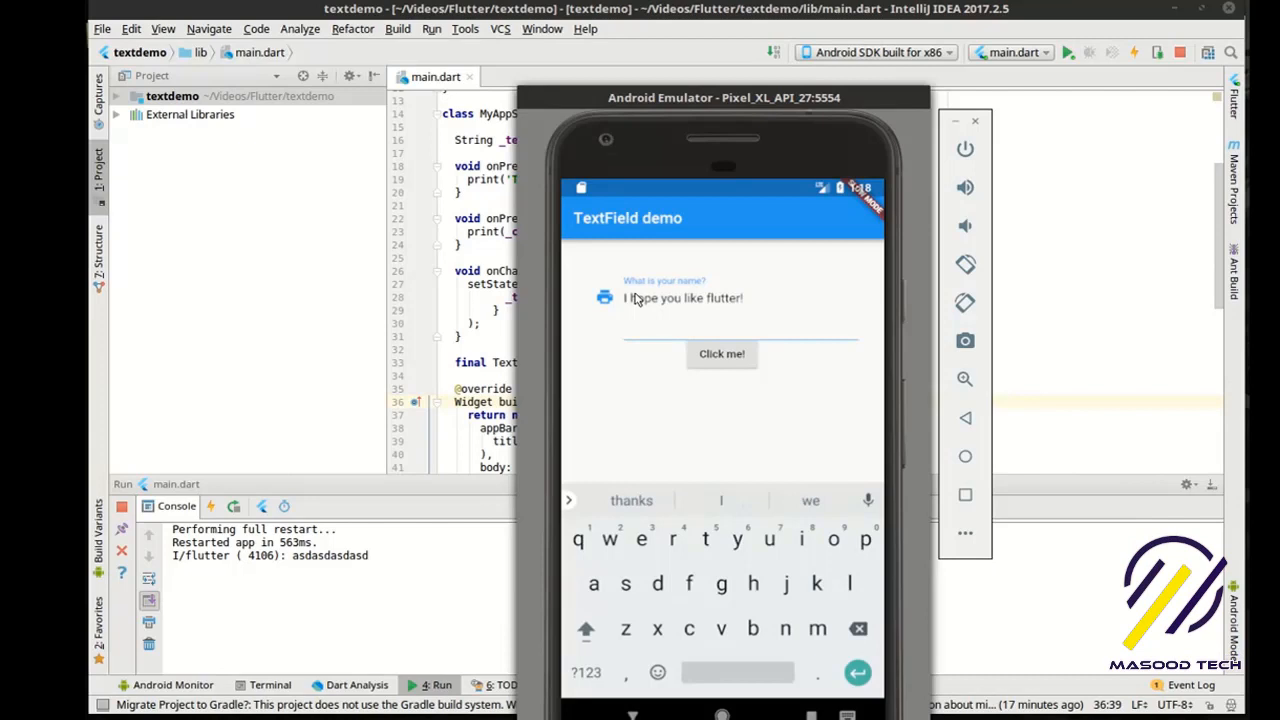
{"action": "type", "text": "!!"}
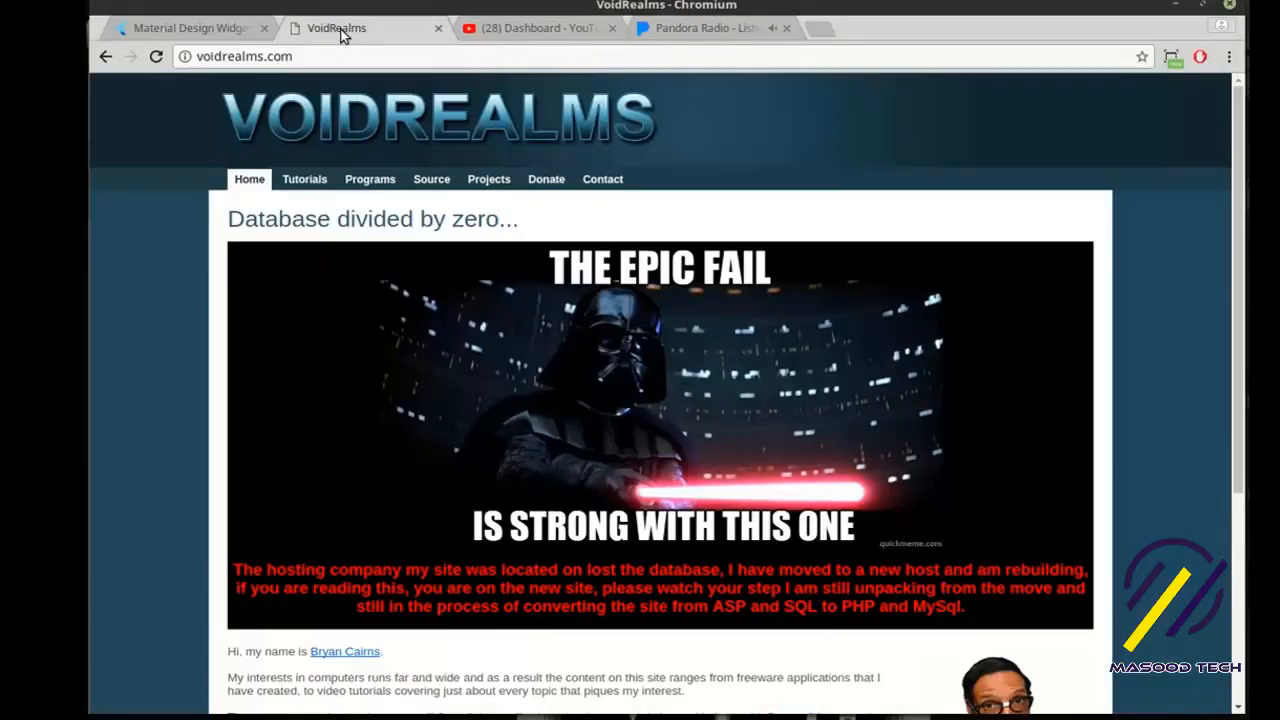
{"action": "mouse_move", "coordinate": [320, 162]}
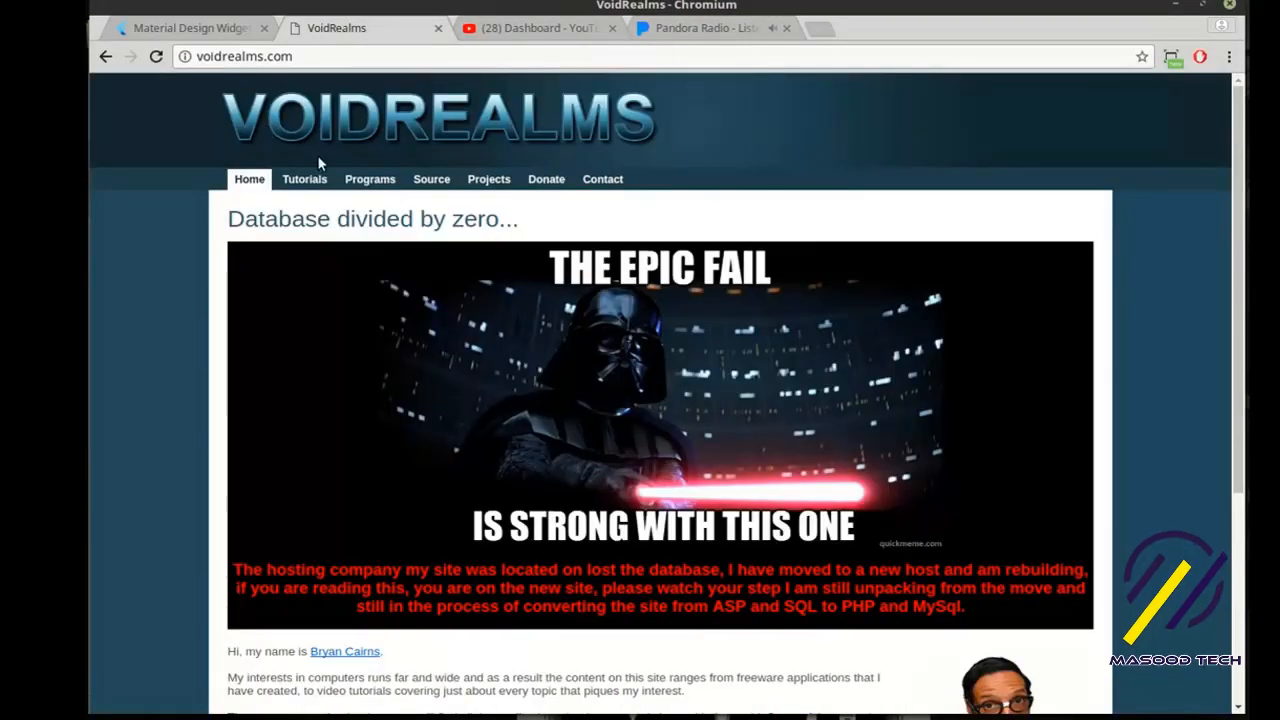
Step: From VoidRealms Tutorials, follow the GitHub link and browse the Flutter-Tutorials repository
{"action": "left_click", "coordinate": [304, 180]}
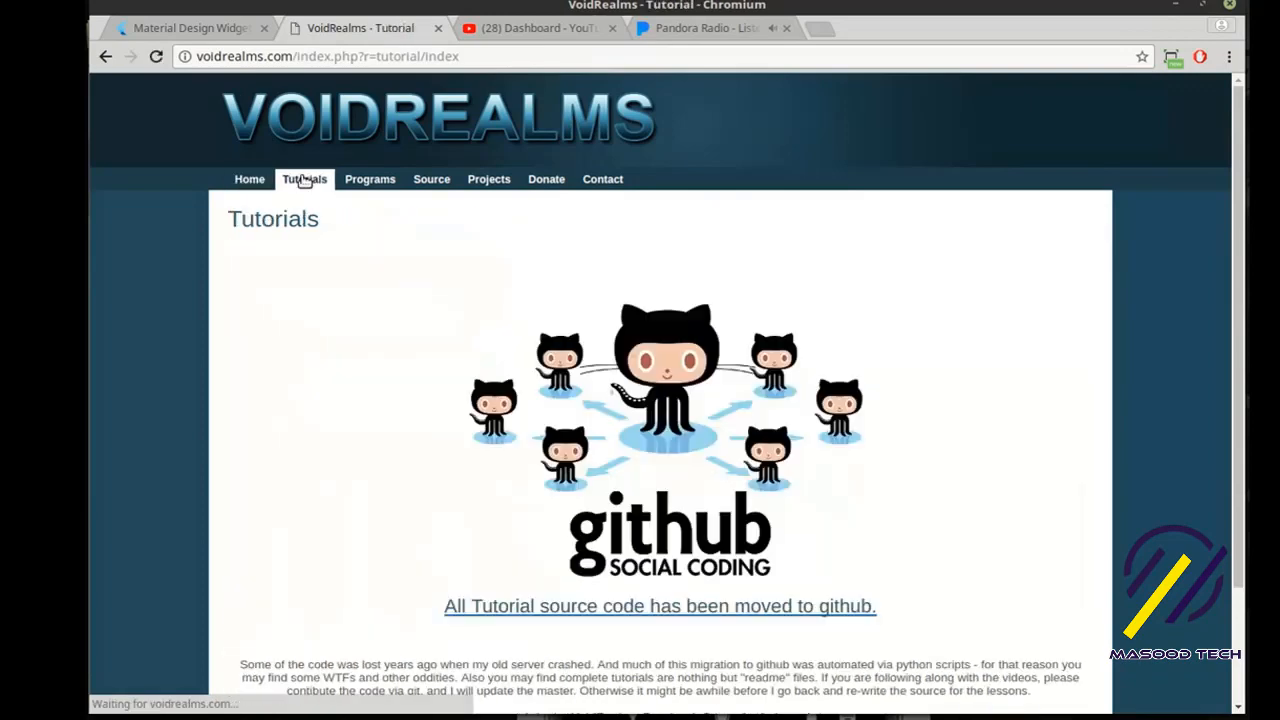
{"action": "left_click", "coordinate": [660, 606]}
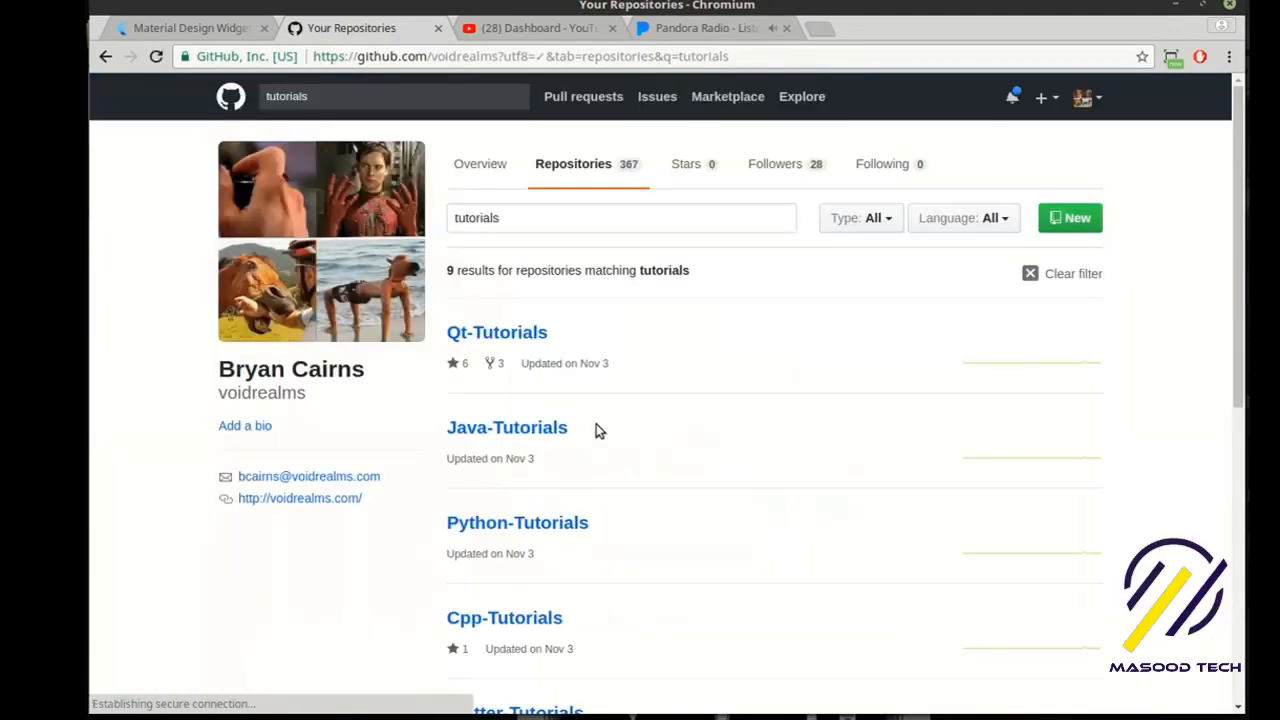
{"action": "scroll", "scroll_direction": "down", "scroll_amount": 3}
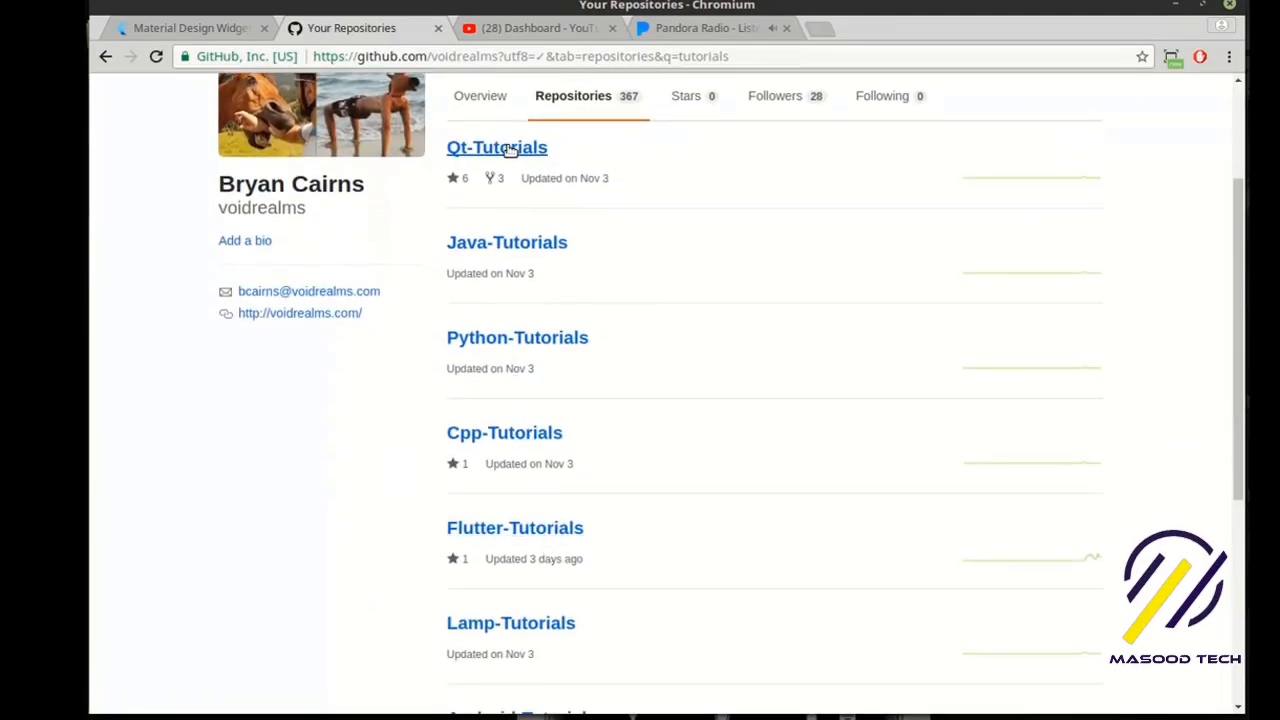
{"action": "left_click", "coordinate": [514, 528]}
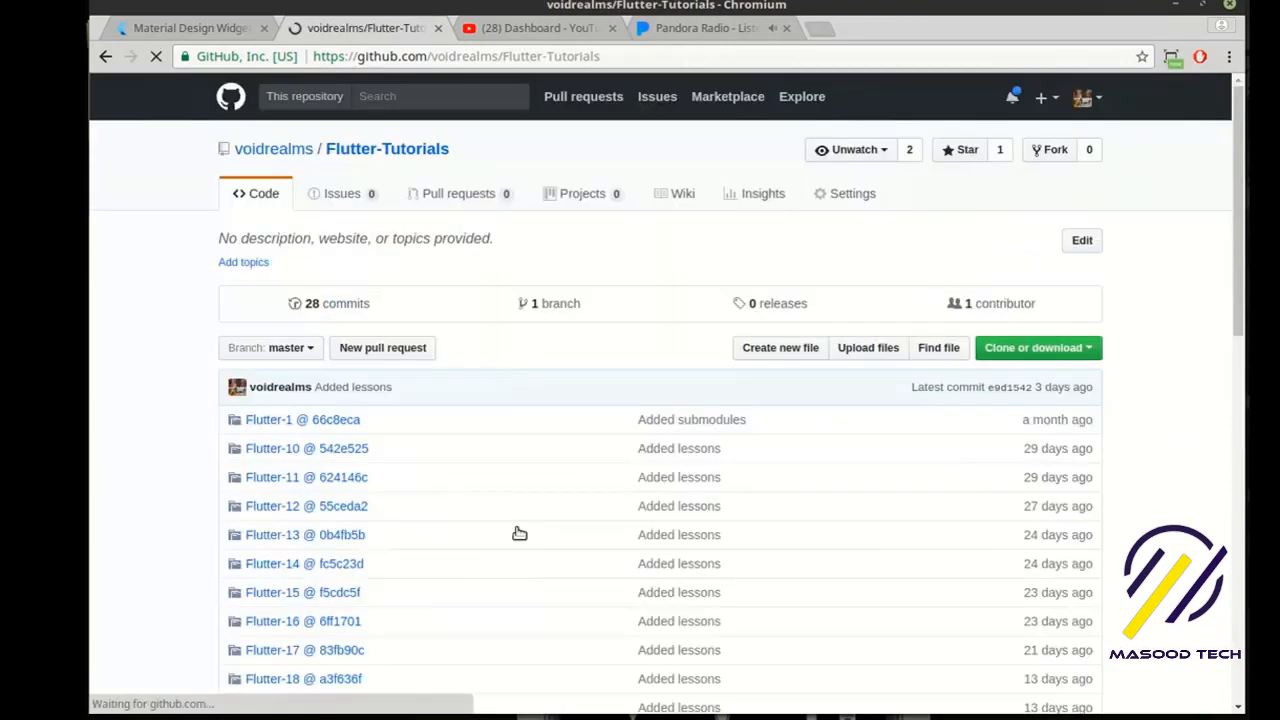
{"action": "scroll", "scroll_direction": "down", "scroll_amount": 3}
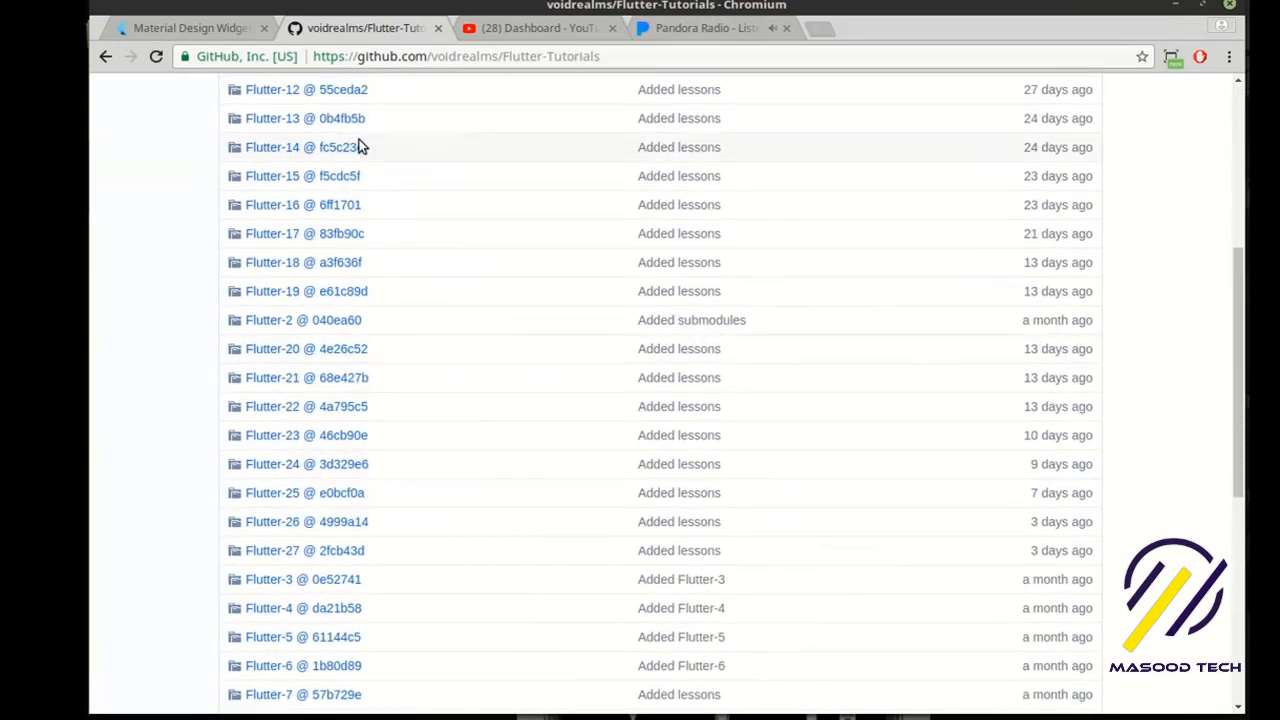
{"action": "scroll", "scroll_direction": "up", "scroll_amount": 3}
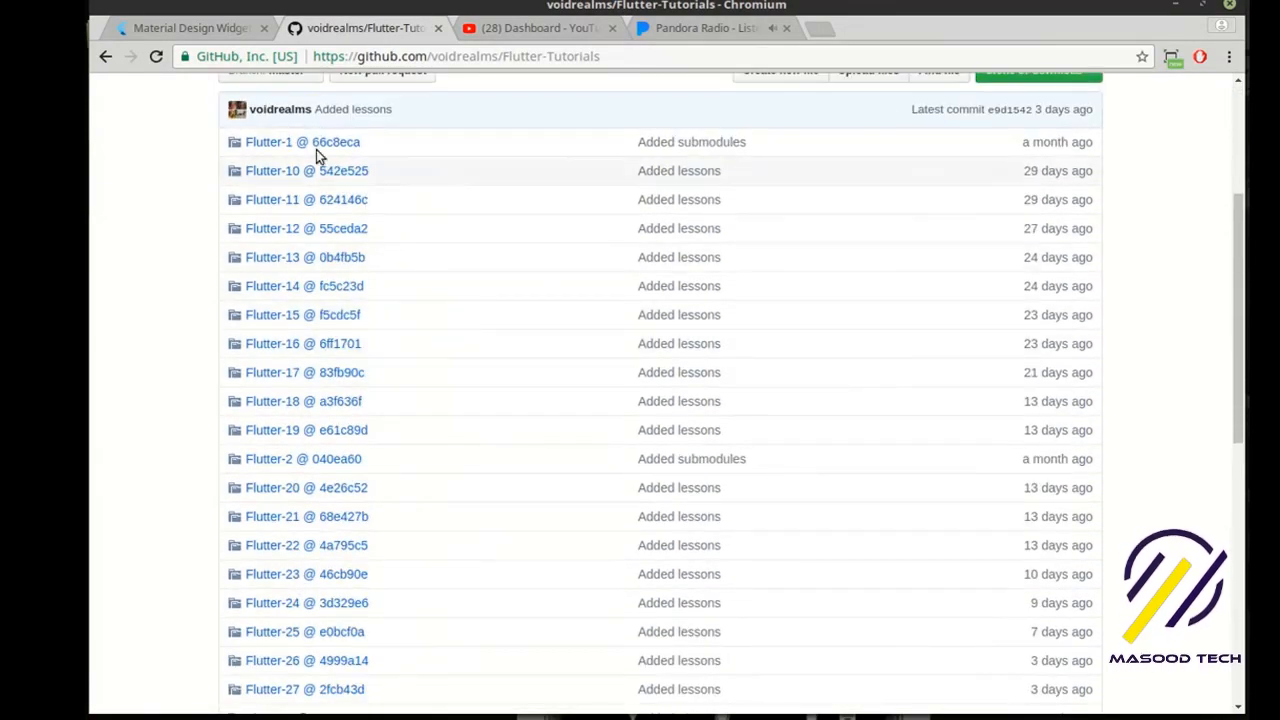
Step: Return to VoidRealms, view the Contact page, and go back to Tutorials
{"action": "left_click", "coordinate": [106, 56]}
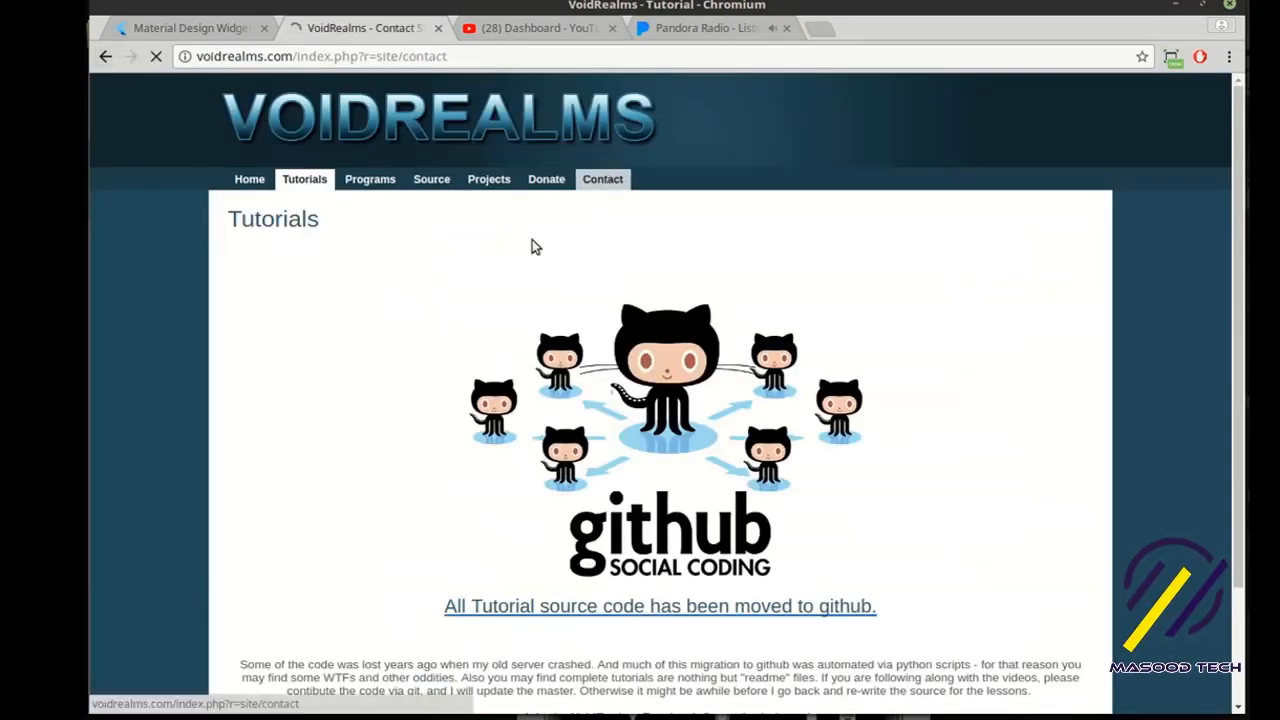
{"action": "left_click", "coordinate": [602, 180]}
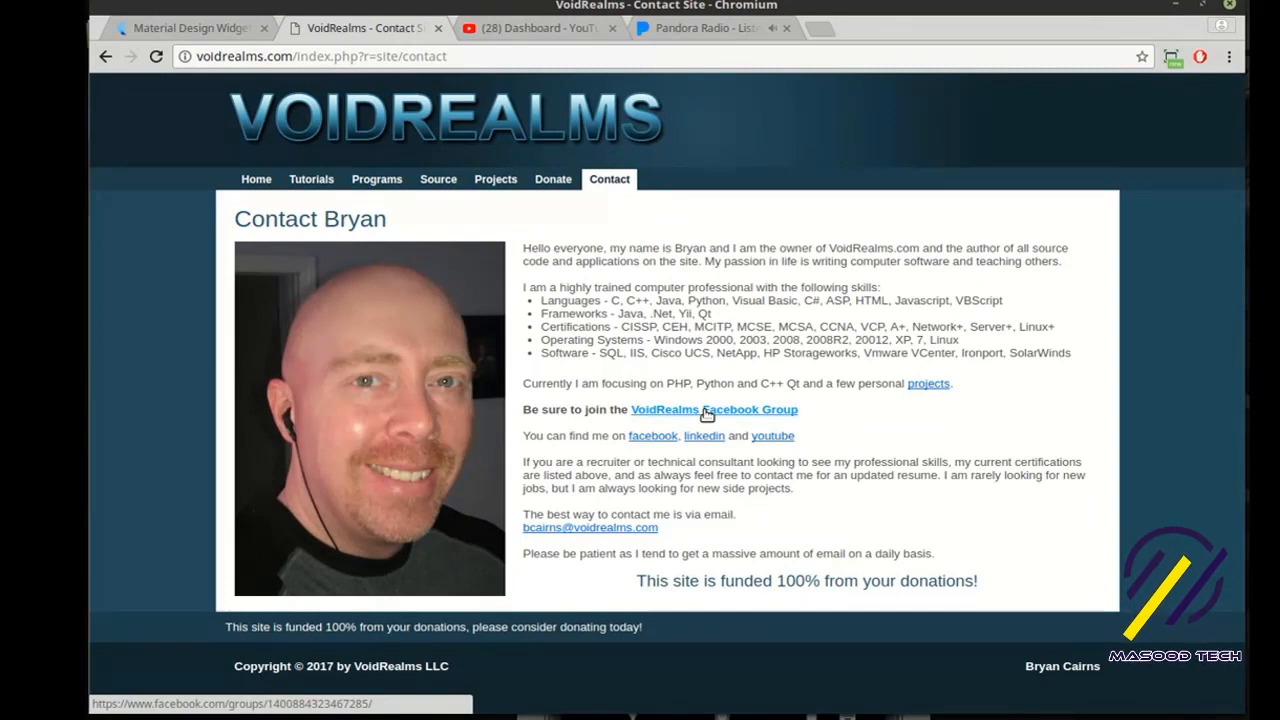
{"action": "mouse_move", "coordinate": [200, 118]}
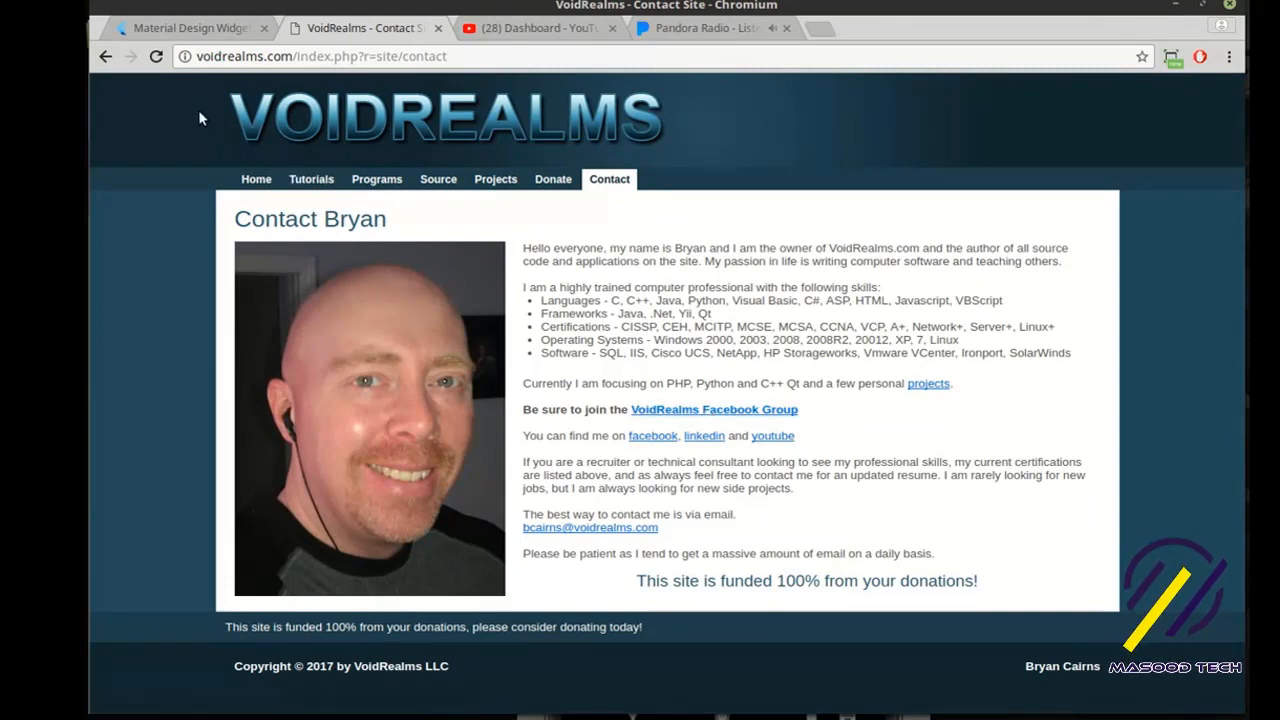
{"action": "left_click", "coordinate": [312, 180]}
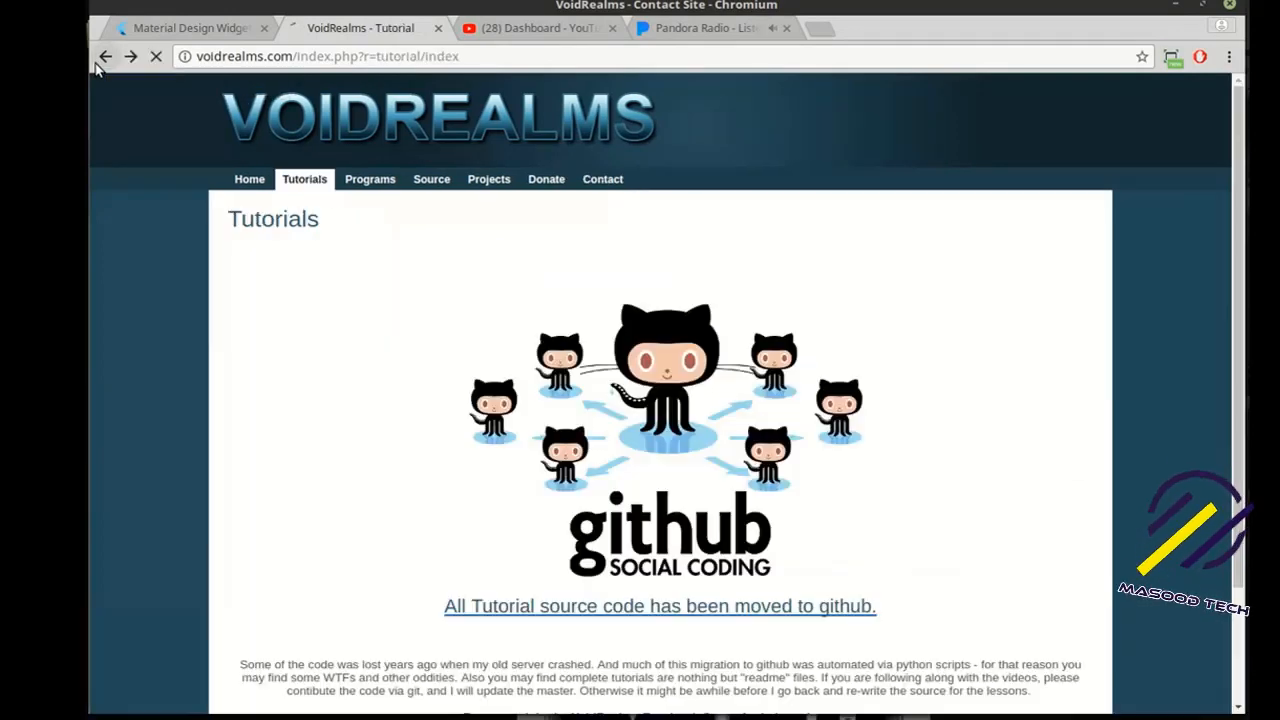
{"action": "left_click", "coordinate": [156, 56]}
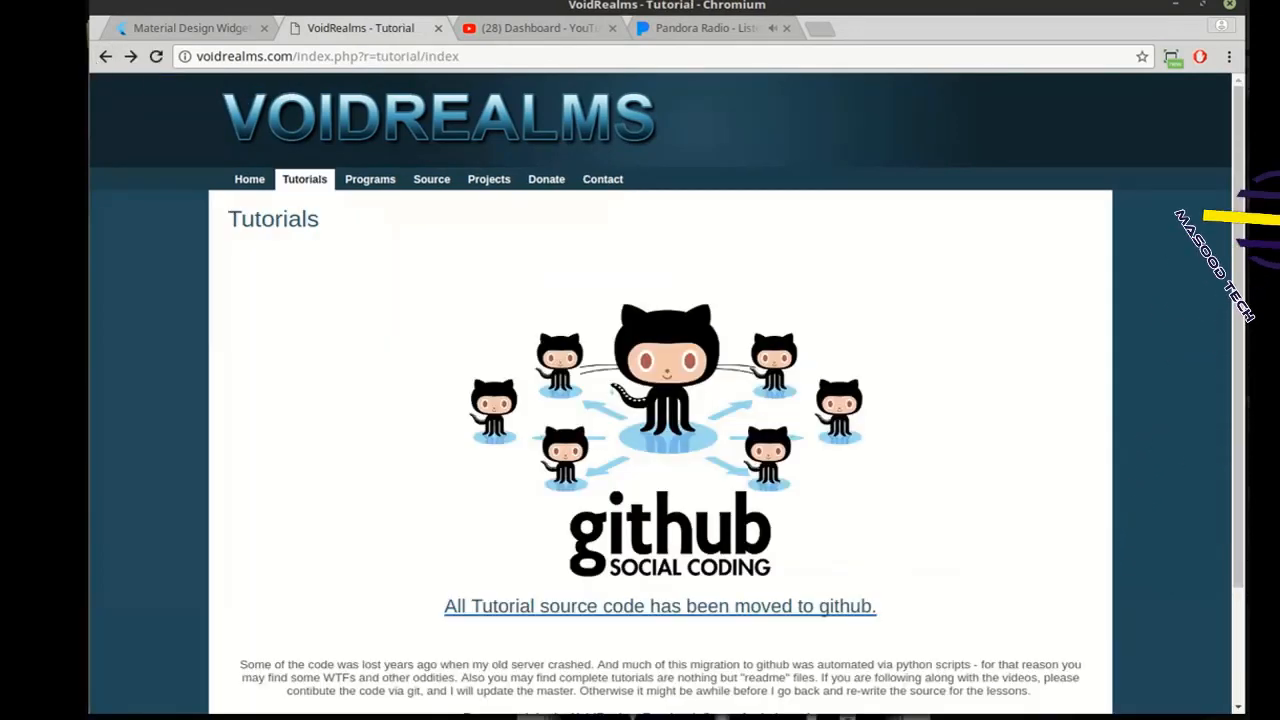